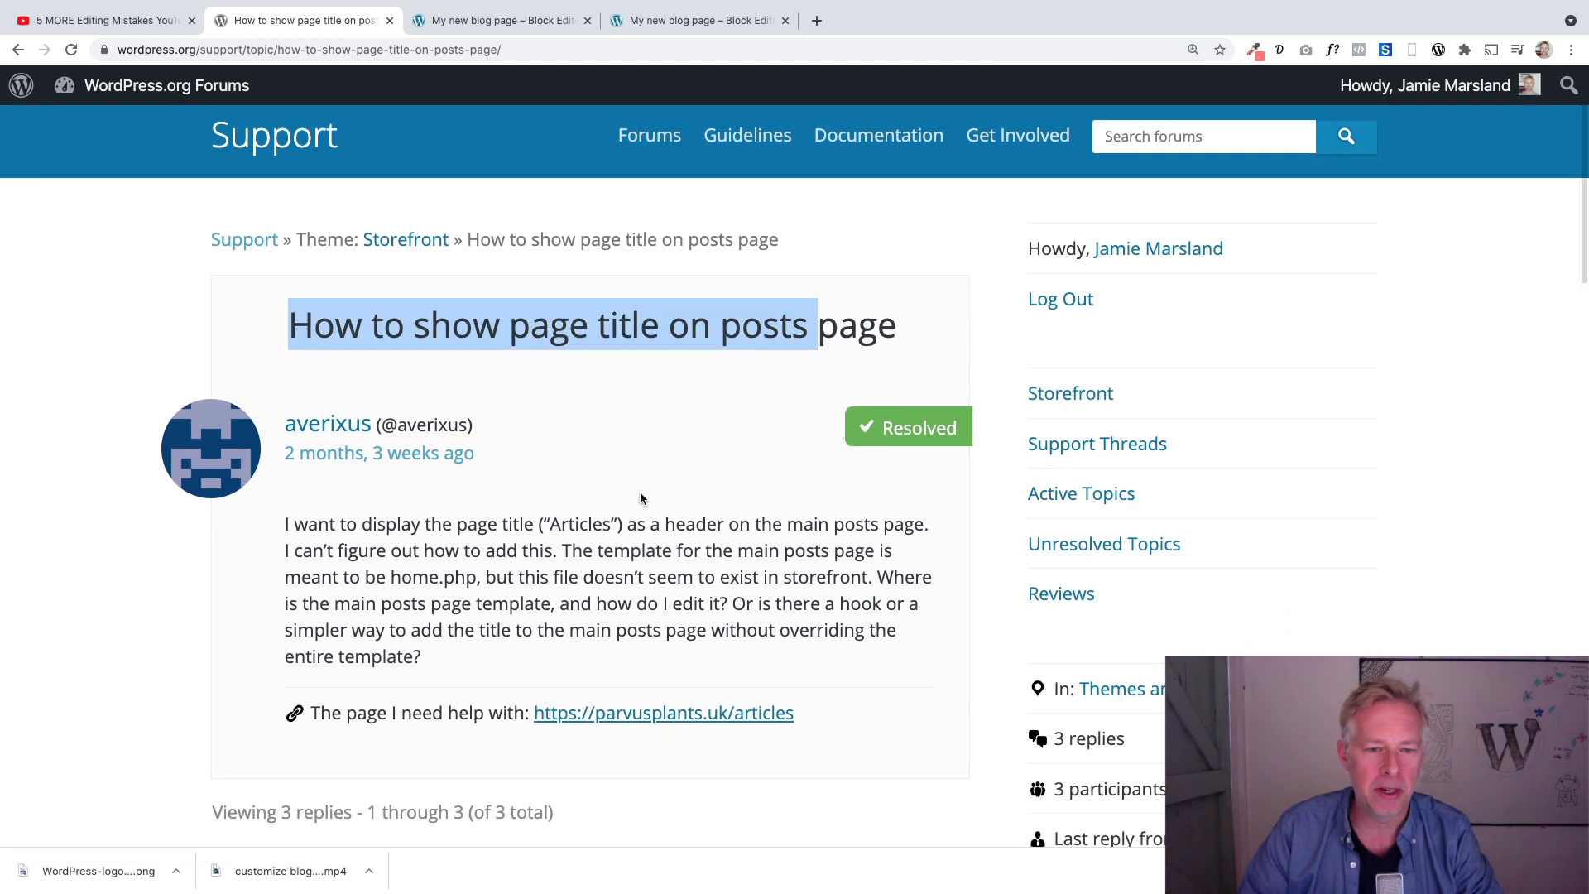
Scroll through the example blog page to review its layout as a reference.
left_click(643, 498)
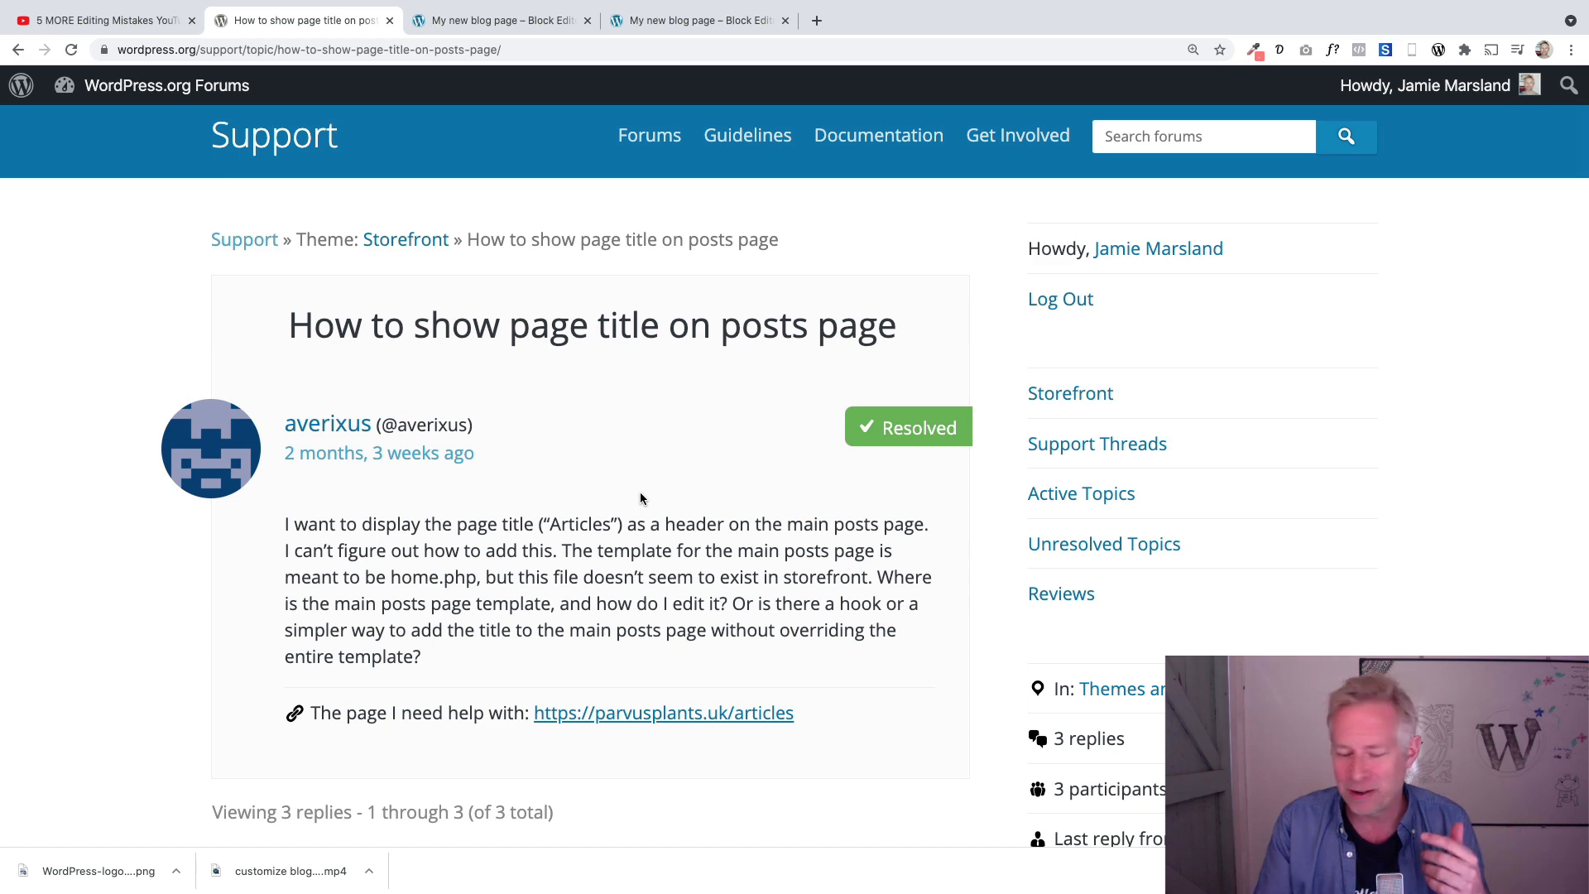
scroll("down", 3)
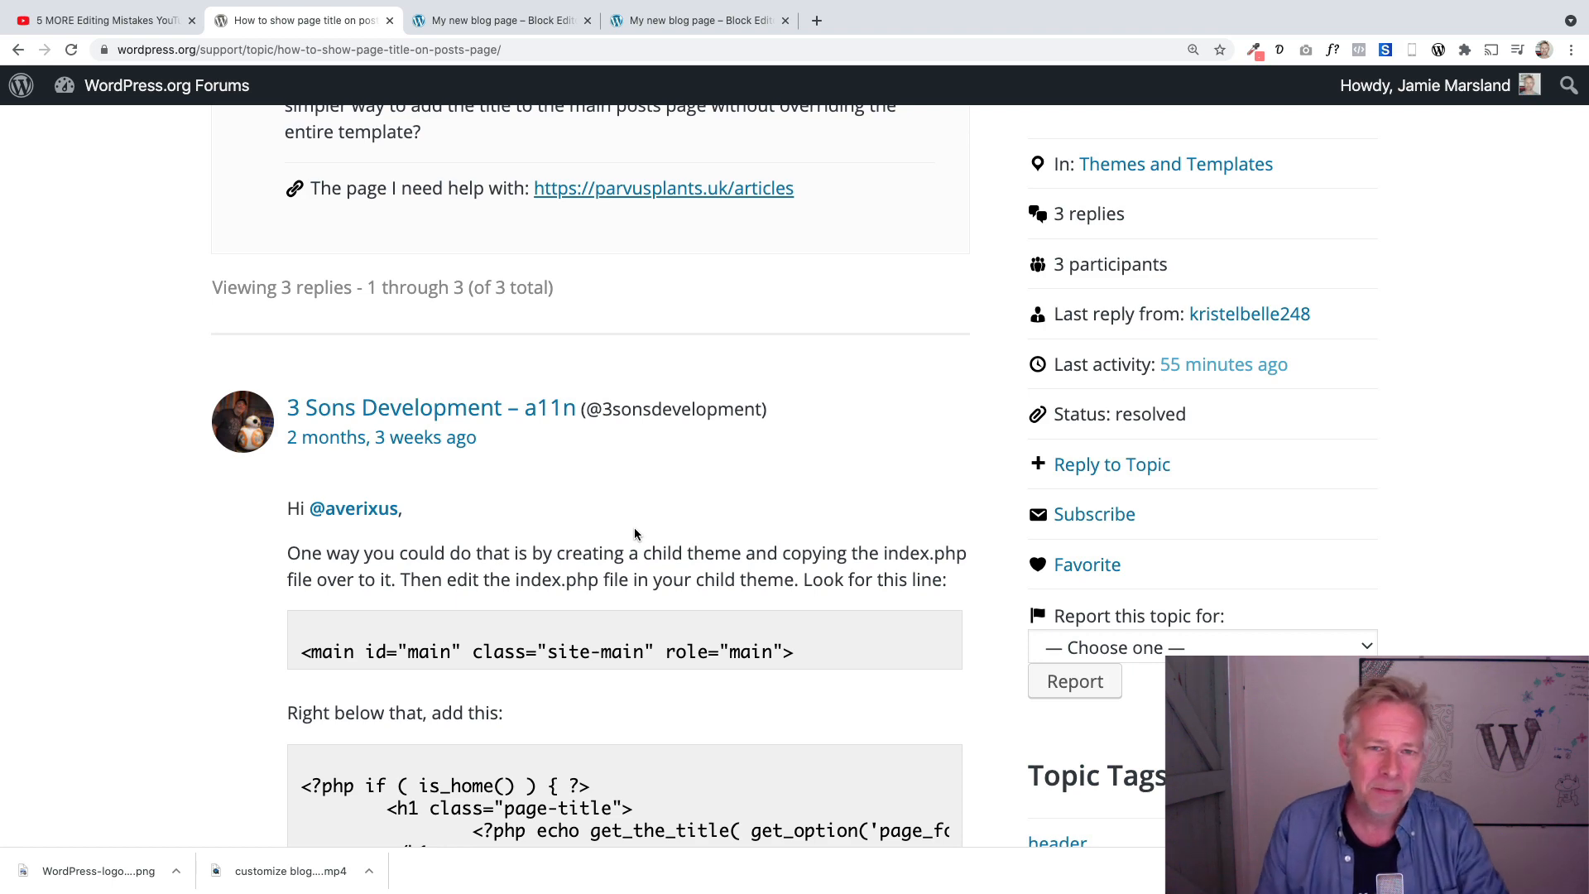
scroll("down", 3)
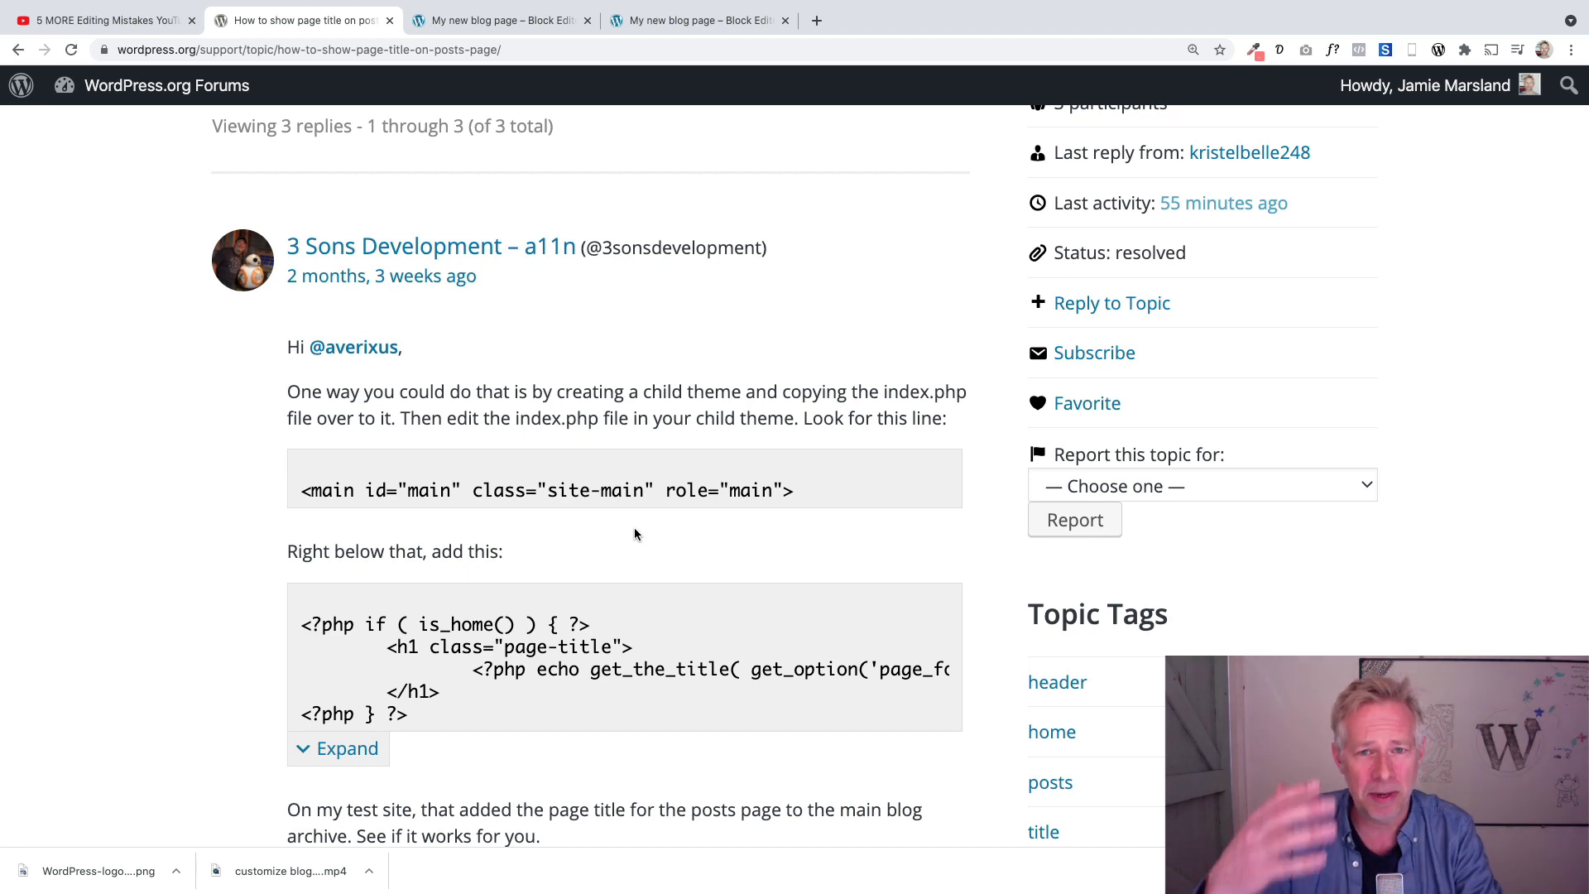
scroll("down", 3)
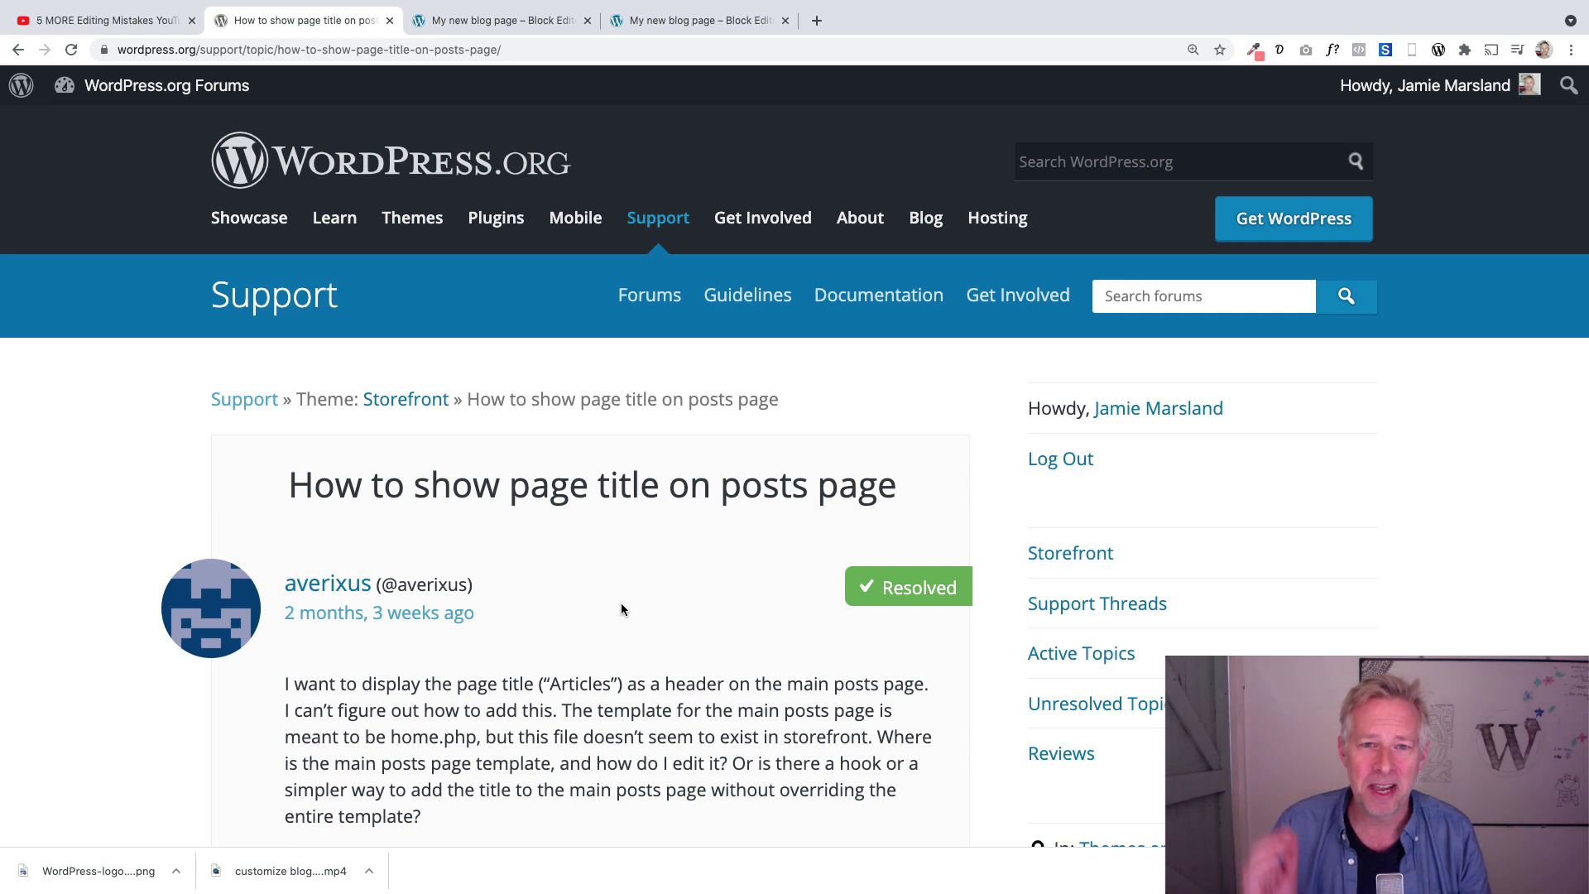
left_click(496, 20)
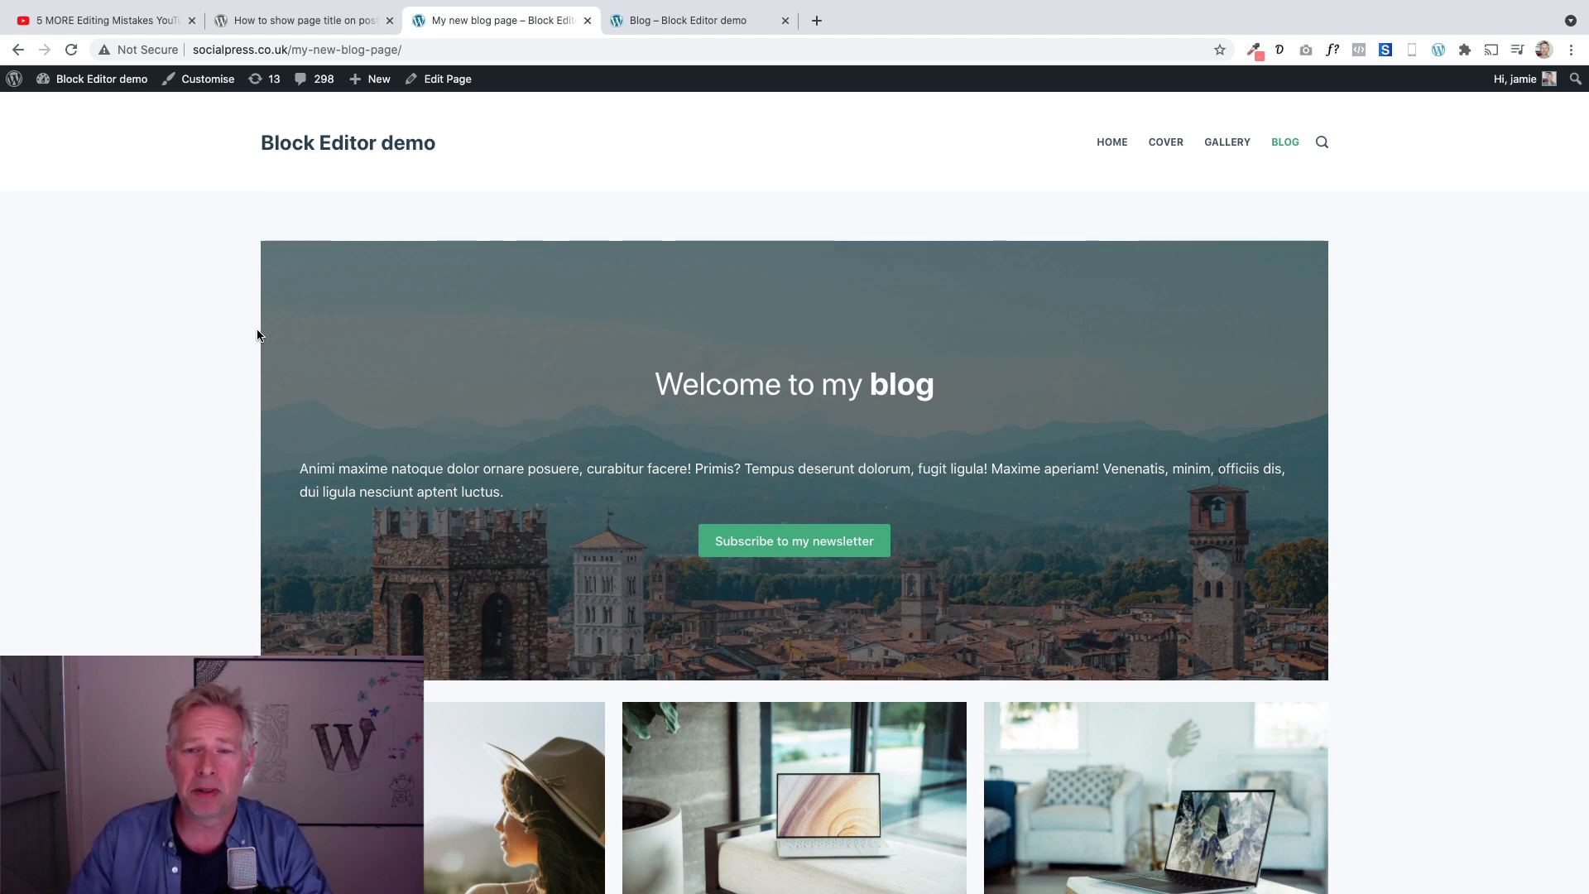
mouse_move(225, 452)
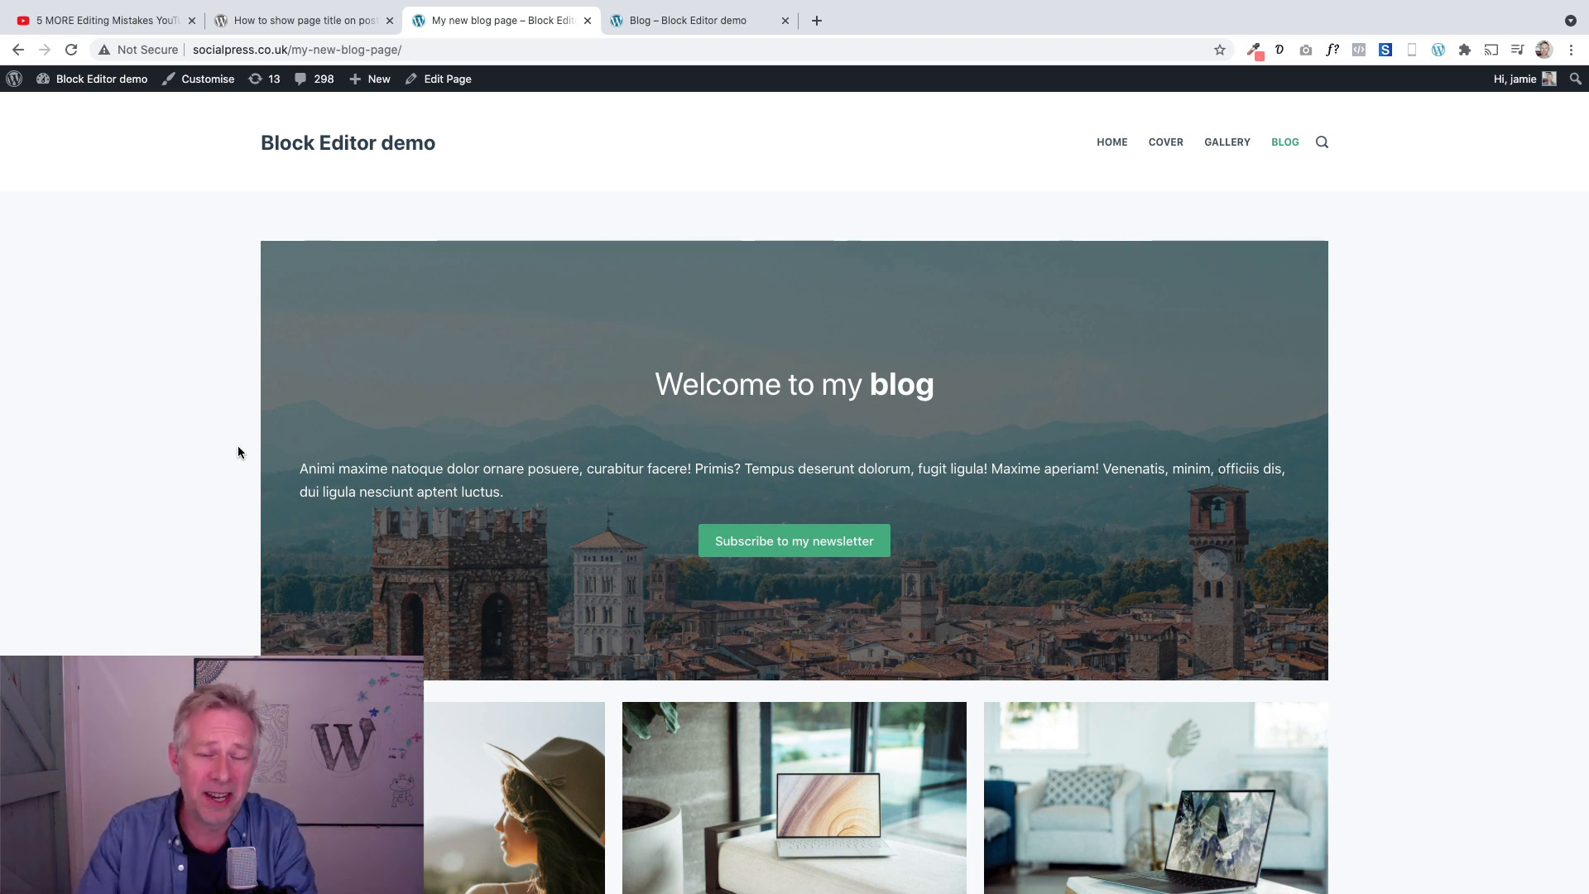
mouse_move(659, 374)
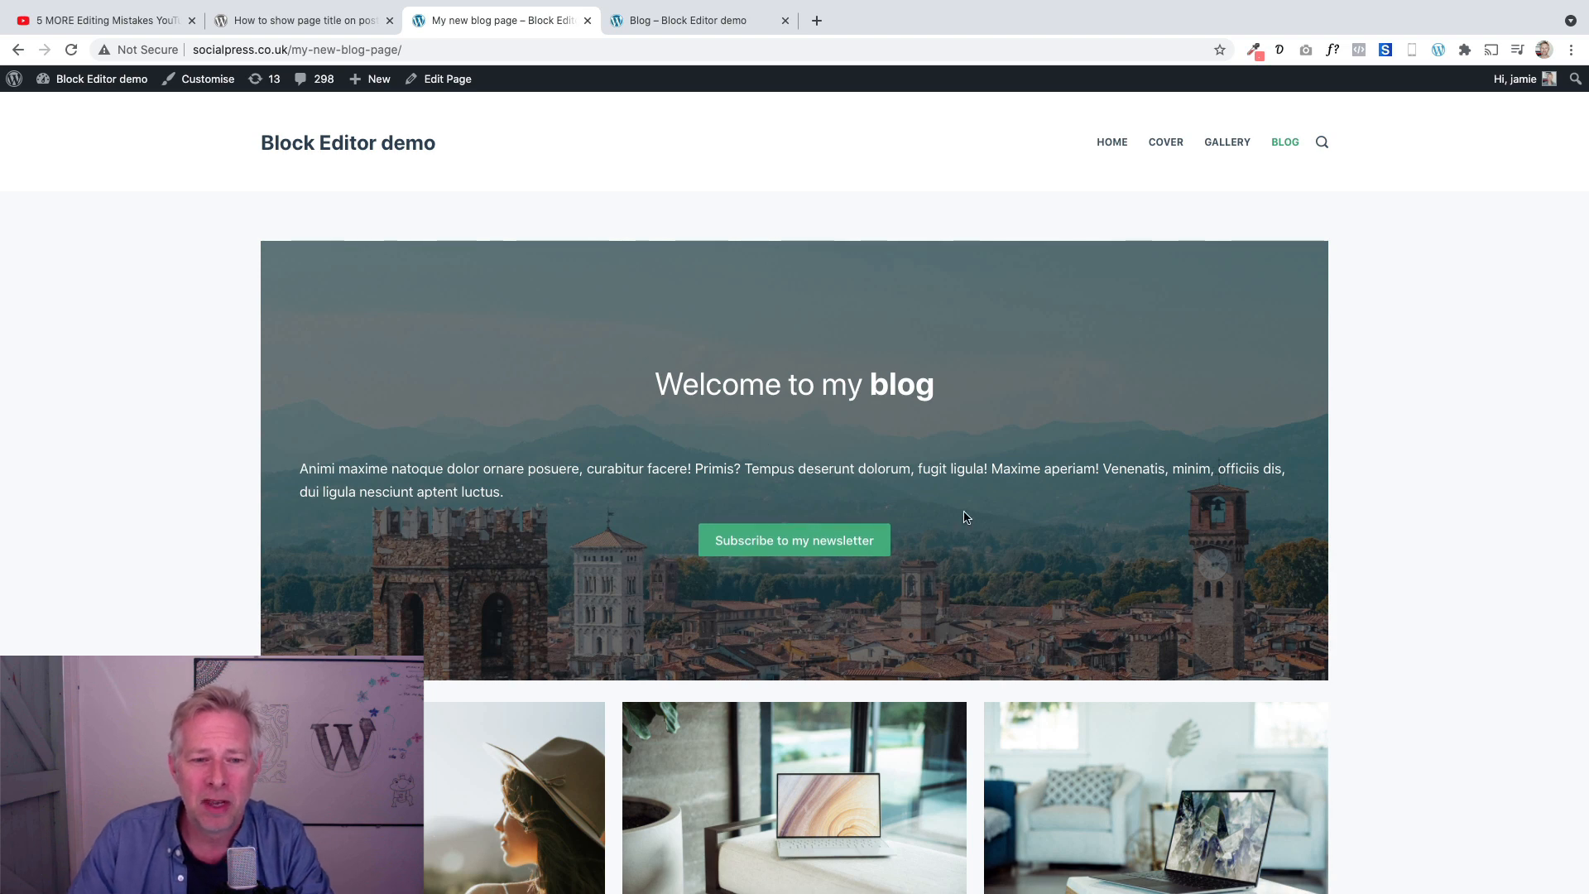
mouse_move(805, 416)
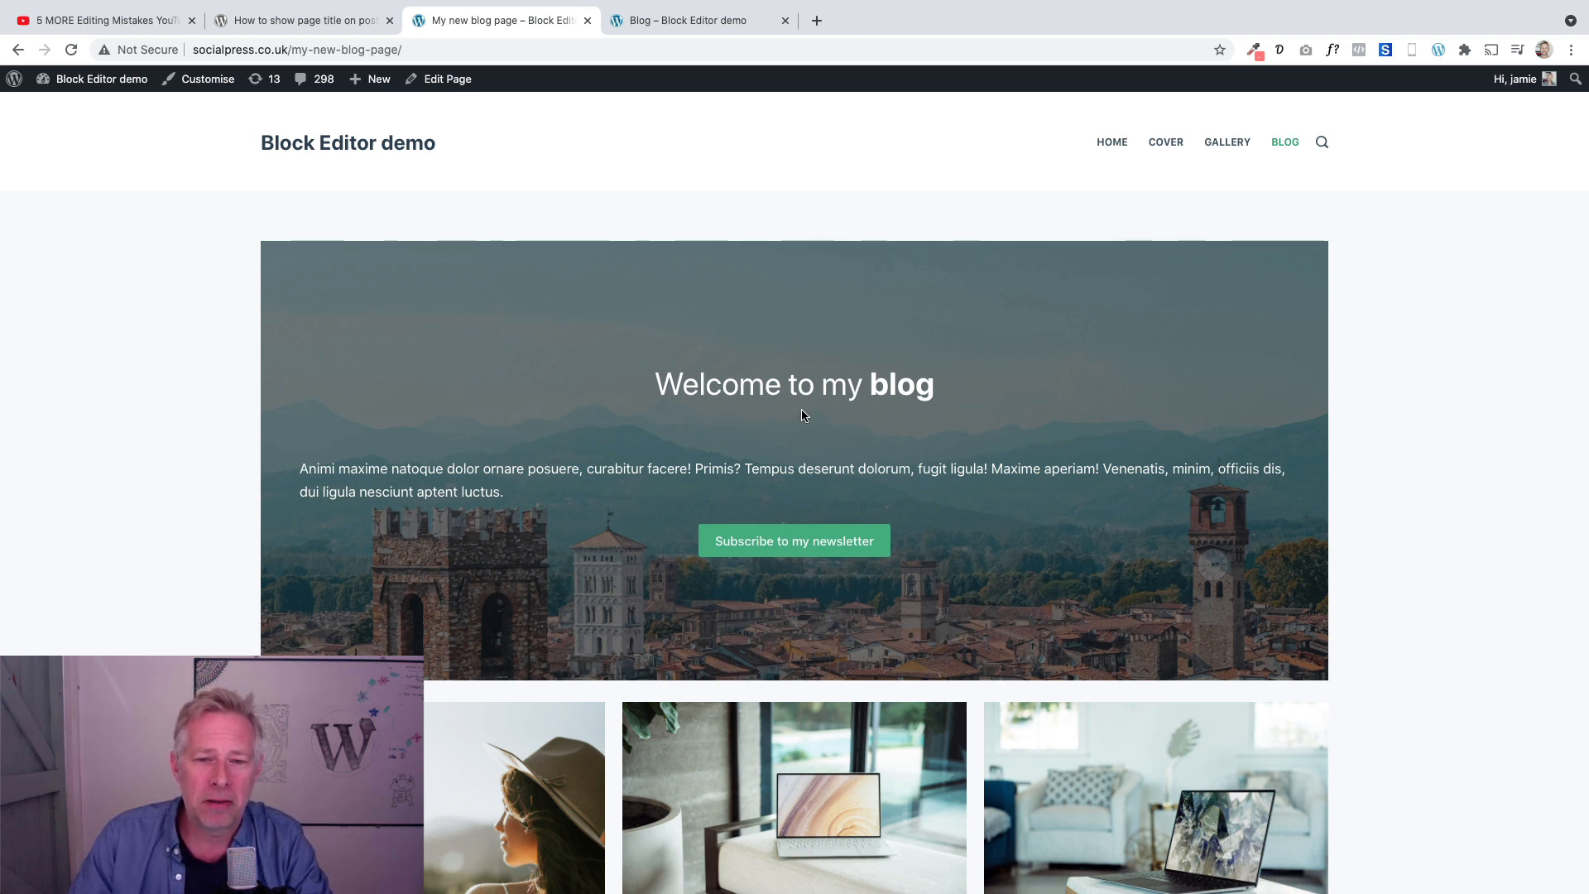
mouse_move(785, 413)
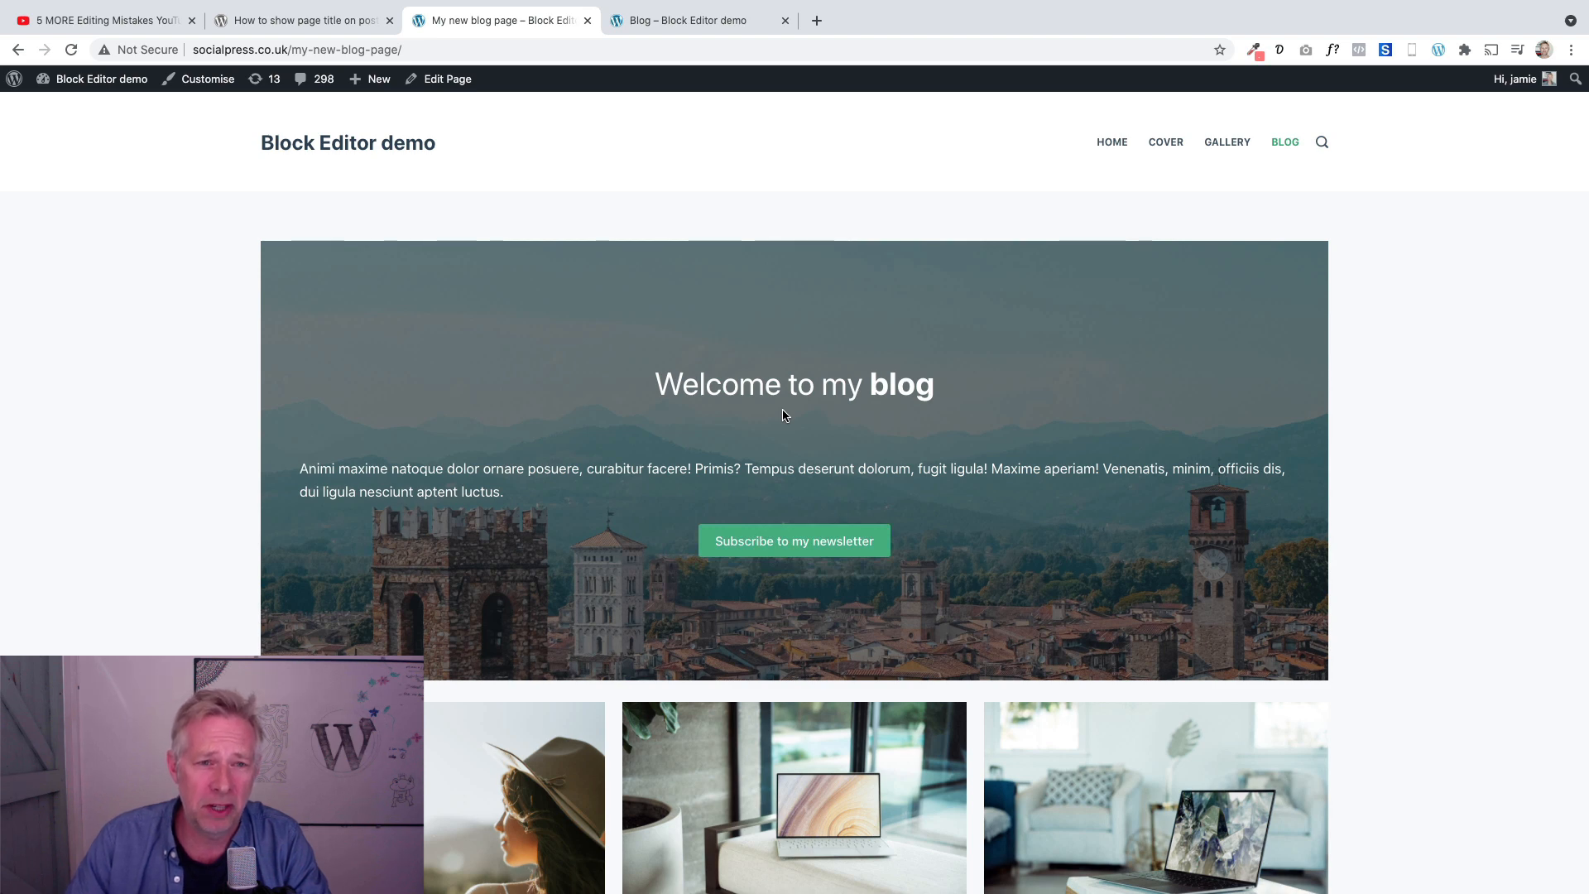
mouse_move(772, 541)
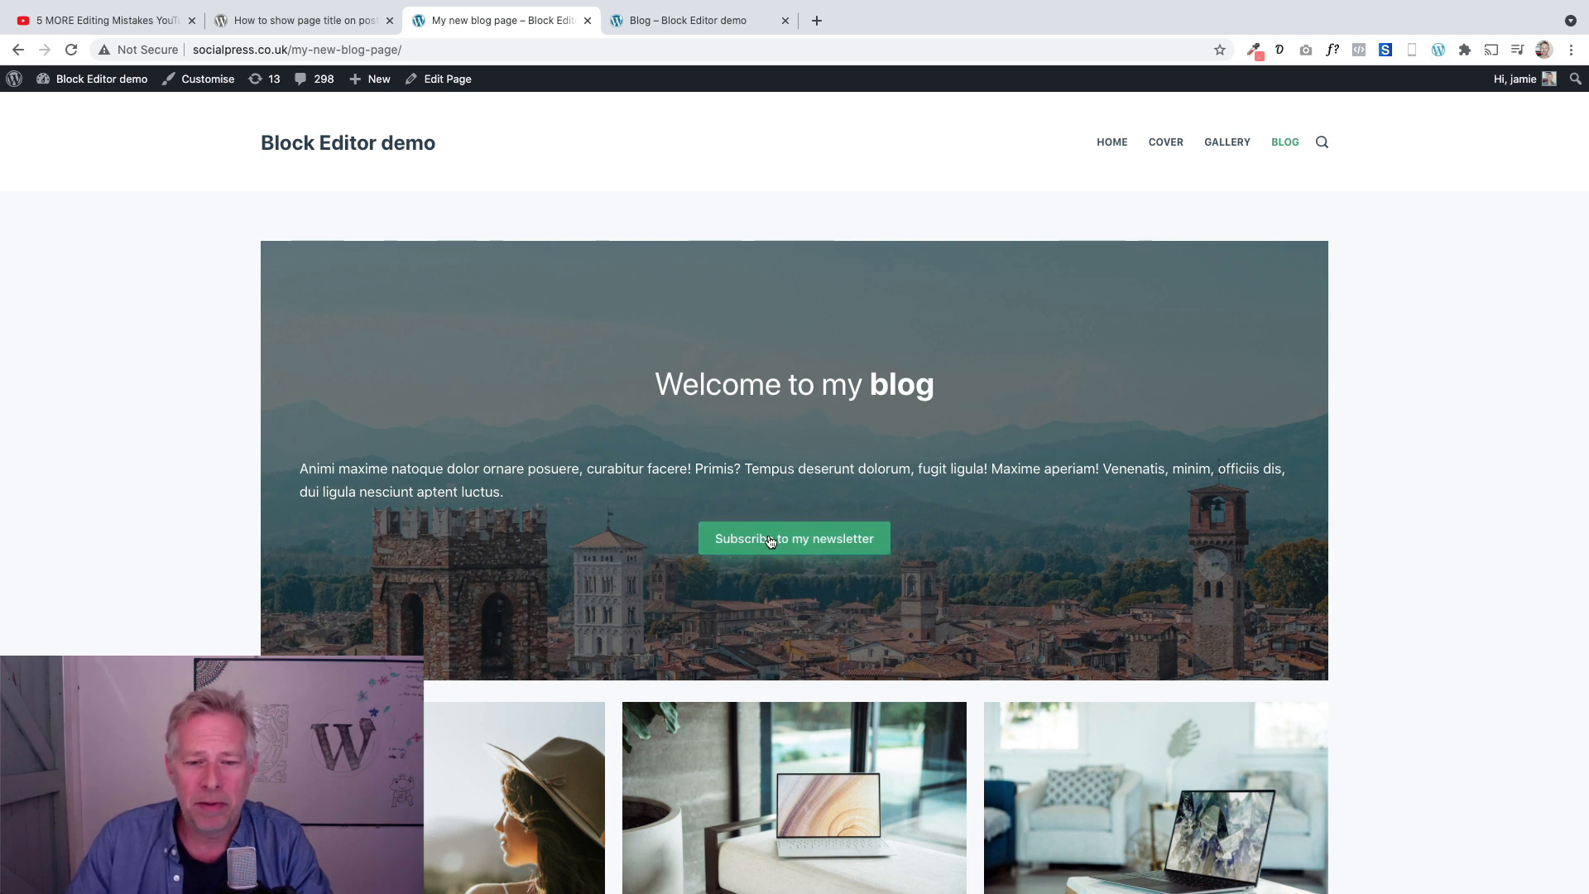
mouse_move(592, 580)
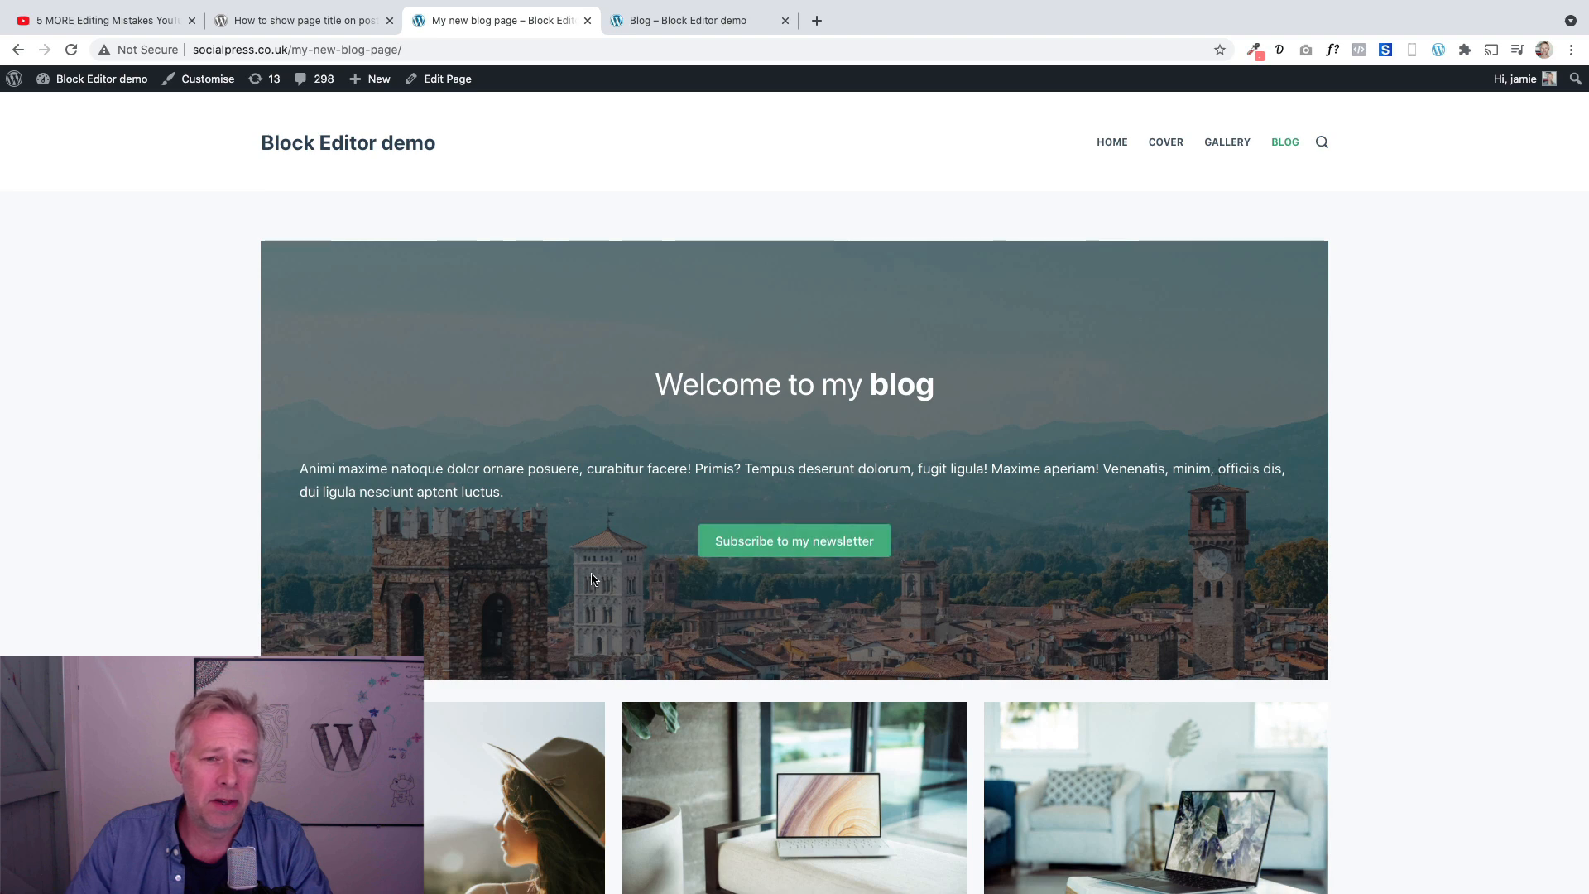
scroll("down", 3)
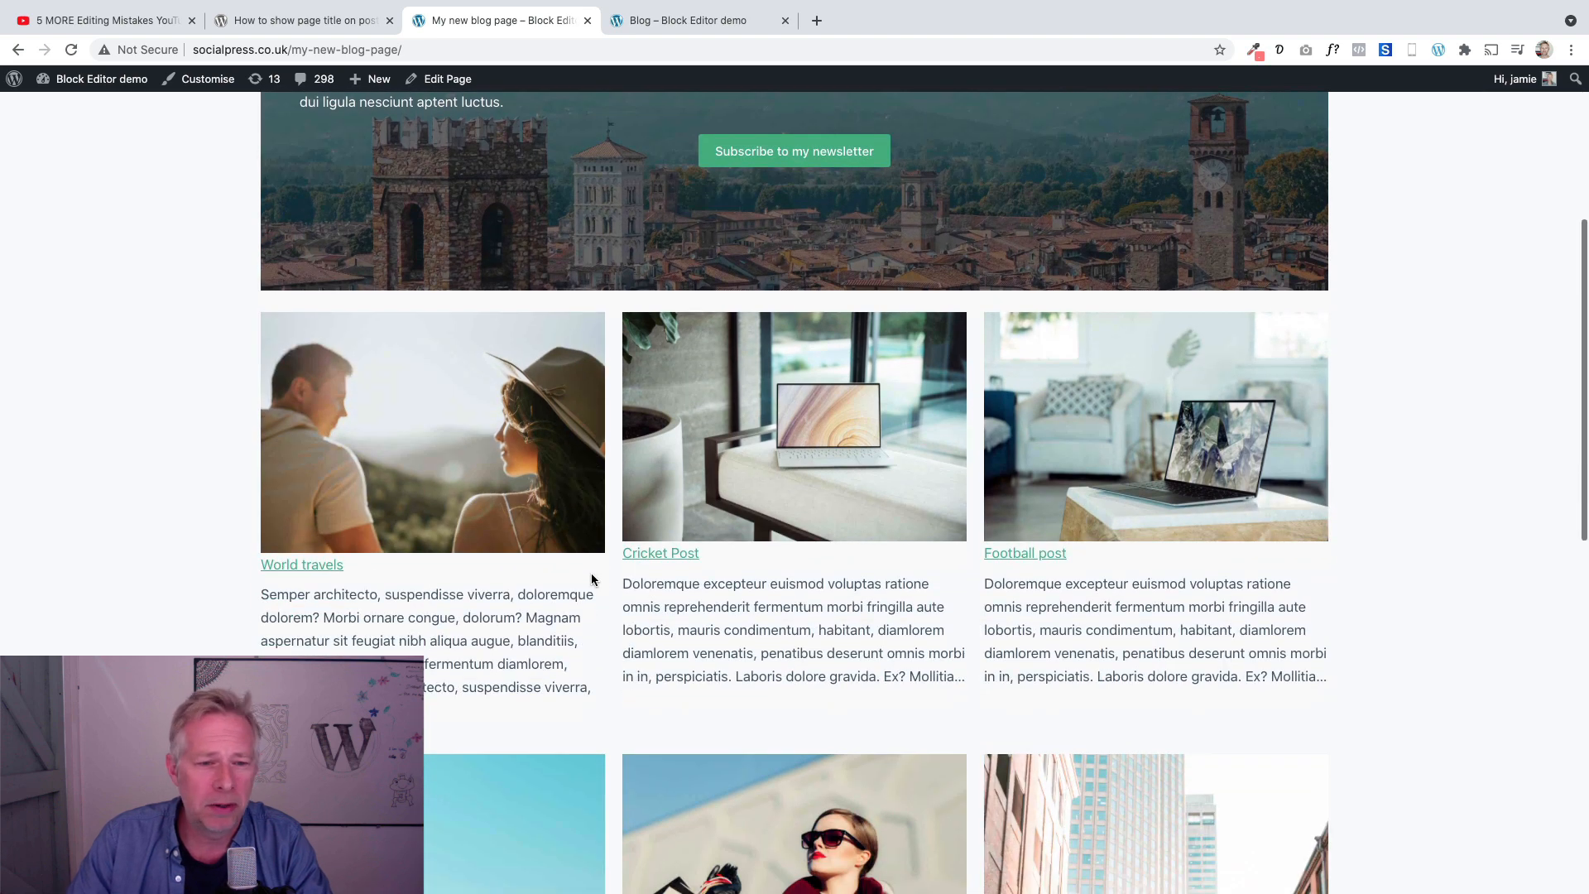
scroll("down", 3)
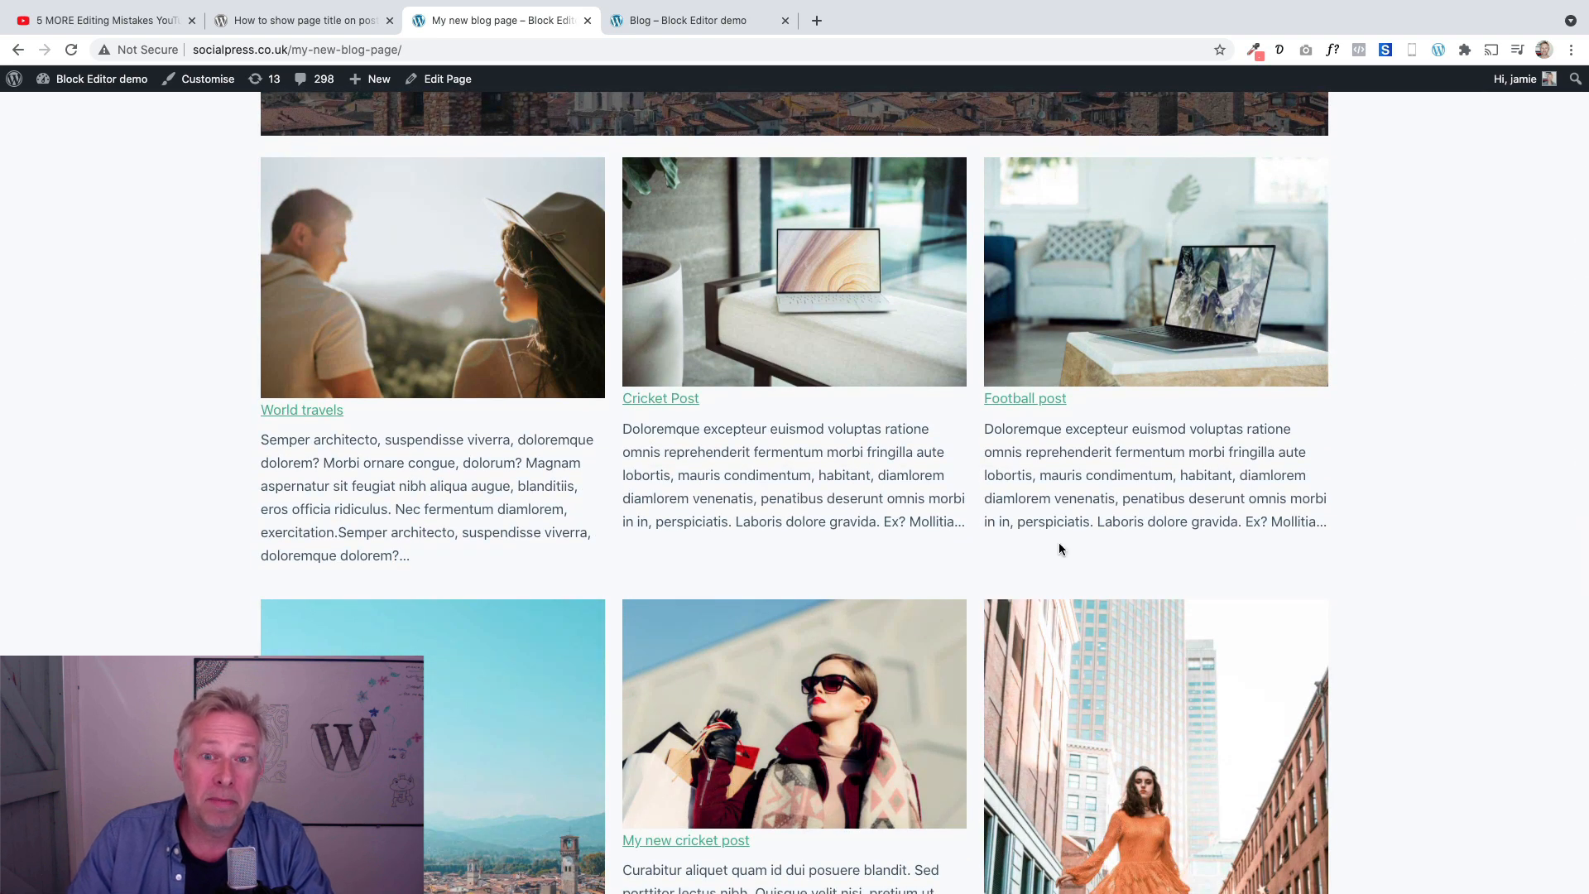
mouse_move(500, 669)
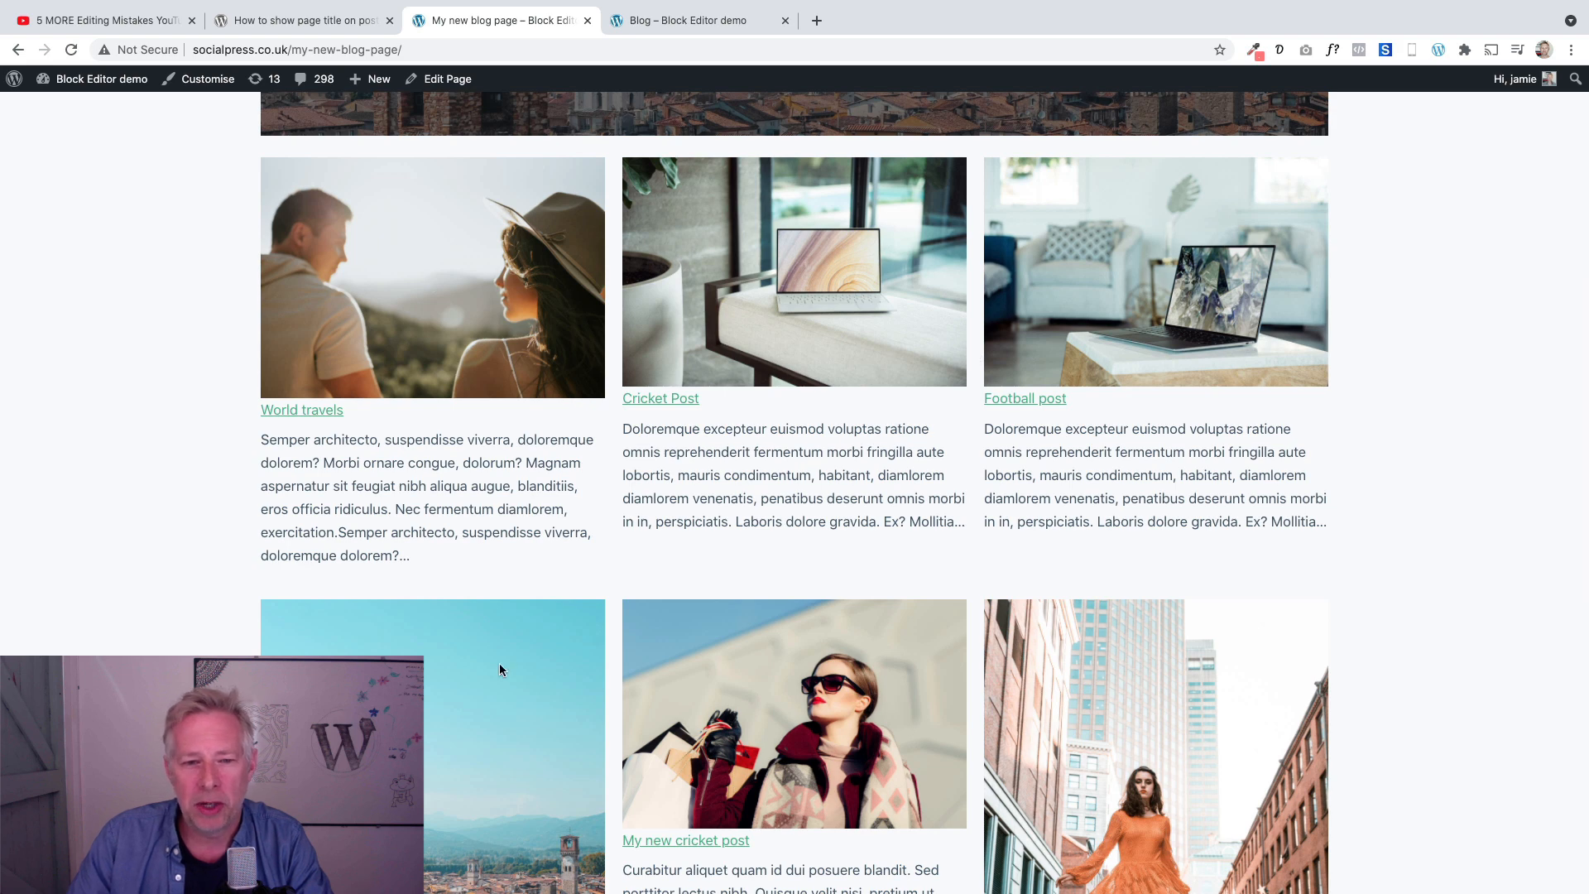
scroll("down", 3)
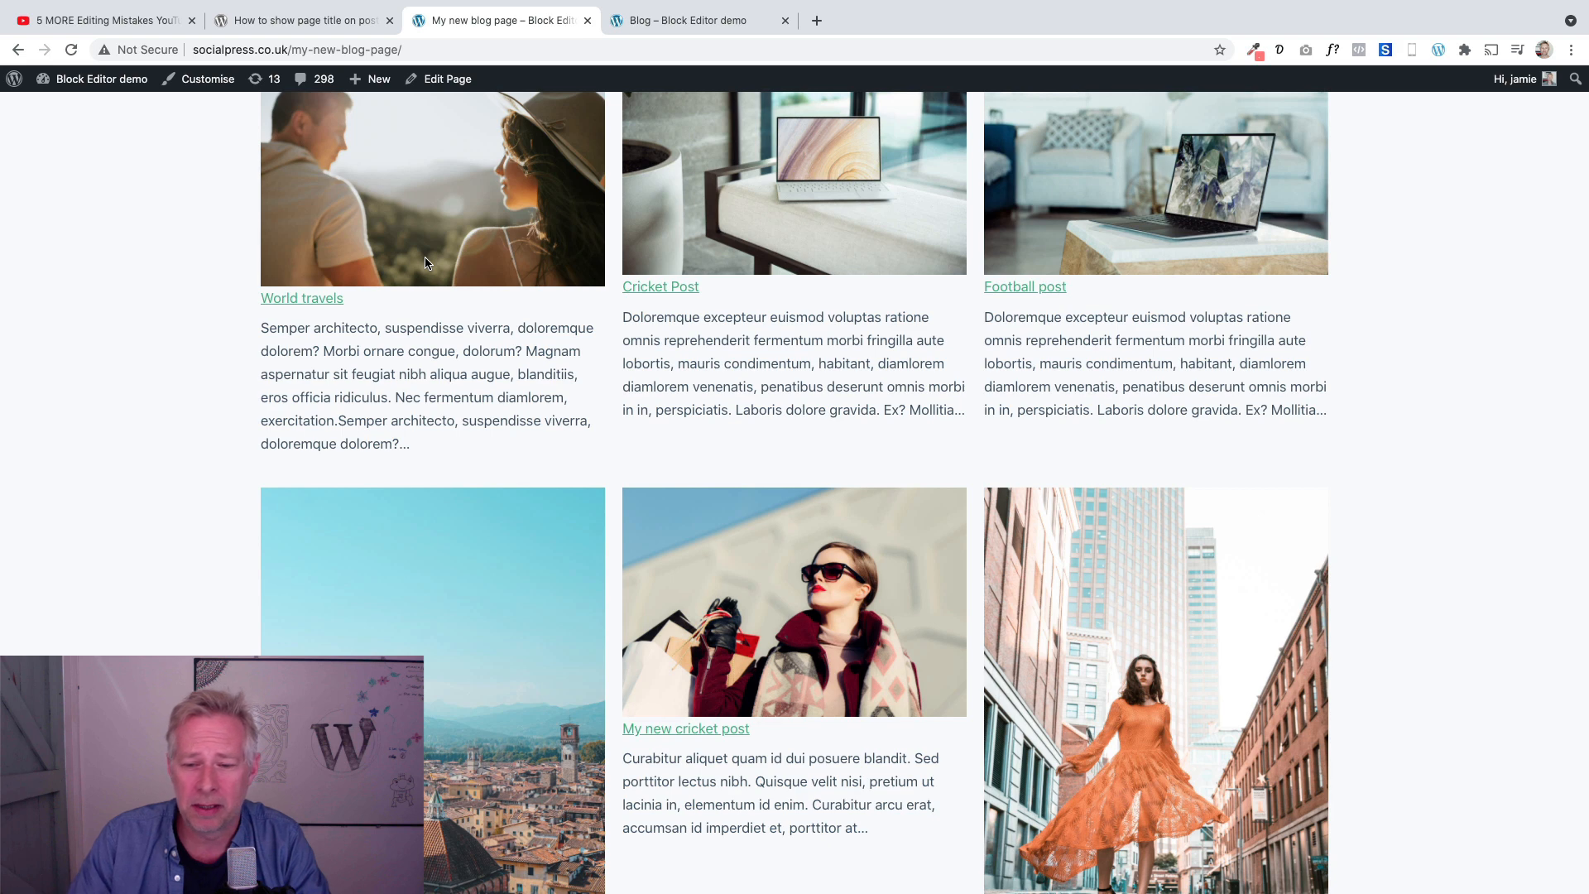
mouse_move(646, 464)
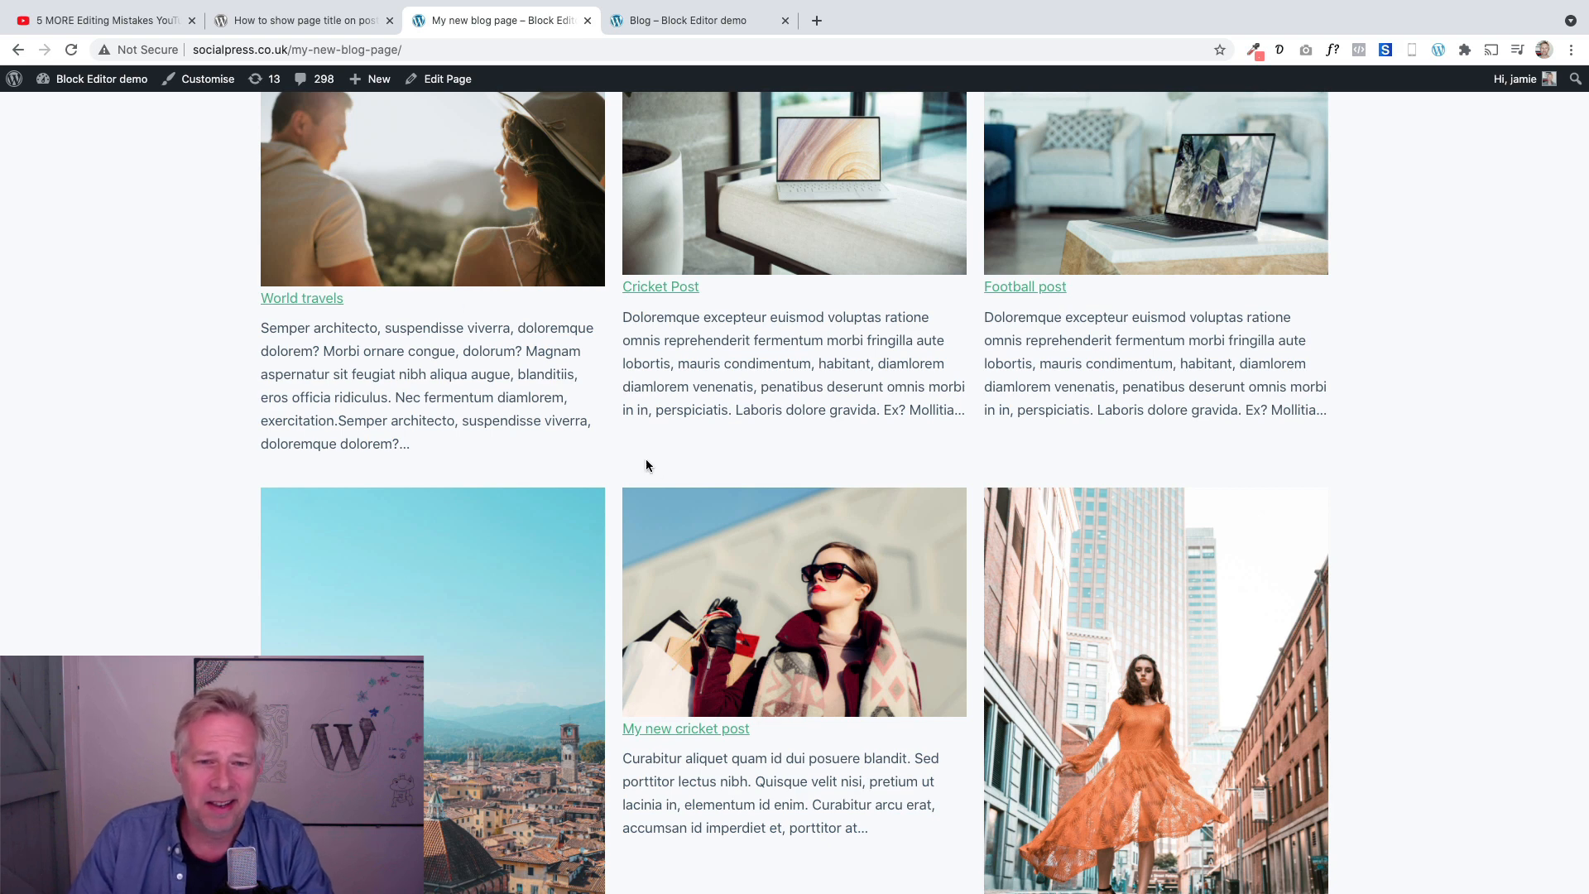
scroll("down", 3)
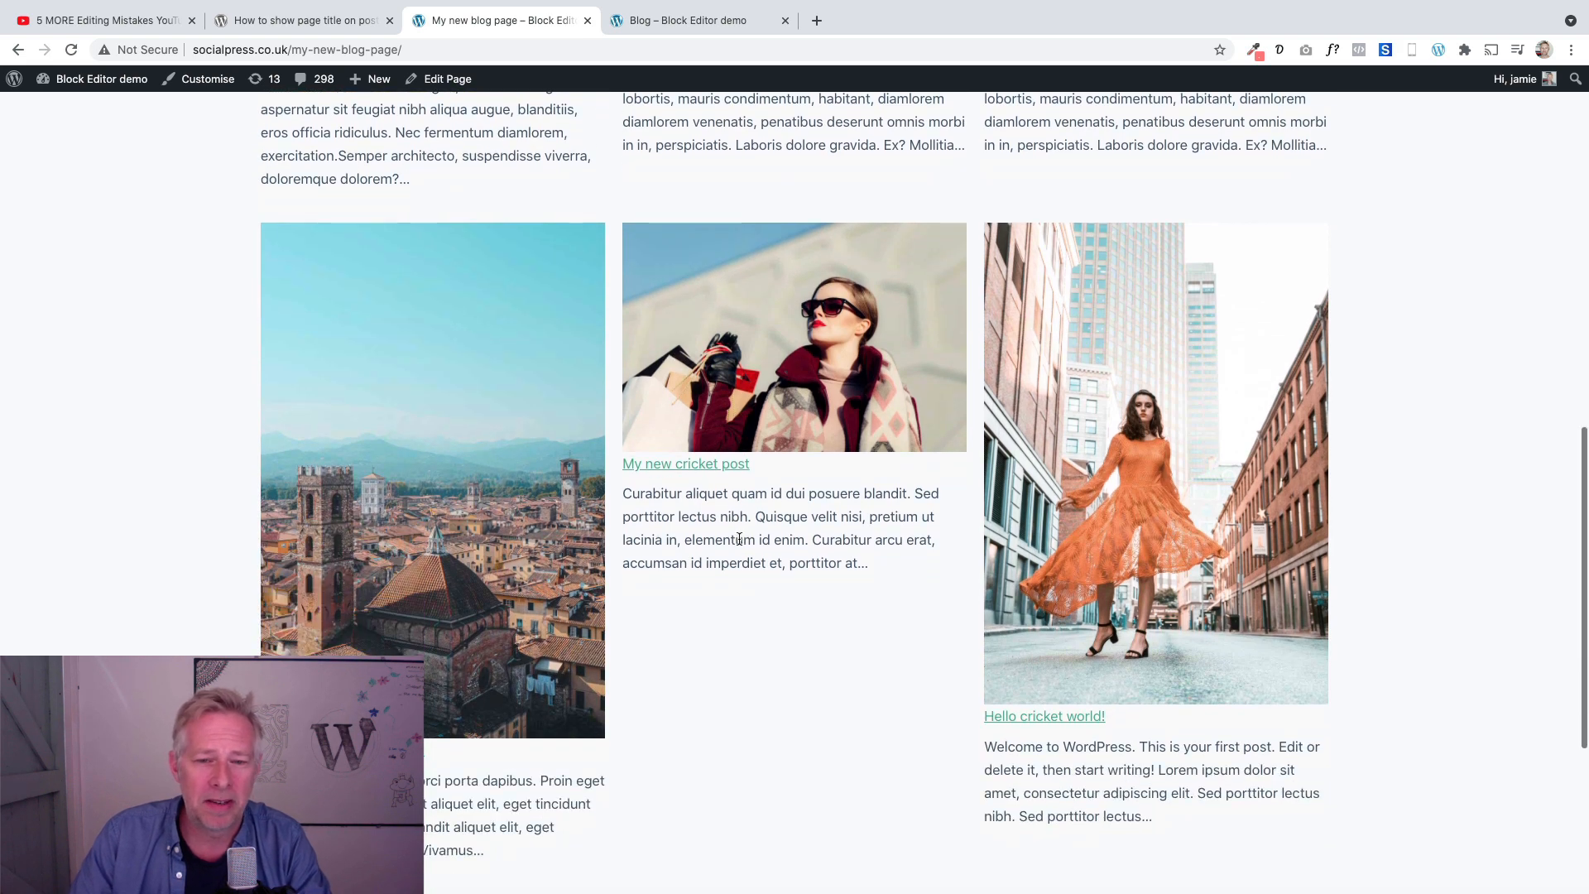
scroll("down", 3)
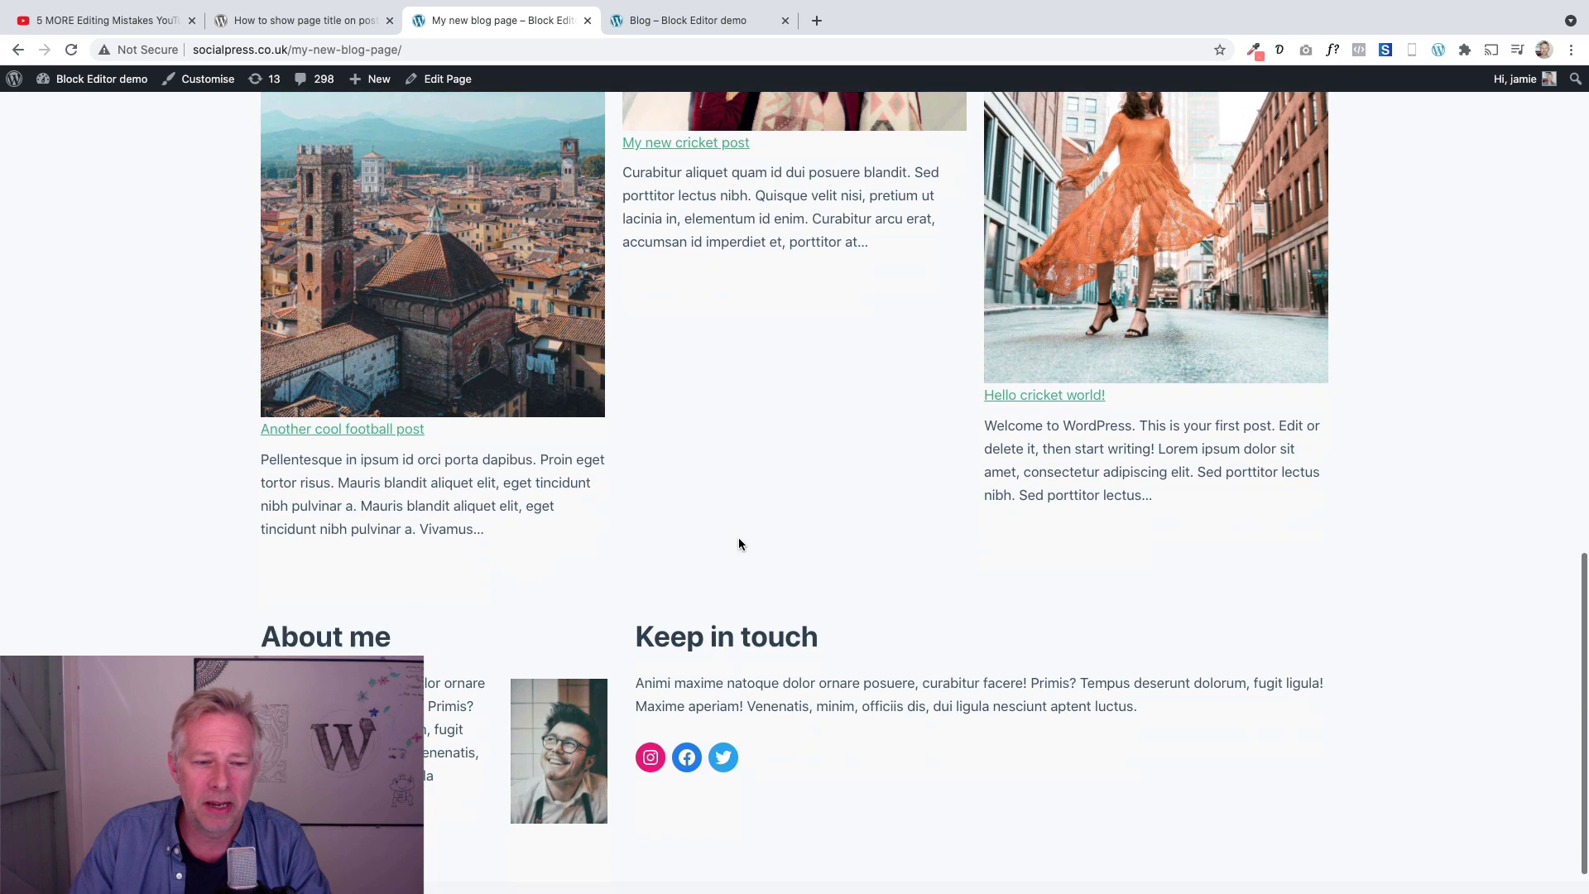
scroll("down", 3)
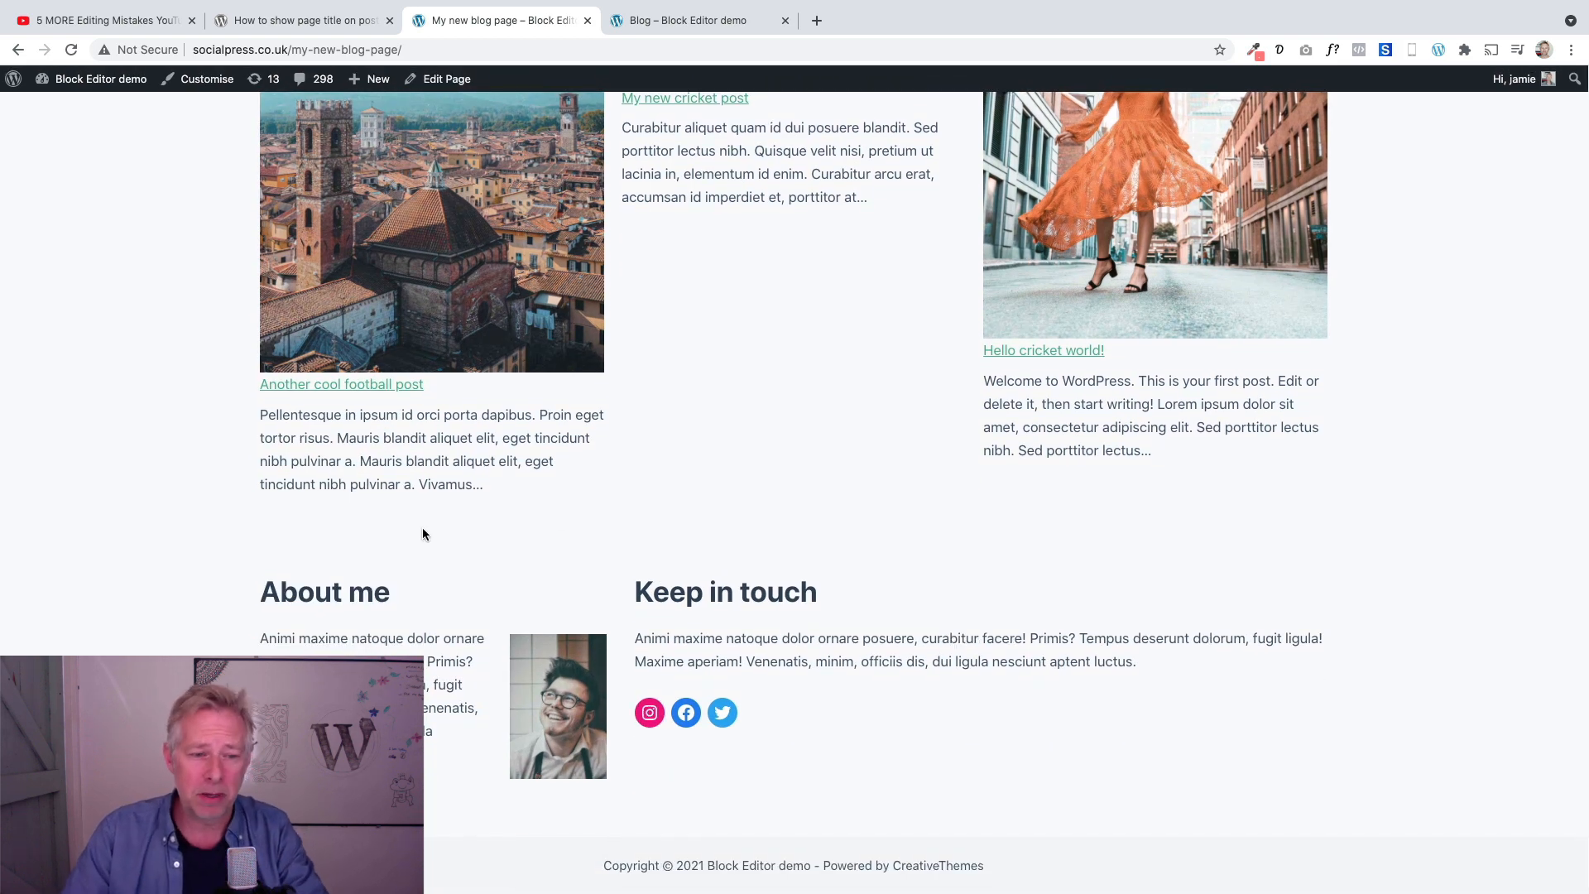
scroll("down", 3)
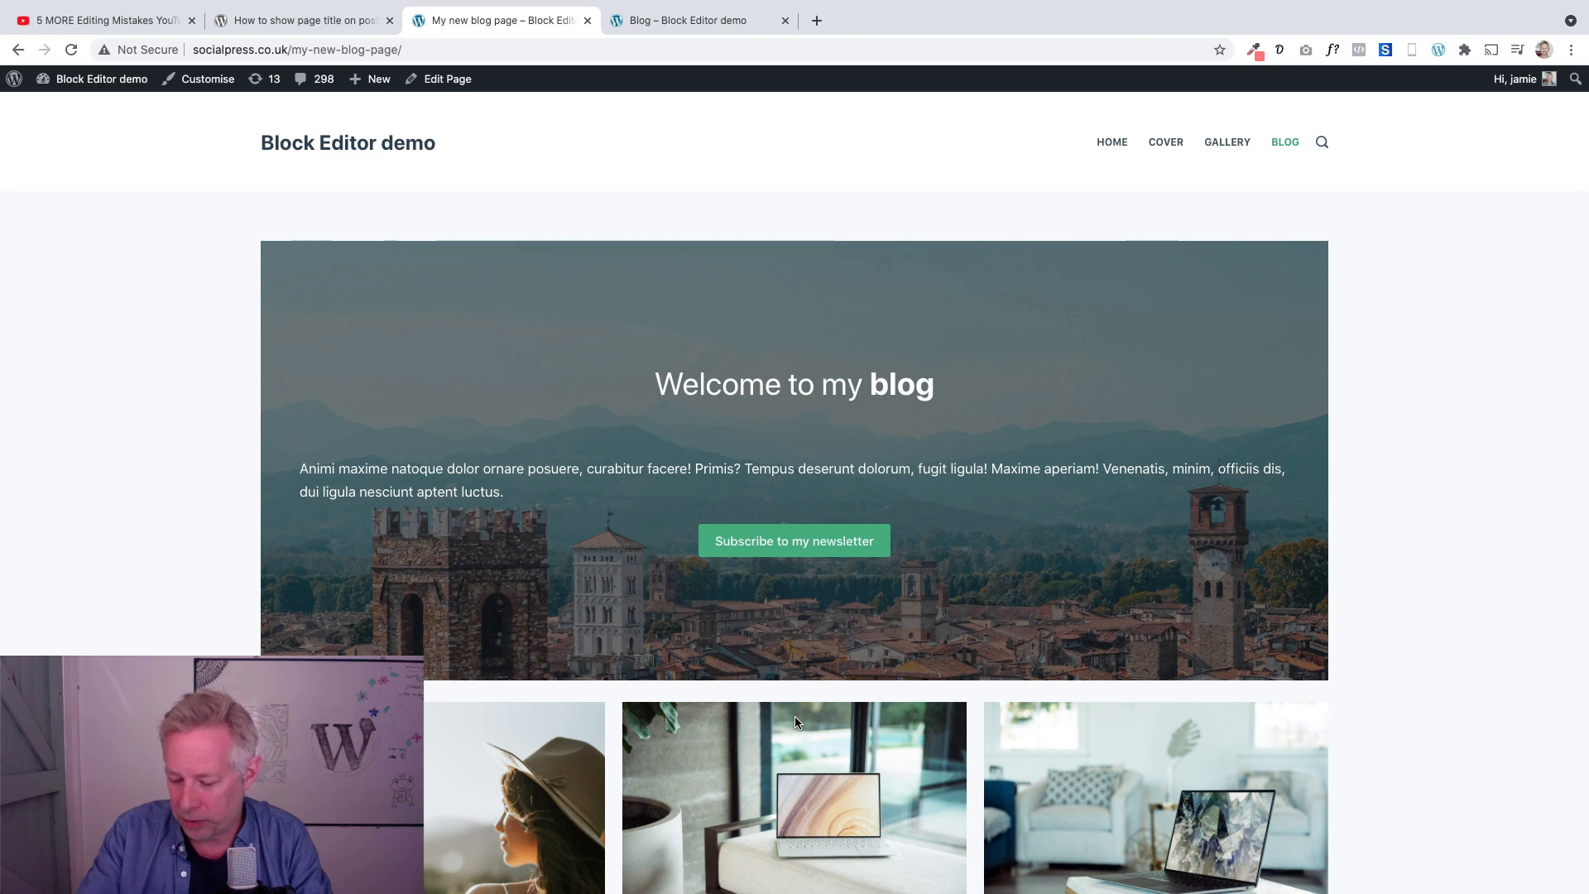
mouse_move(782, 709)
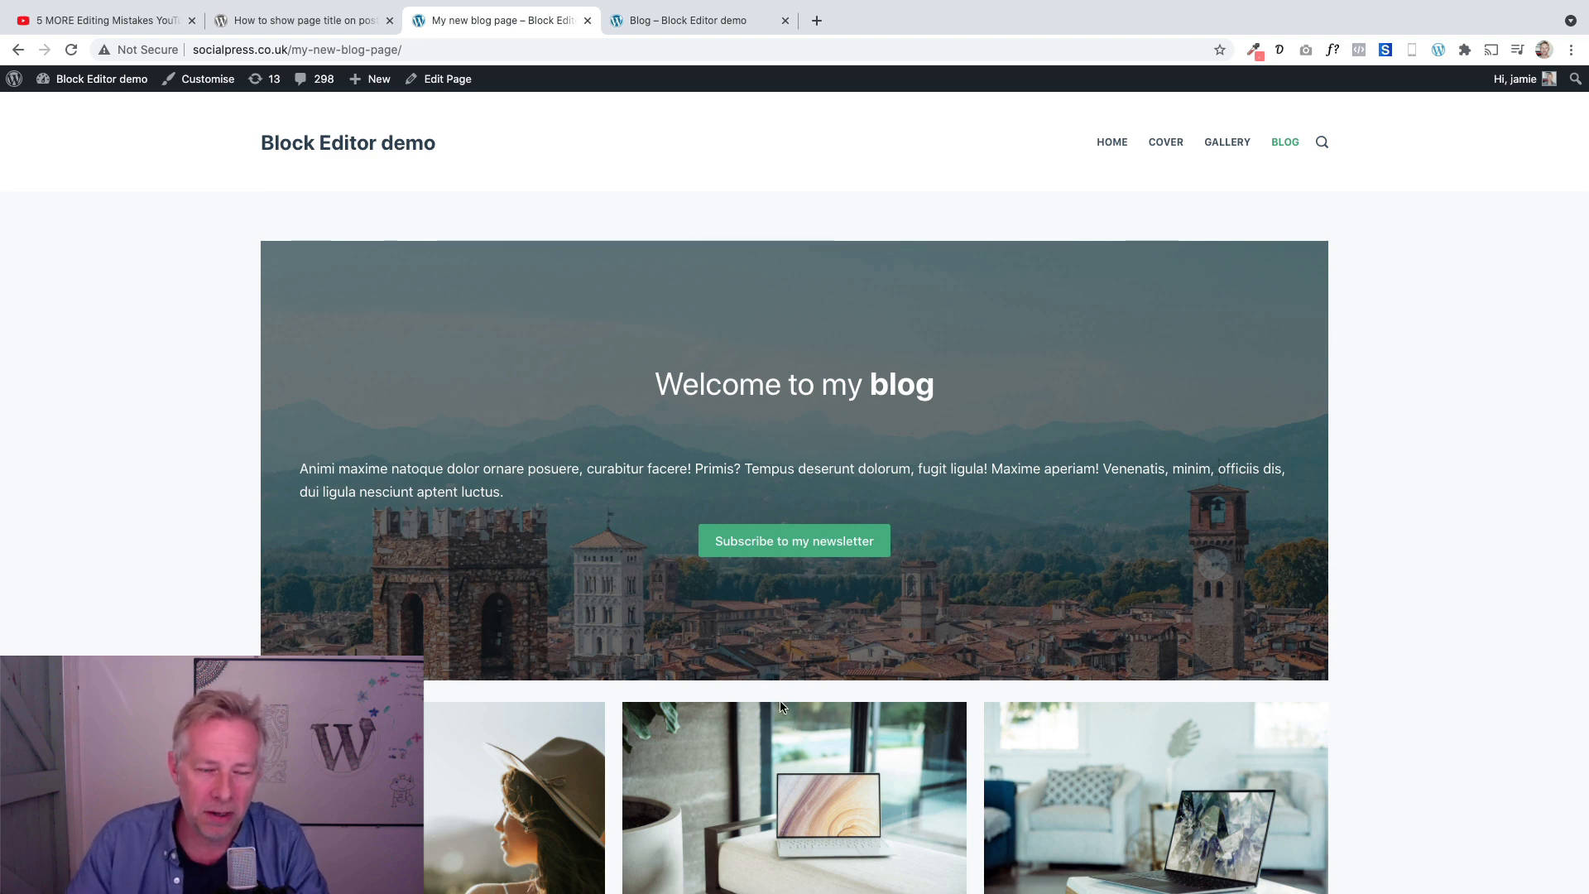
Create a new page and title it 'My lovely new Blog'.
left_click(378, 77)
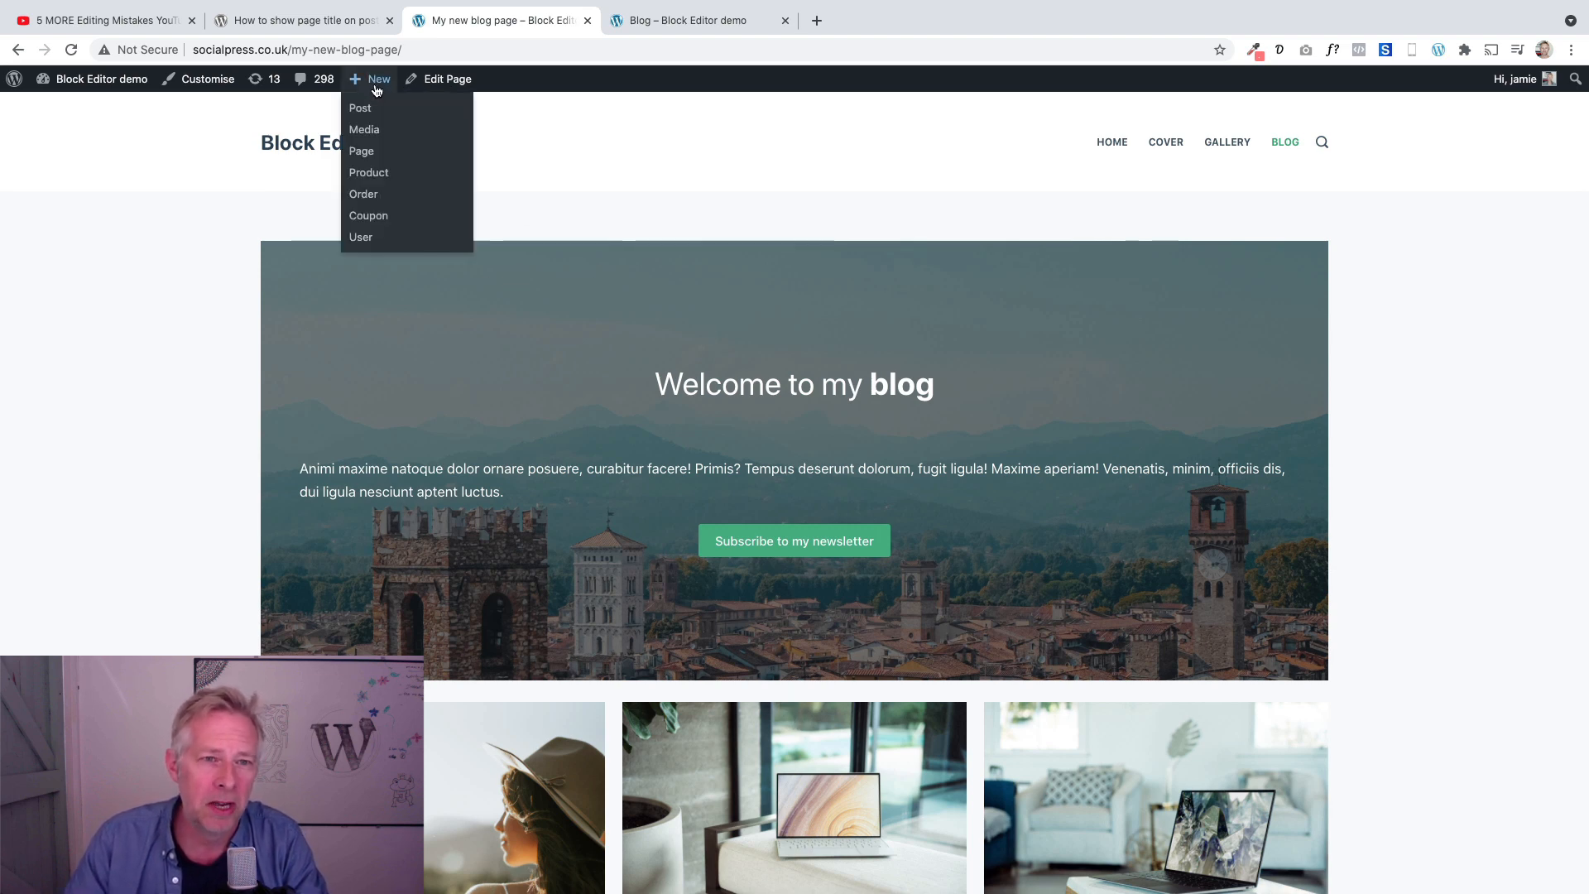
left_click(361, 151)
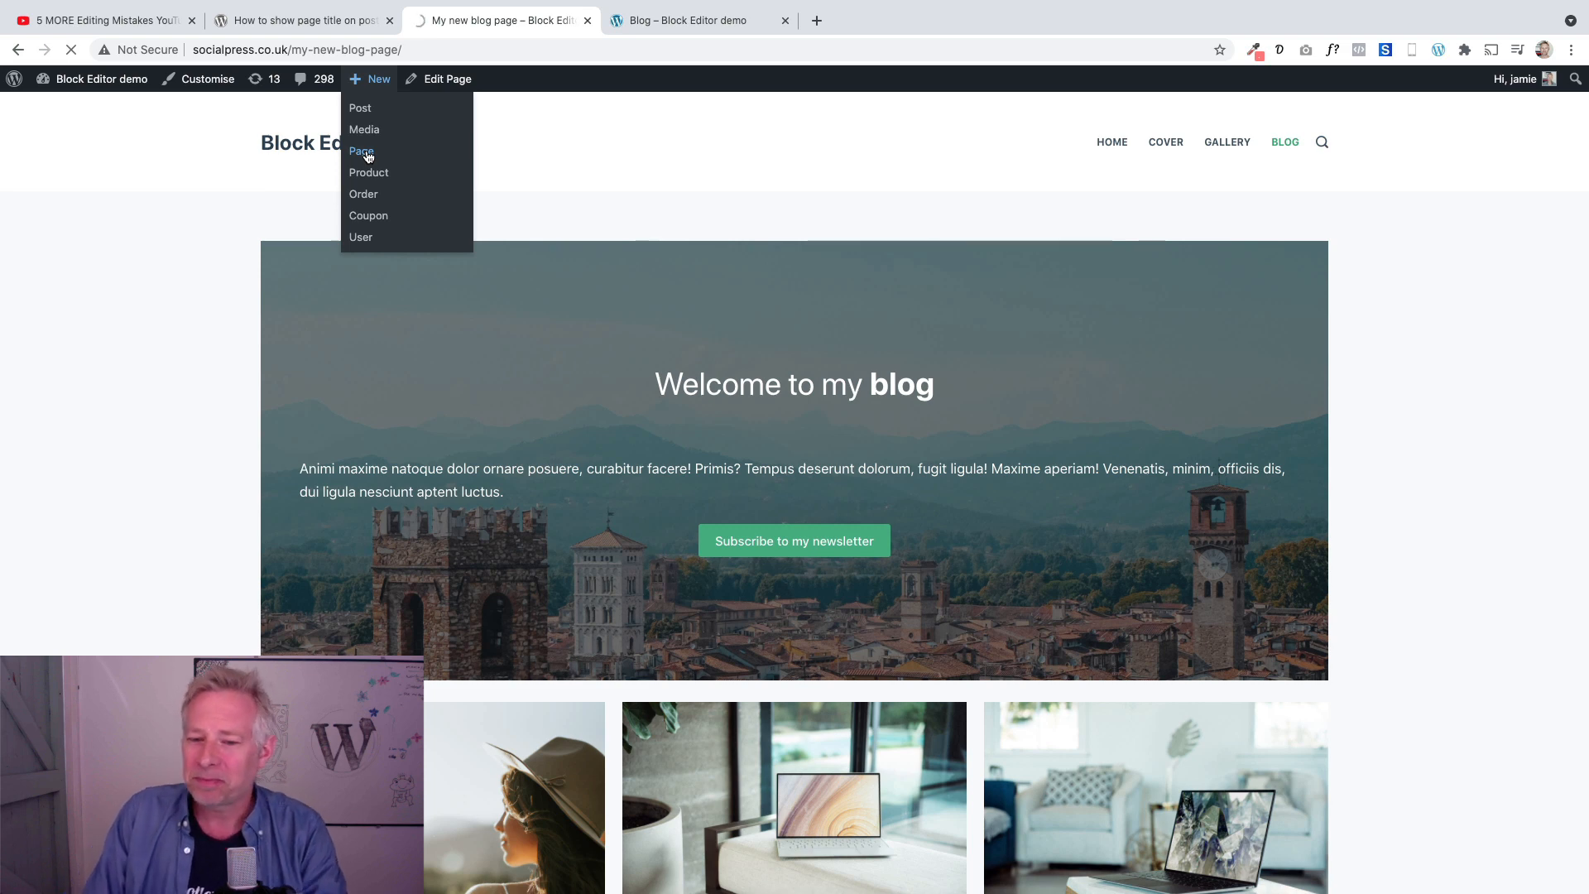
left_click(361, 151)
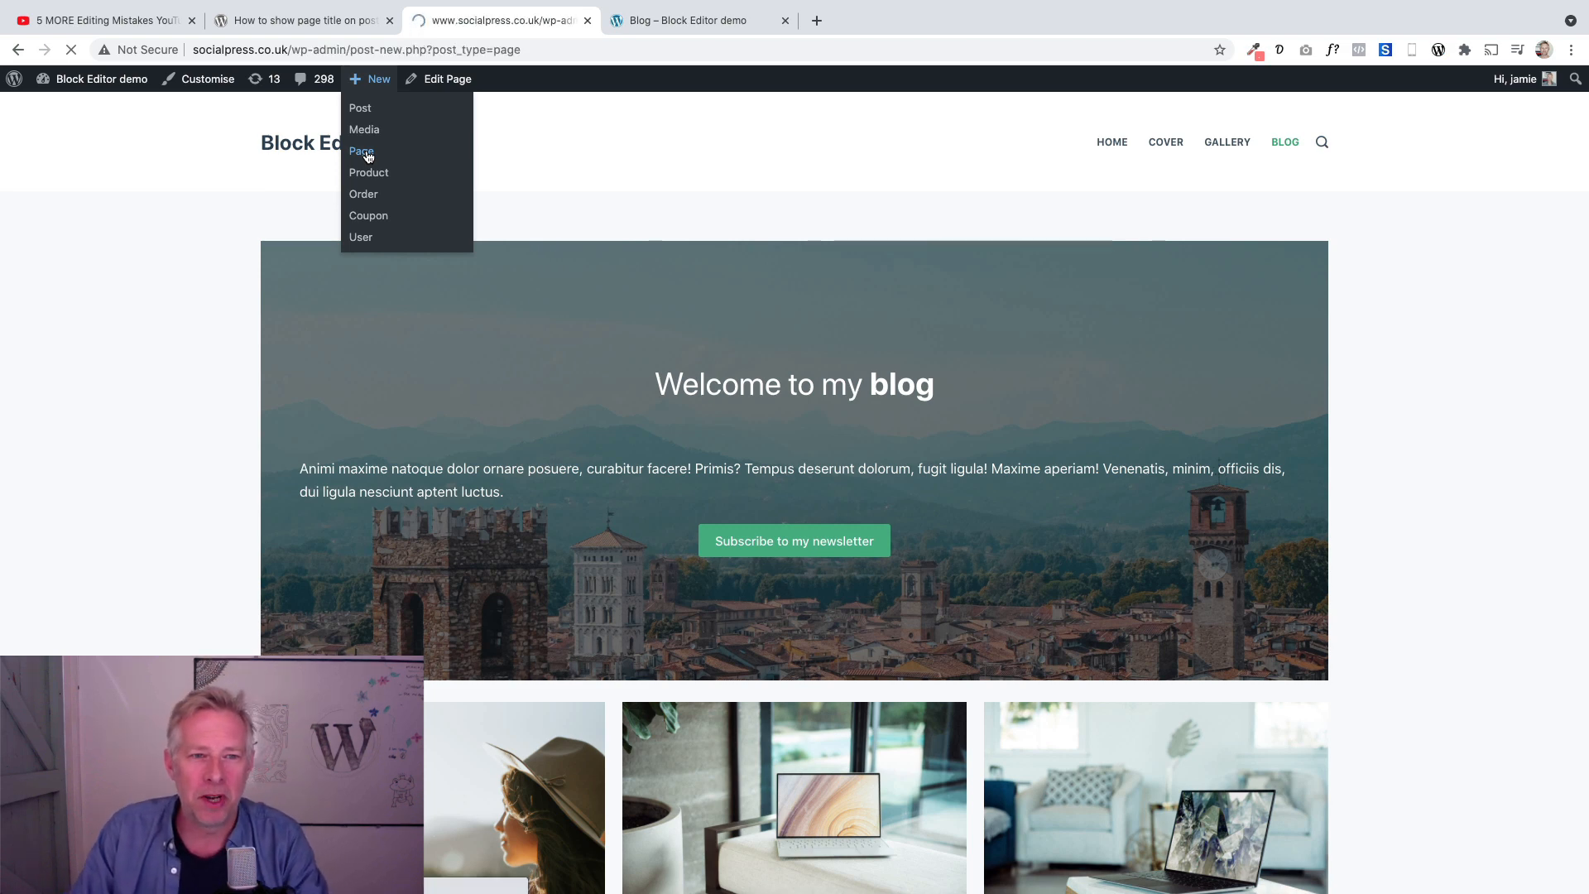
left_click(360, 151)
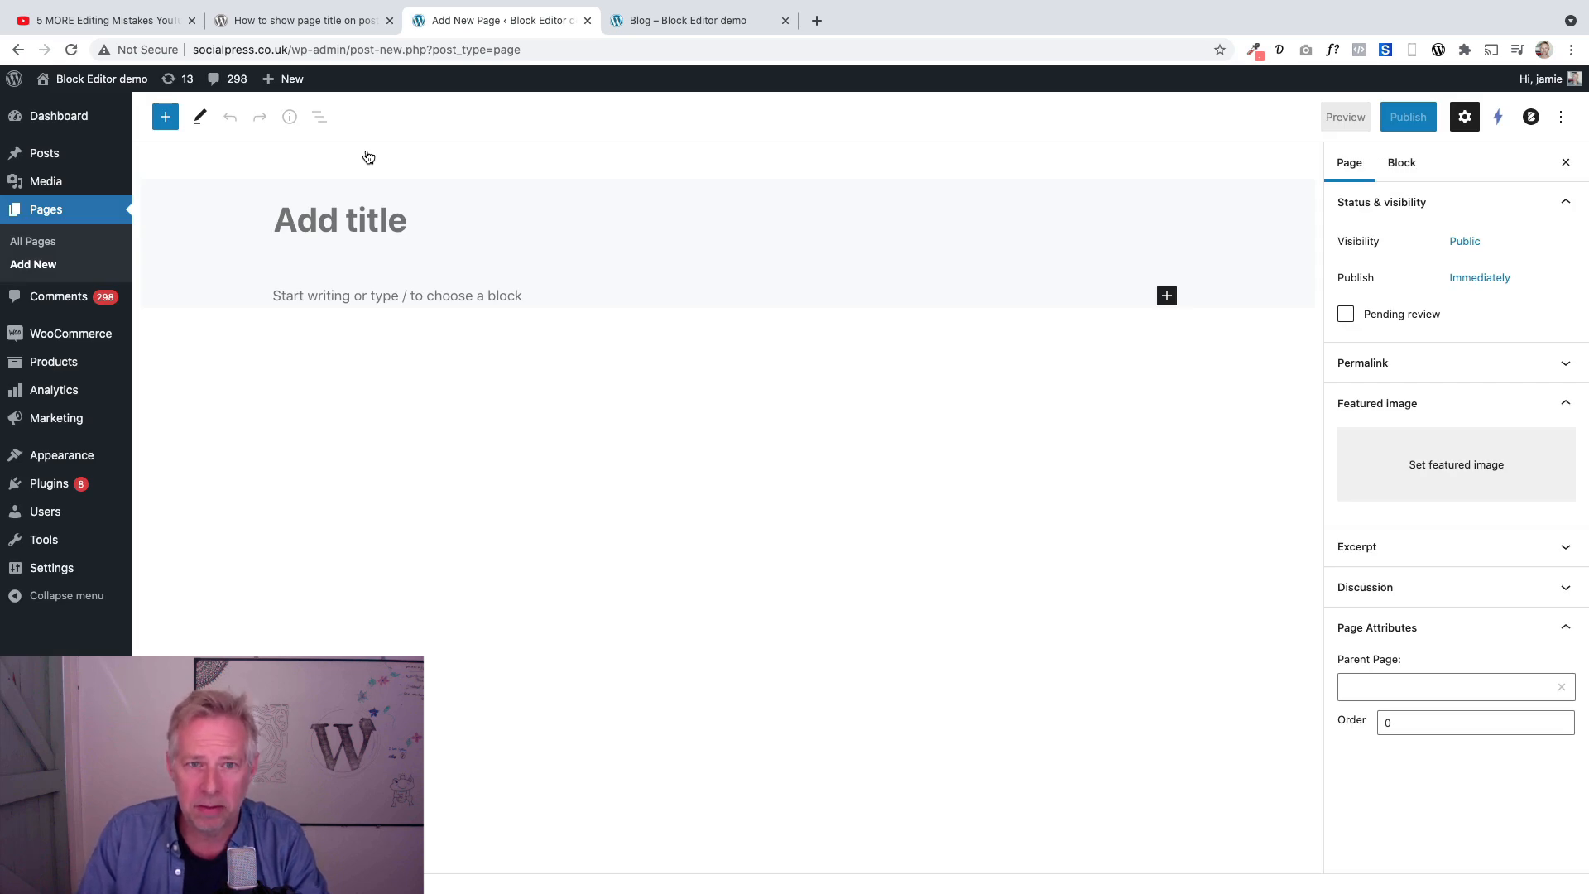
type("my")
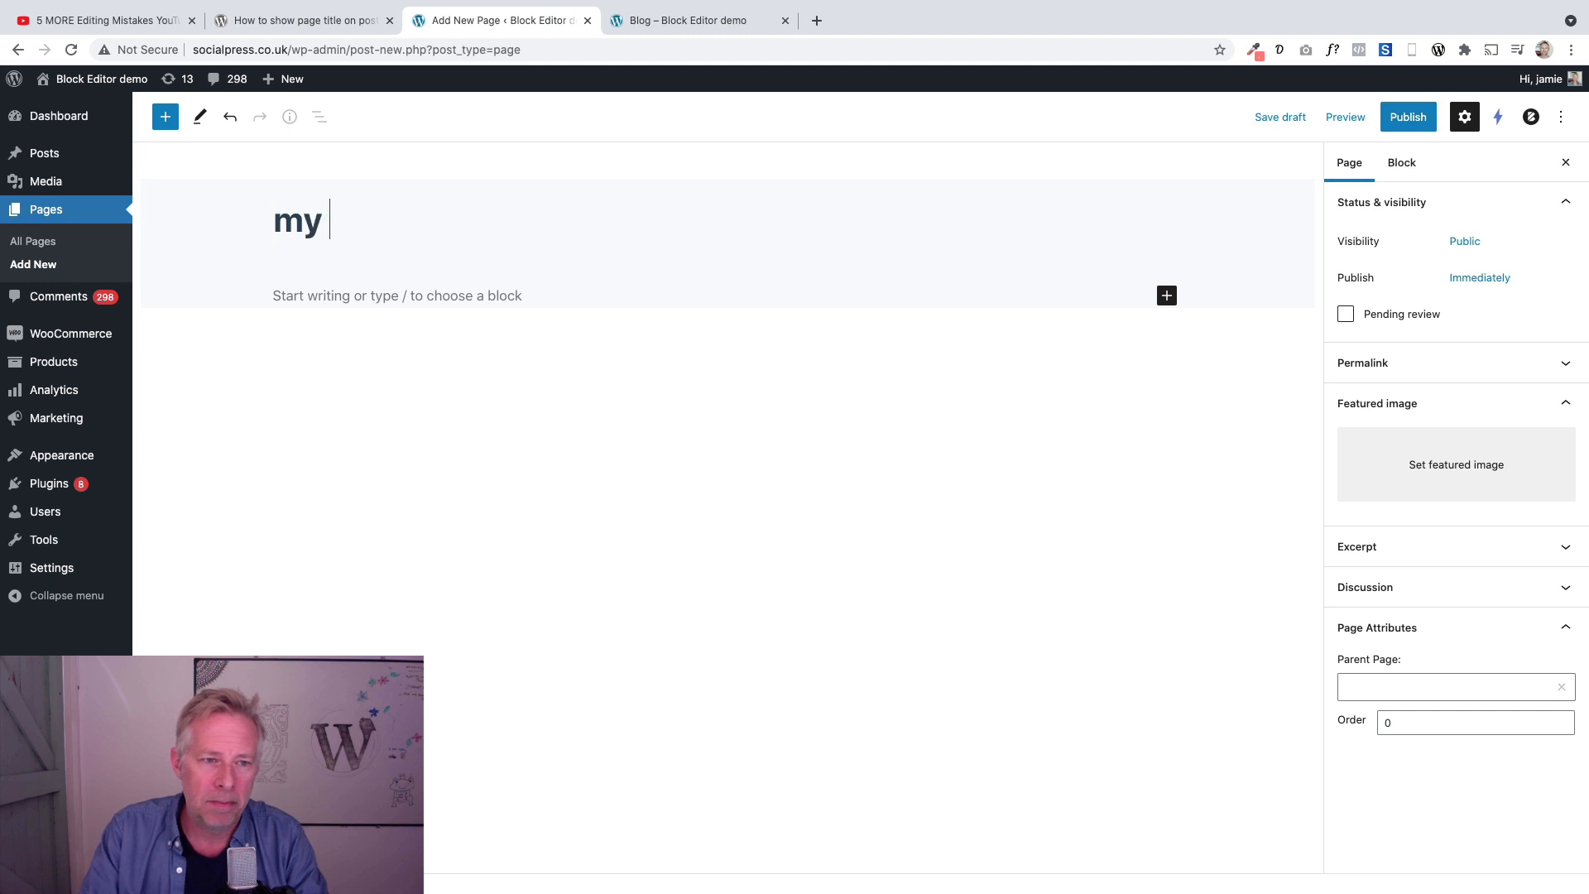
type("My lovely")
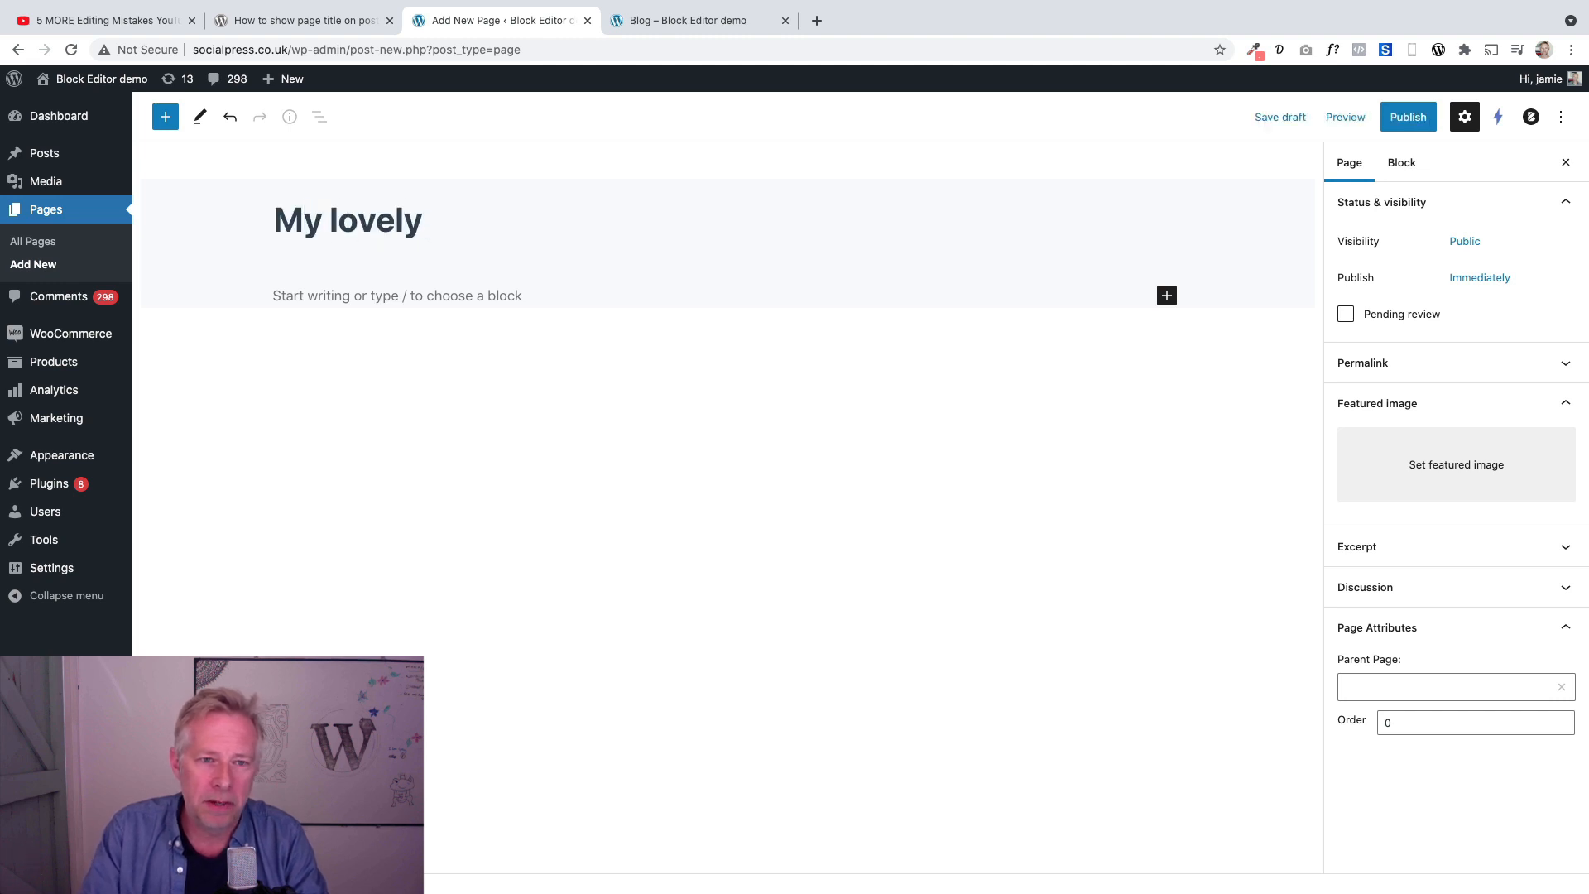
type("new Blog")
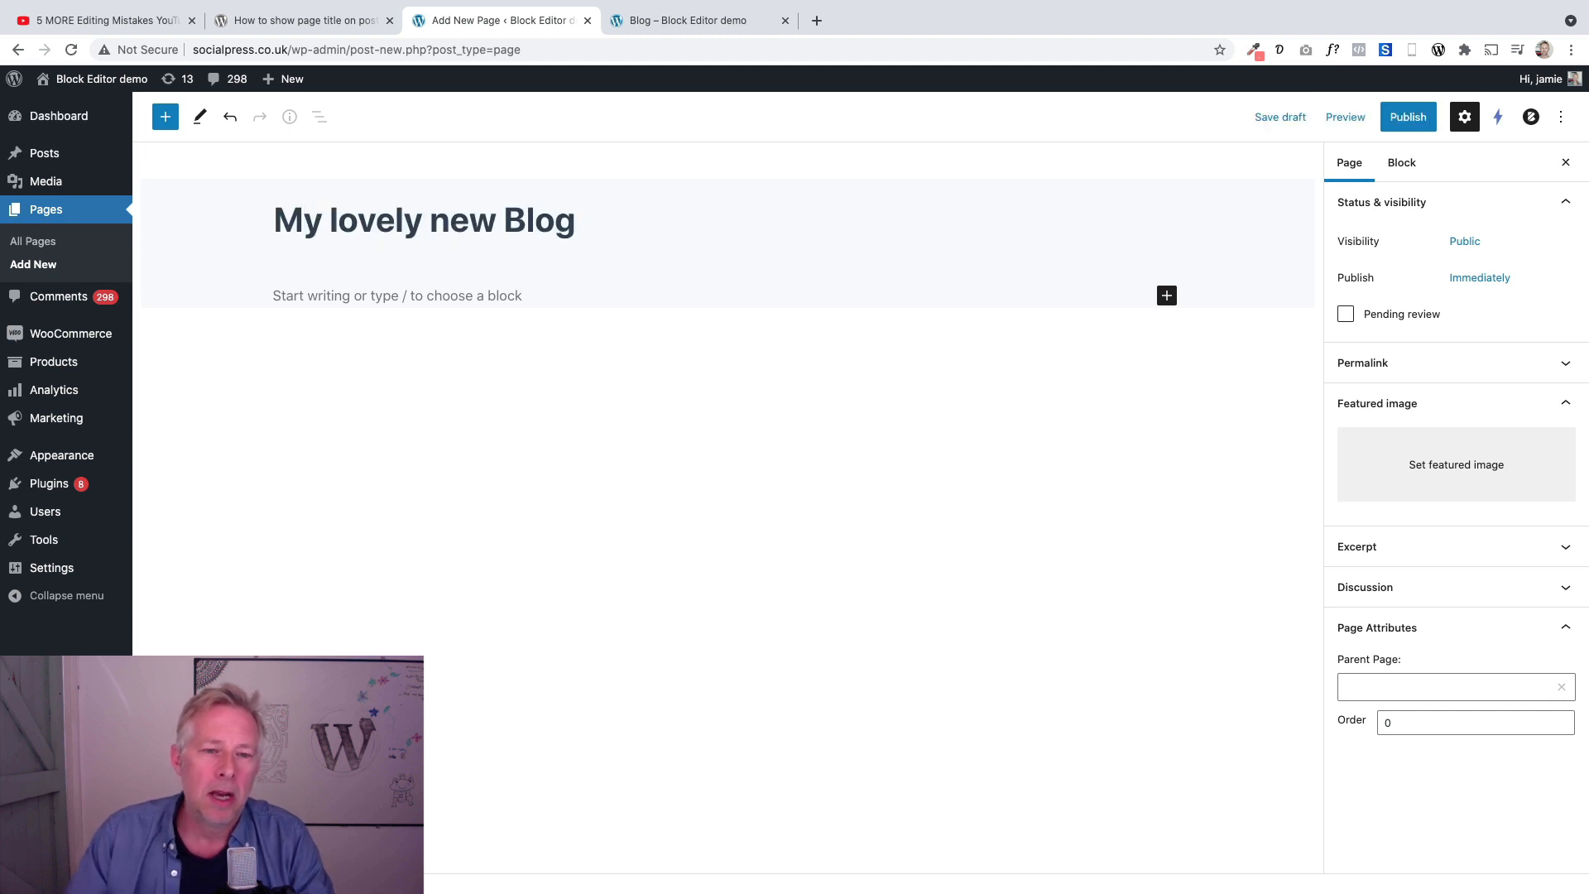
left_click(574, 220)
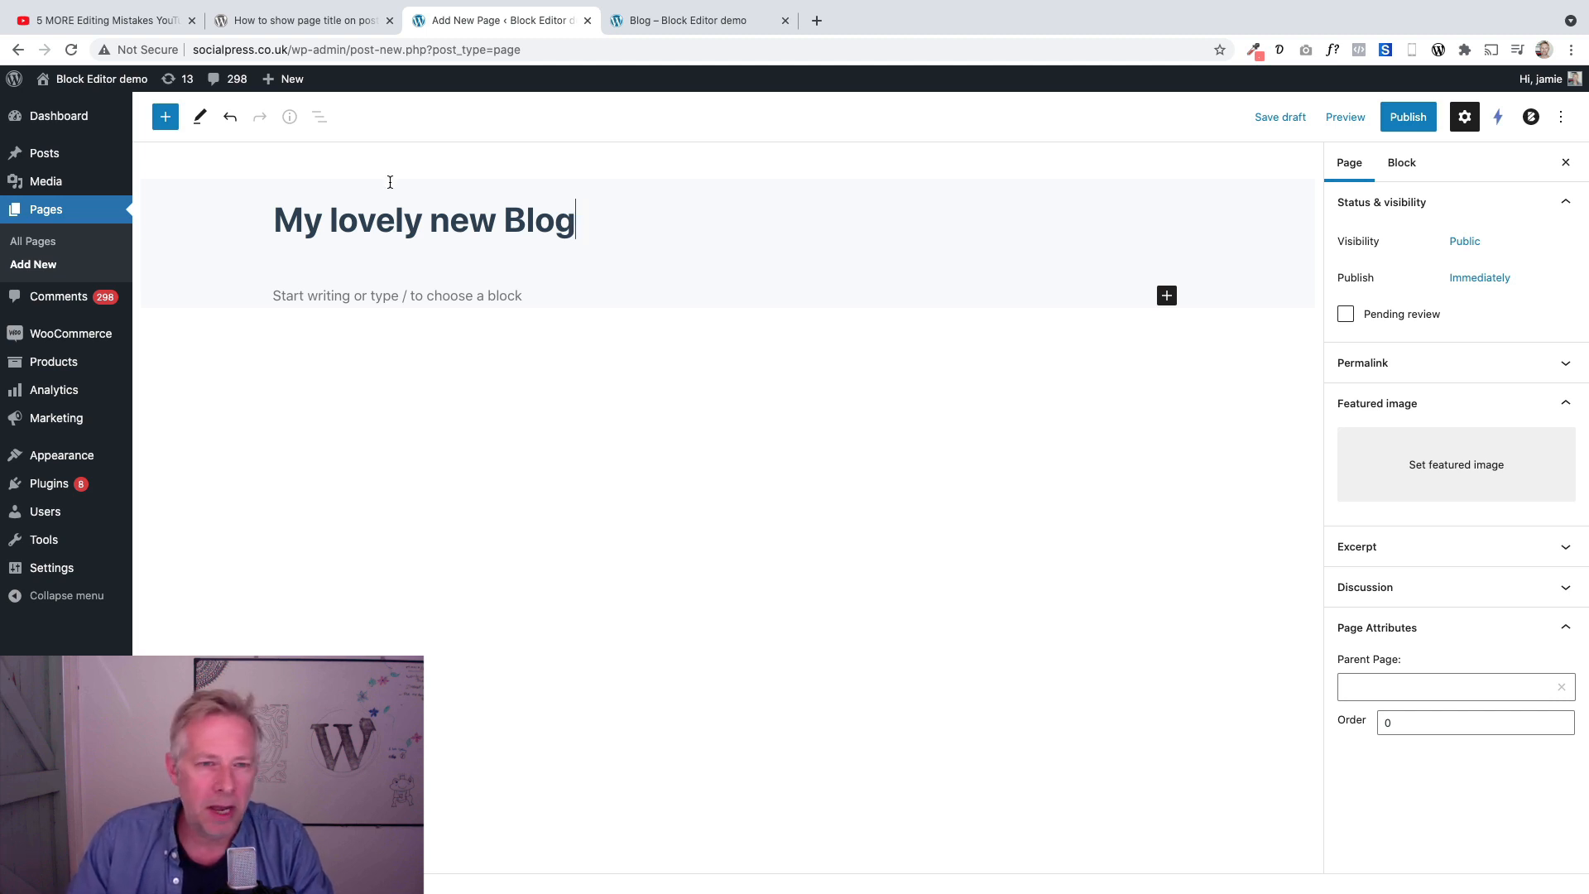
Add a Latest Posts block under the title, found by searching 'lat'.
left_click(166, 115)
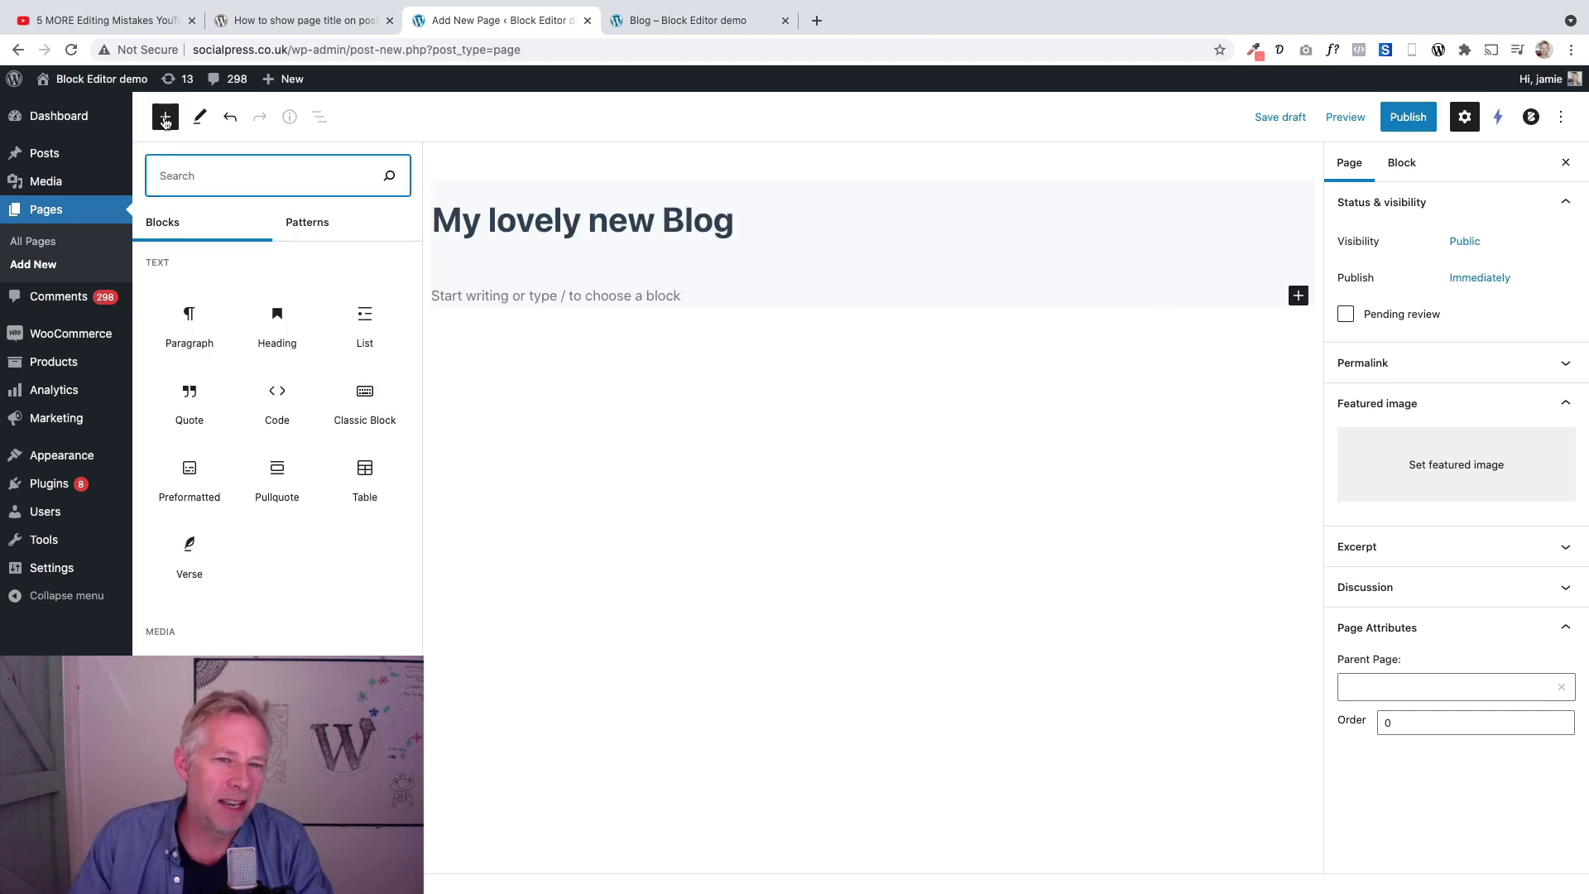
type("l")
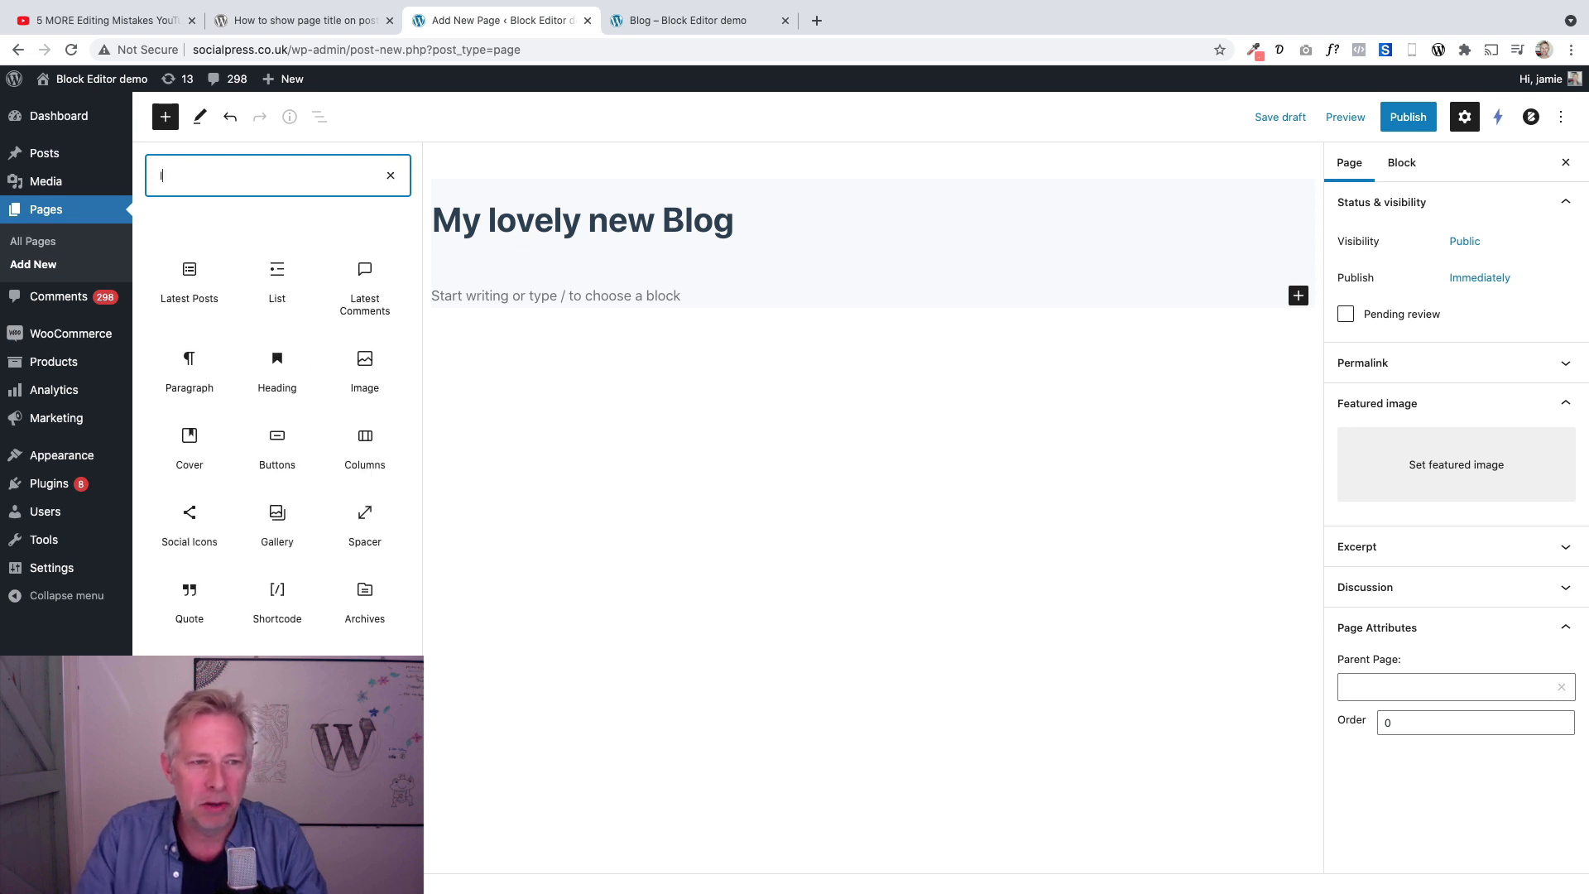
type("atest")
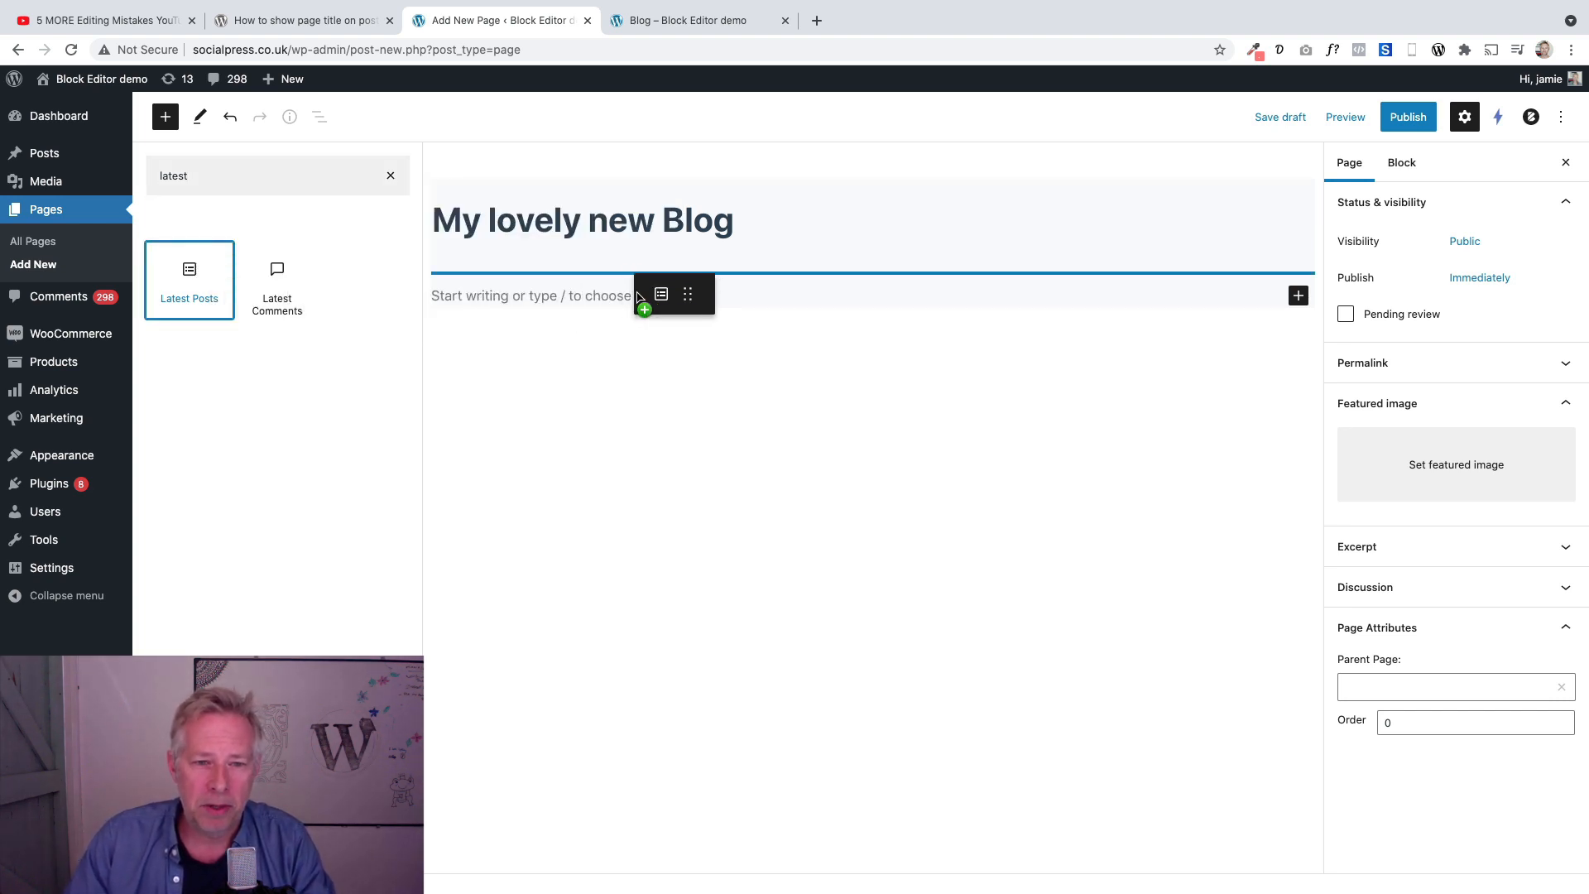
left_click(189, 278)
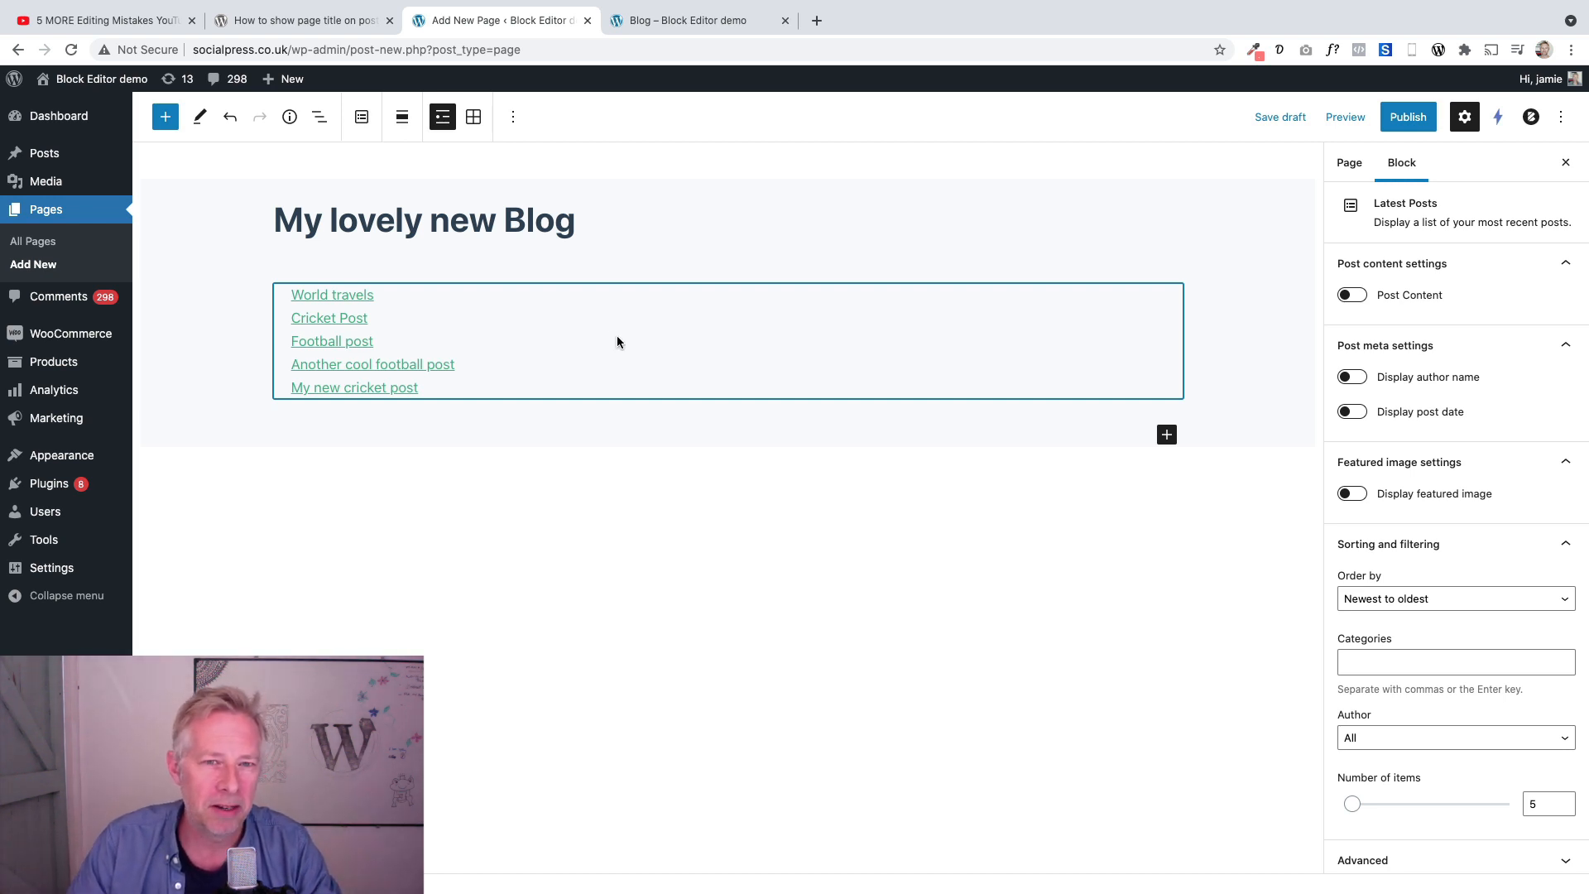
mouse_move(509, 354)
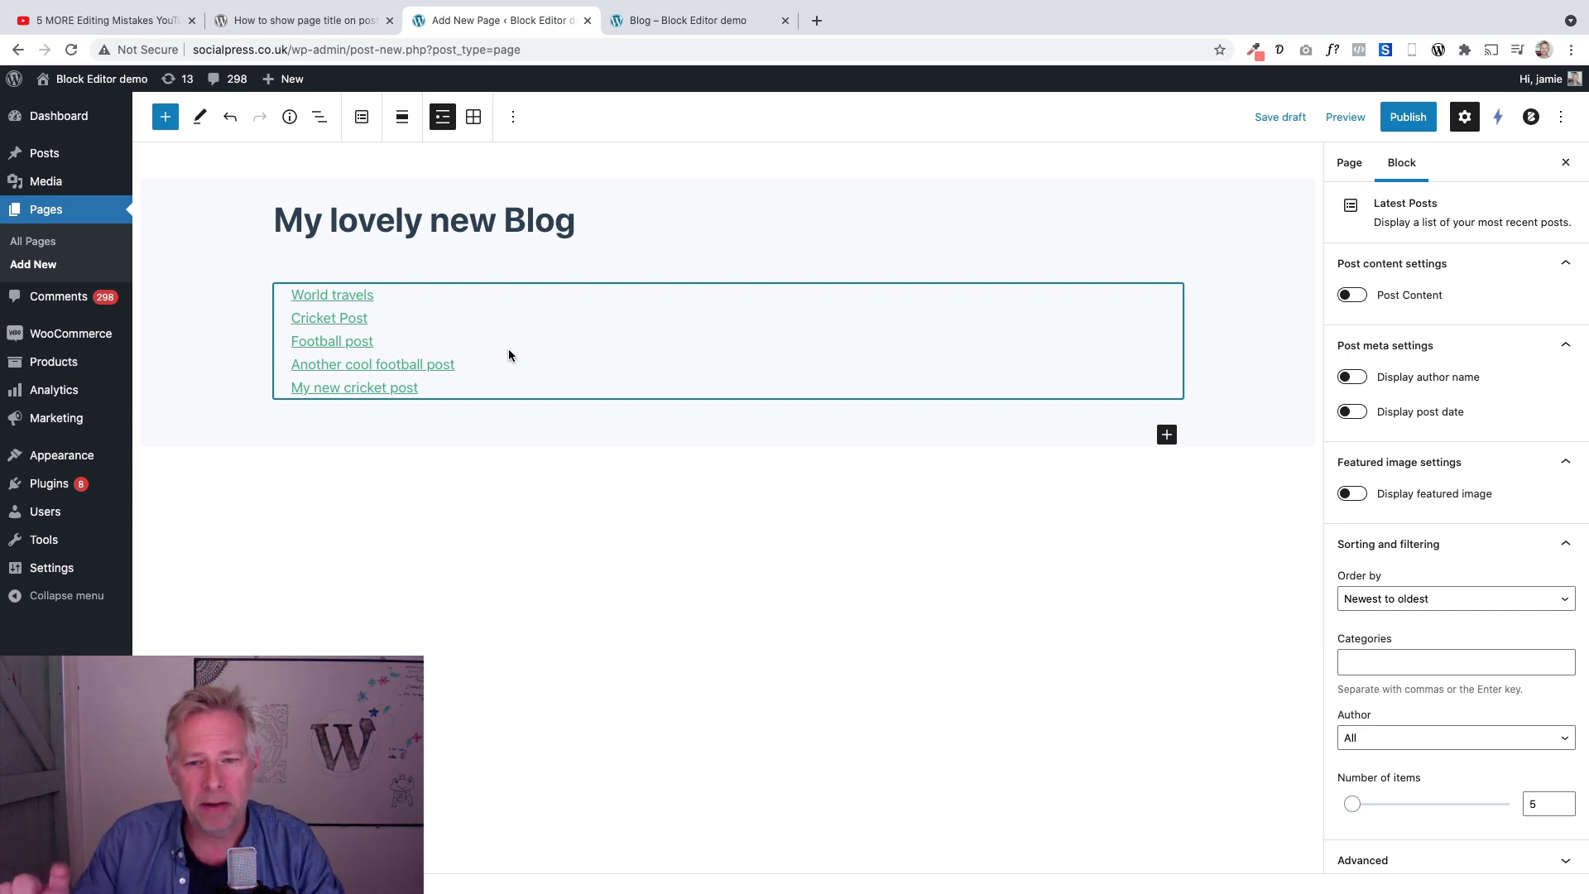
mouse_move(473, 116)
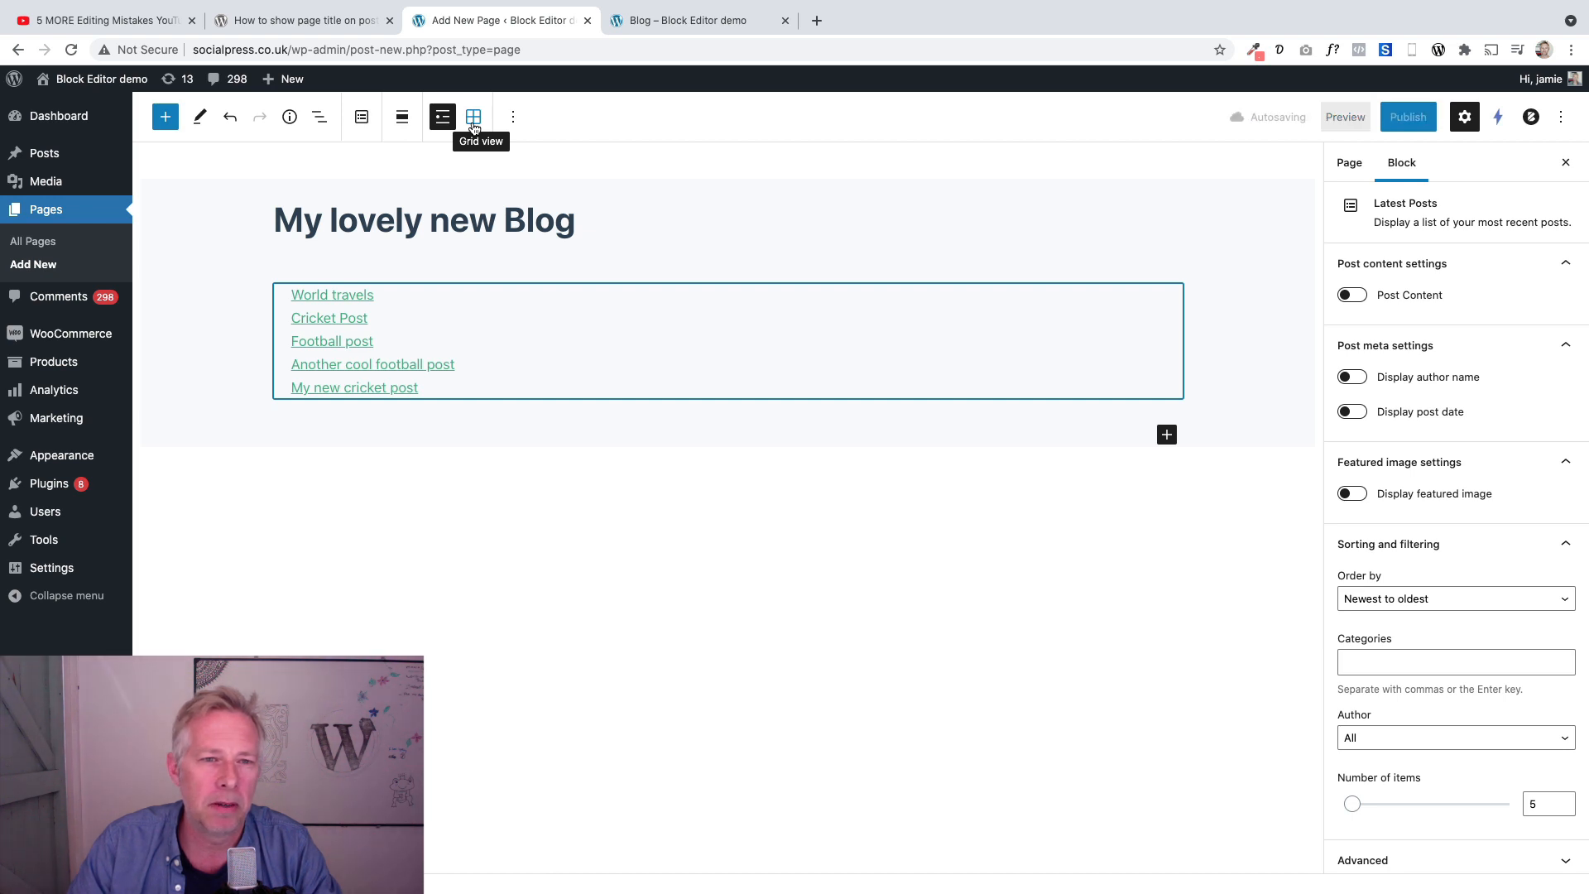
Show the latest posts as a grid with post excerpts capped at 30 words.
left_click(442, 116)
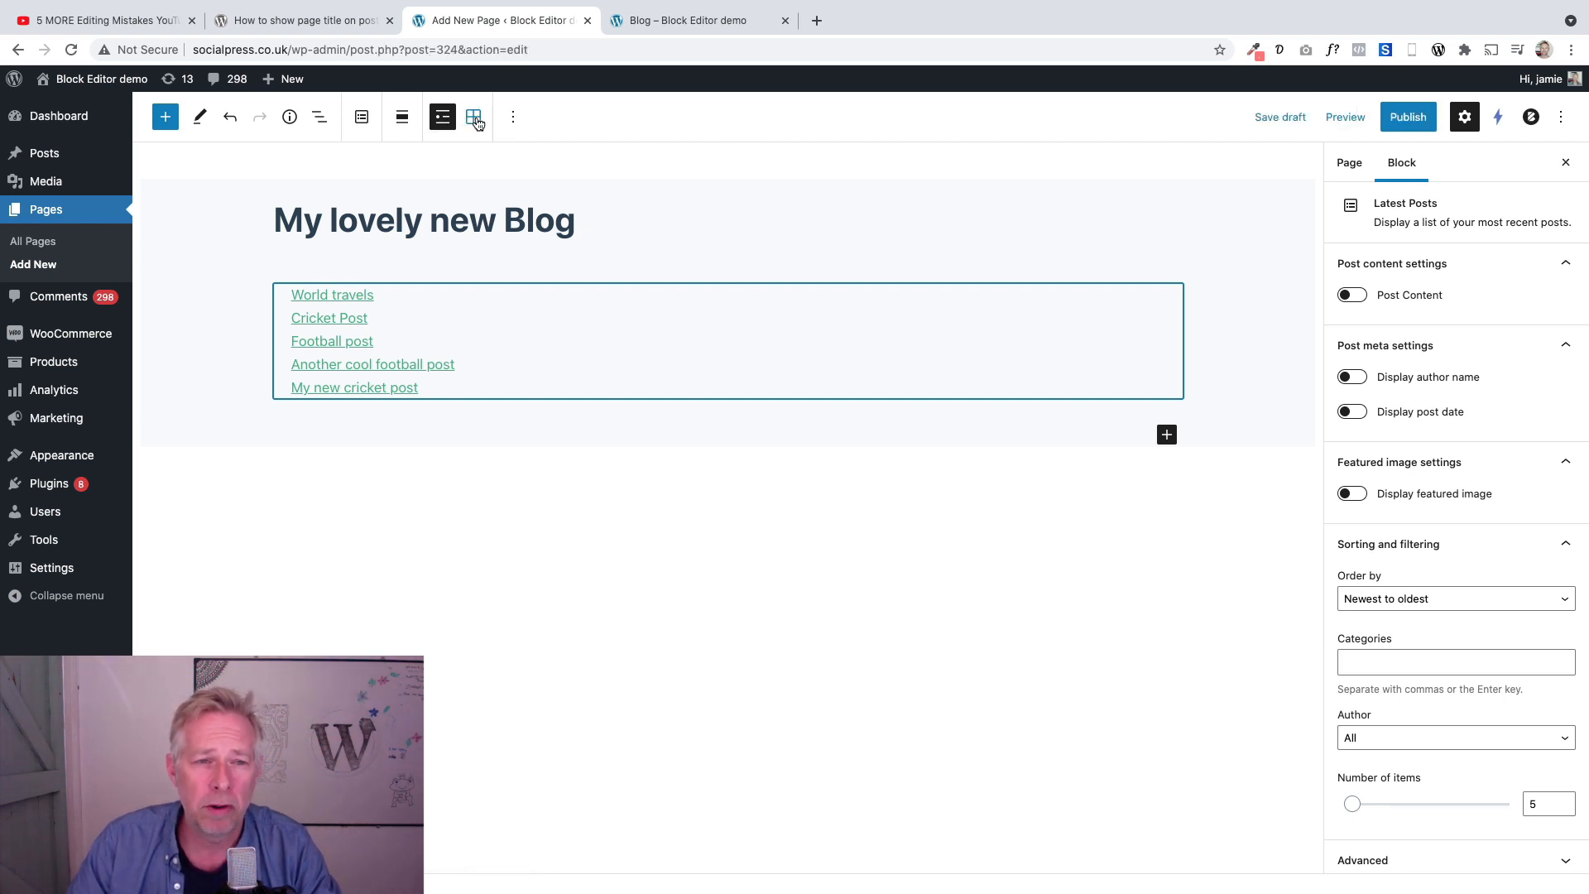
left_click(473, 115)
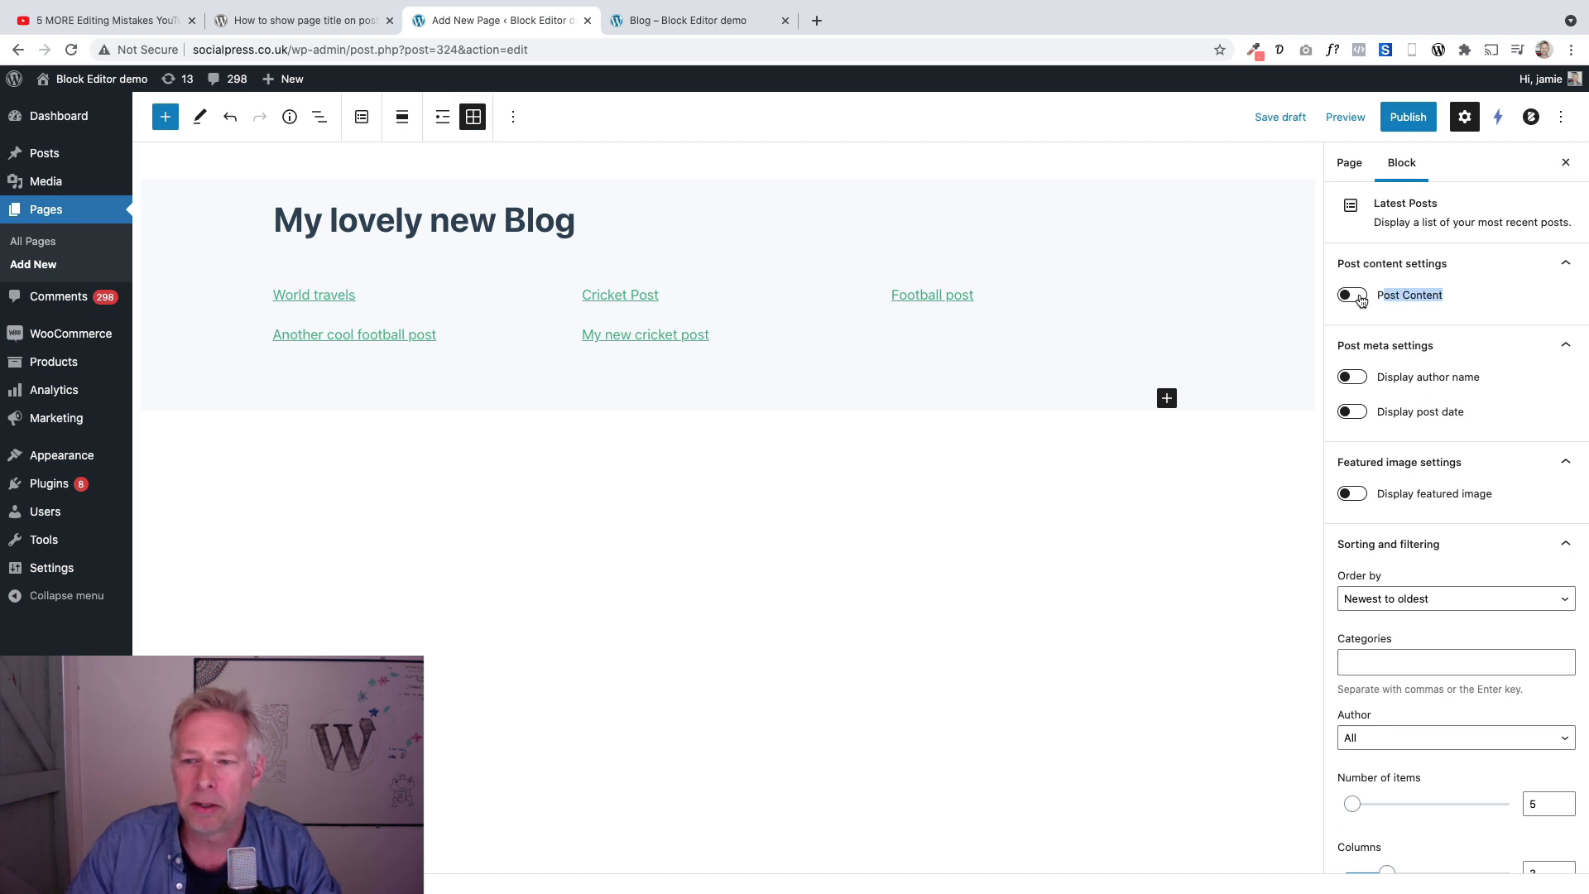
left_click(1351, 294)
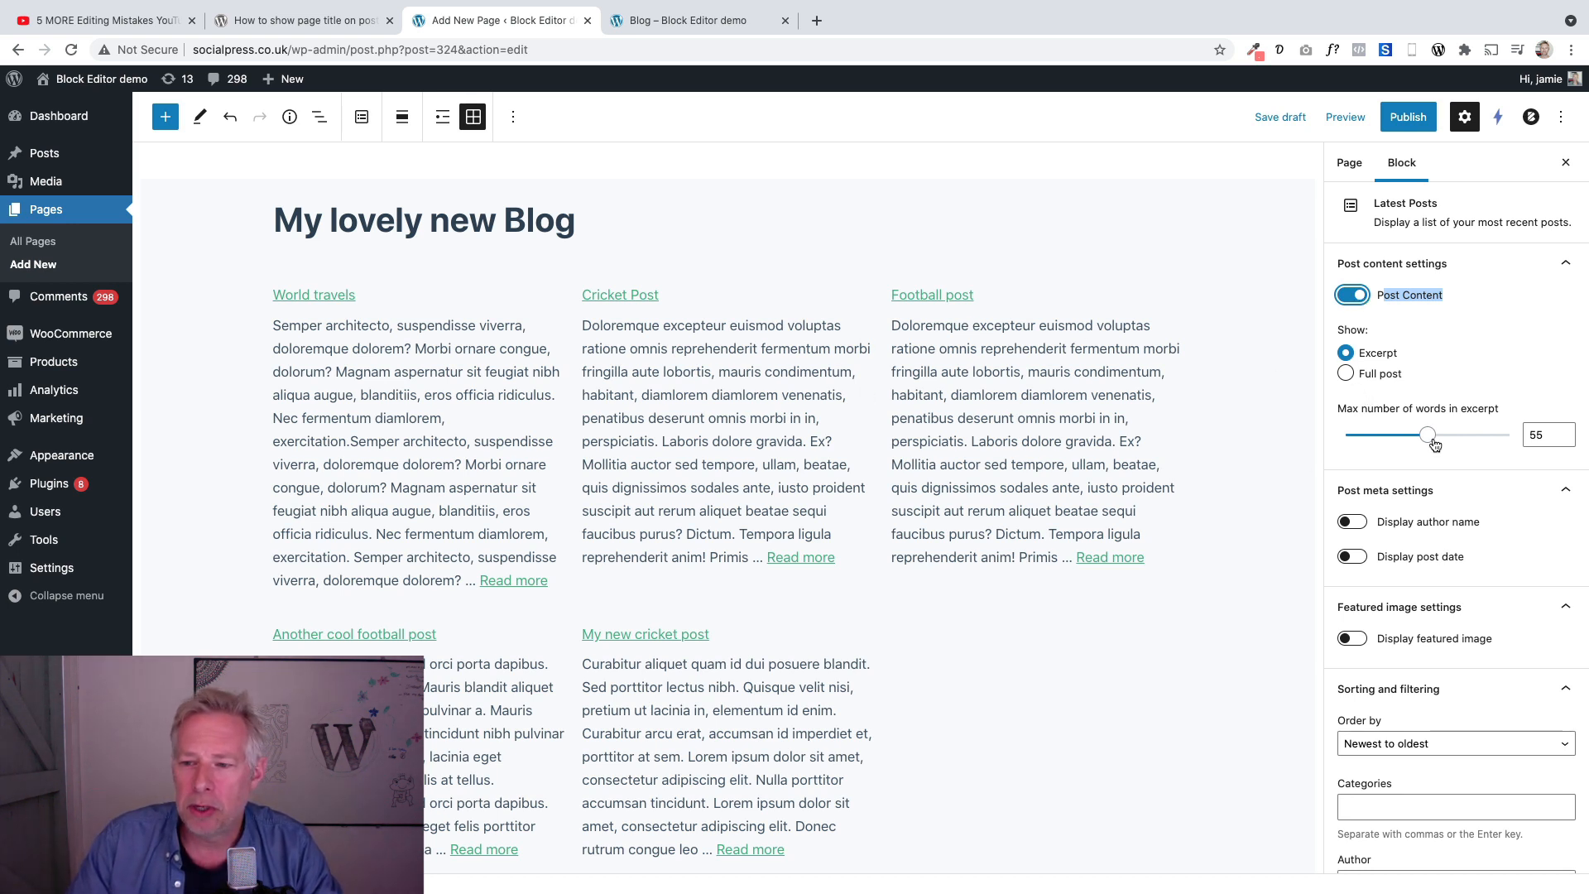
left_click_drag(1428, 434, 1392, 433)
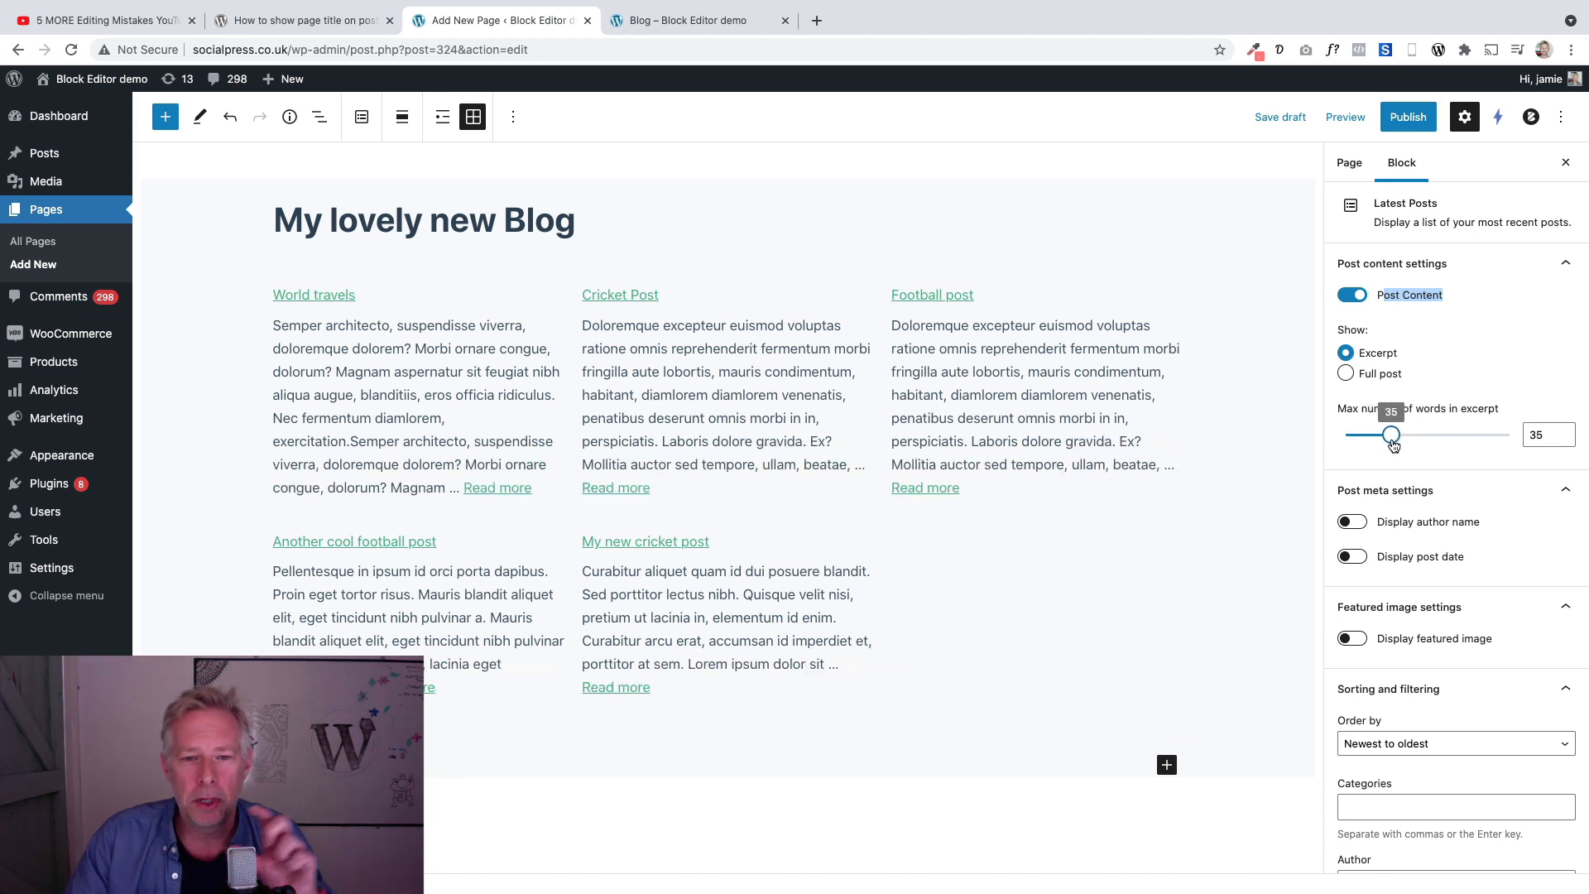
left_click_drag(1392, 434, 1434, 434)
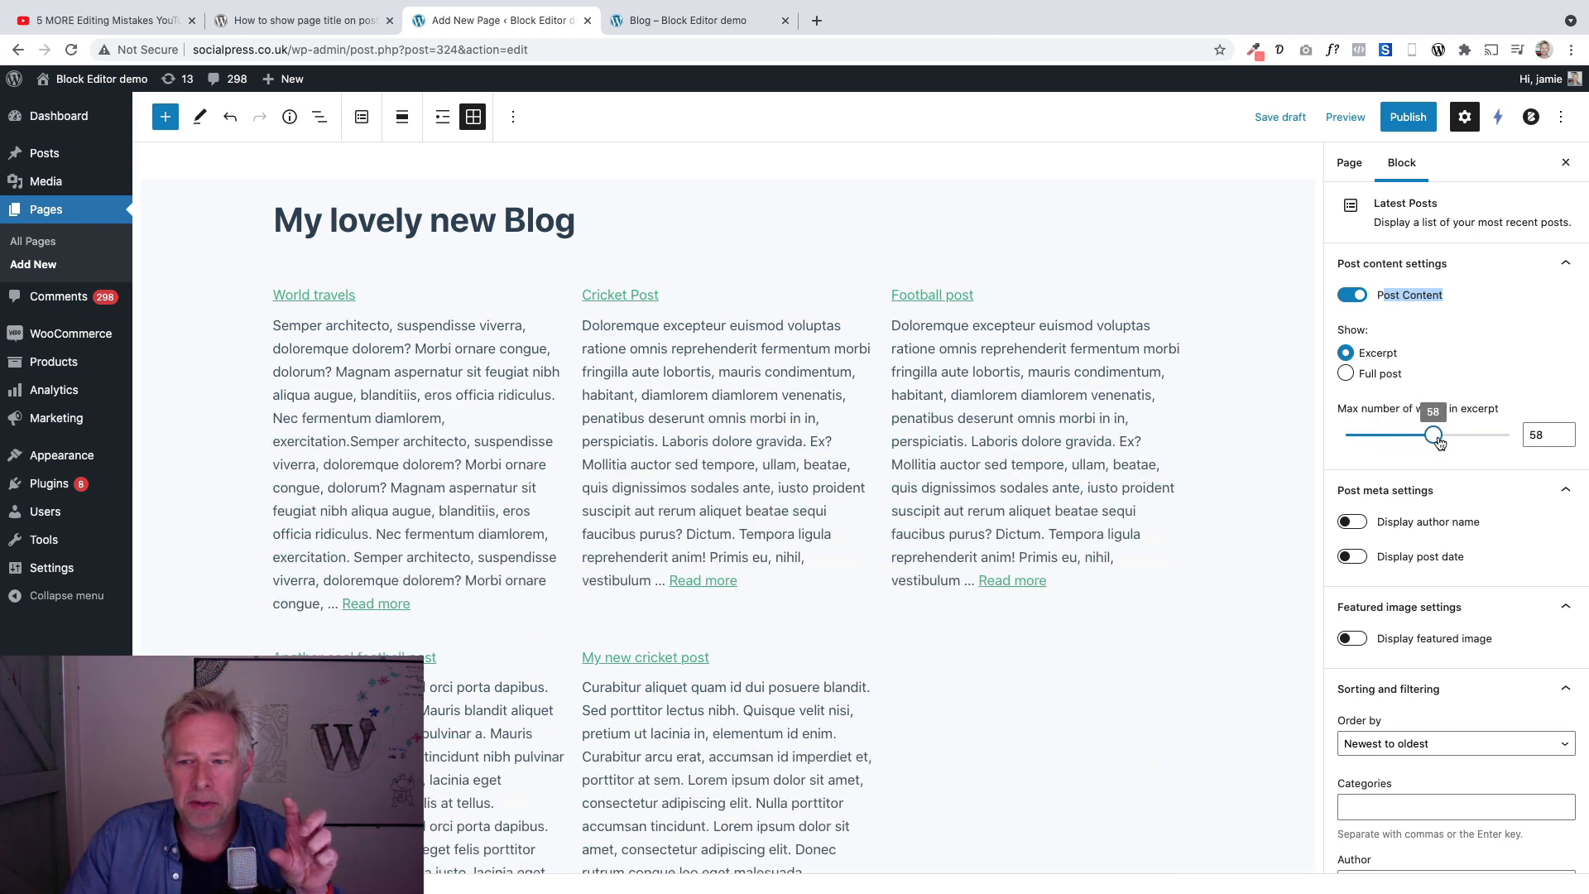
left_click_drag(1434, 434, 1356, 434)
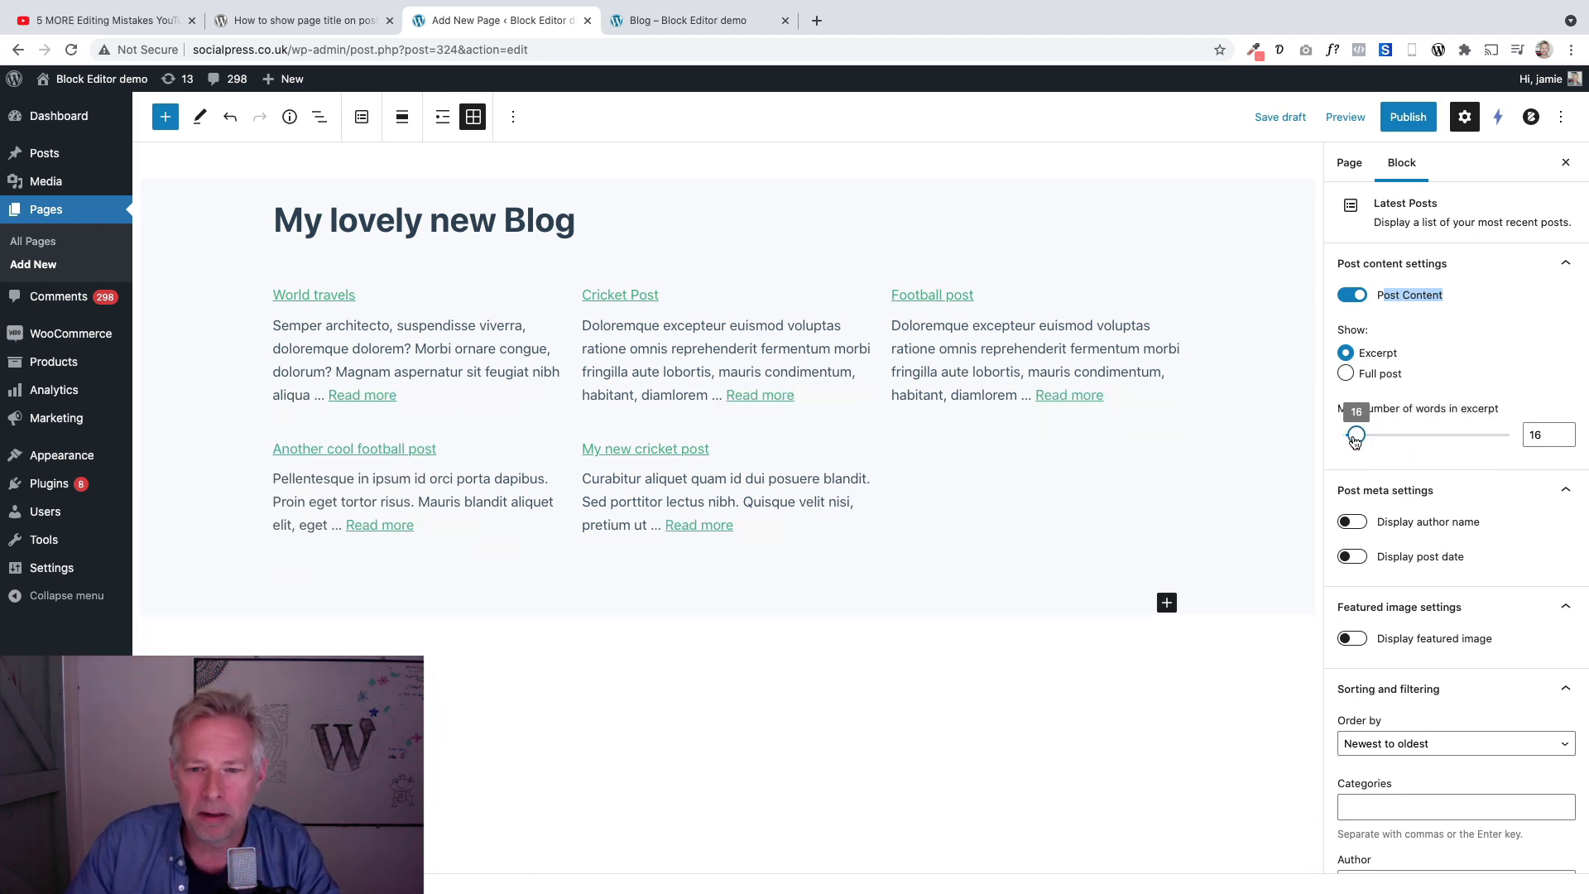
left_click_drag(1356, 433, 1384, 434)
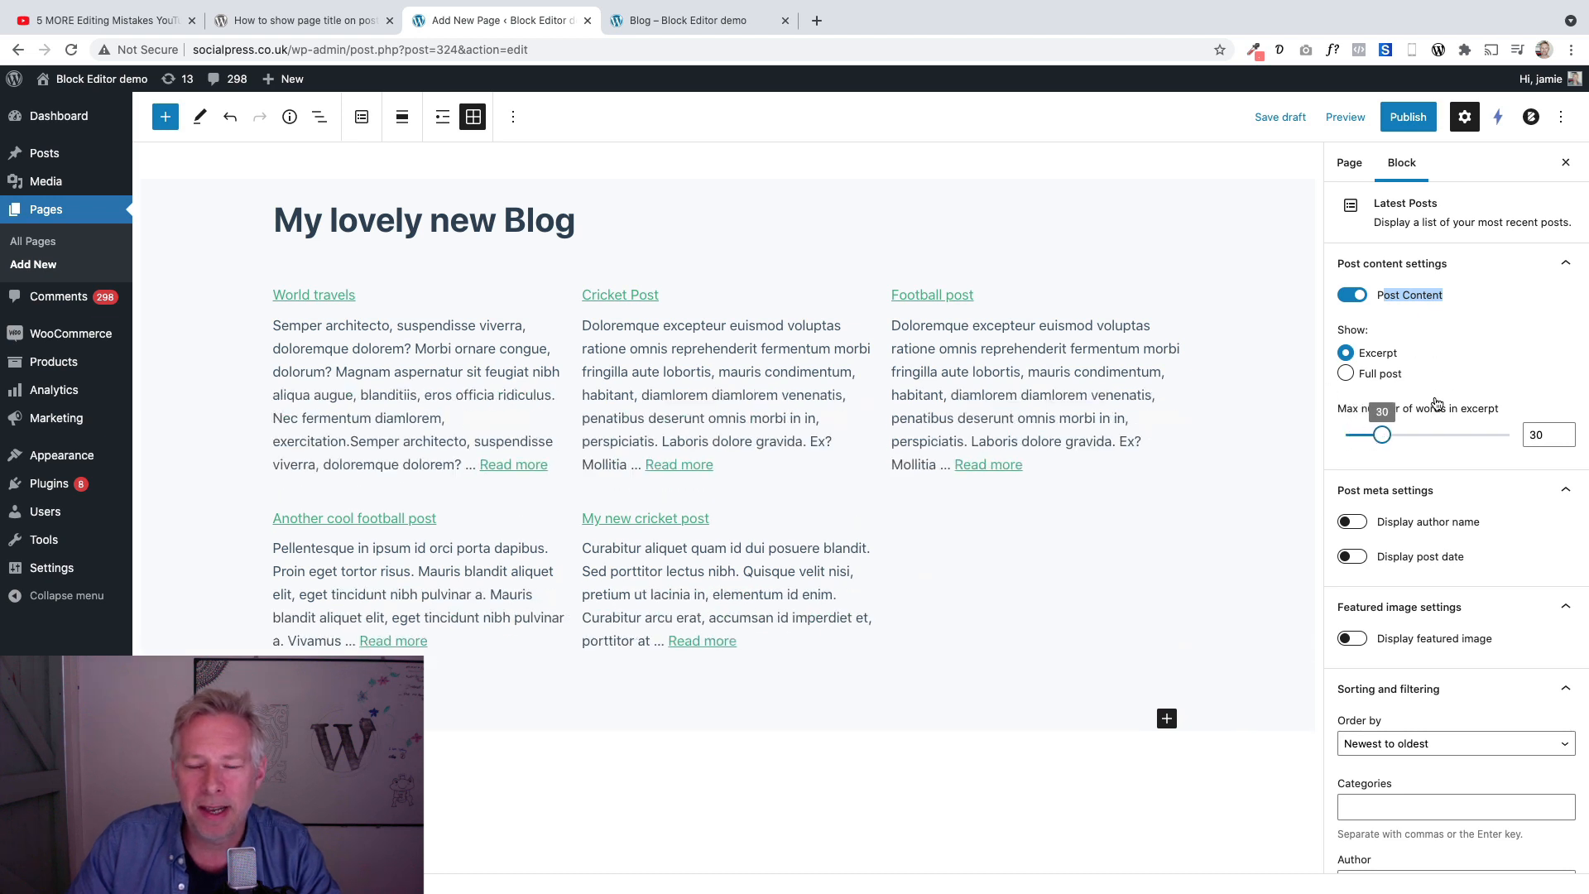
mouse_move(1419, 387)
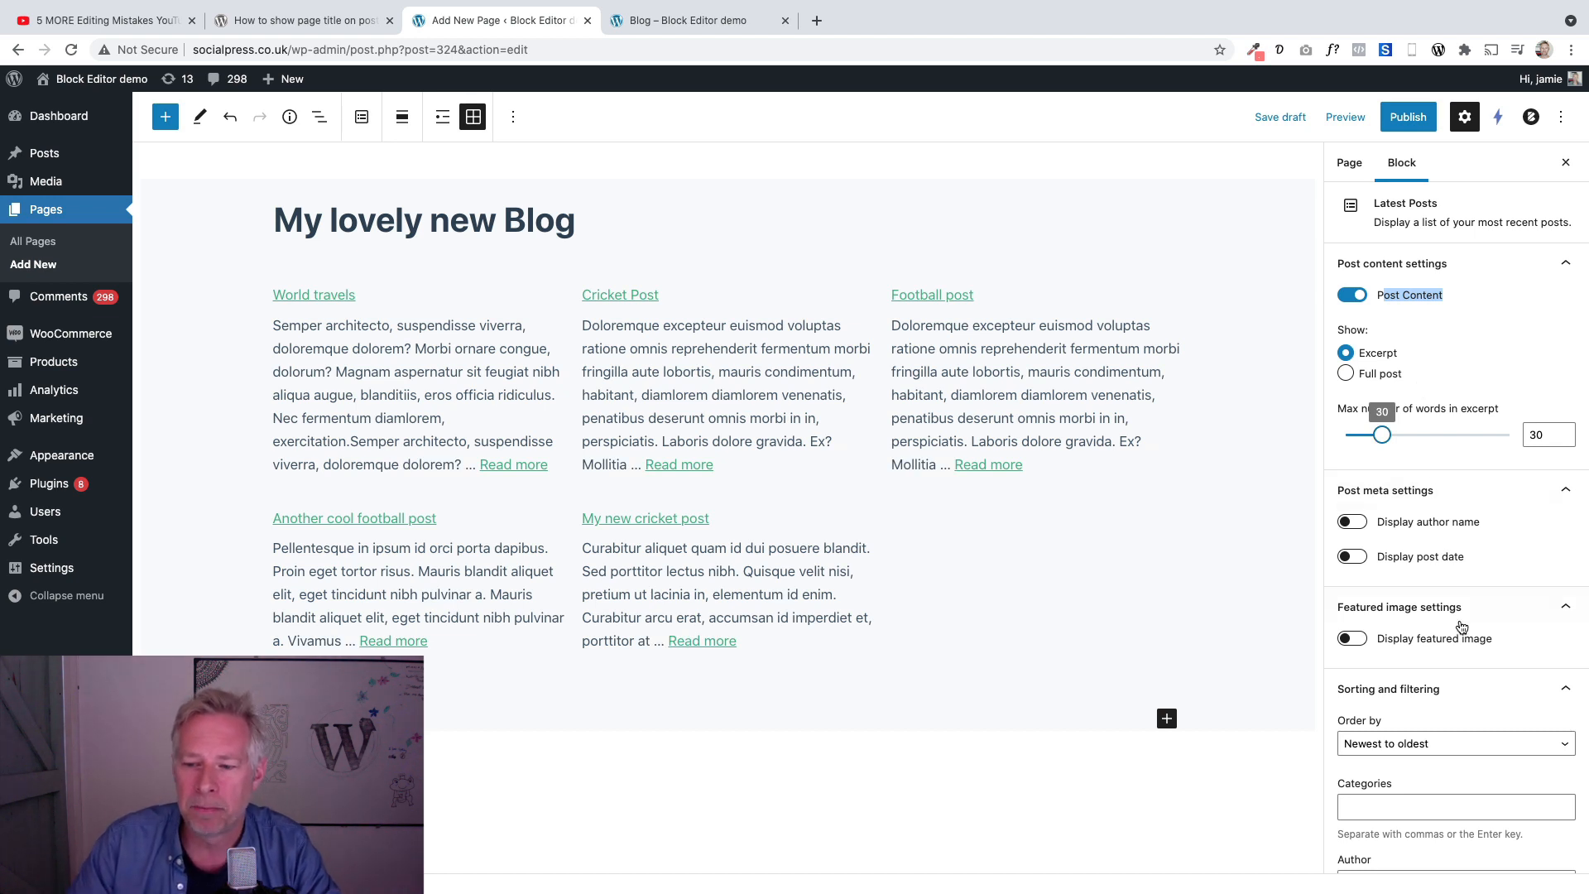
Display each post's featured image and raise the number of posts to six.
scroll("down", 3)
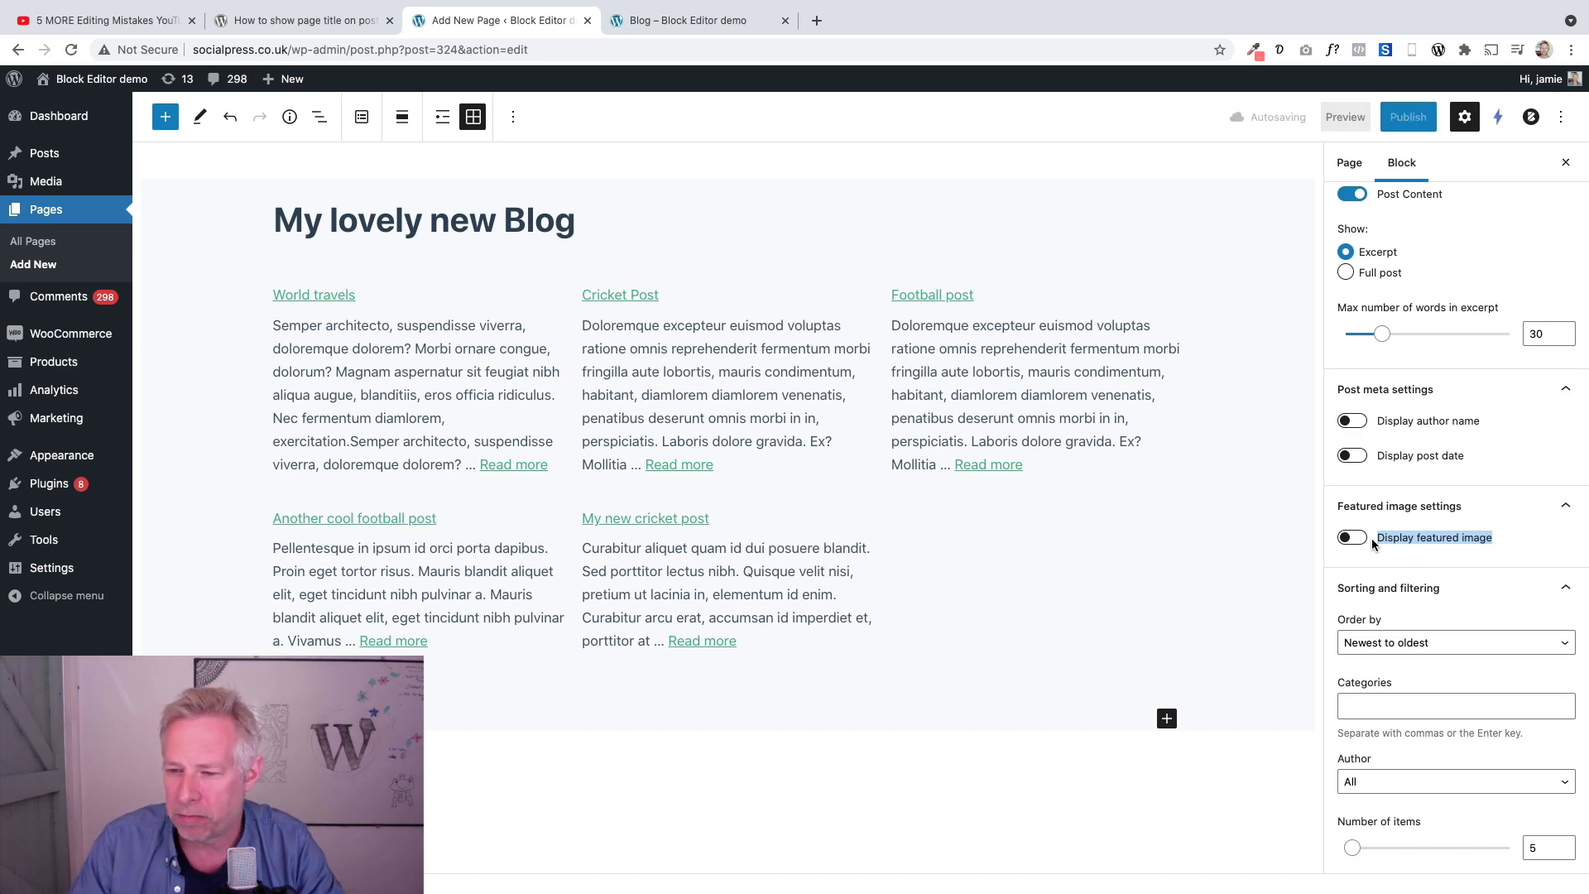
left_click(1351, 537)
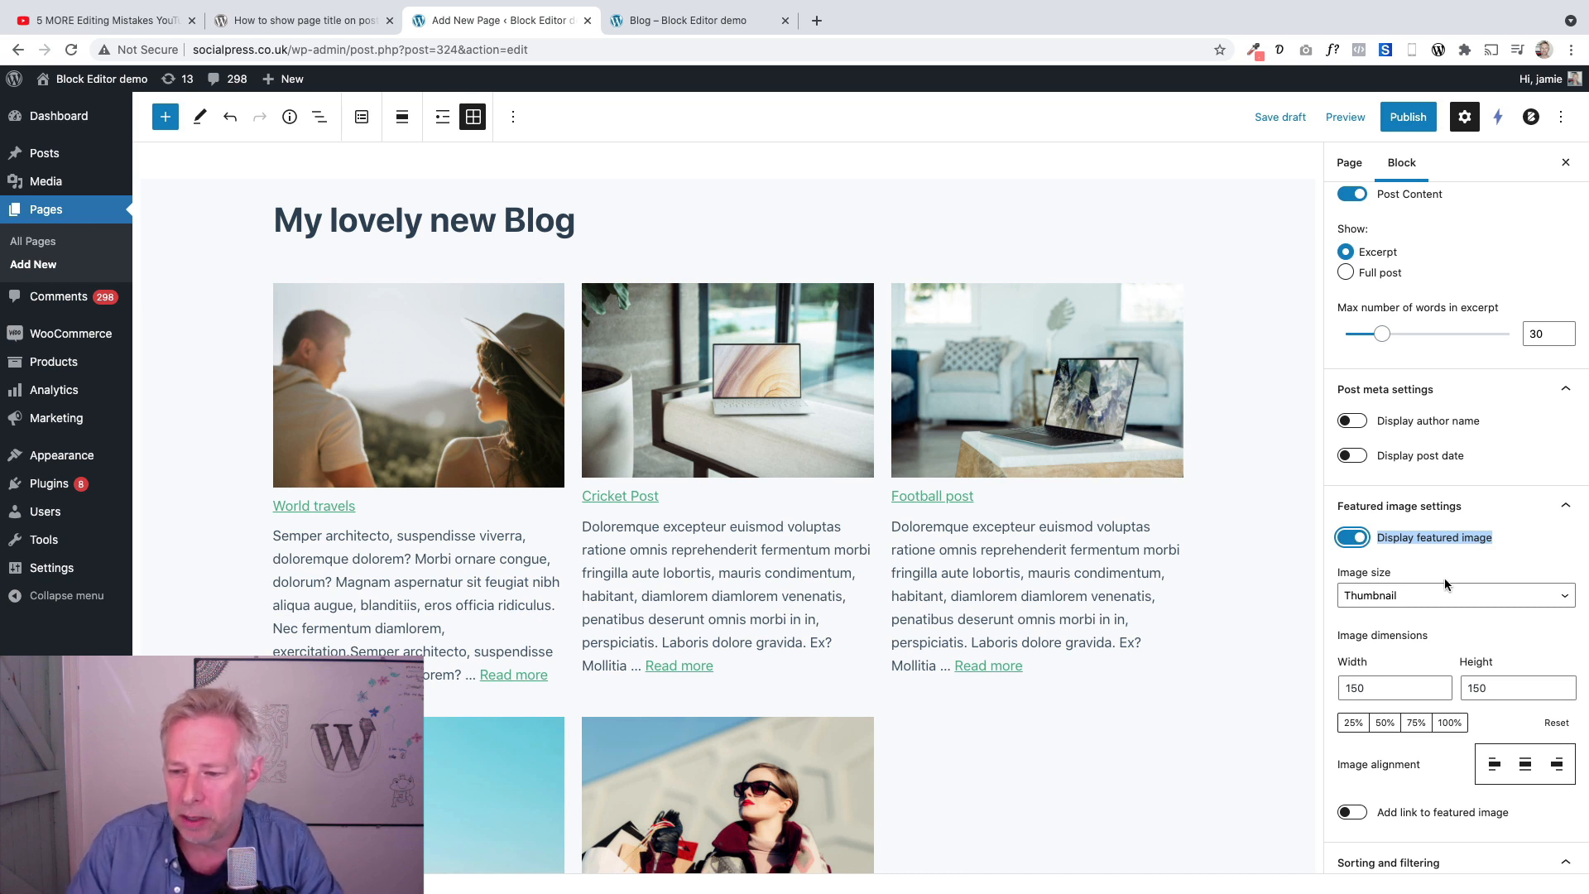
scroll("down", 3)
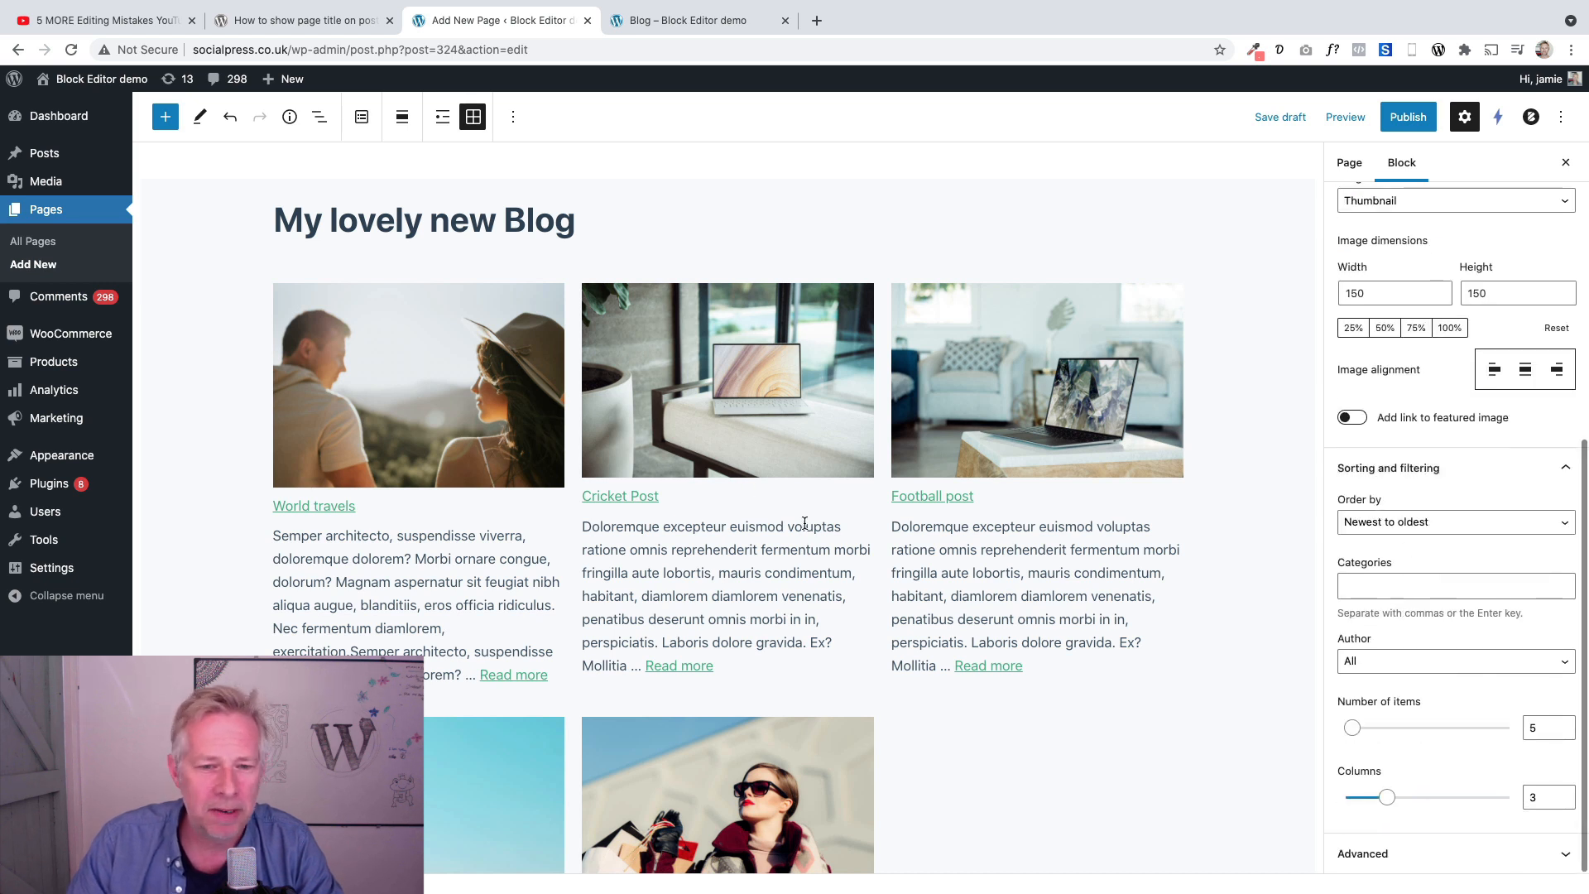
scroll("up", 3)
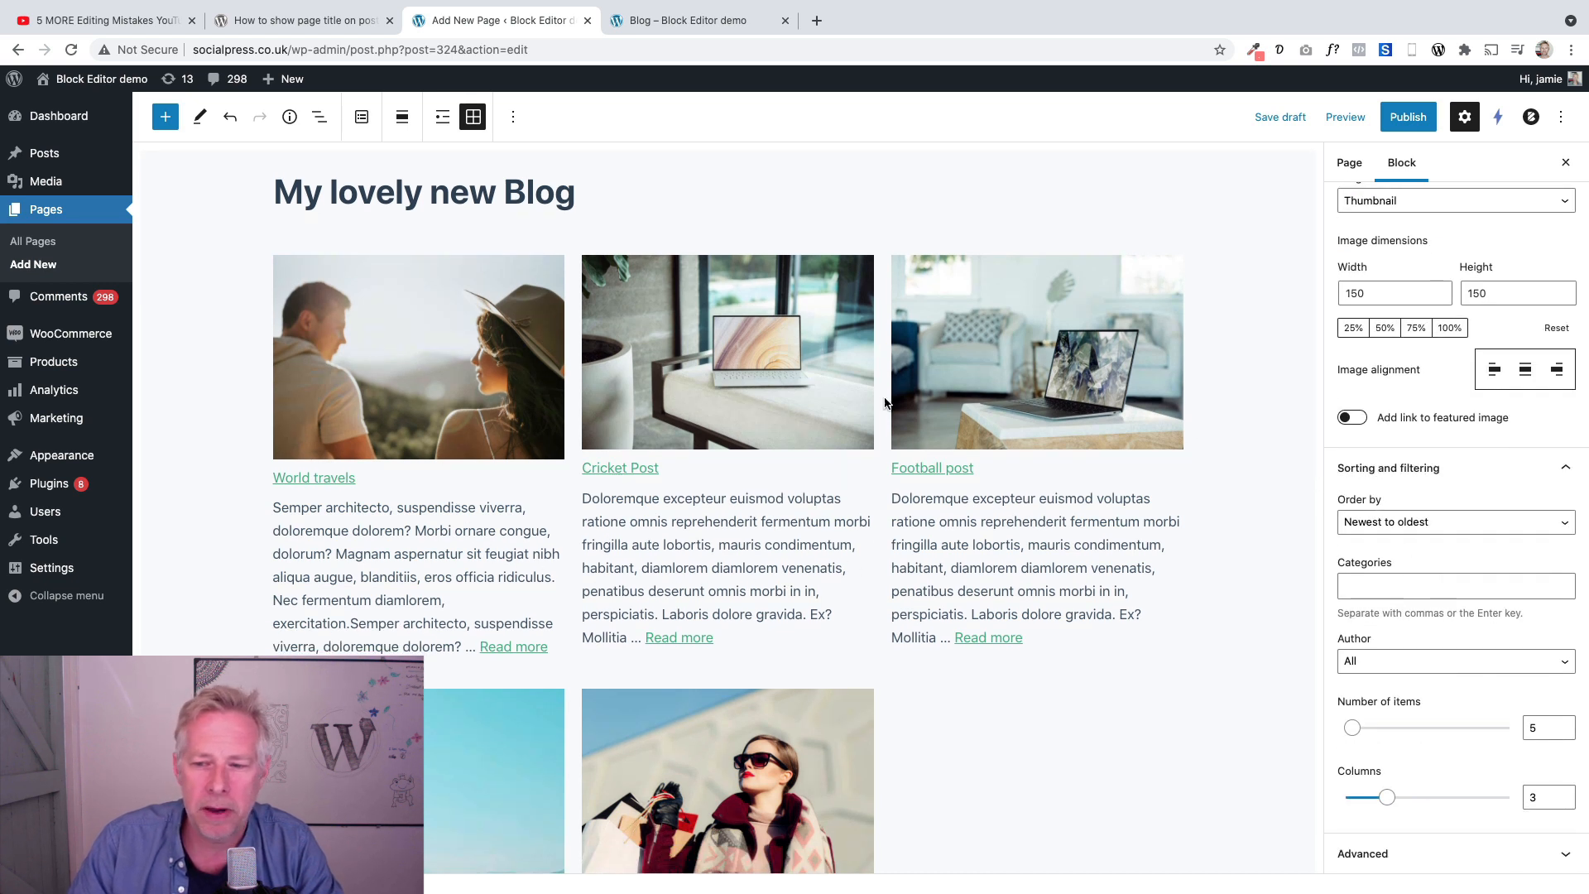
left_click(1549, 729)
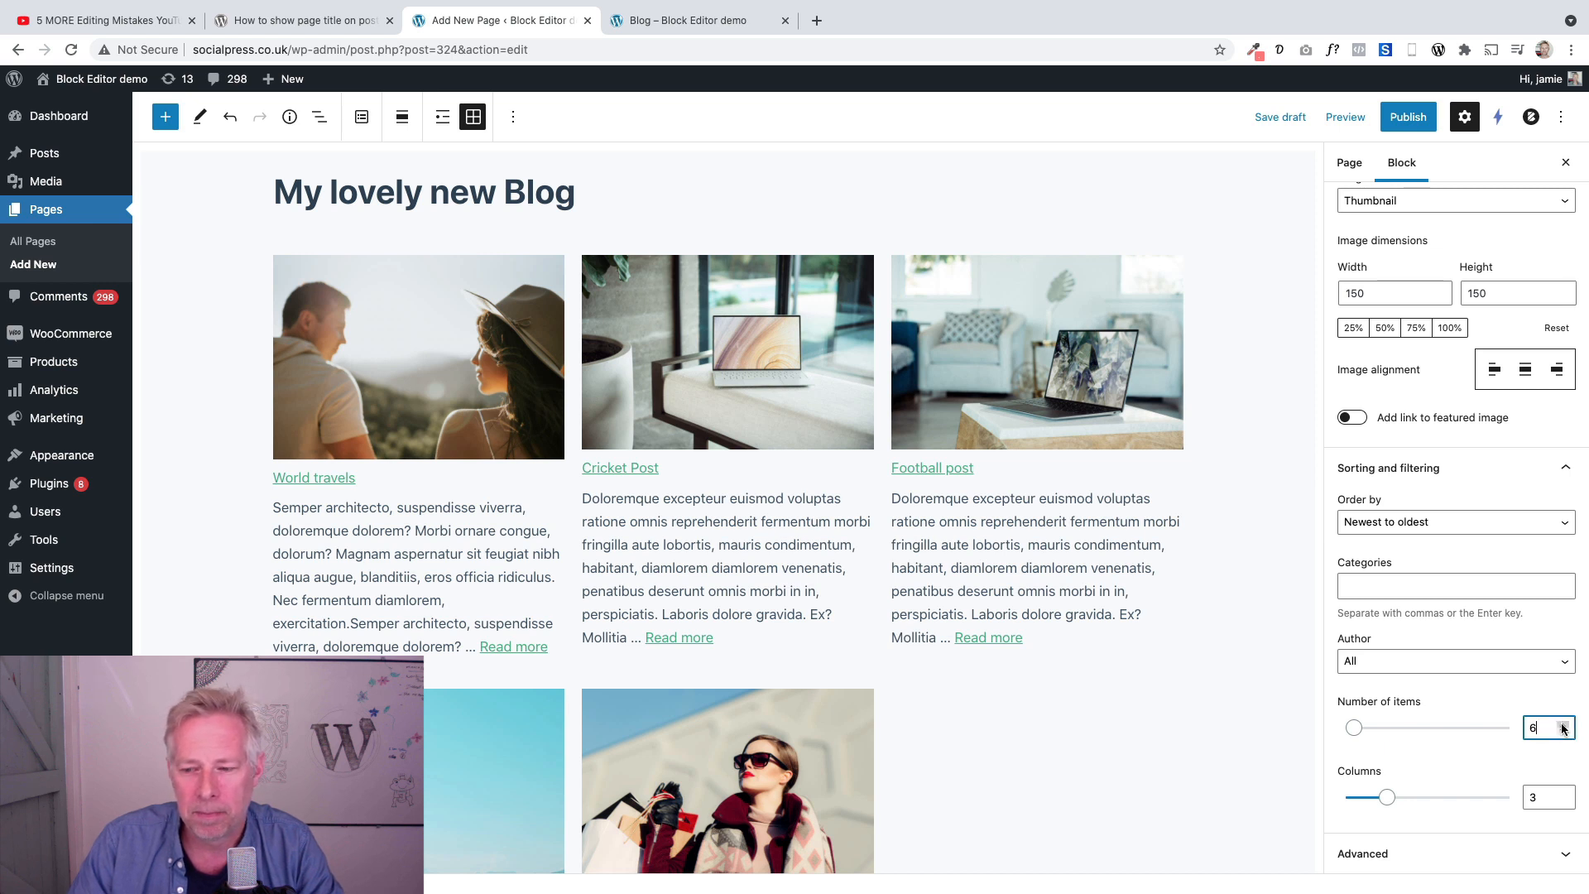
scroll("down", 3)
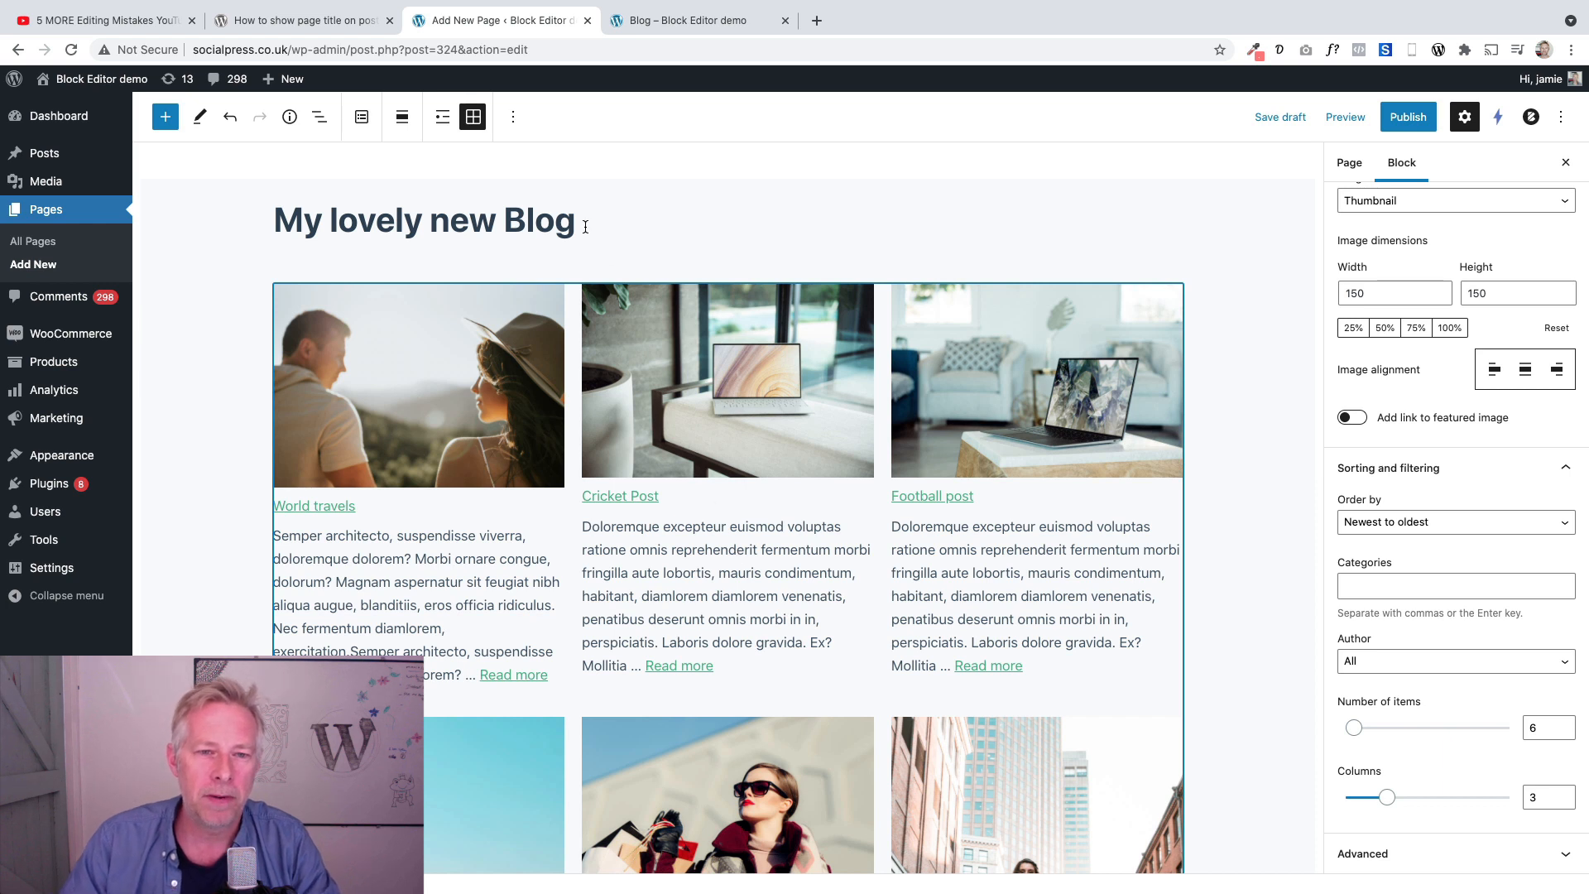
Insert a Cover block in a new slot directly below the page title.
left_click(1349, 163)
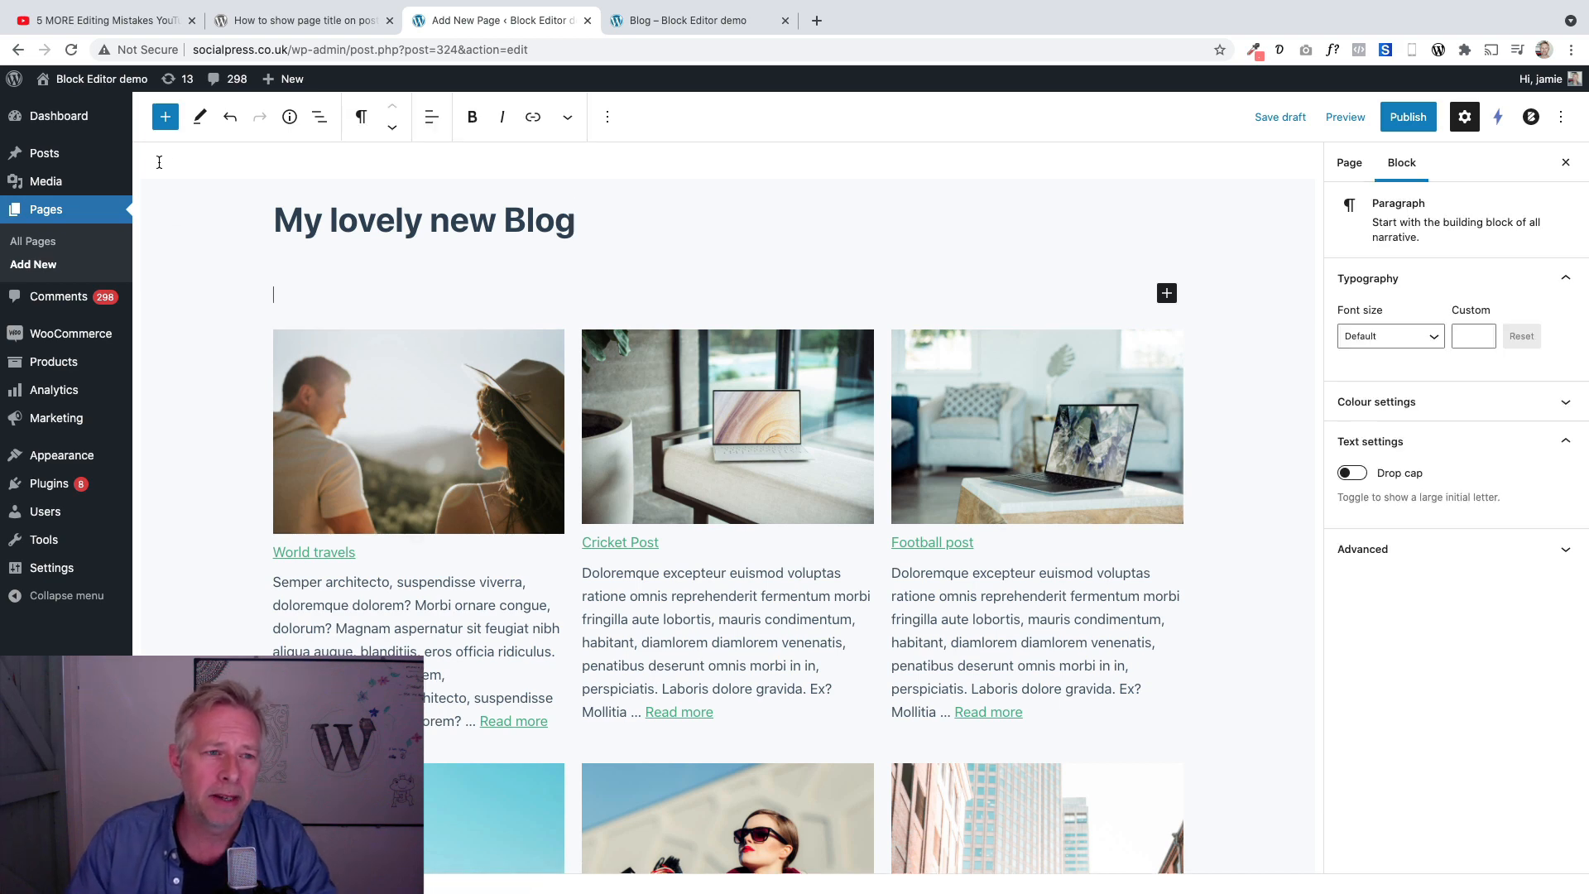
left_click(166, 115)
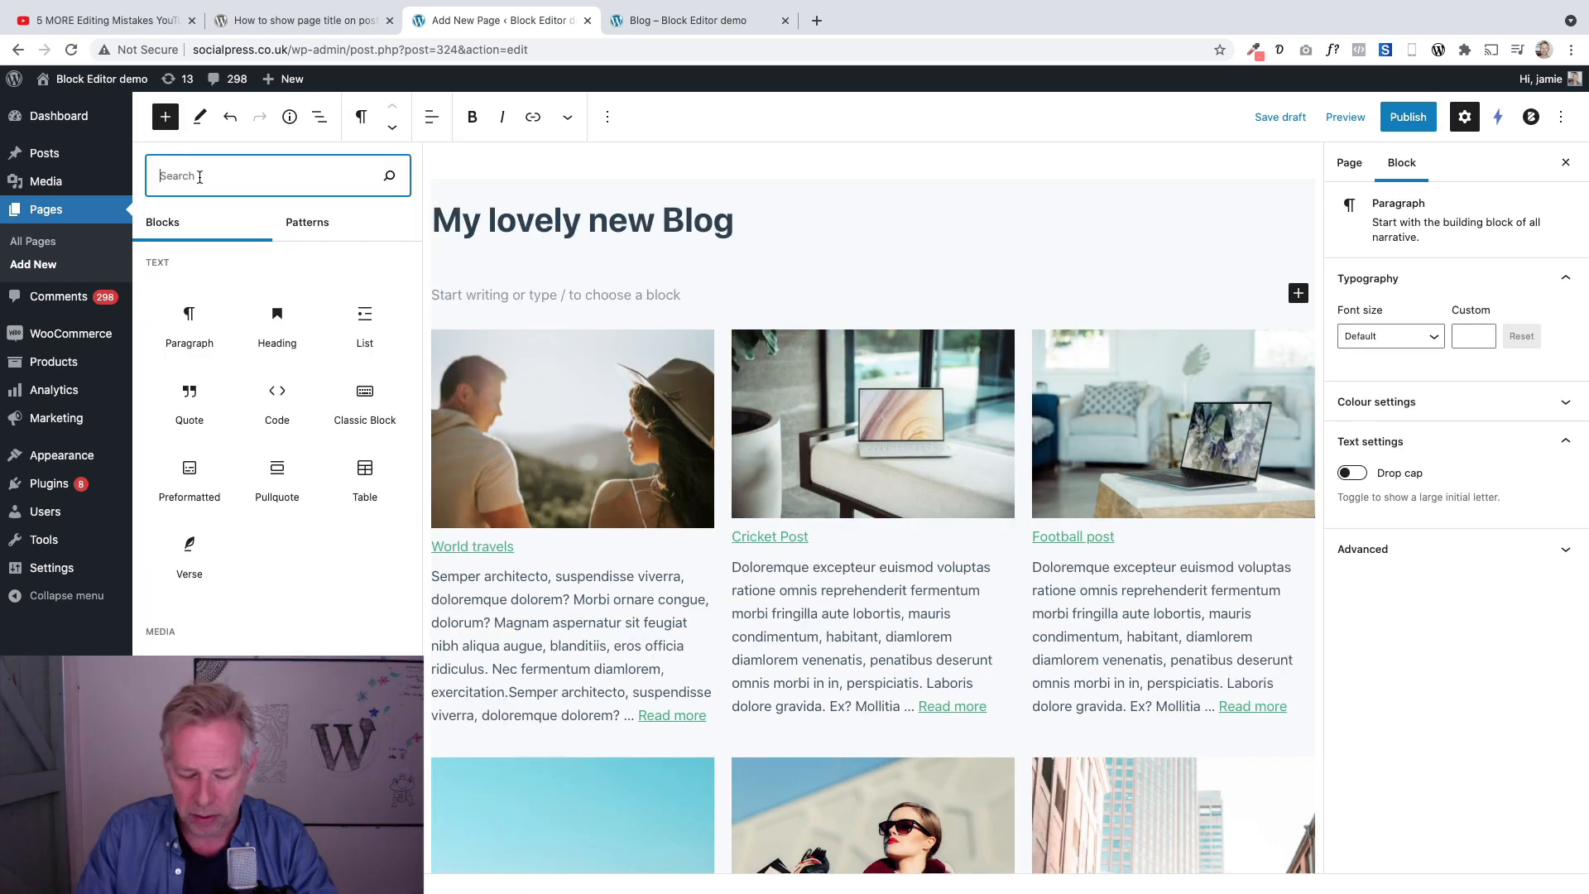
type("cover")
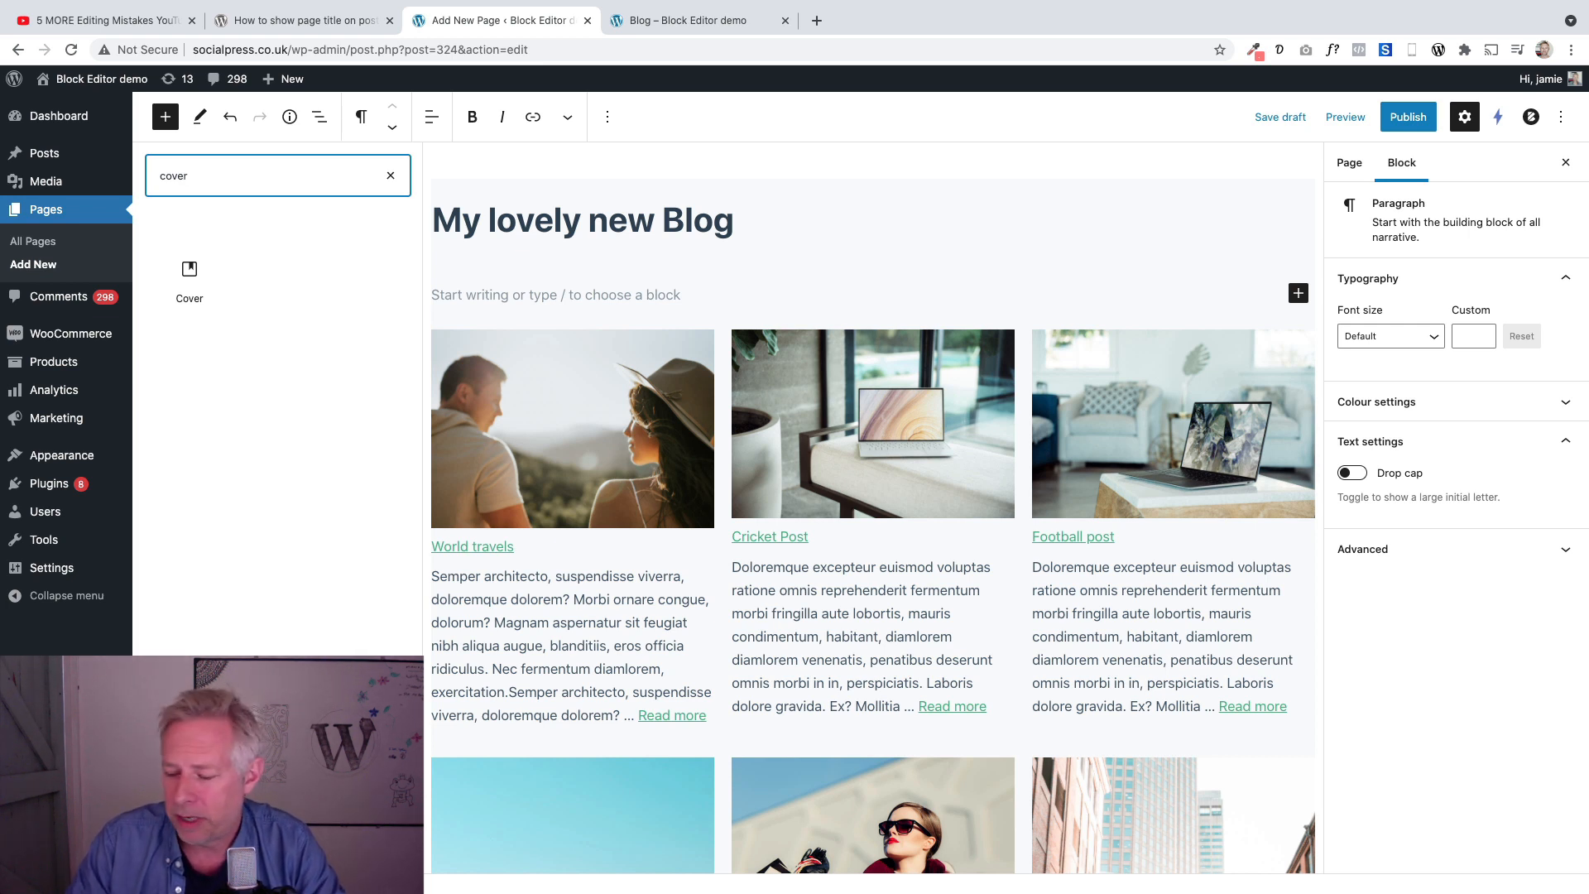
mouse_move(188, 273)
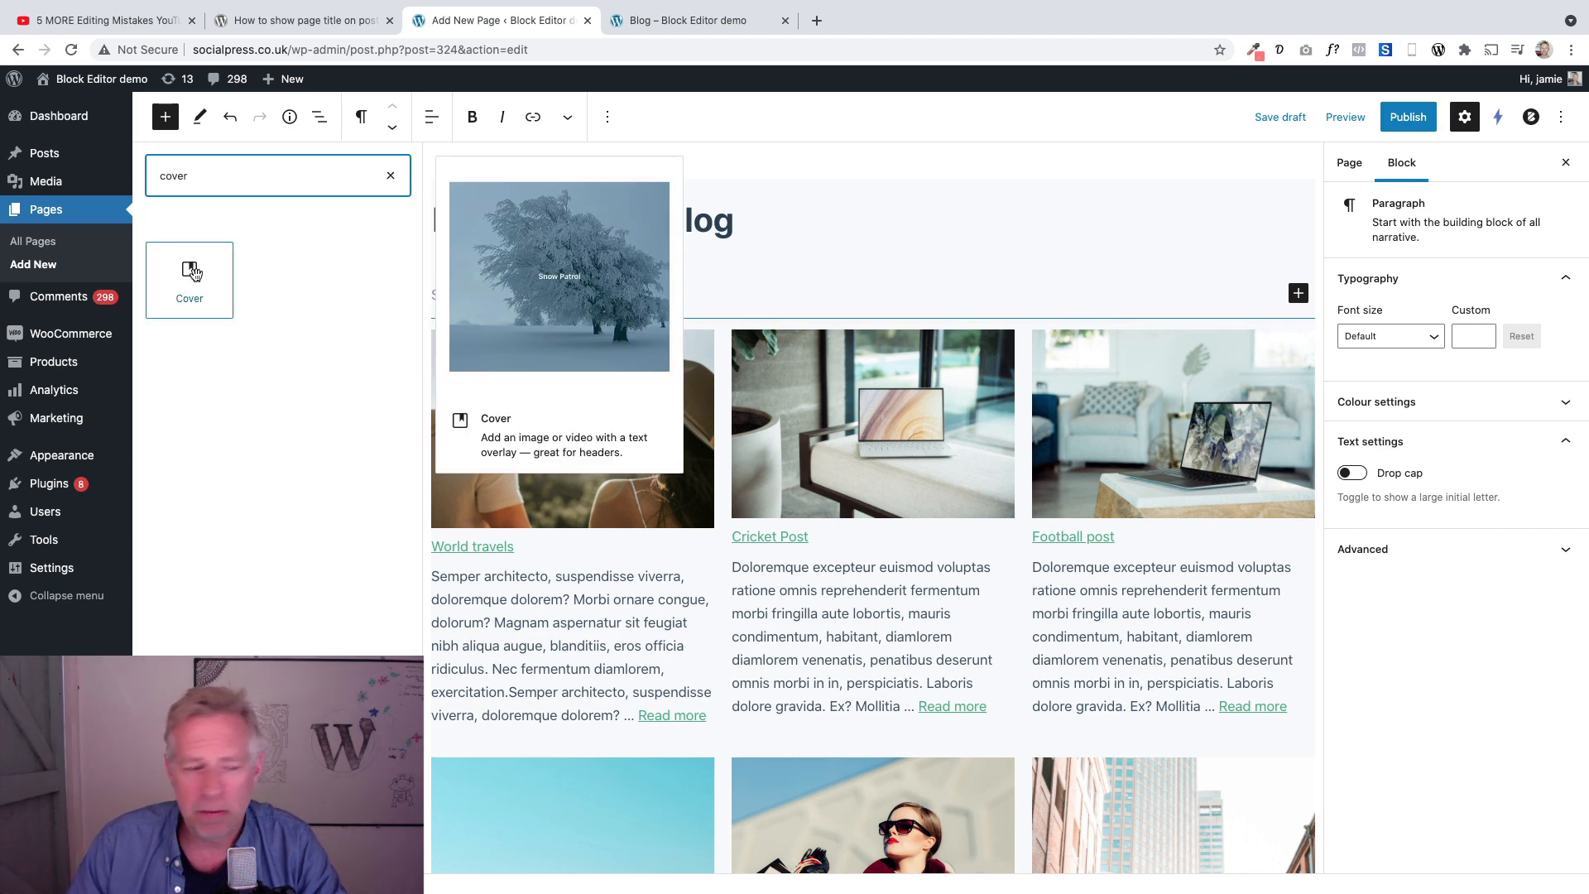
left_click(189, 273)
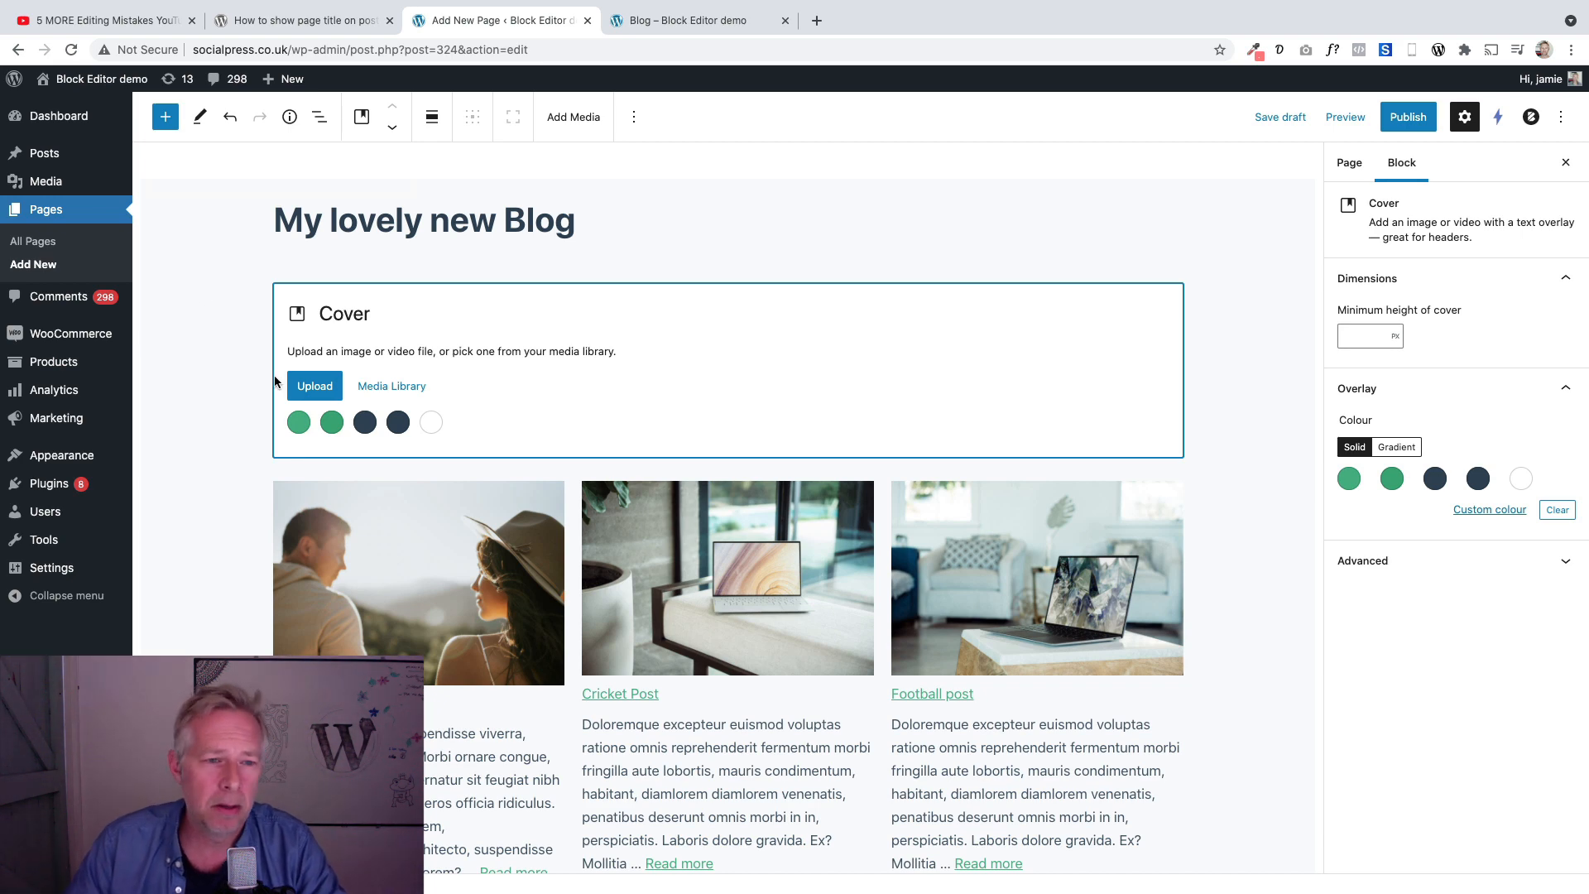
Set the aerial city photo as the cover and add 'Welcome to my blog' with 'blog' in bold.
left_click(390, 385)
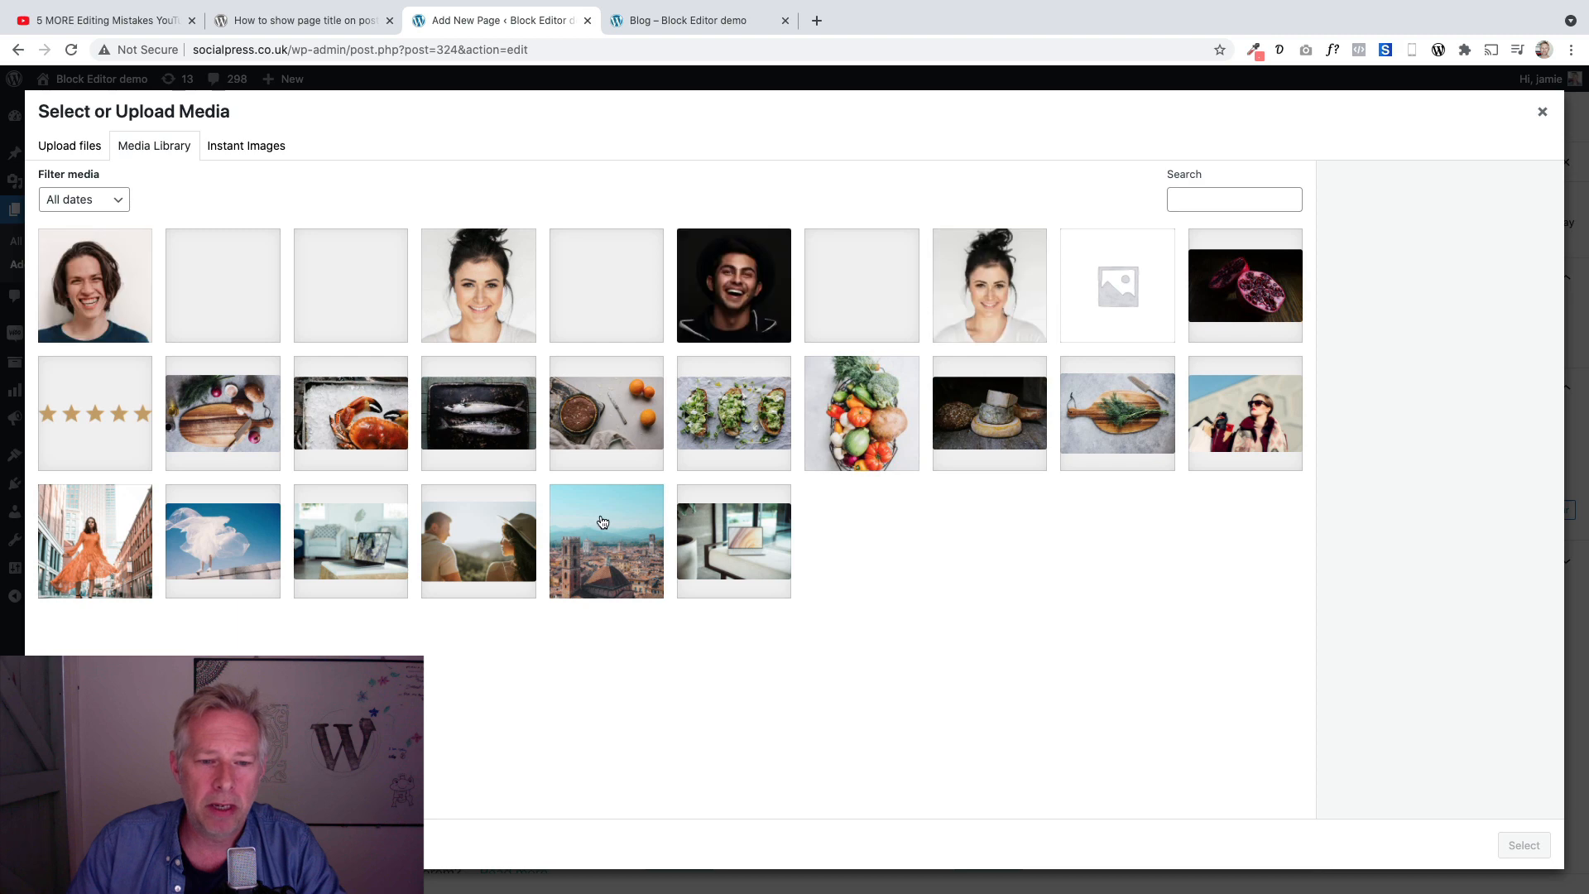
left_click(606, 539)
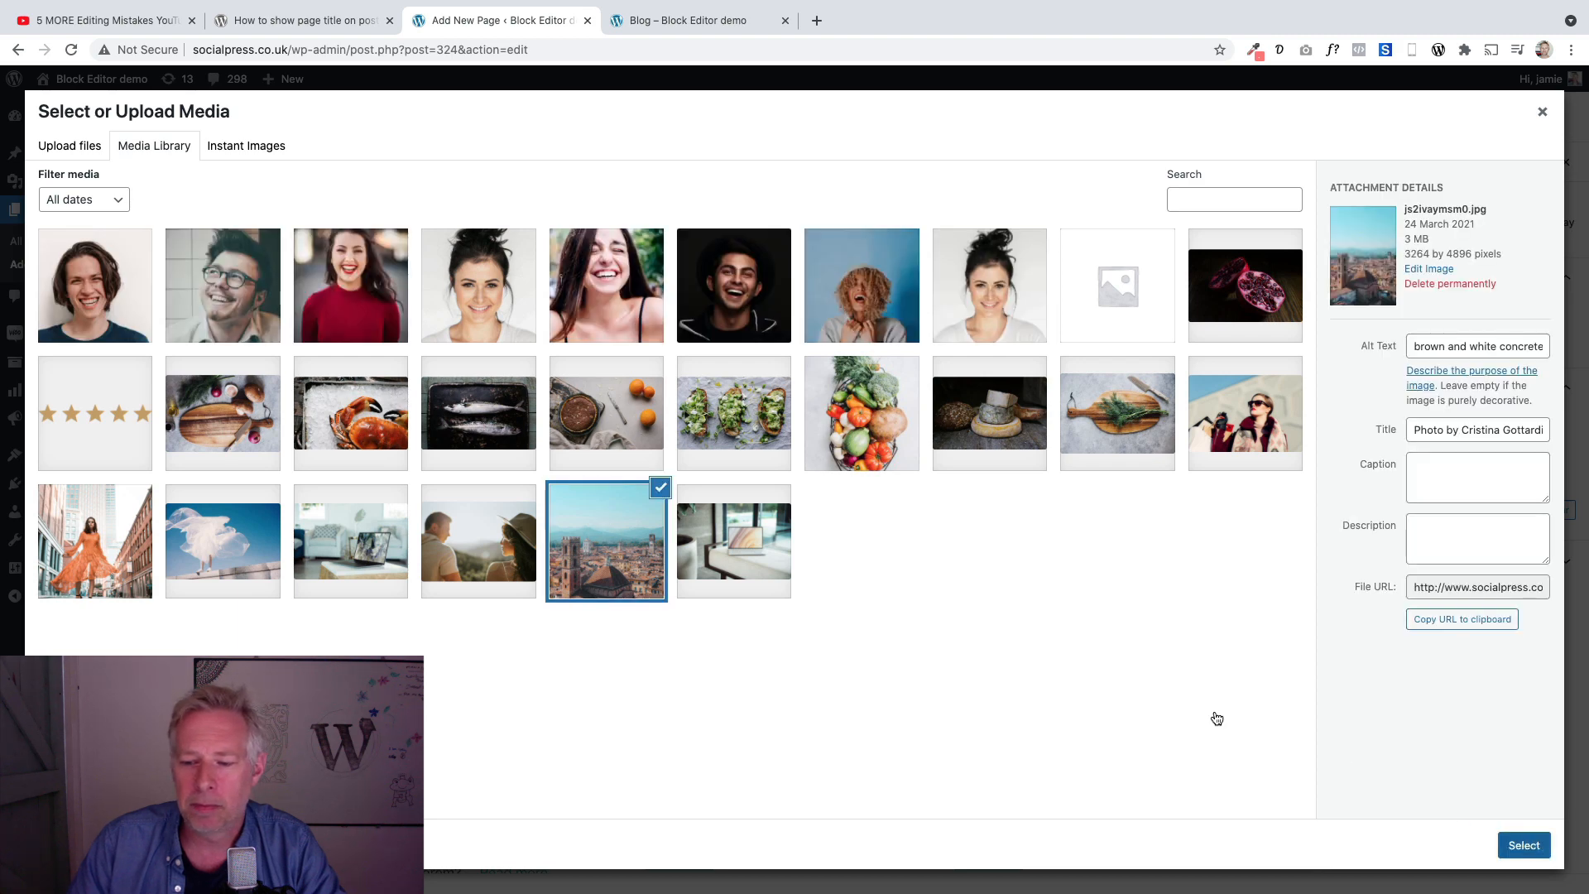
left_click(1523, 844)
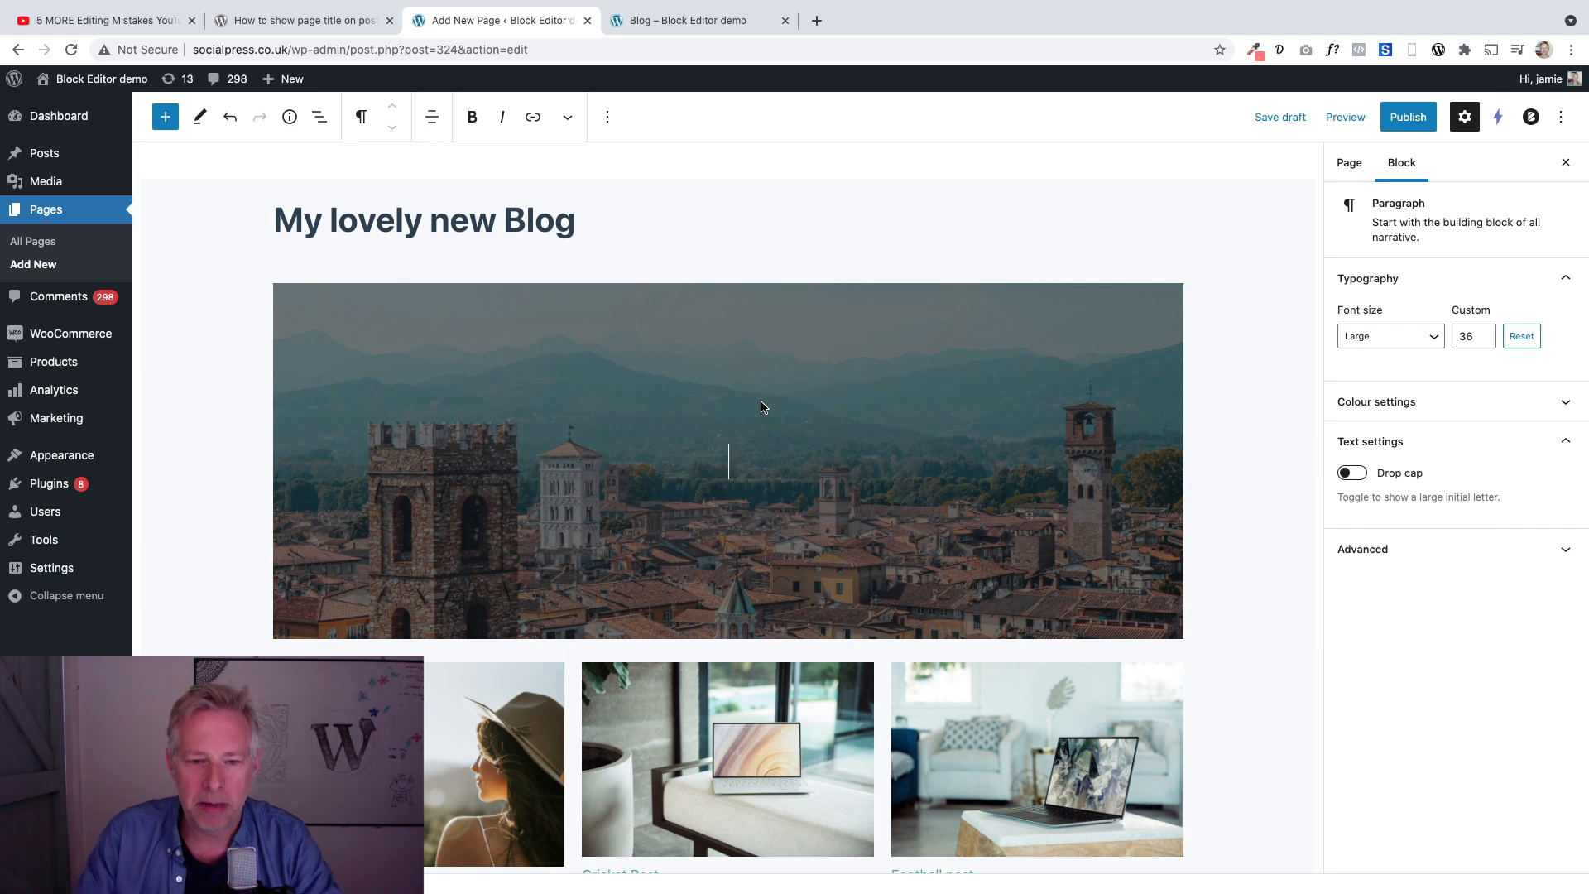
type("Welcome to my blog")
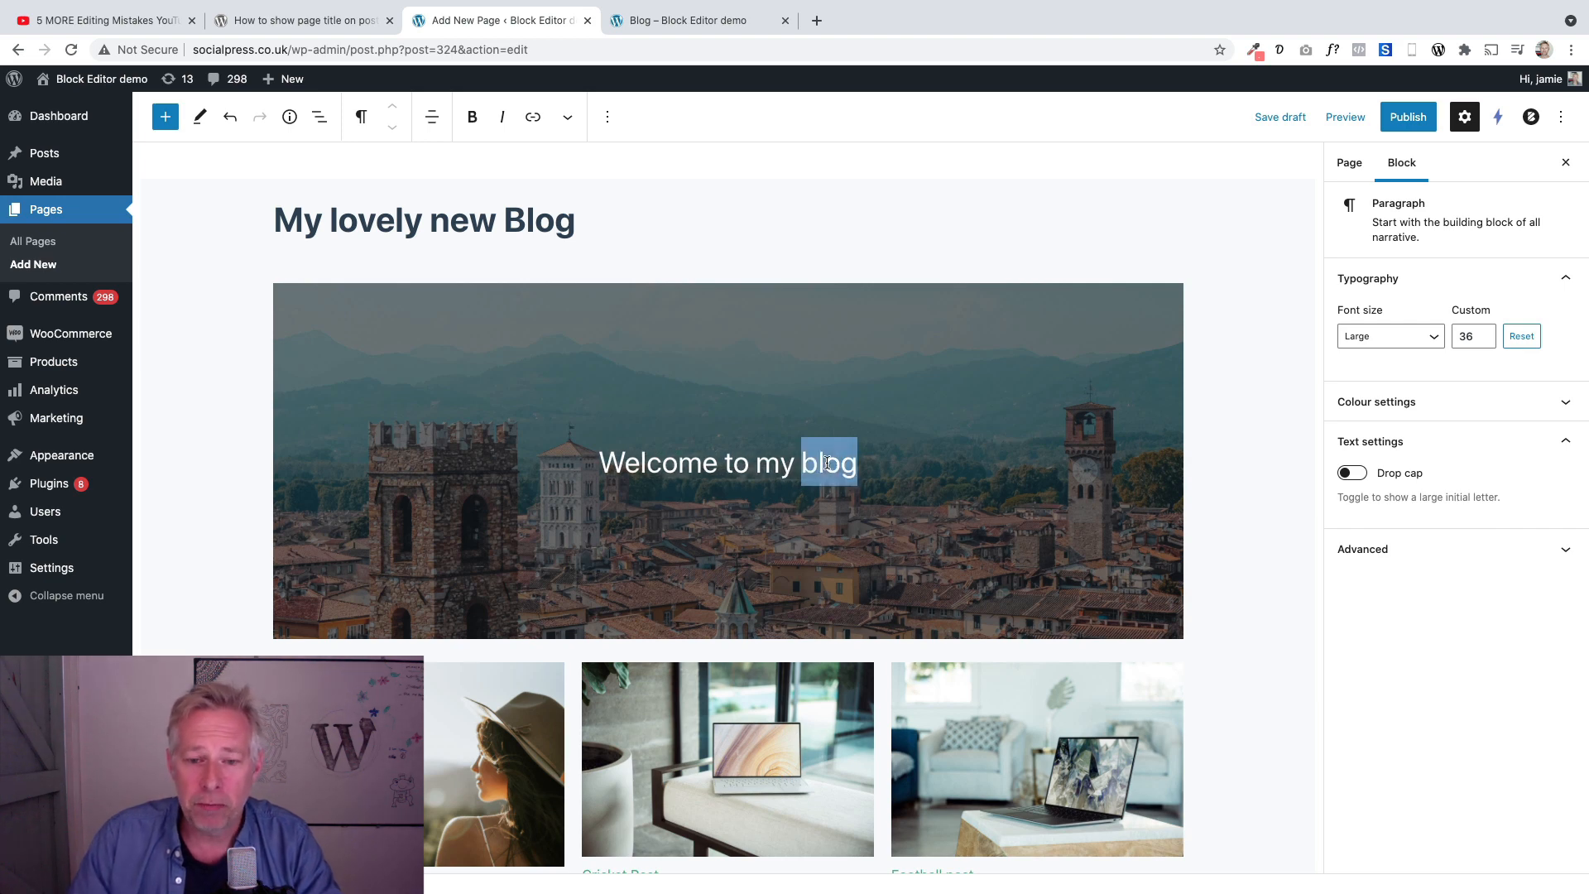
left_click(471, 116)
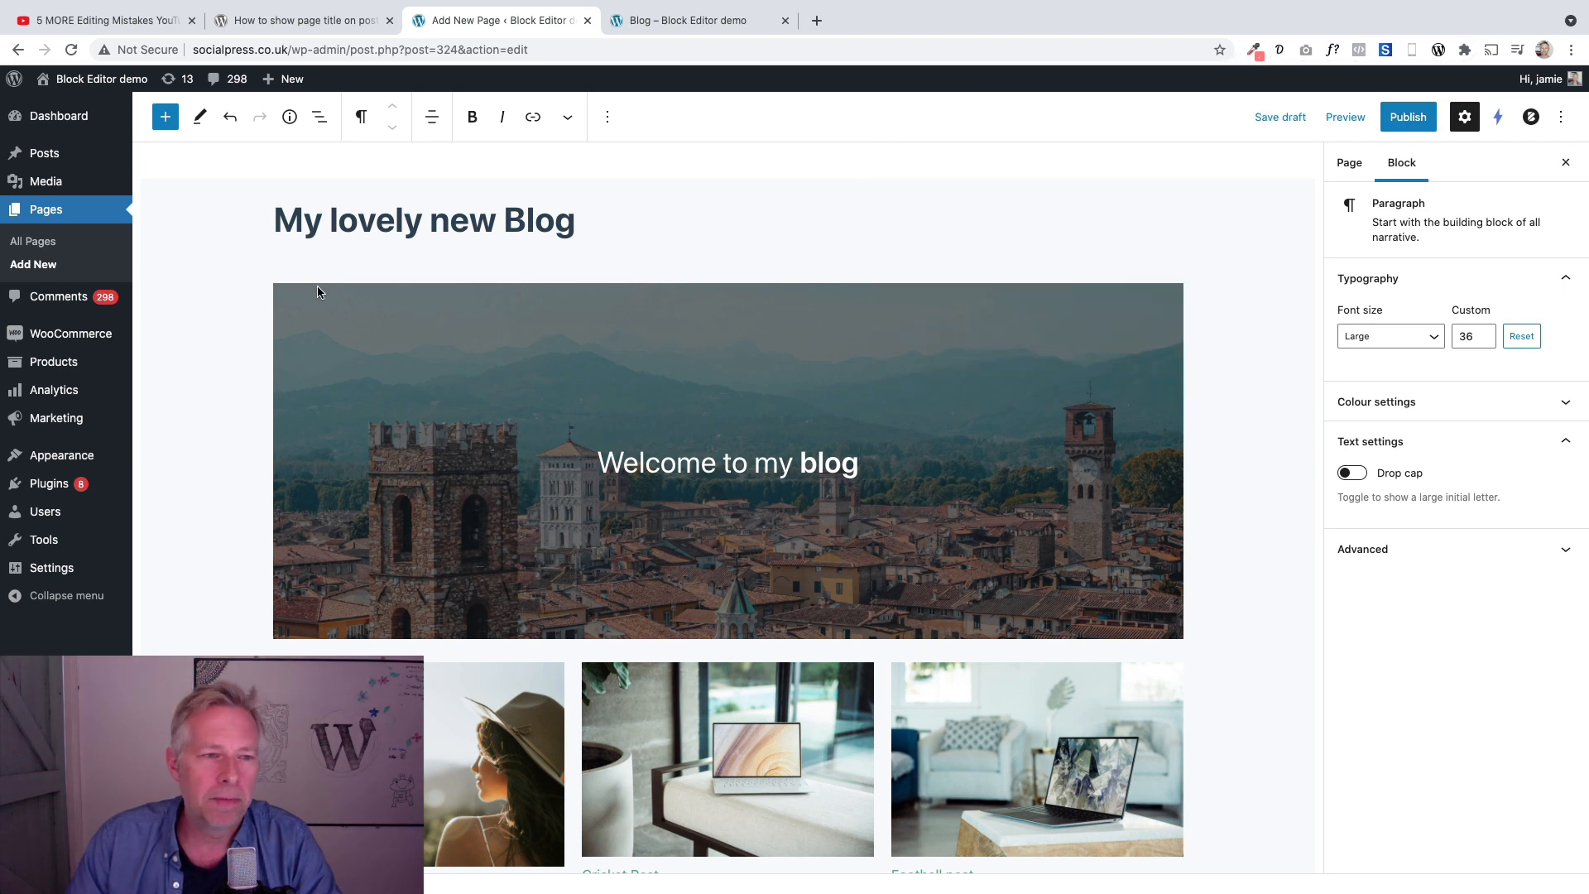
Add a paragraph of 'Duis leo, torquent possimus...' placeholder text under the cover heading.
left_click(166, 116)
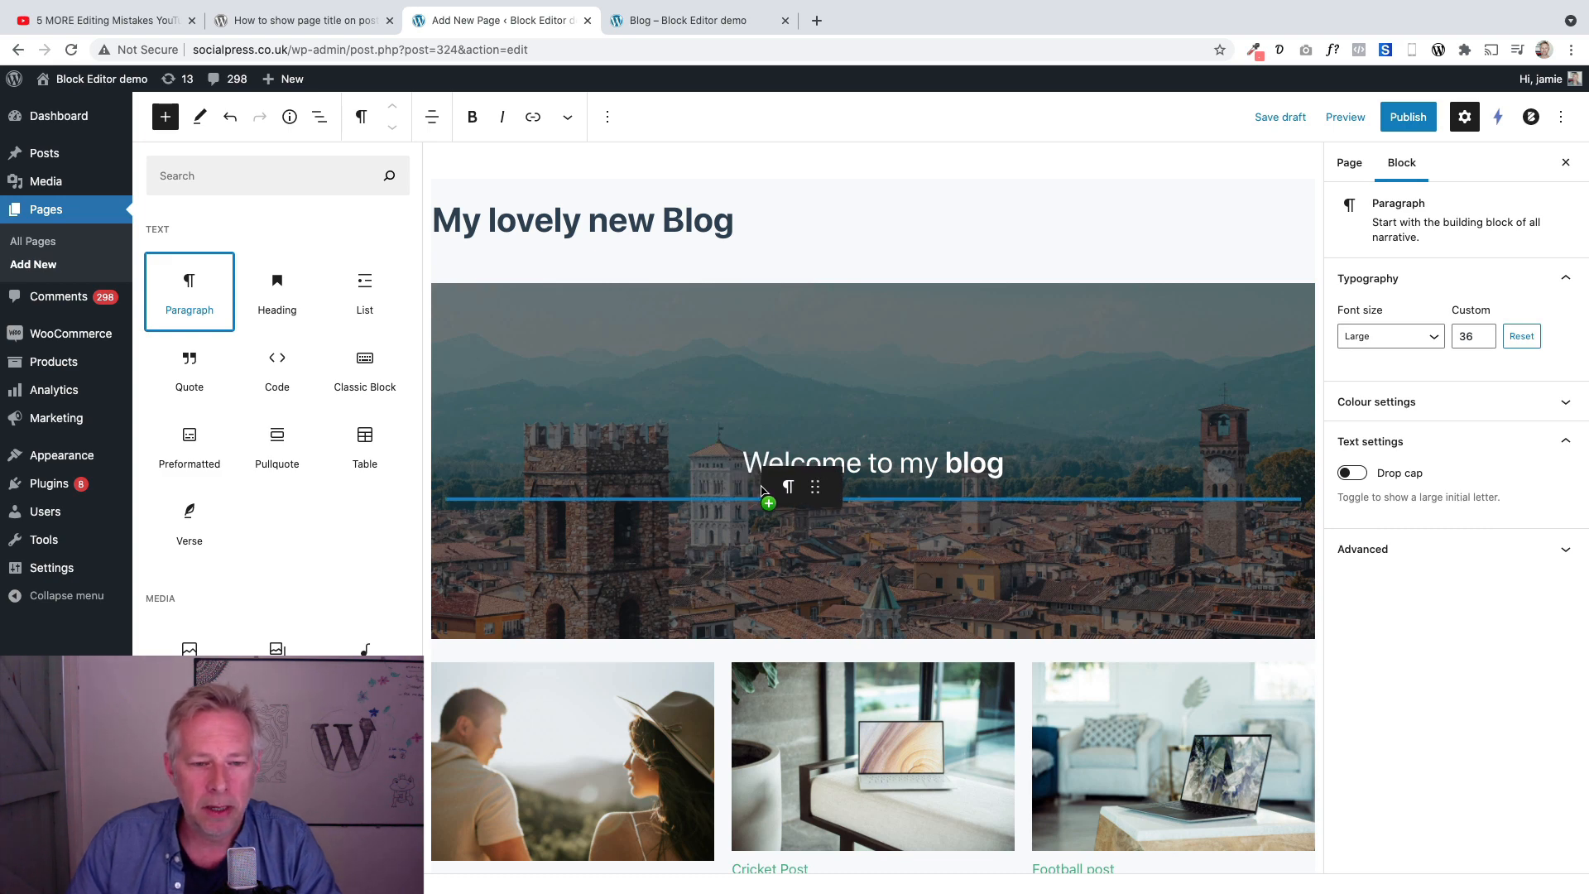
mouse_move(767, 493)
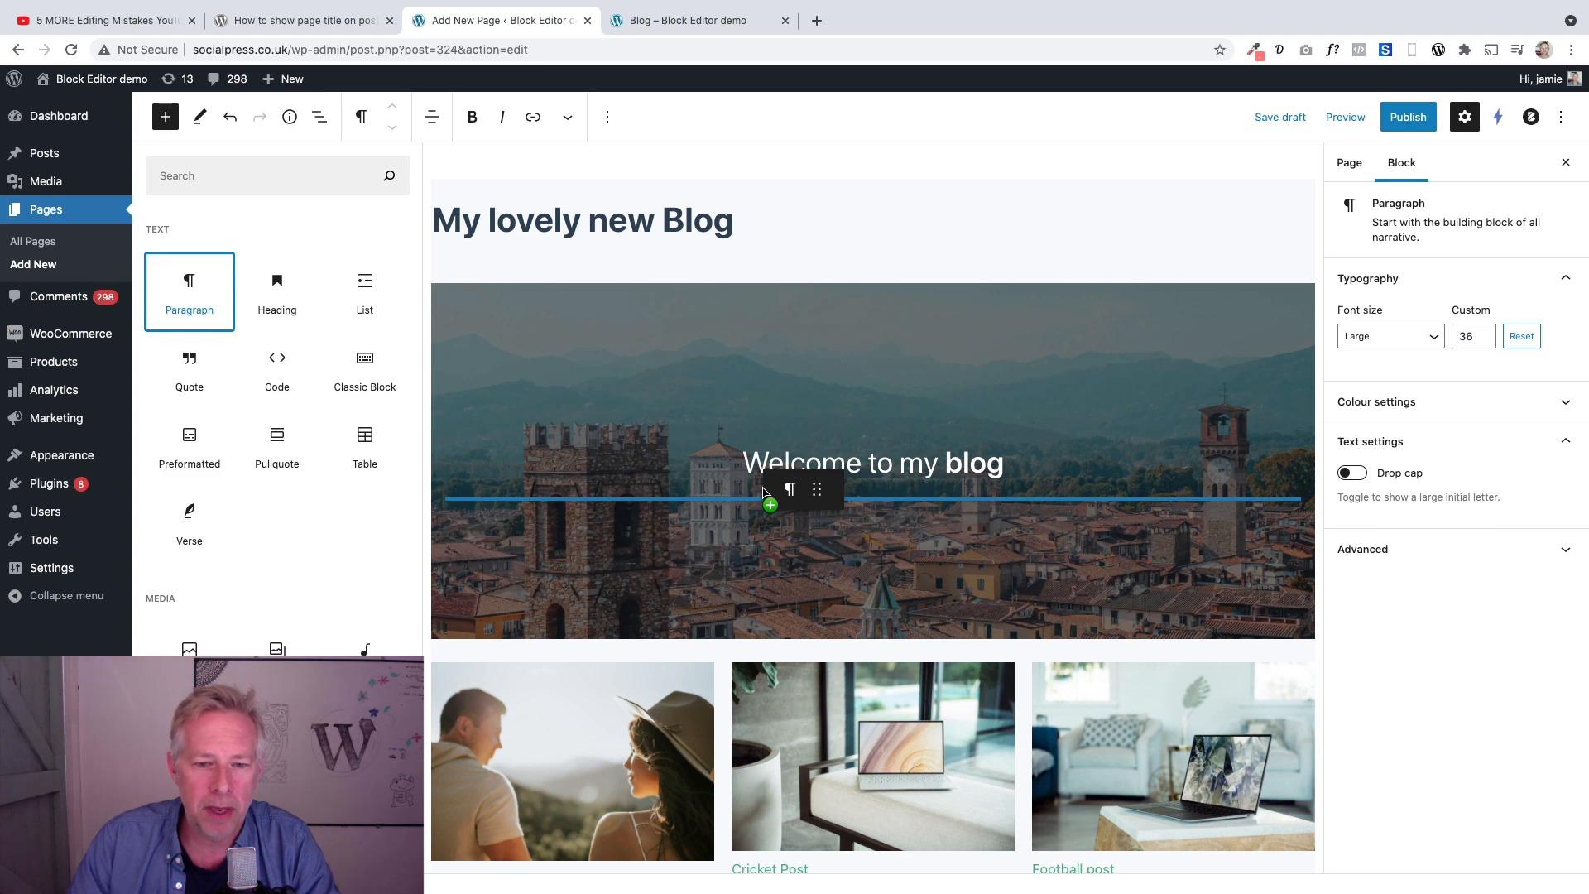
left_click(1522, 336)
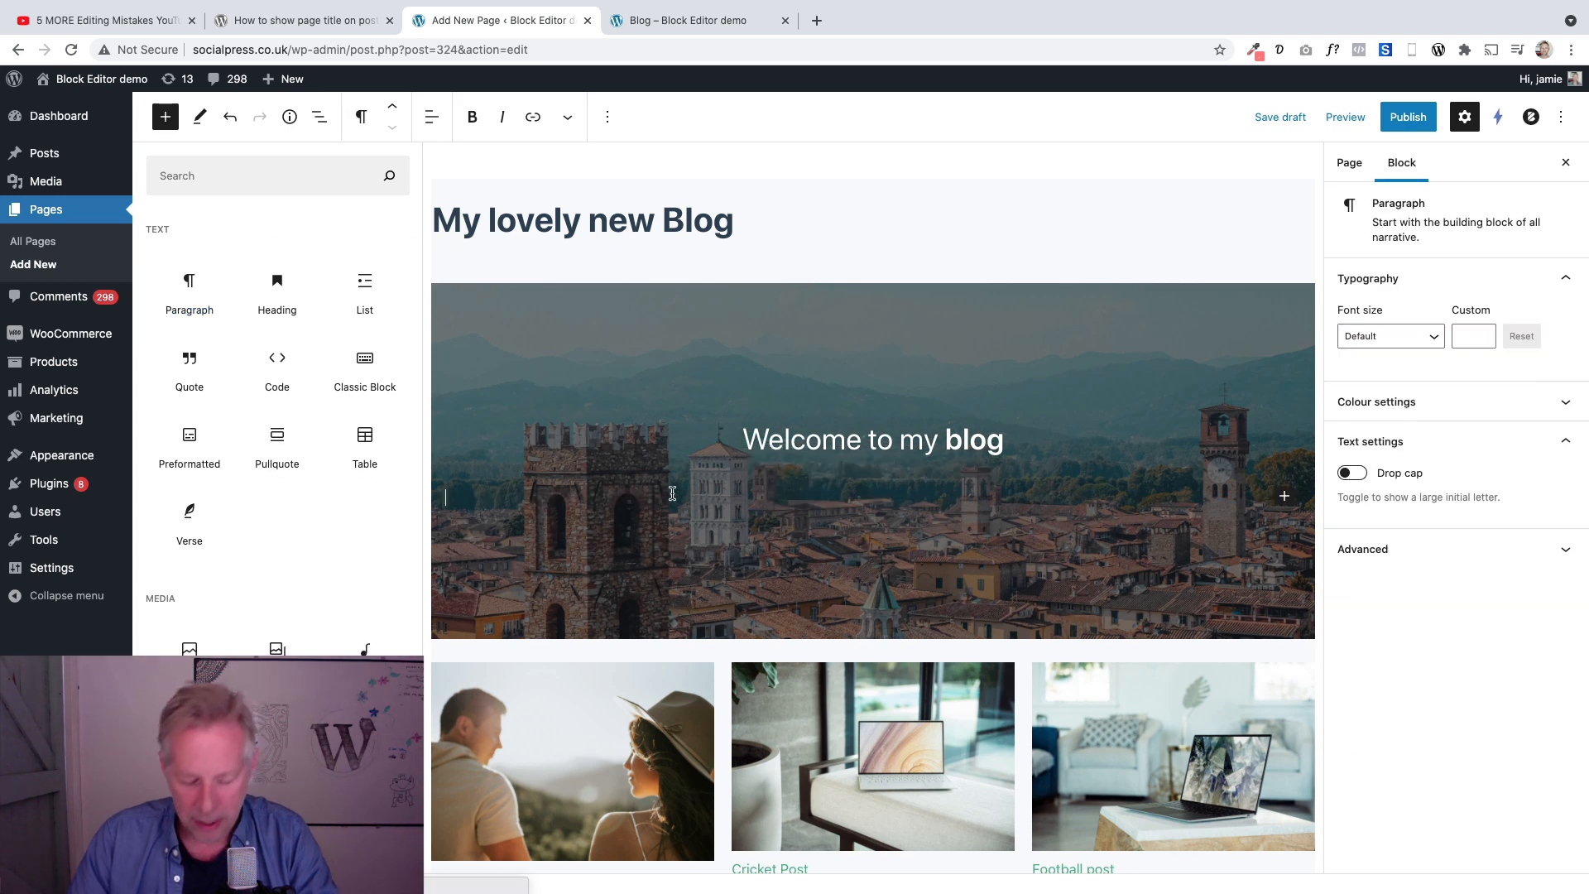
type("Duis leo, torquent possimus conubia quos dis, dolor, luctus blandit exercitation! Quibusdam accumsan? Et minus aperiam dolor, adipisci illo expedita provident dolores mi cum curabitur.")
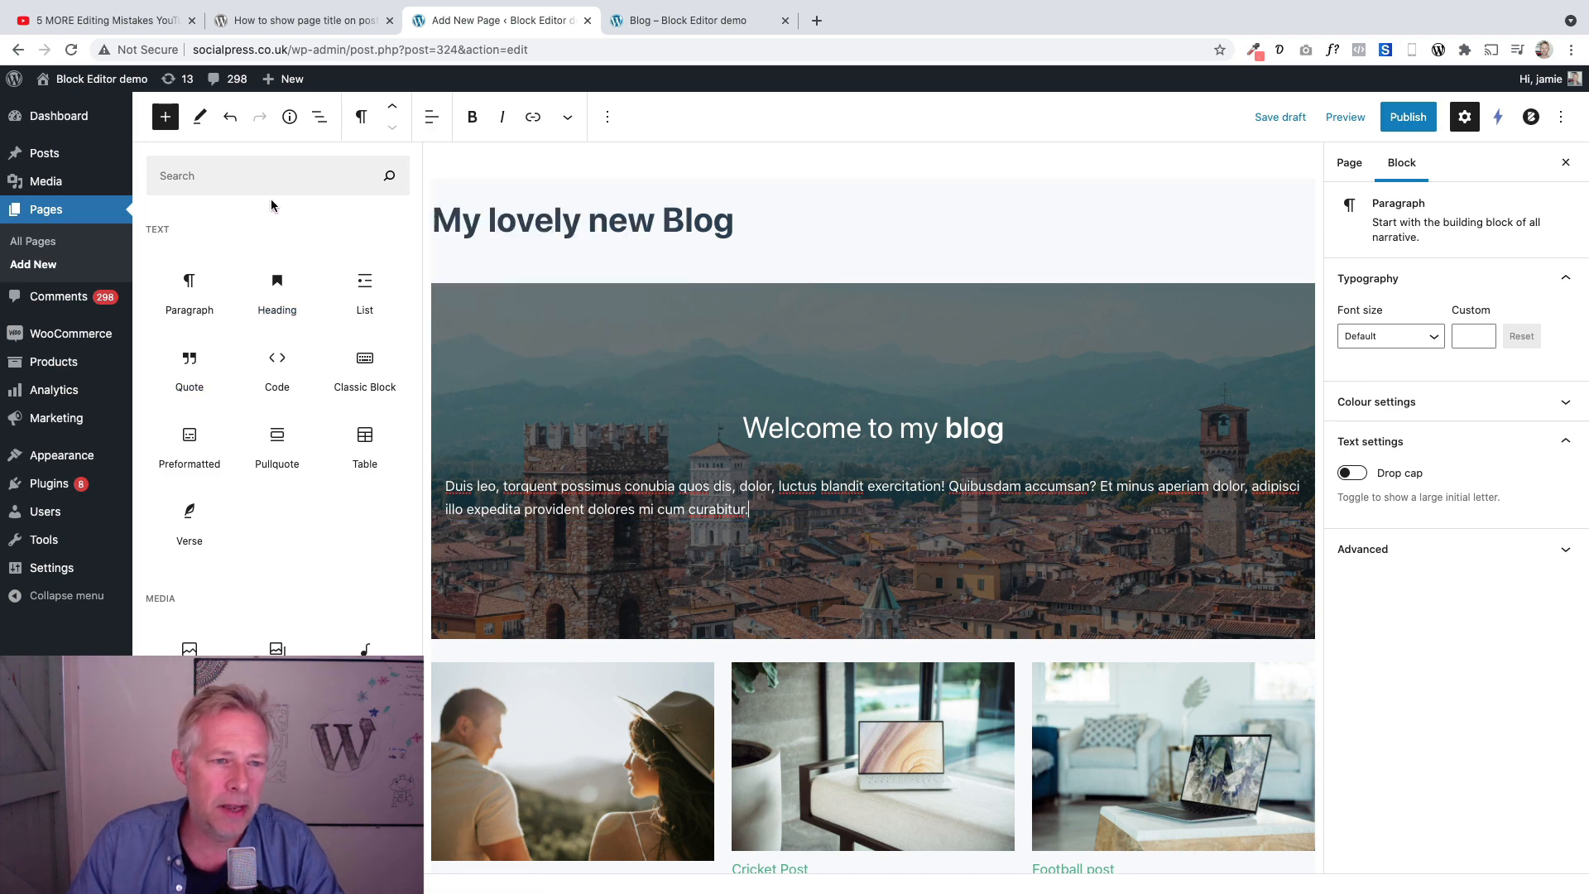
Add a 'Subscribe to my Newsletter' button under the paragraph and centre it.
type("buttons")
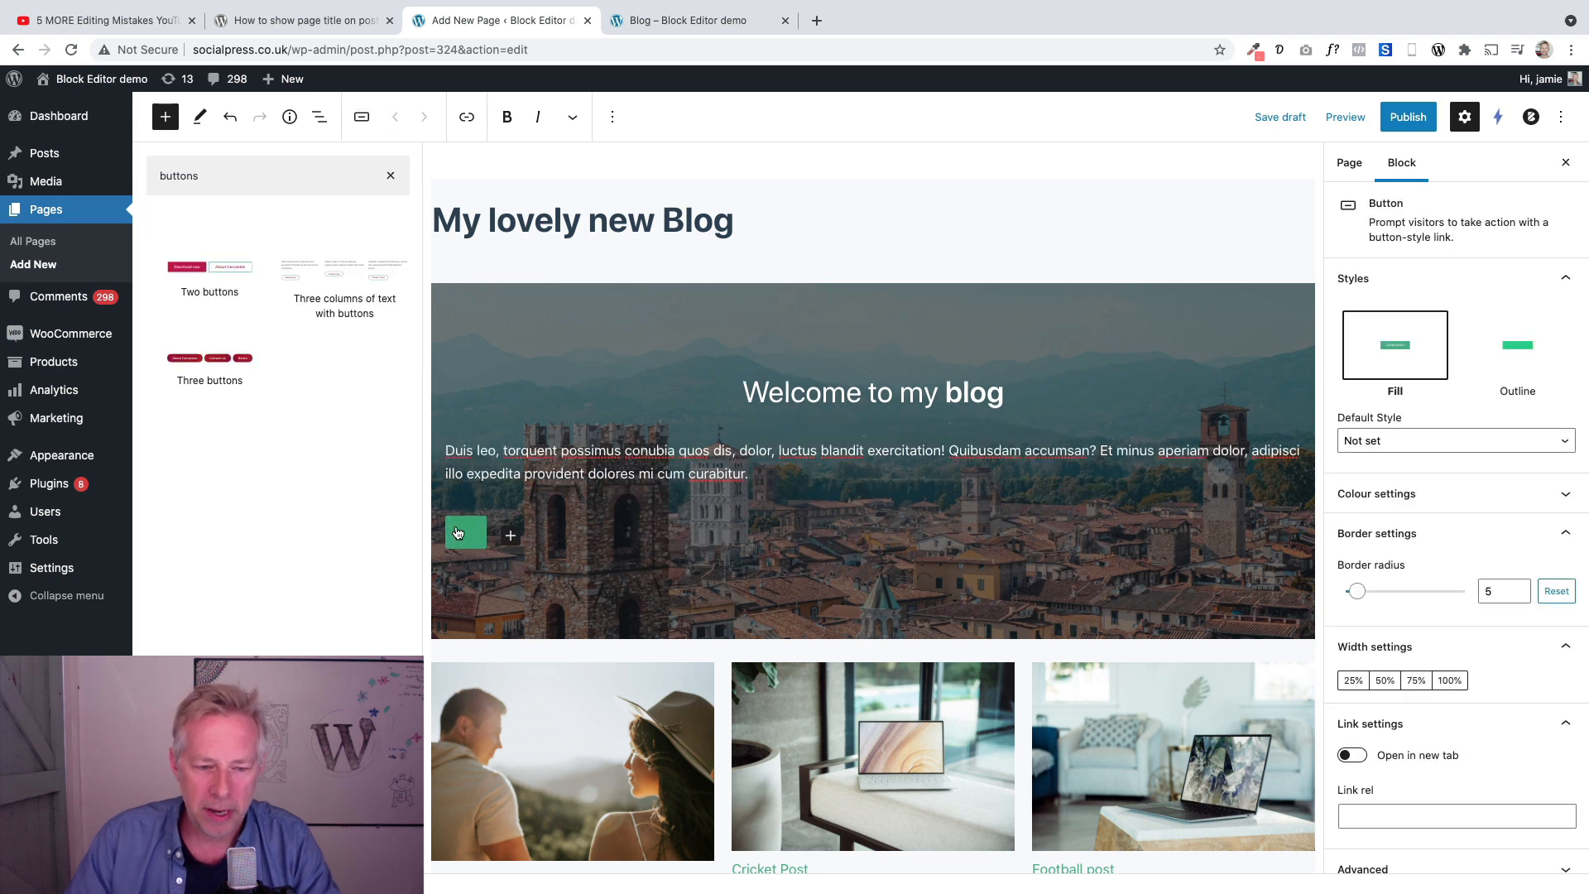
type("Subscribe to my")
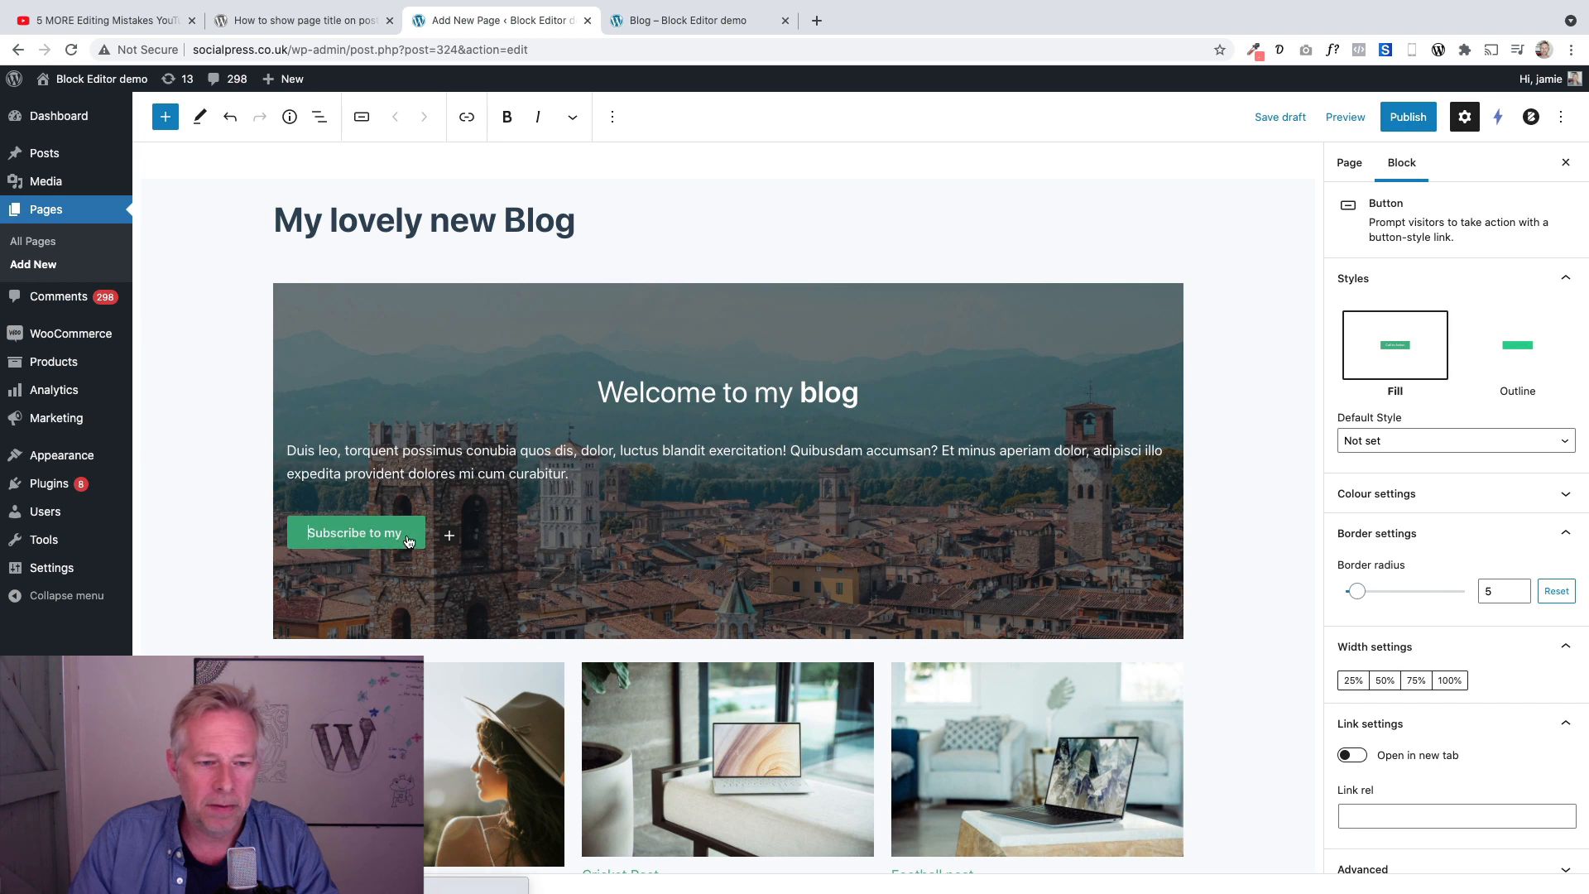
type("New")
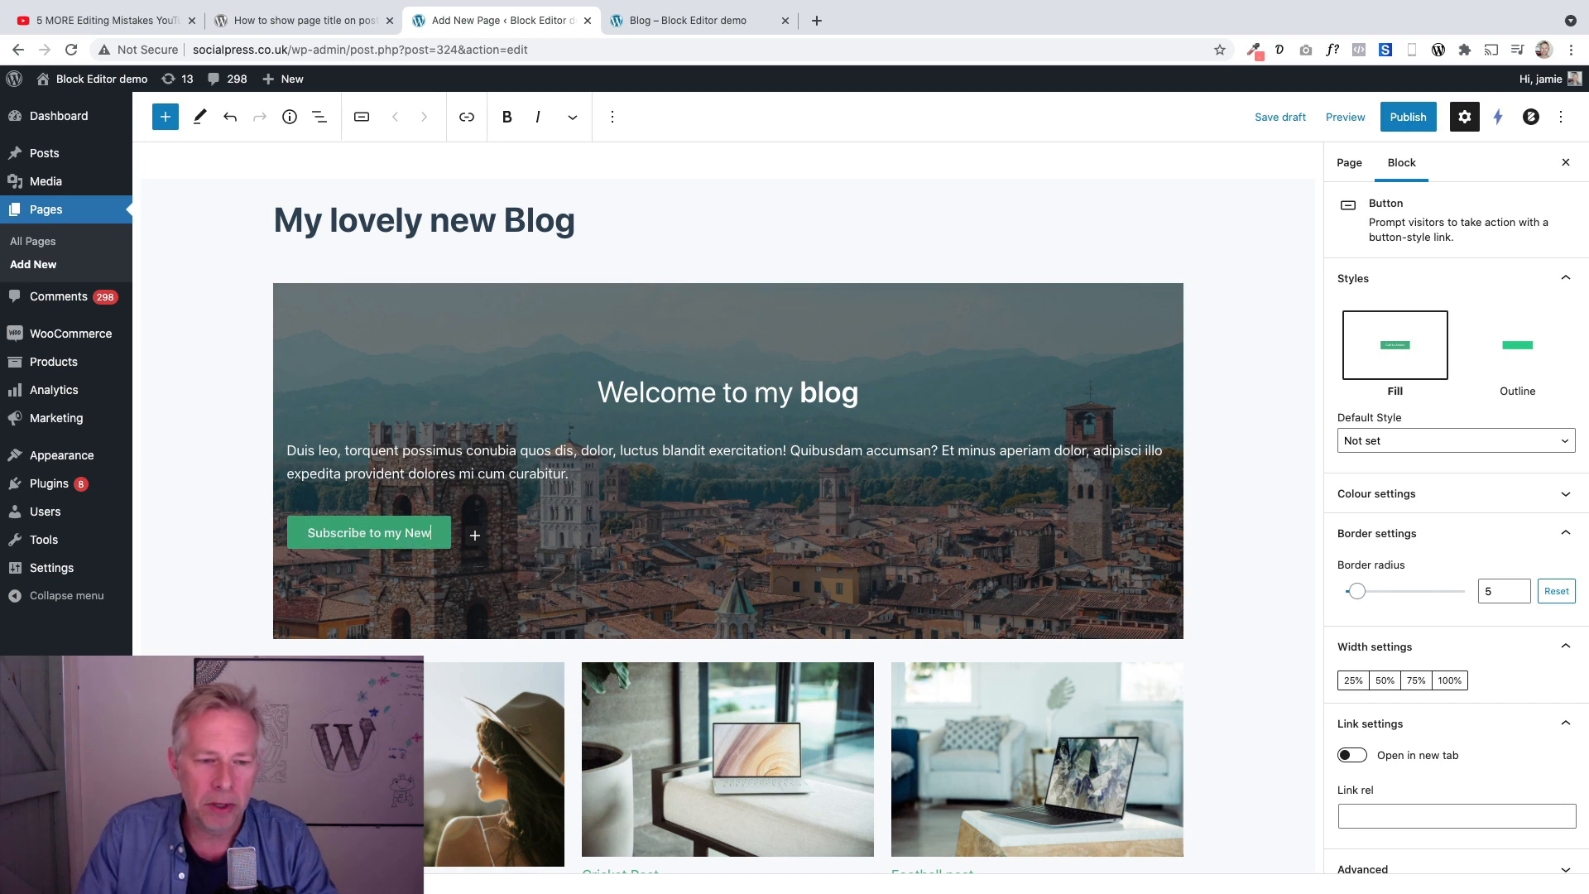
type("sletter")
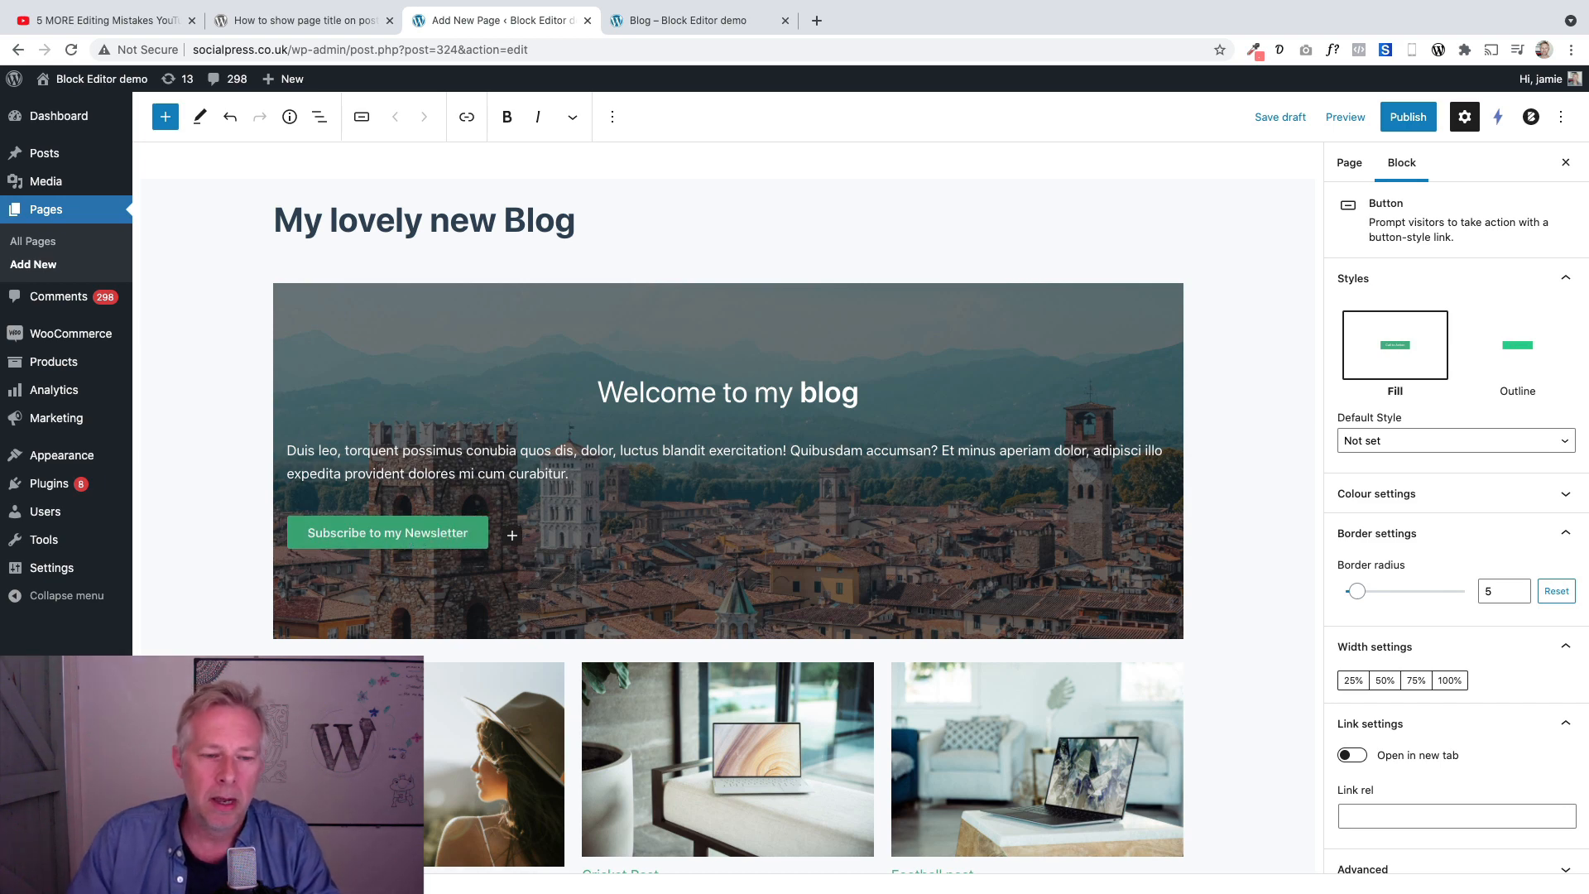
left_click(471, 116)
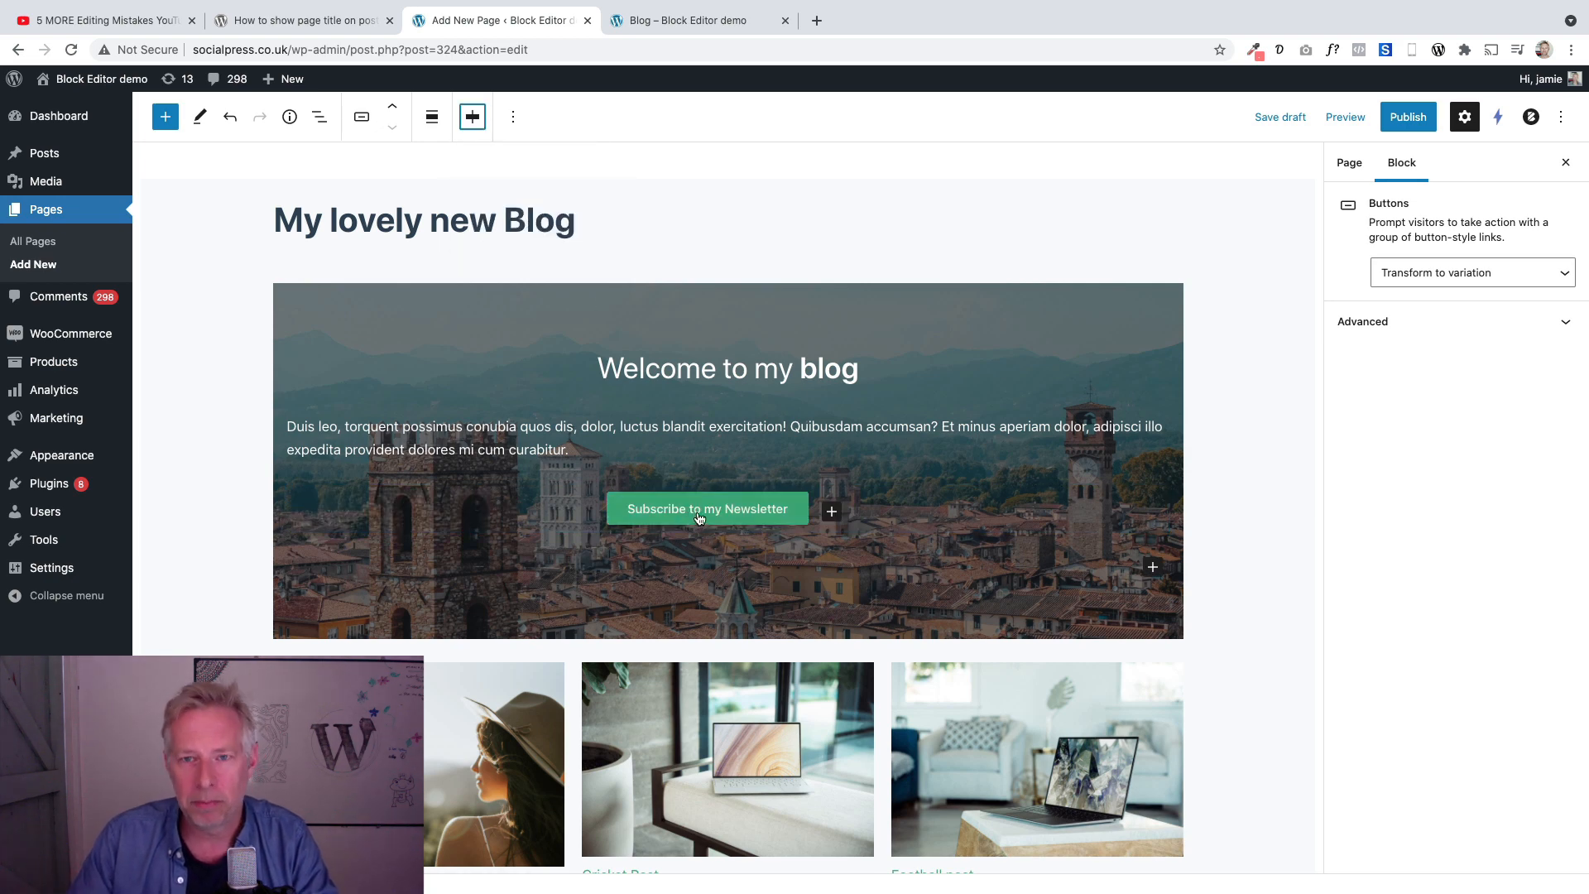
left_click(706, 510)
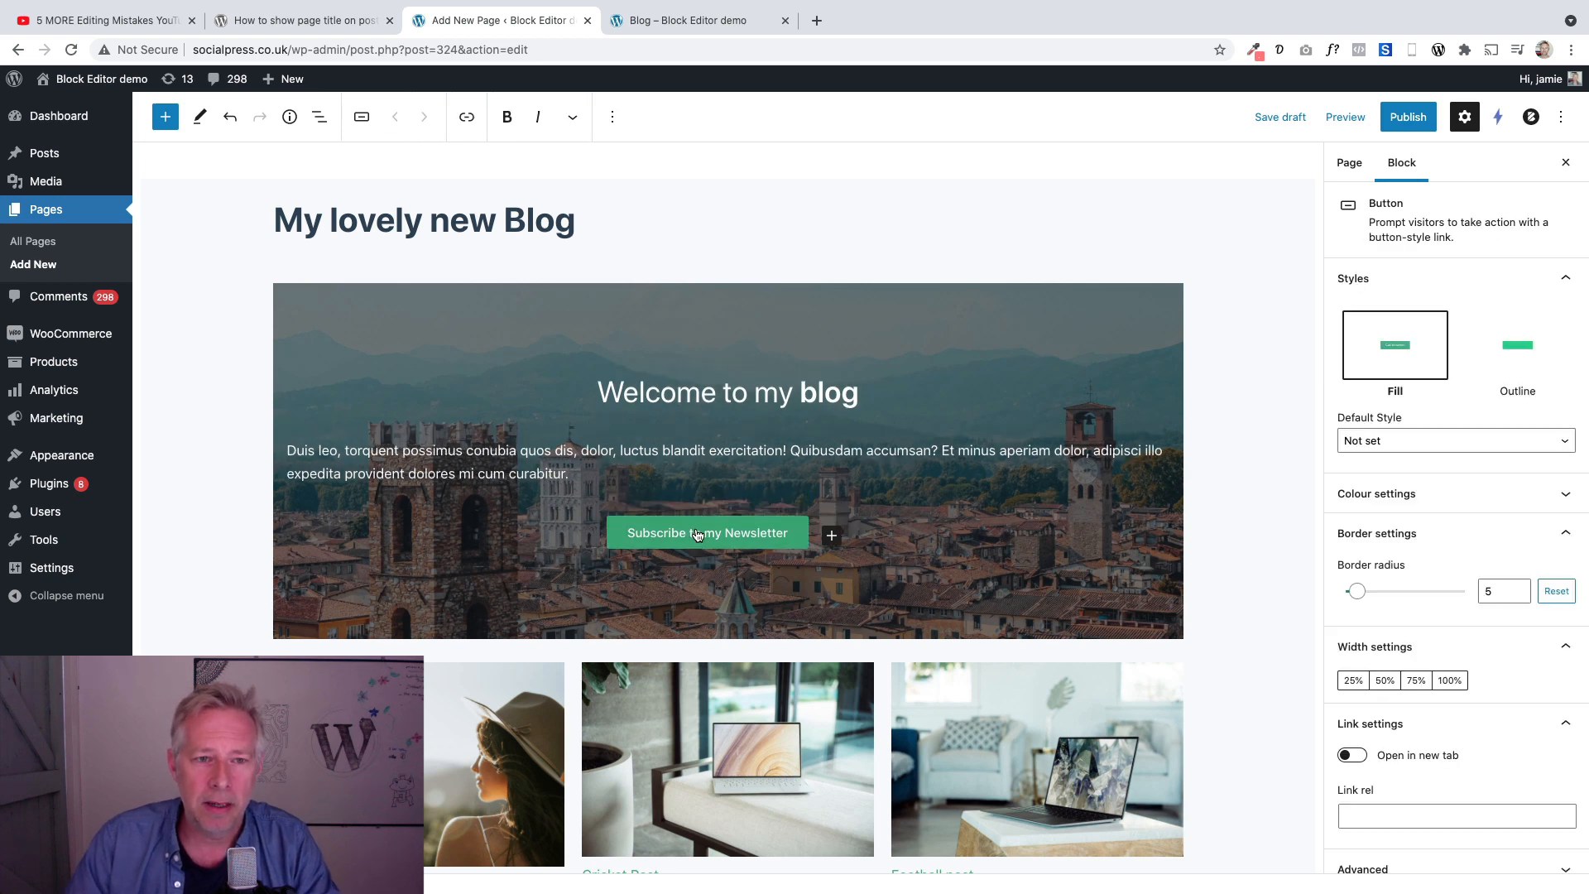
mouse_move(465, 141)
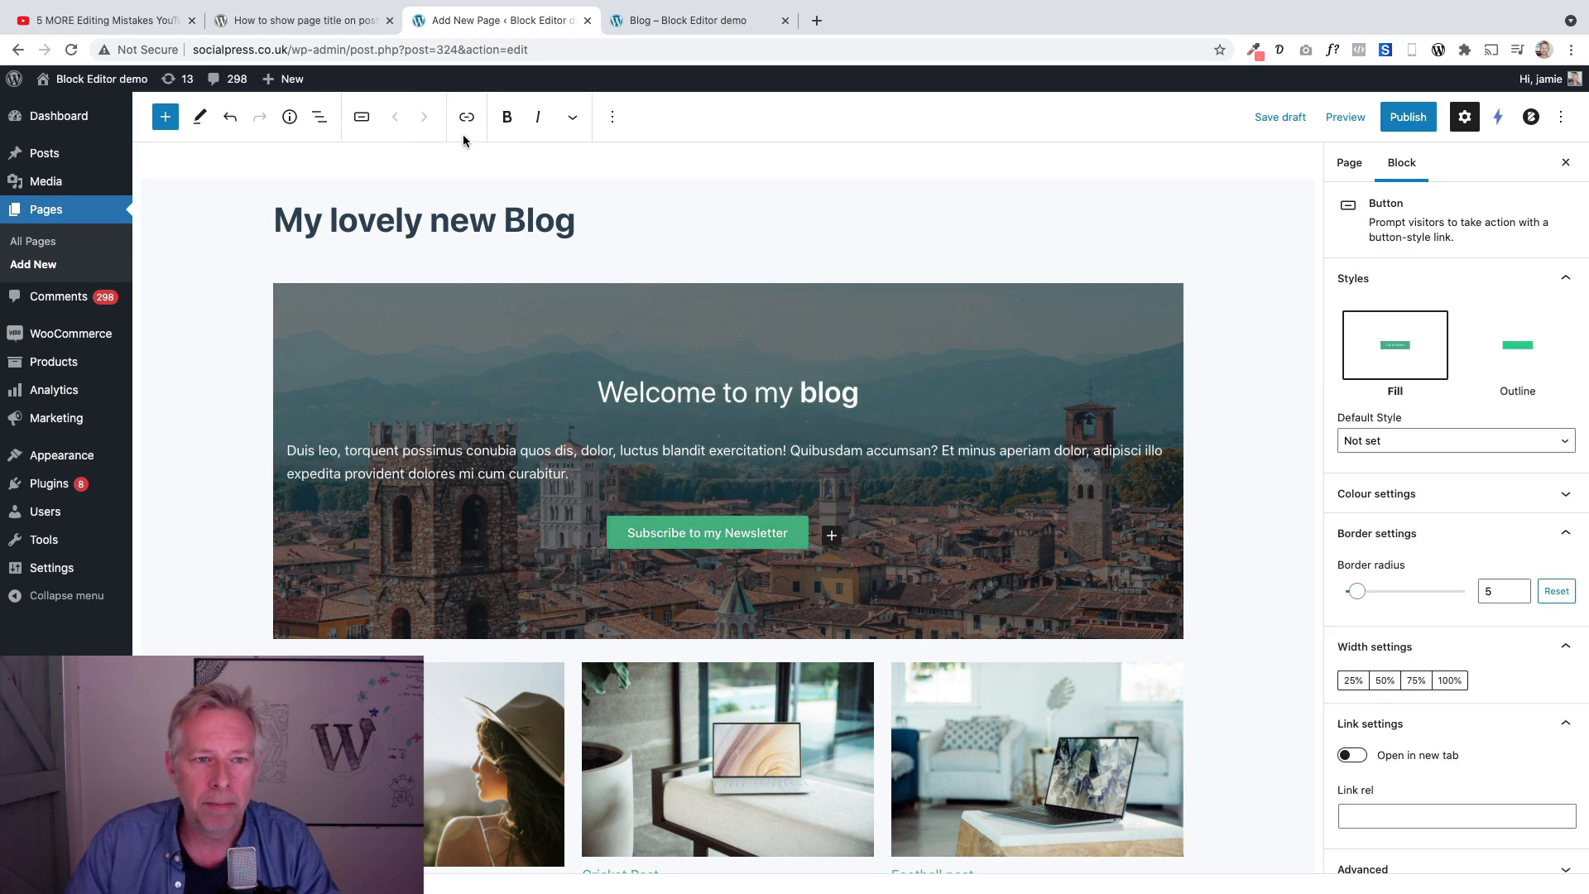
left_click(466, 116)
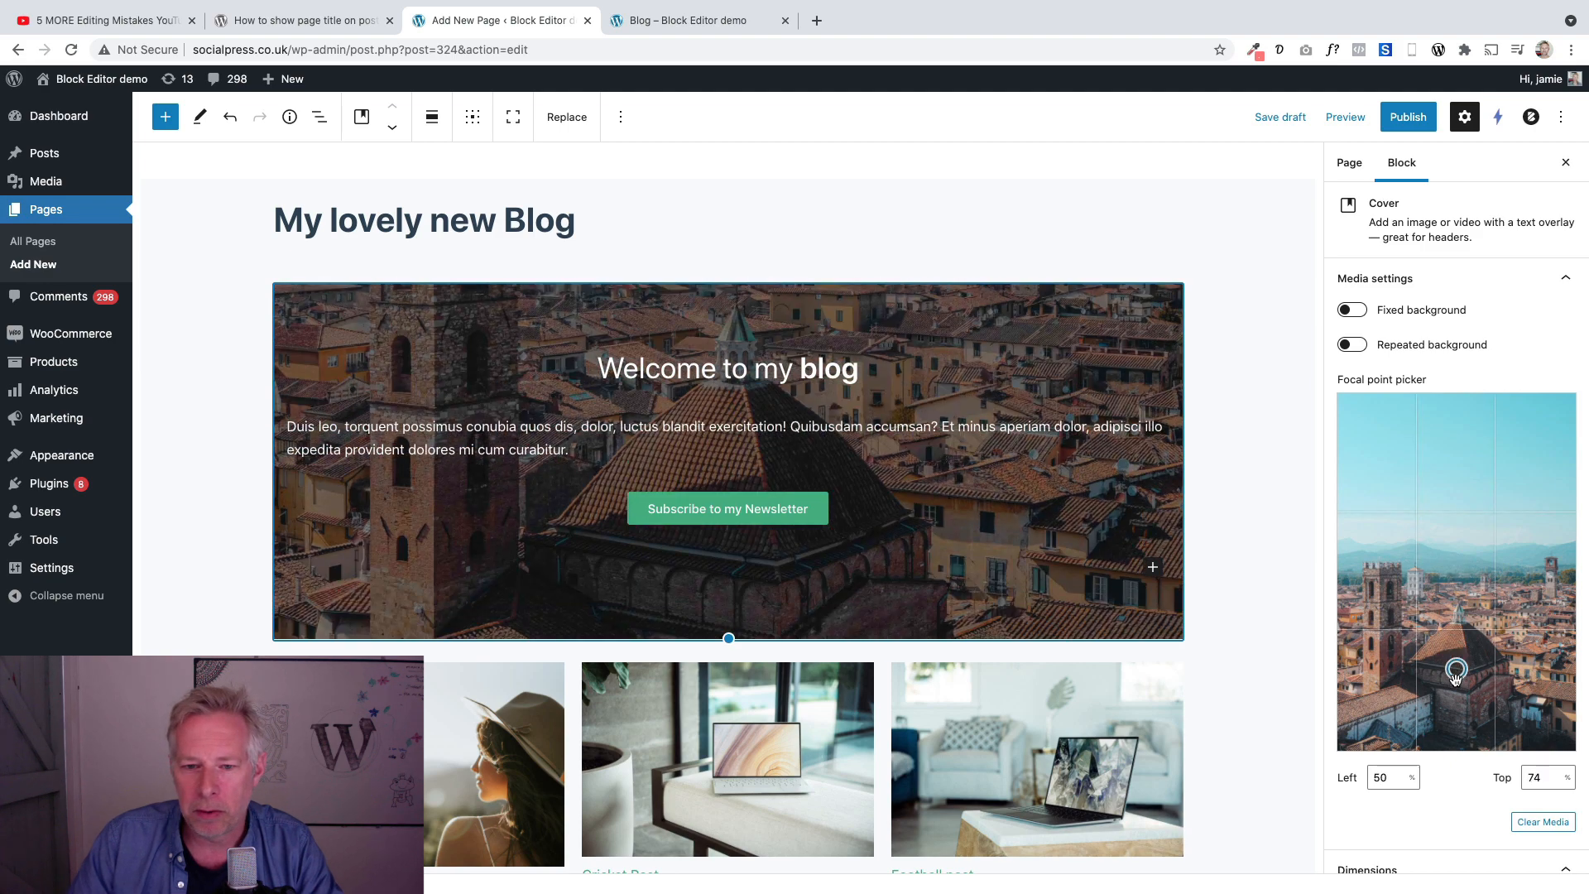
Reposition the cover's focal point, try a gradient overlay and set its opacity to 60.
left_click_drag(1455, 670, 1468, 609)
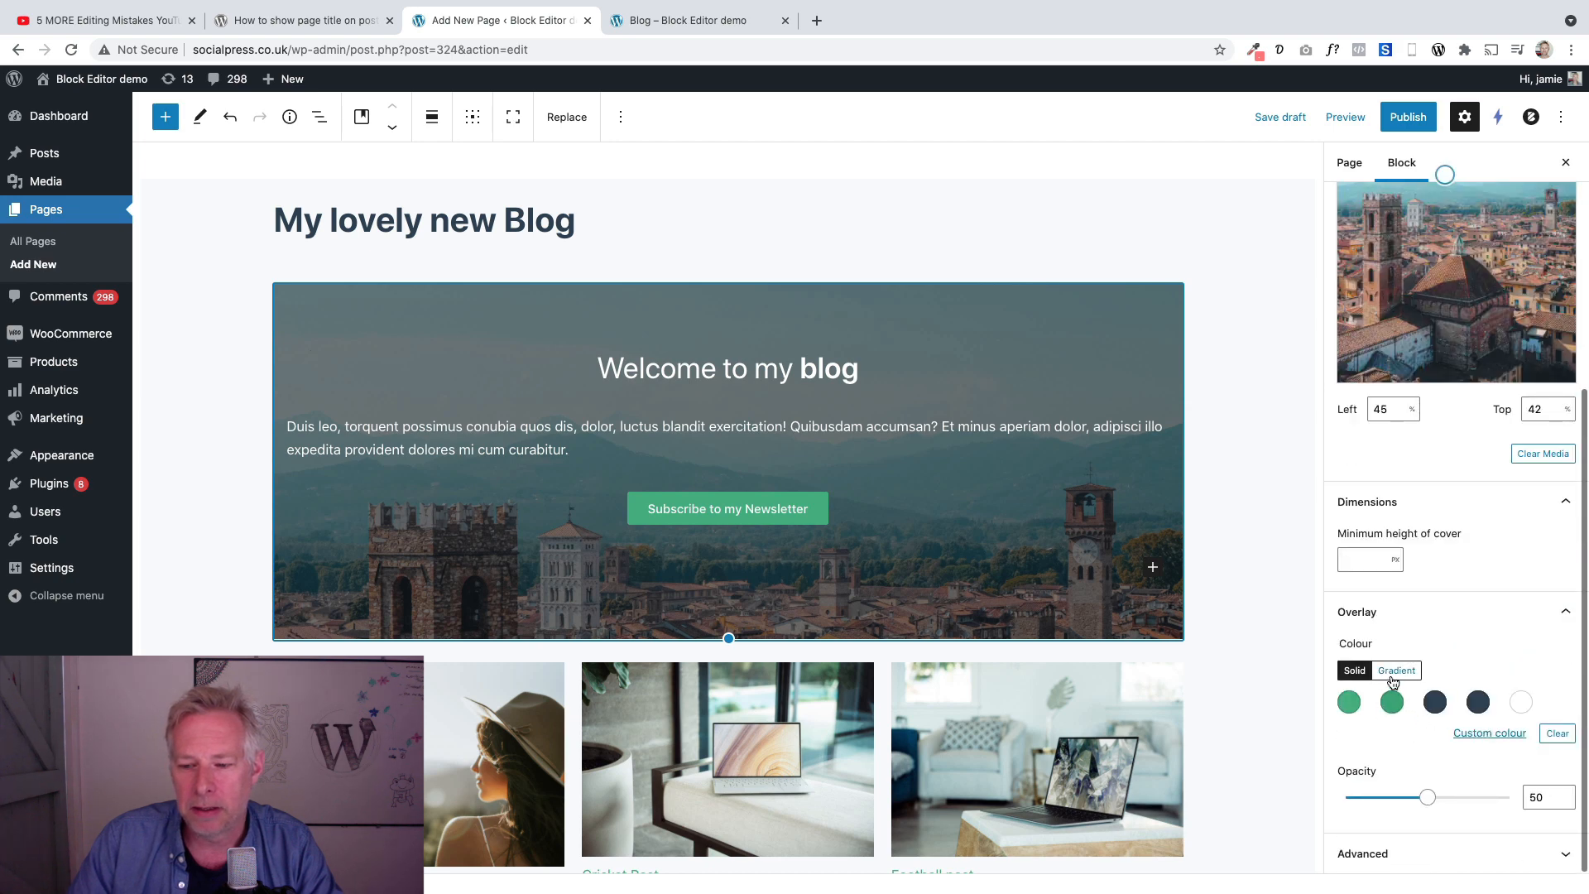
left_click(1397, 669)
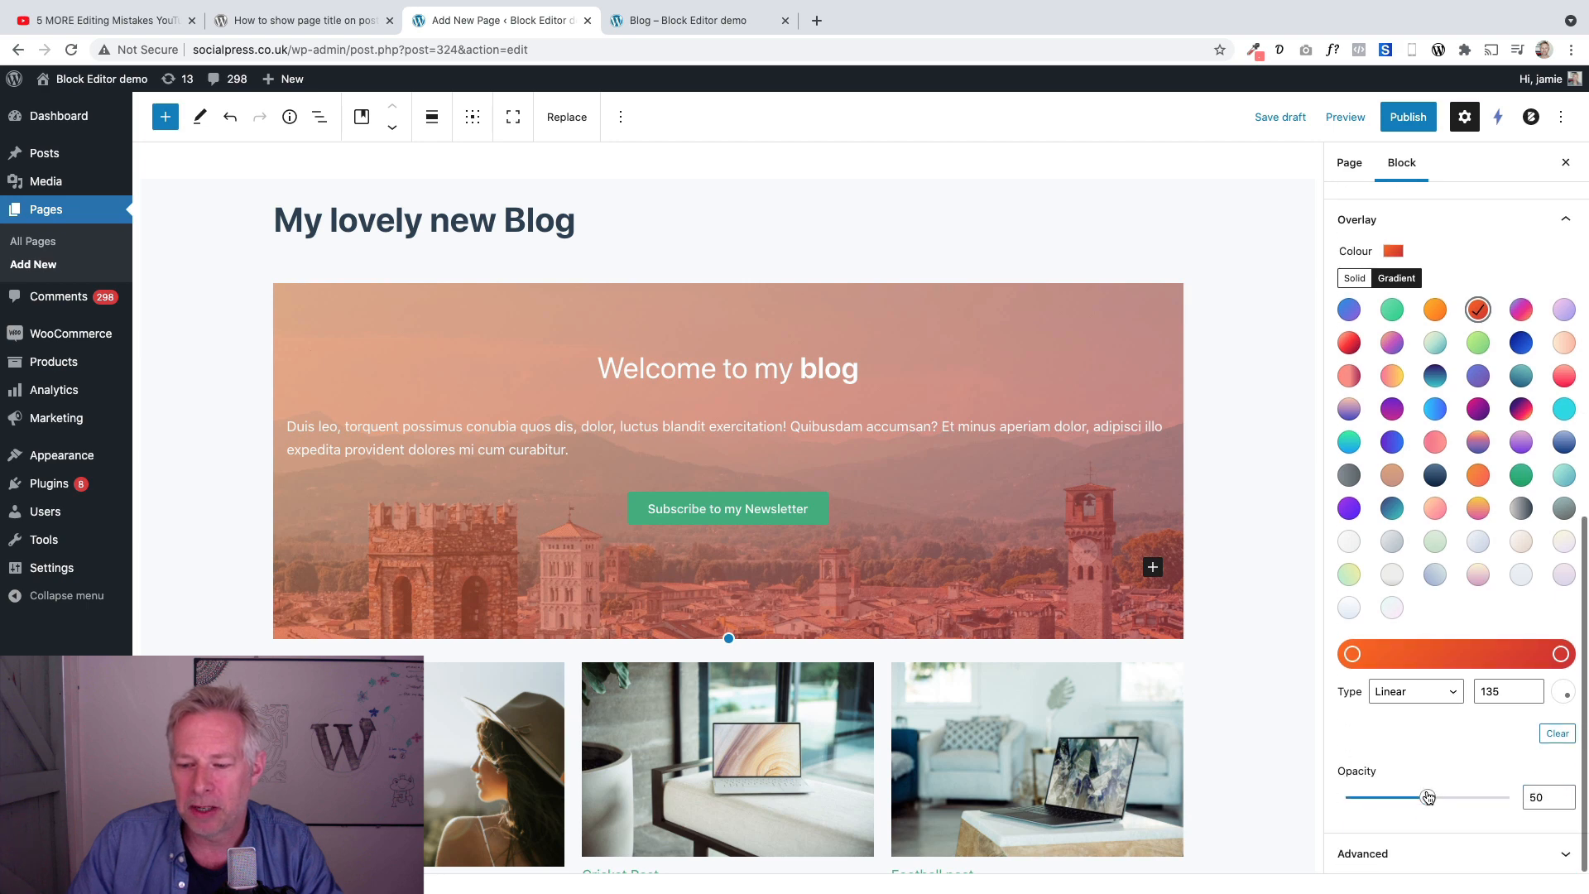
left_click_drag(1428, 797, 1396, 797)
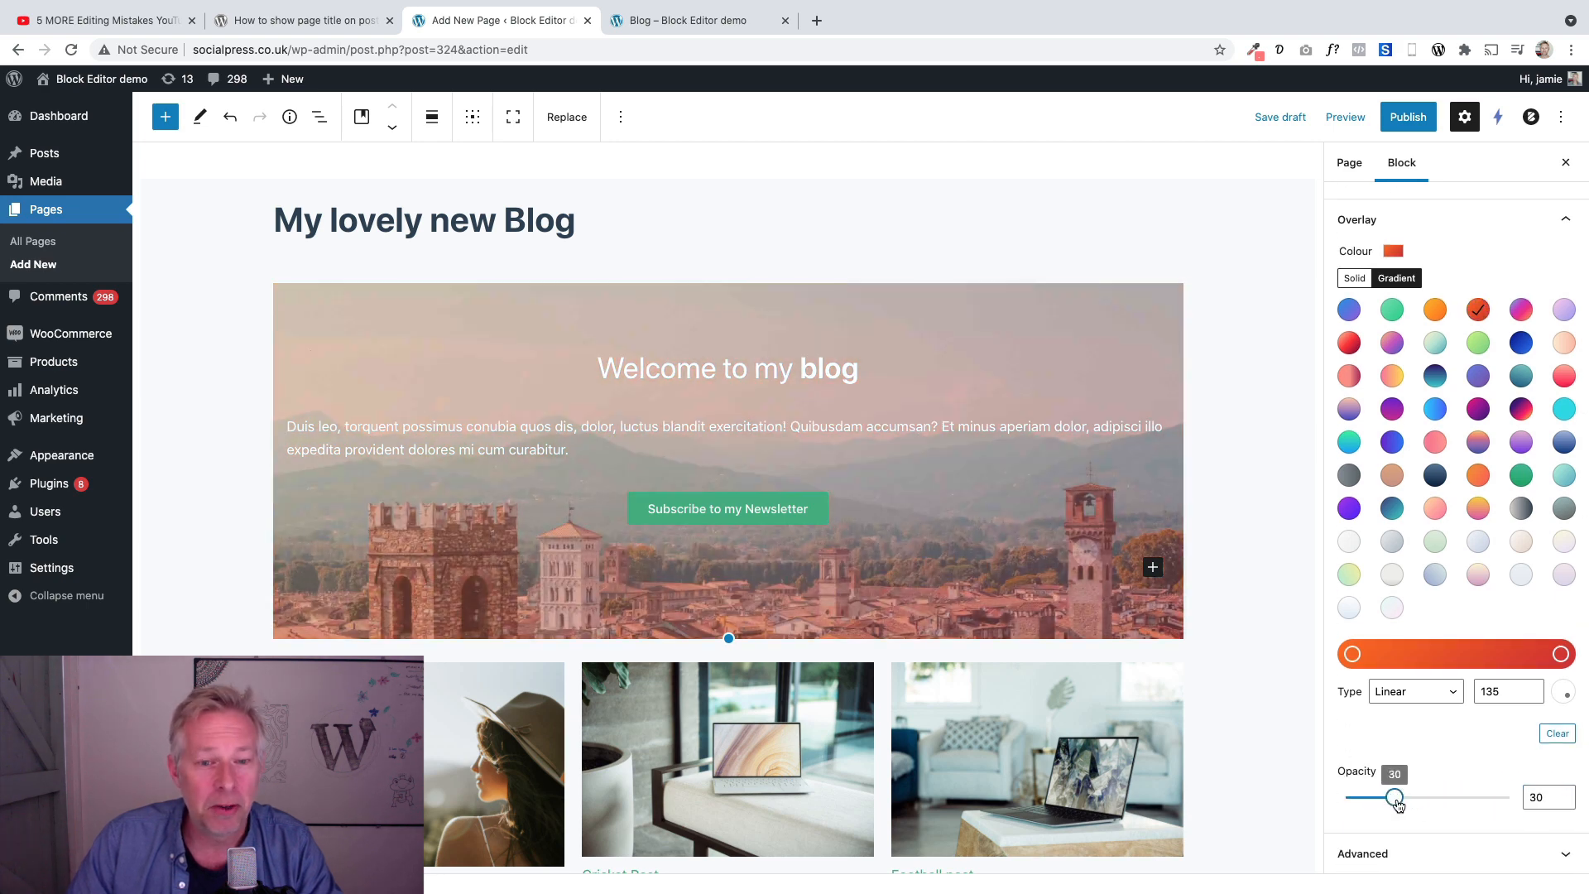
left_click_drag(1394, 796, 1443, 796)
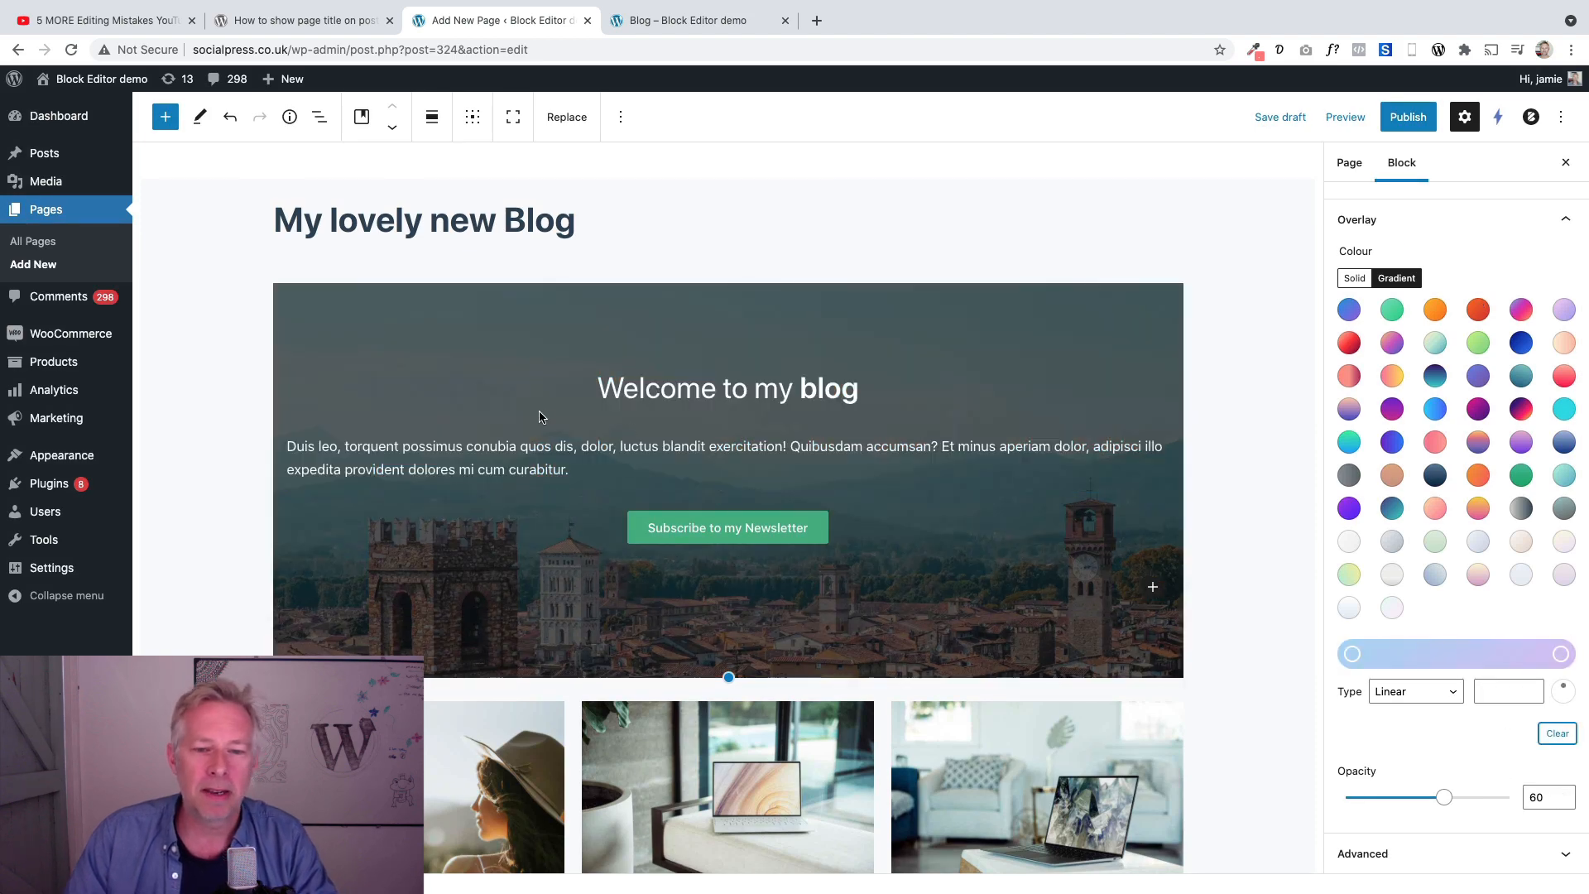
Start a new block at the bottom of the page and search '/colum' for Columns.
scroll("down", 3)
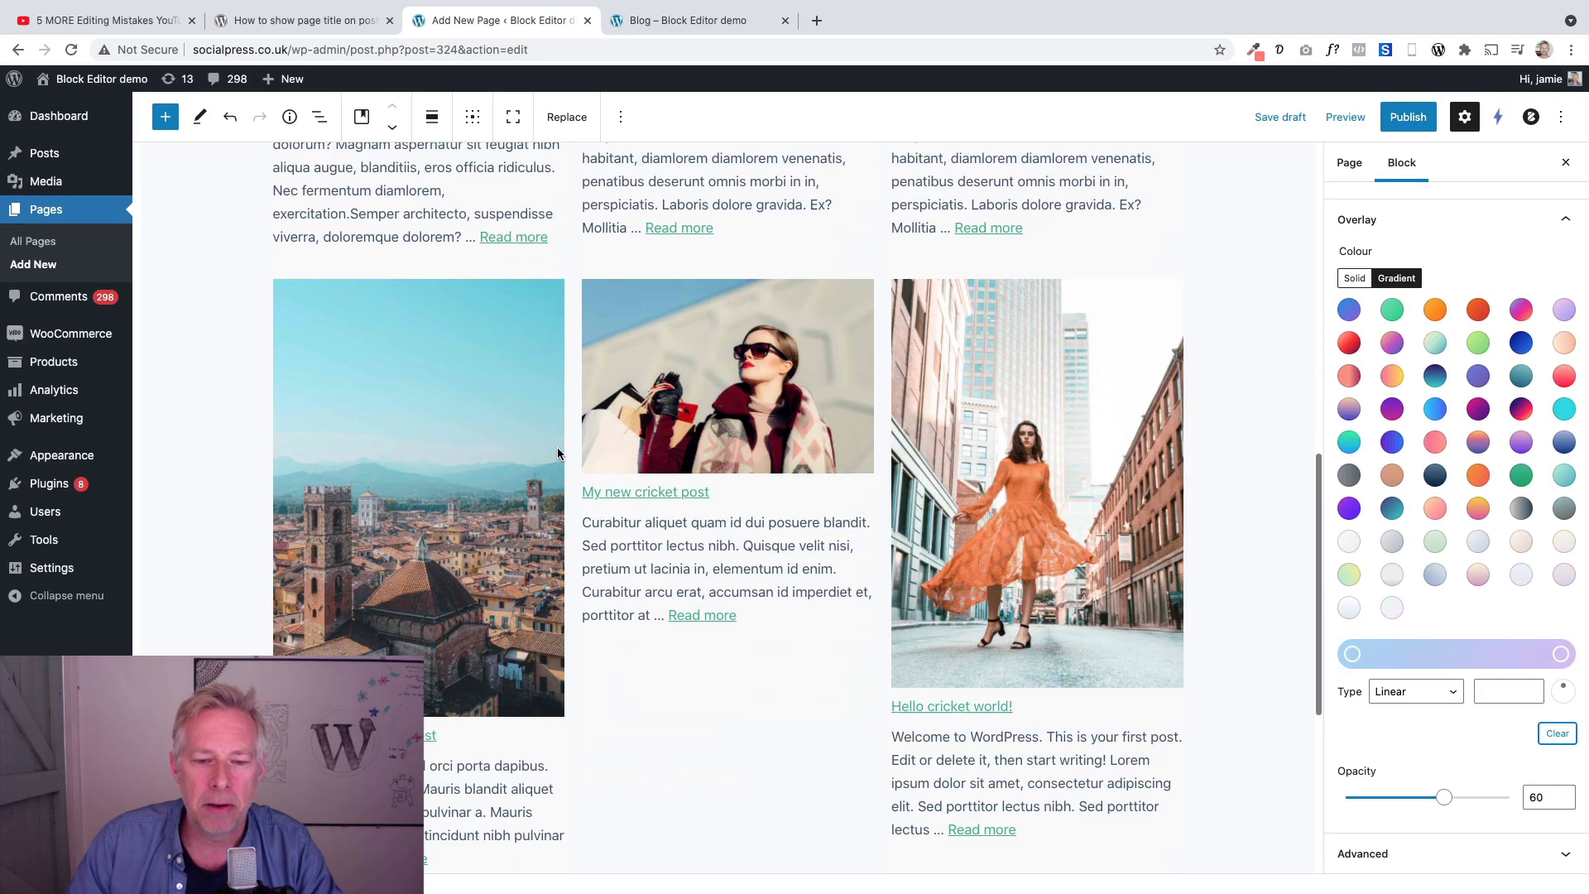
scroll("down", 3)
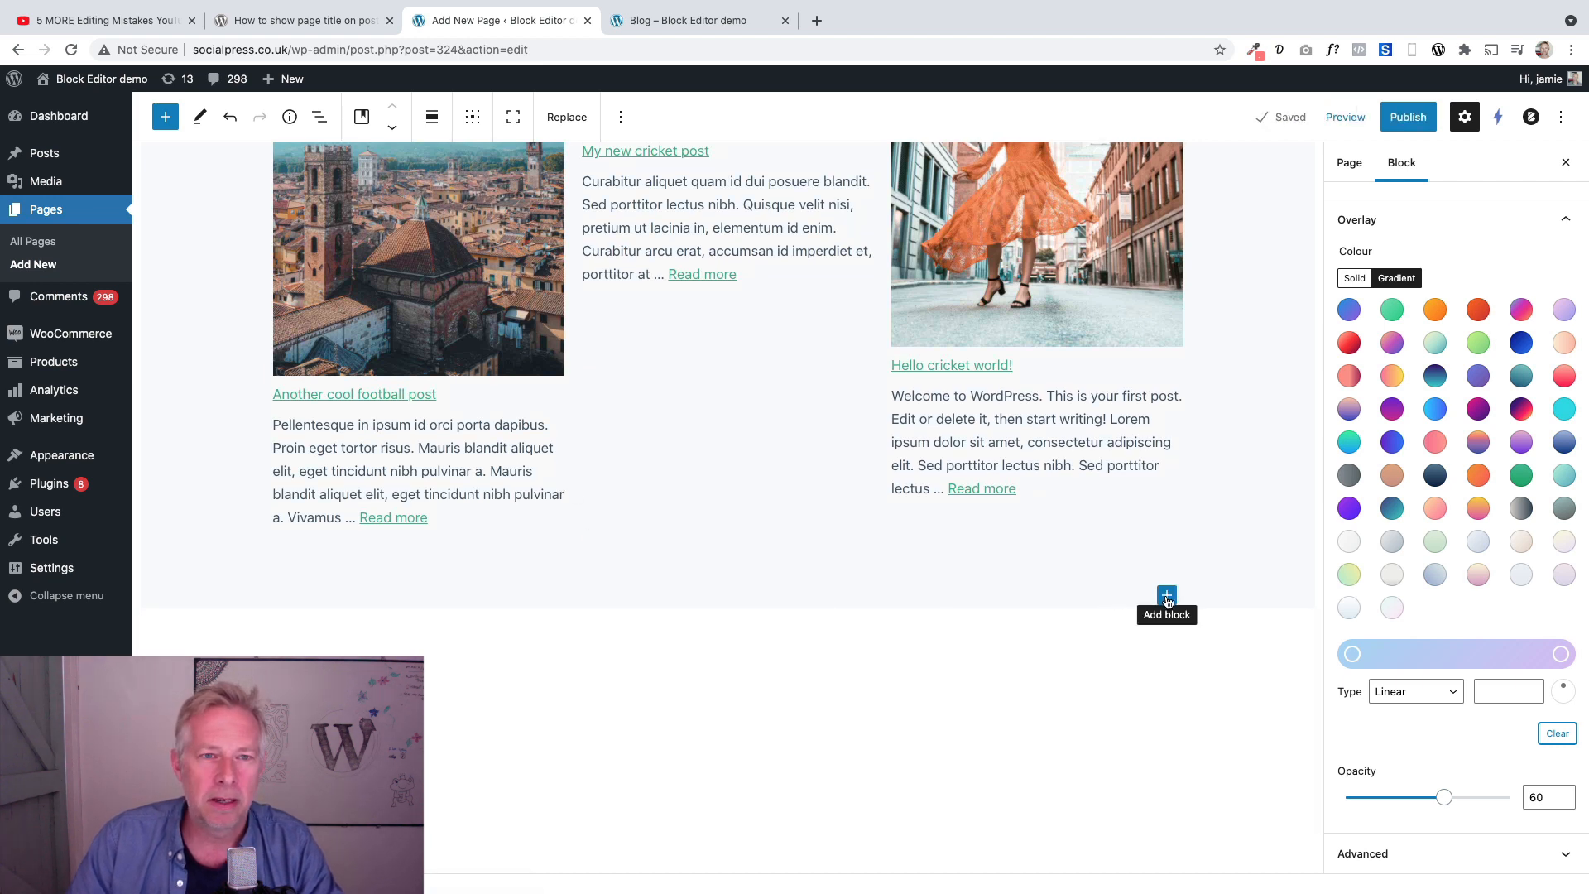
left_click(1167, 594)
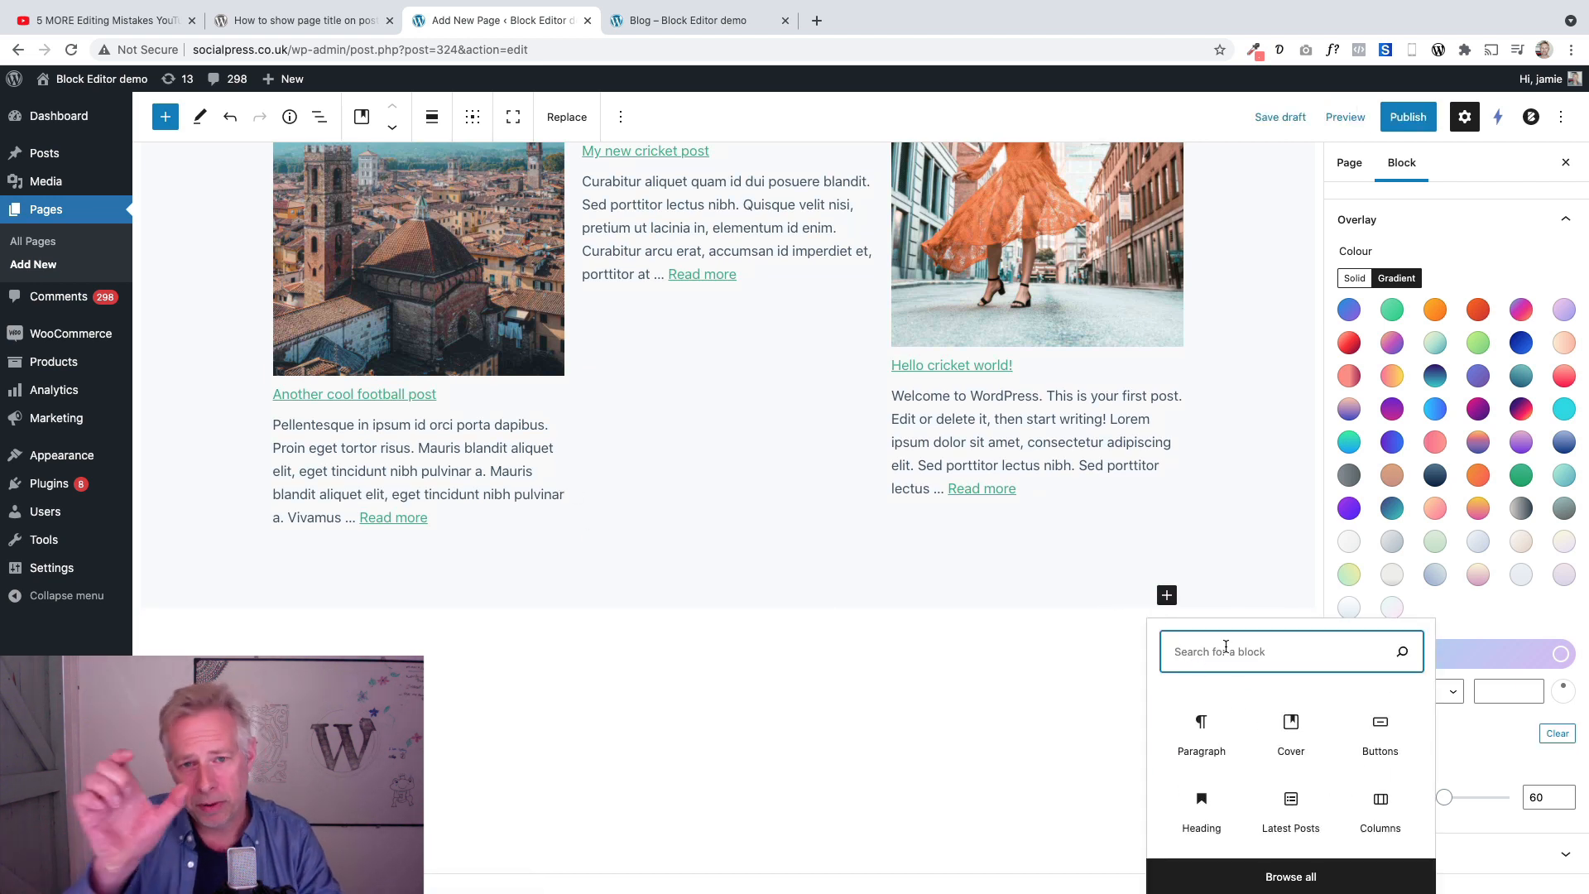
type("/")
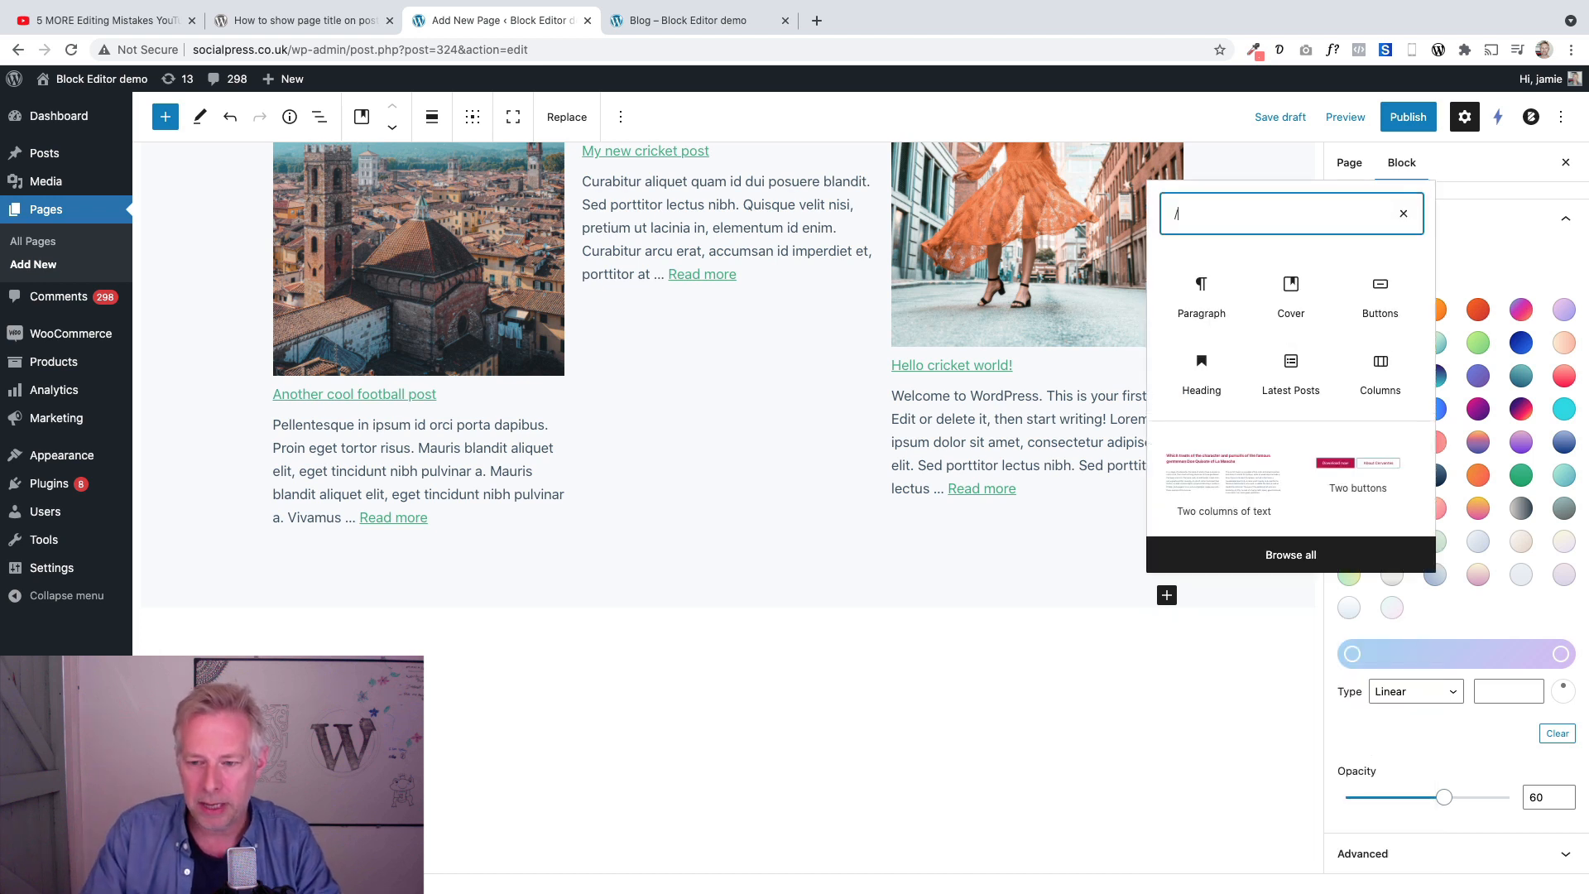
type("colu")
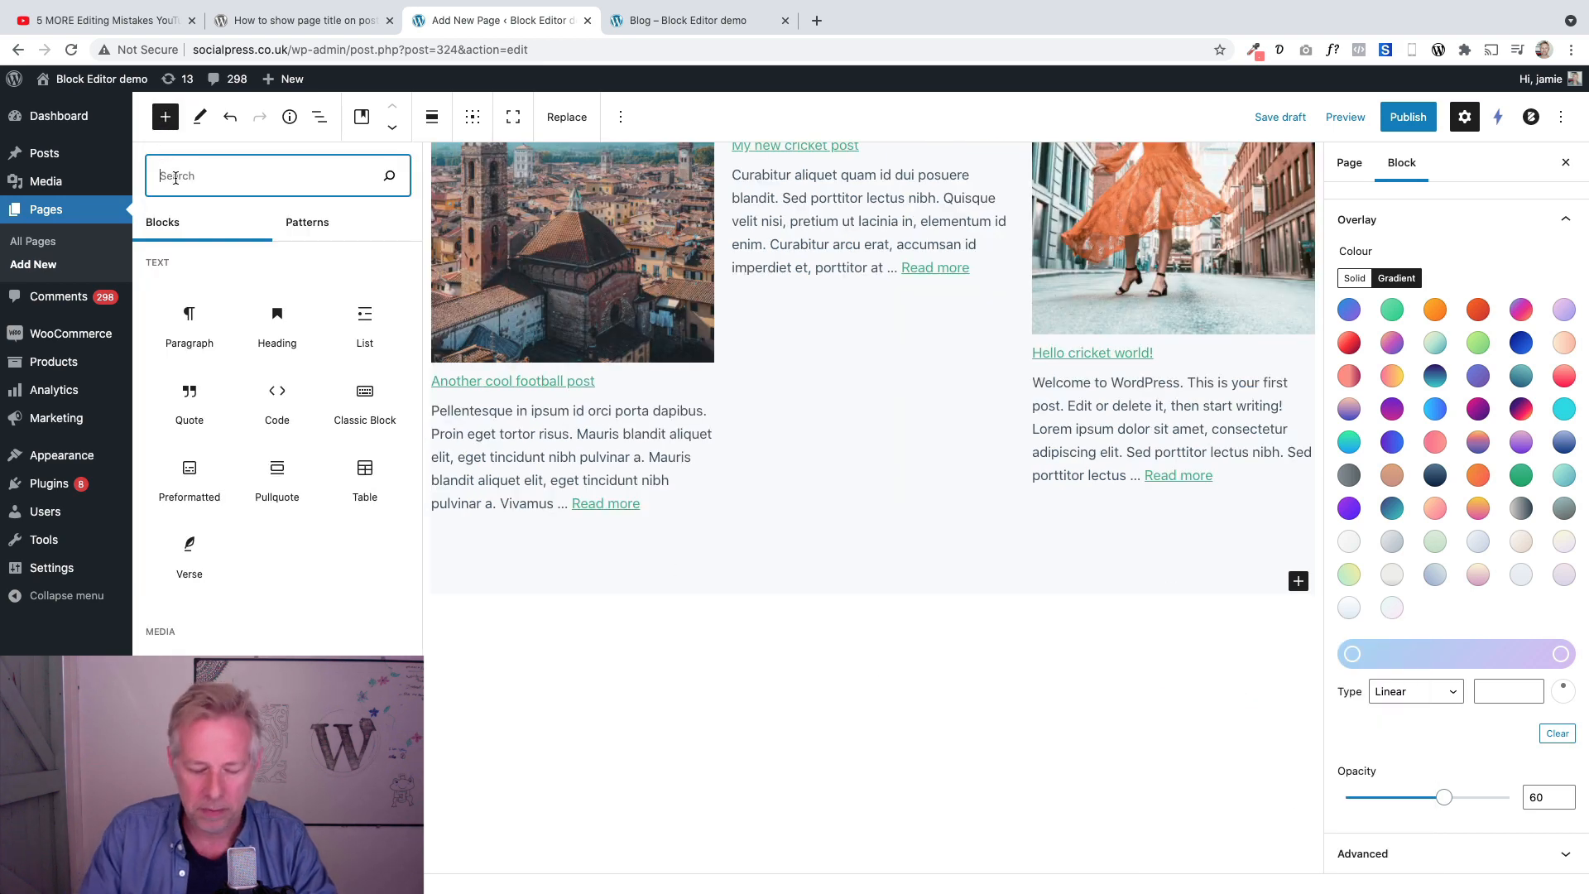
type("colum")
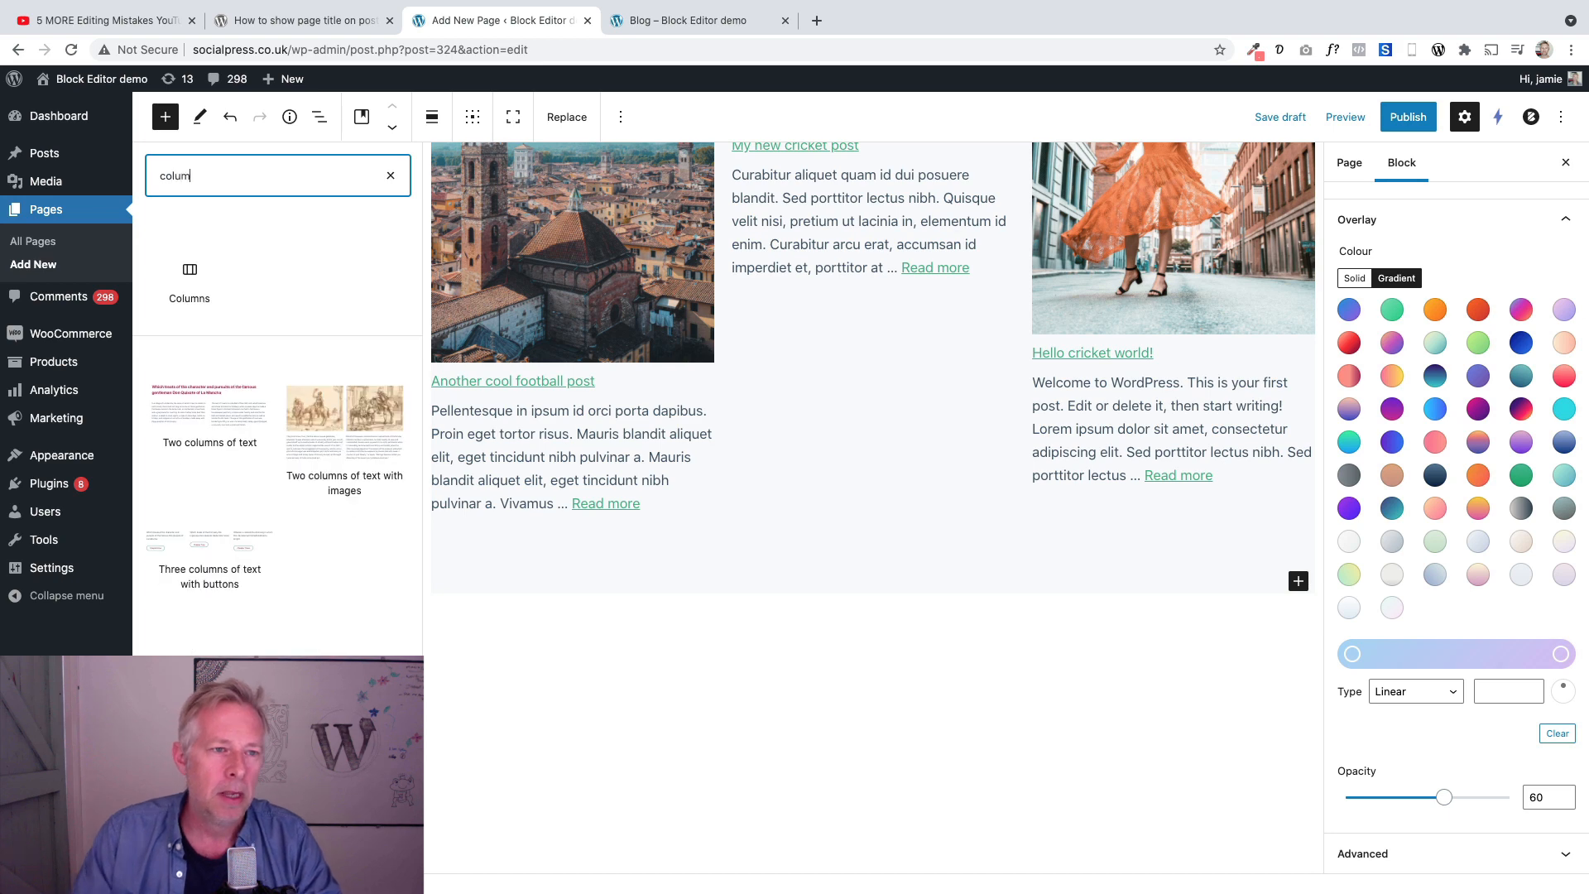
mouse_move(189, 278)
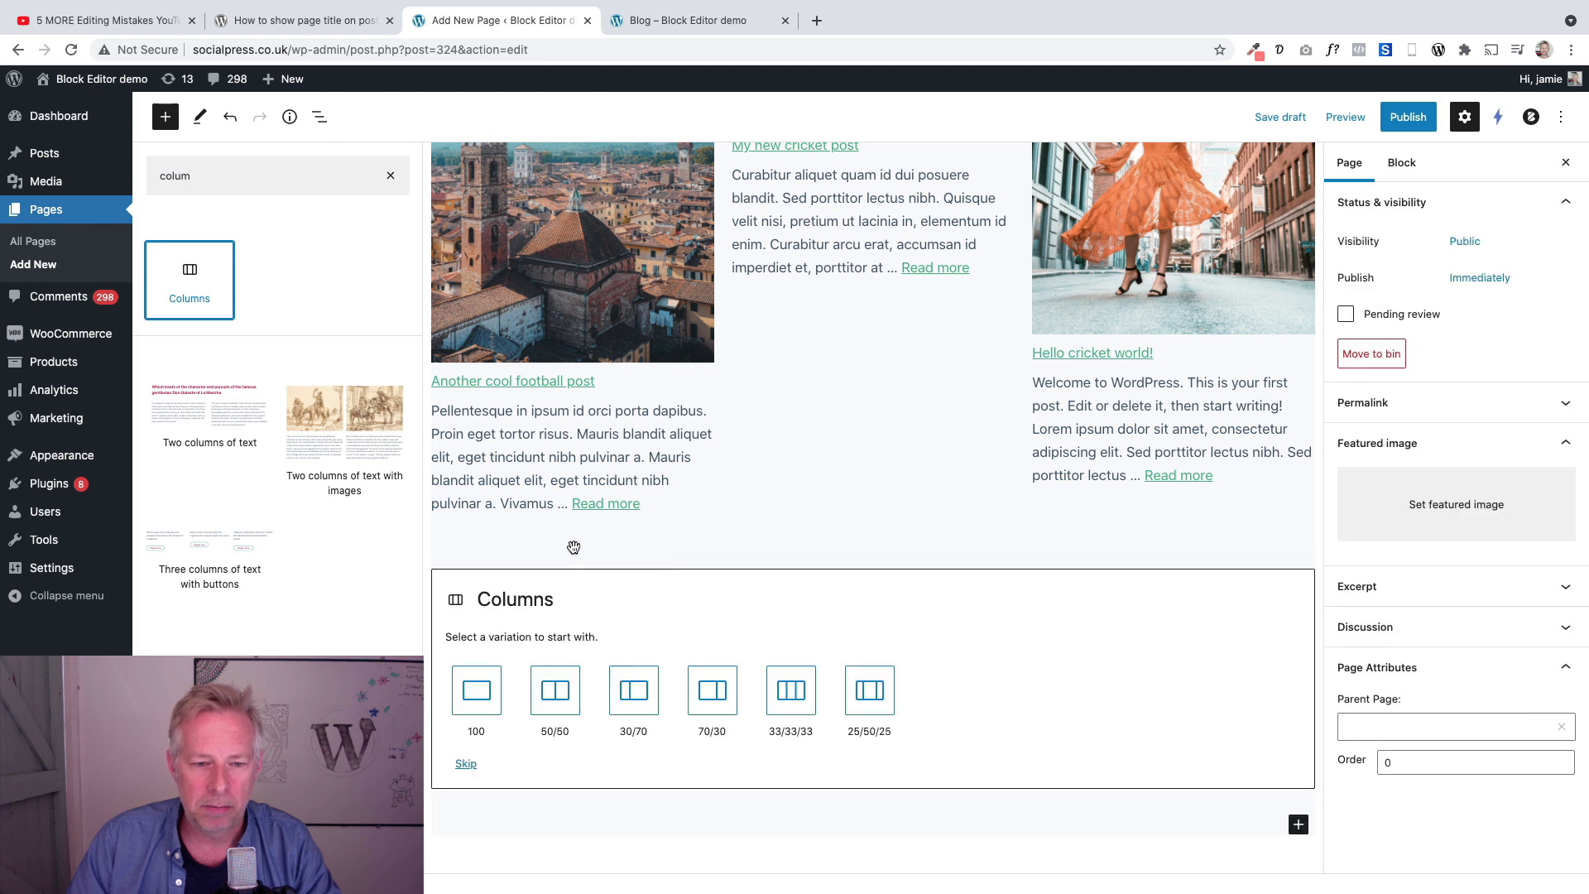
mouse_move(634, 692)
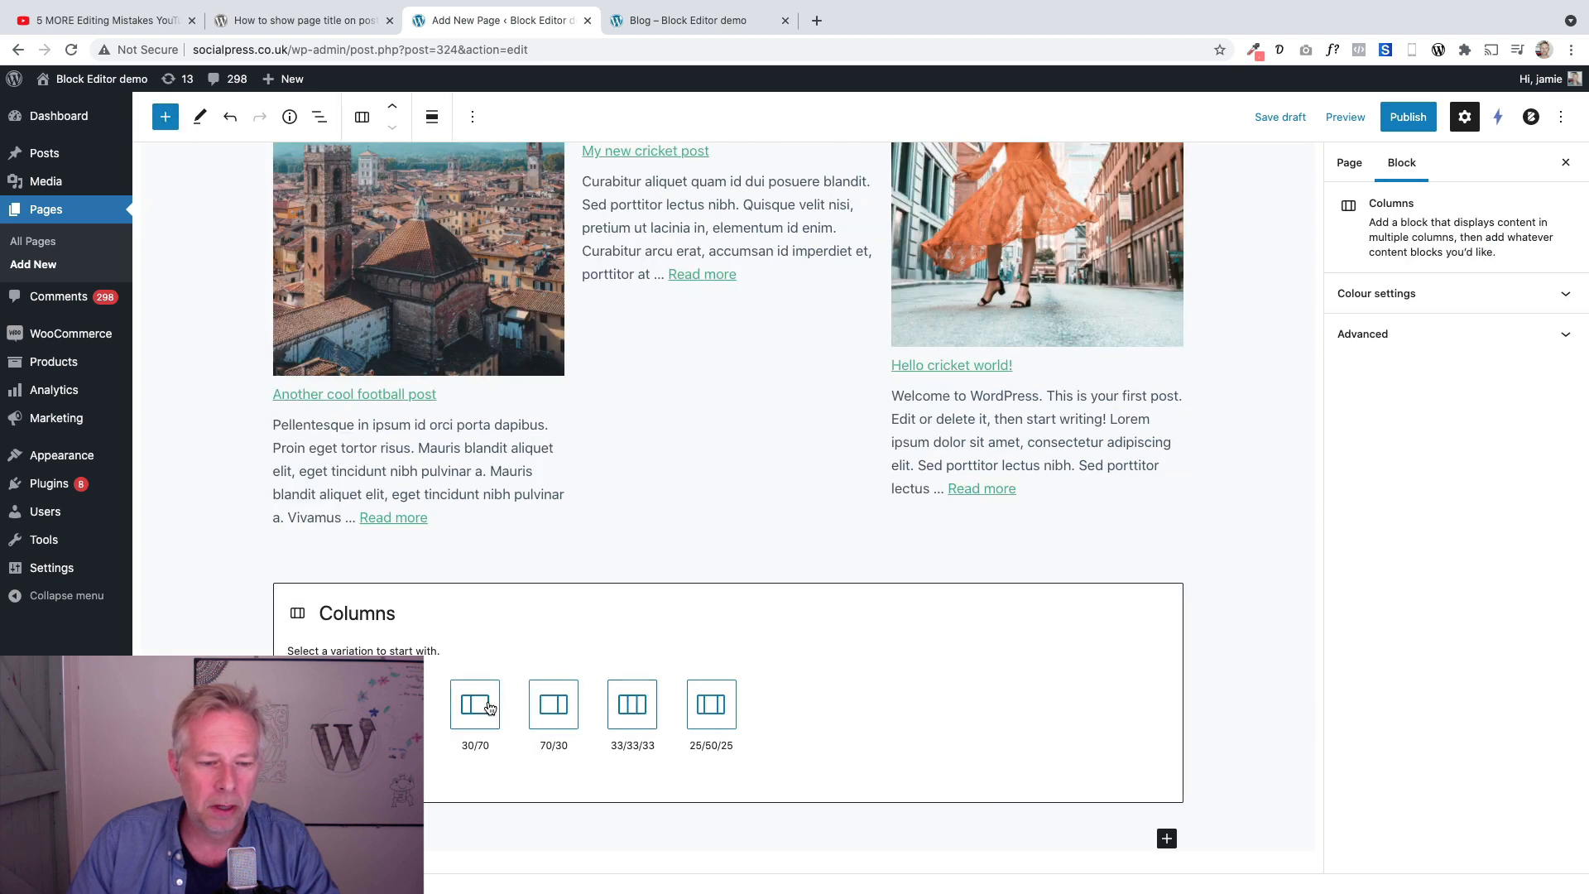
Add an 'About me' heading and a placeholder paragraph in the left column under the posts grid.
left_click(475, 705)
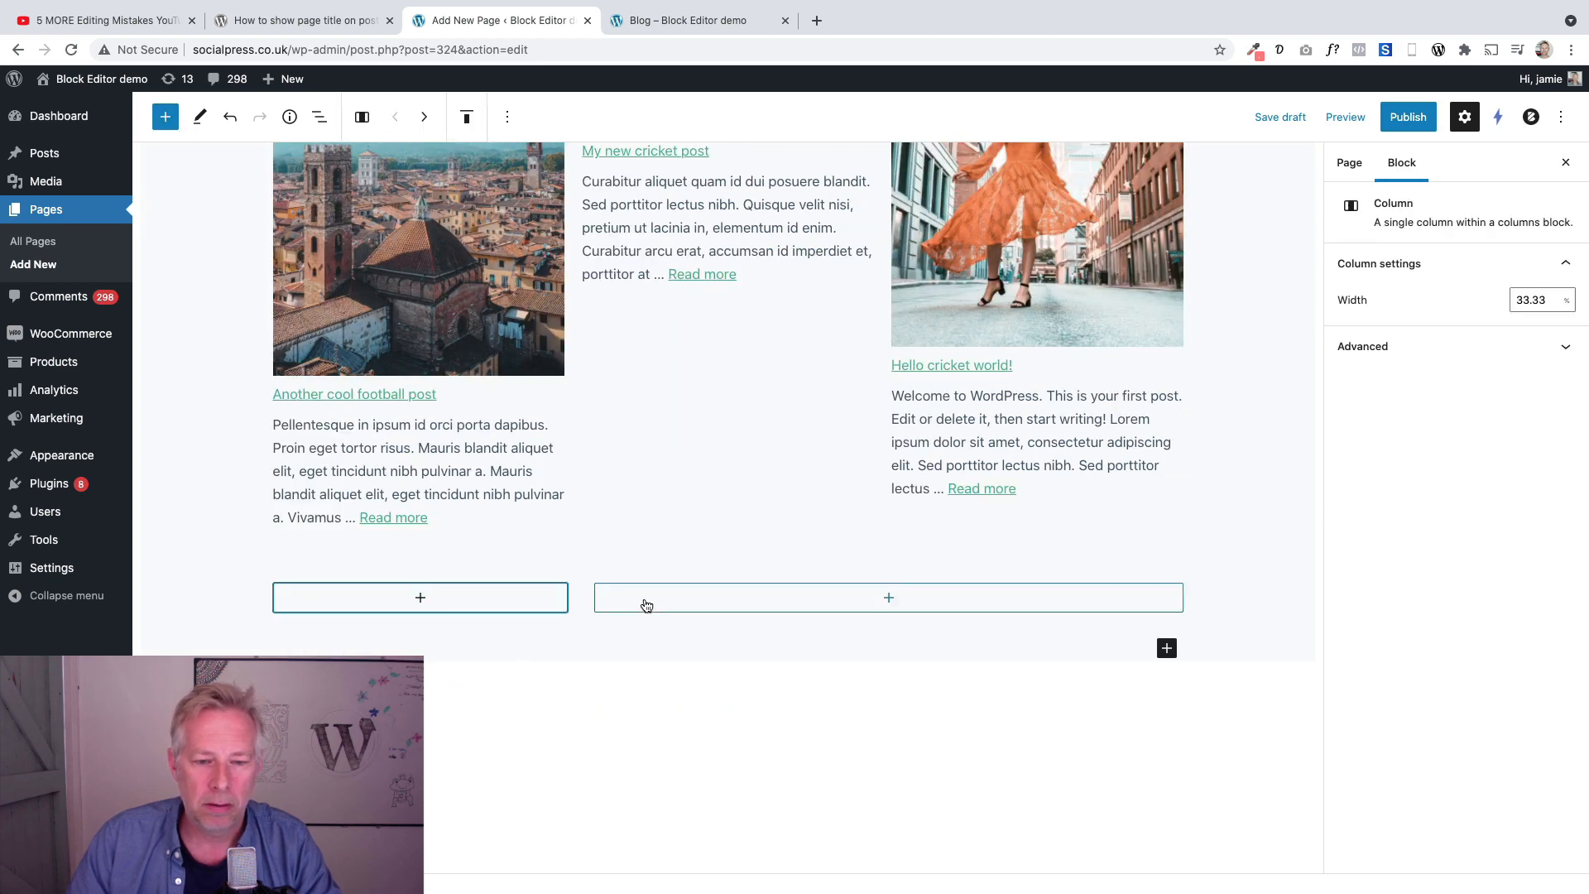
mouse_move(424, 602)
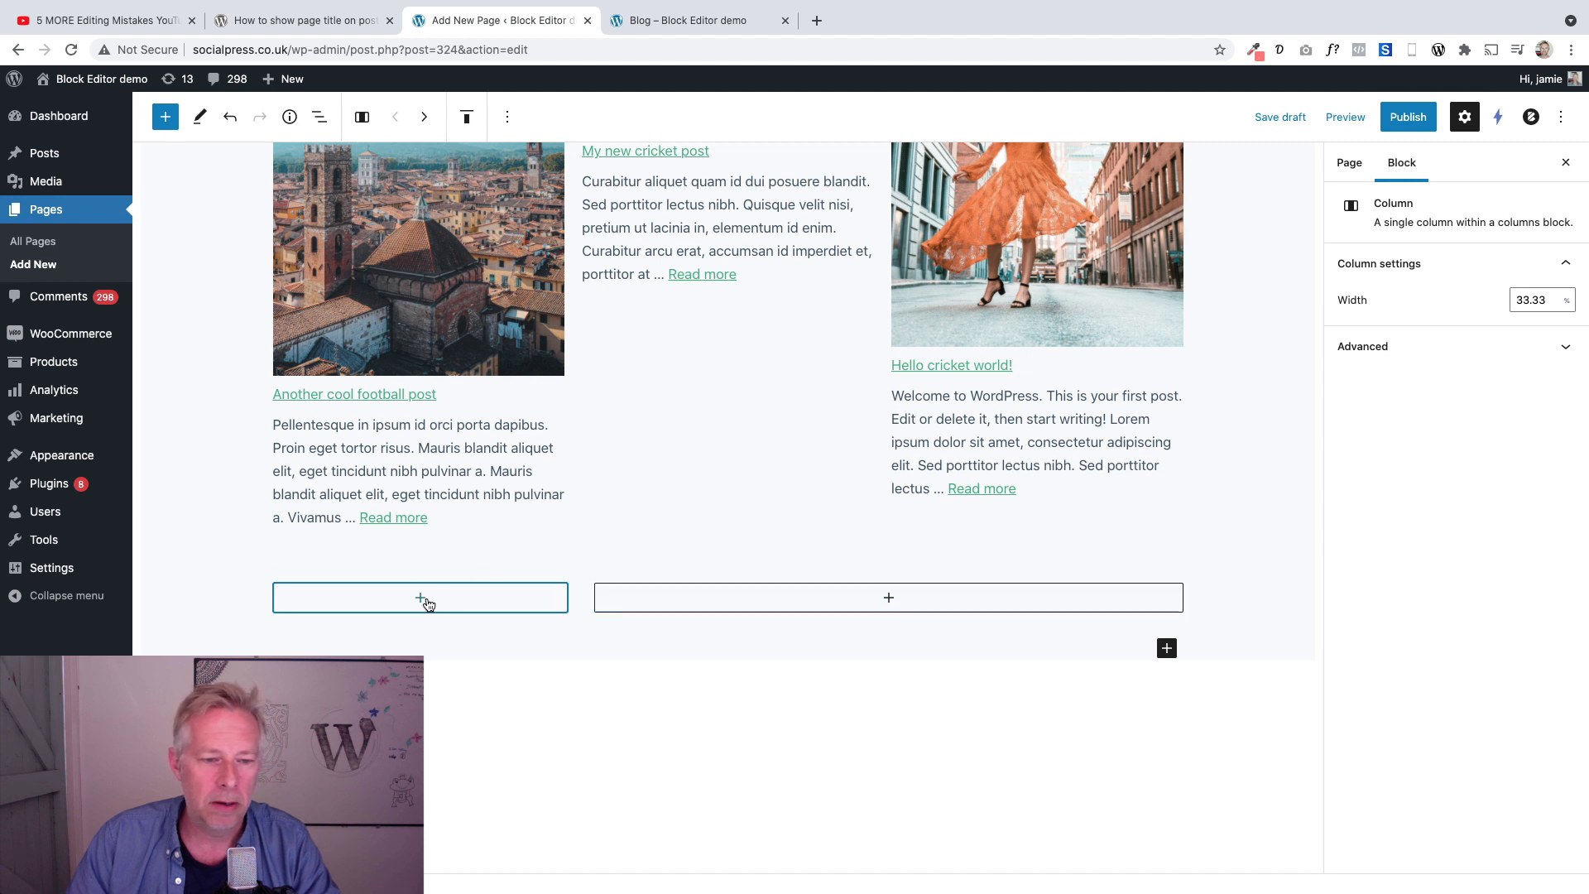
mouse_move(420, 598)
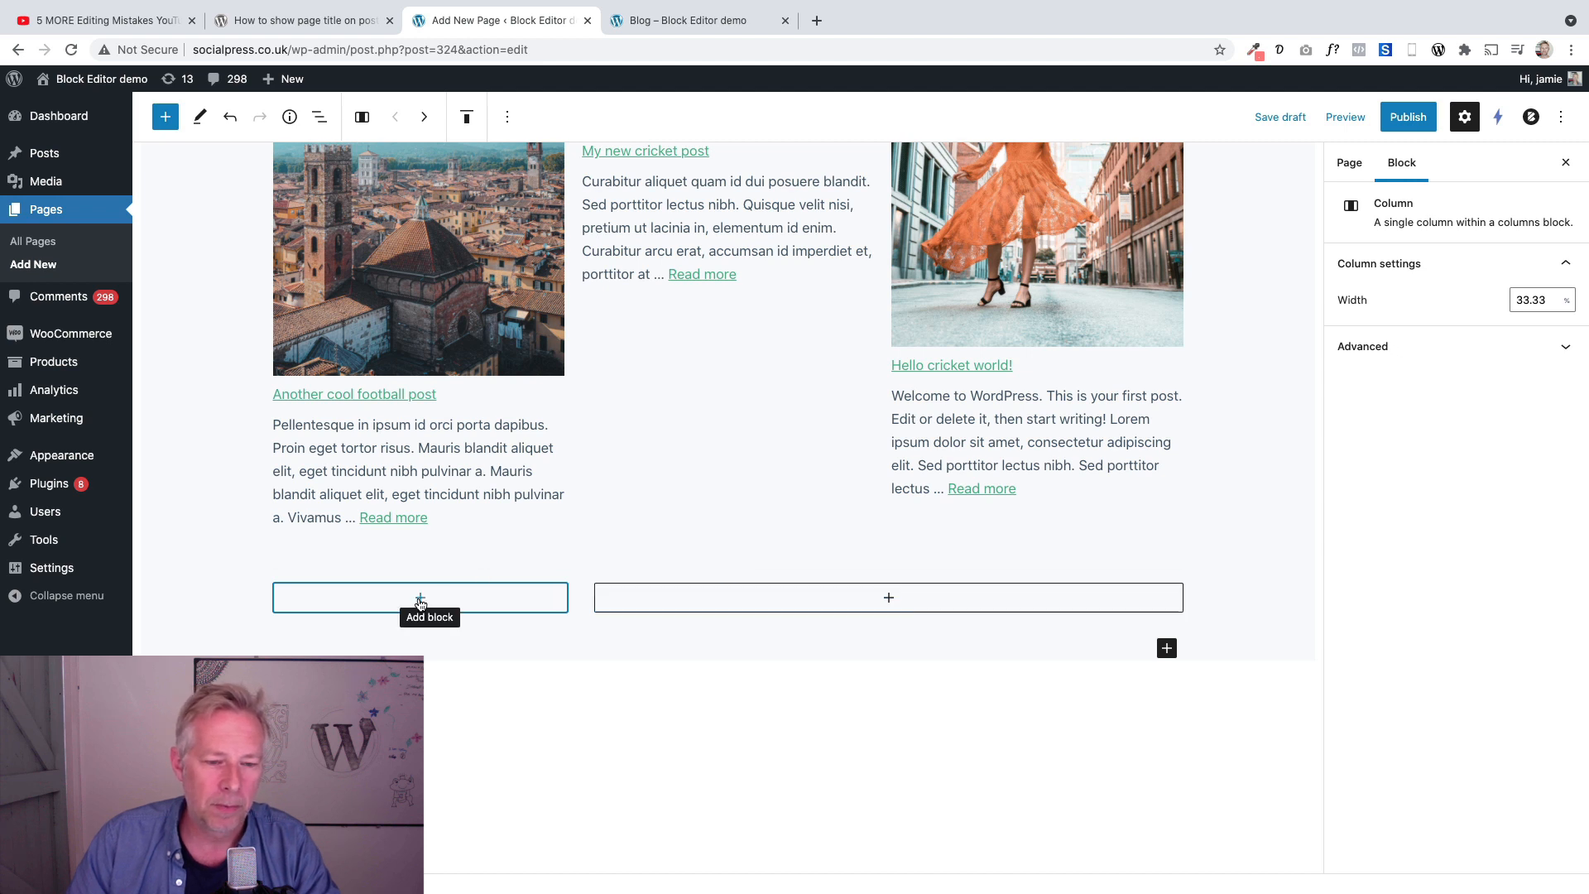
left_click(421, 597)
type("About me")
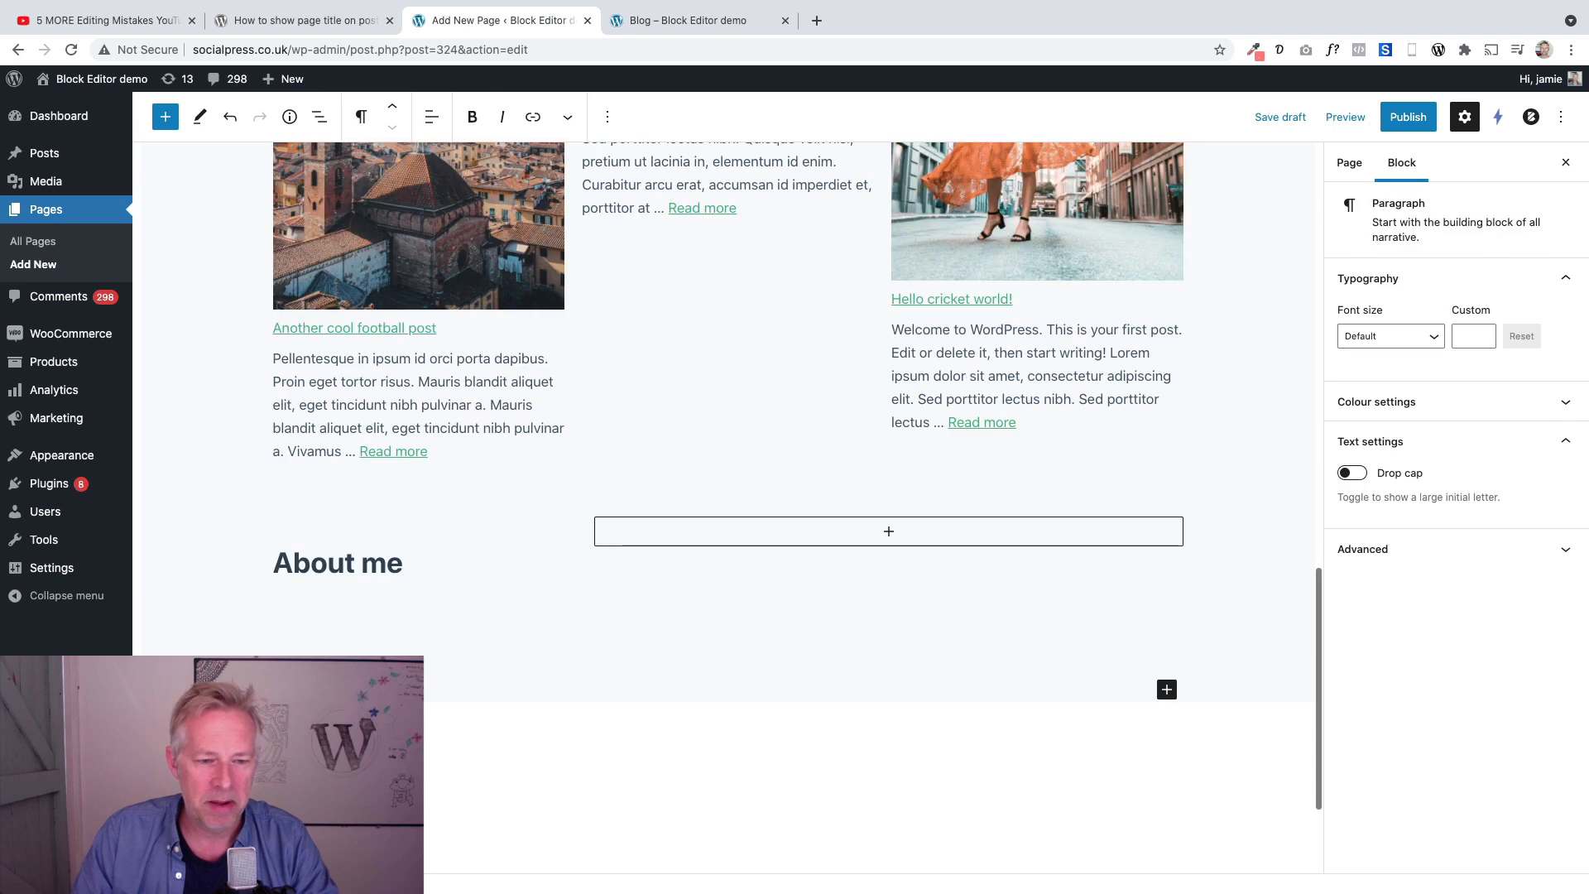
scroll("down", 3)
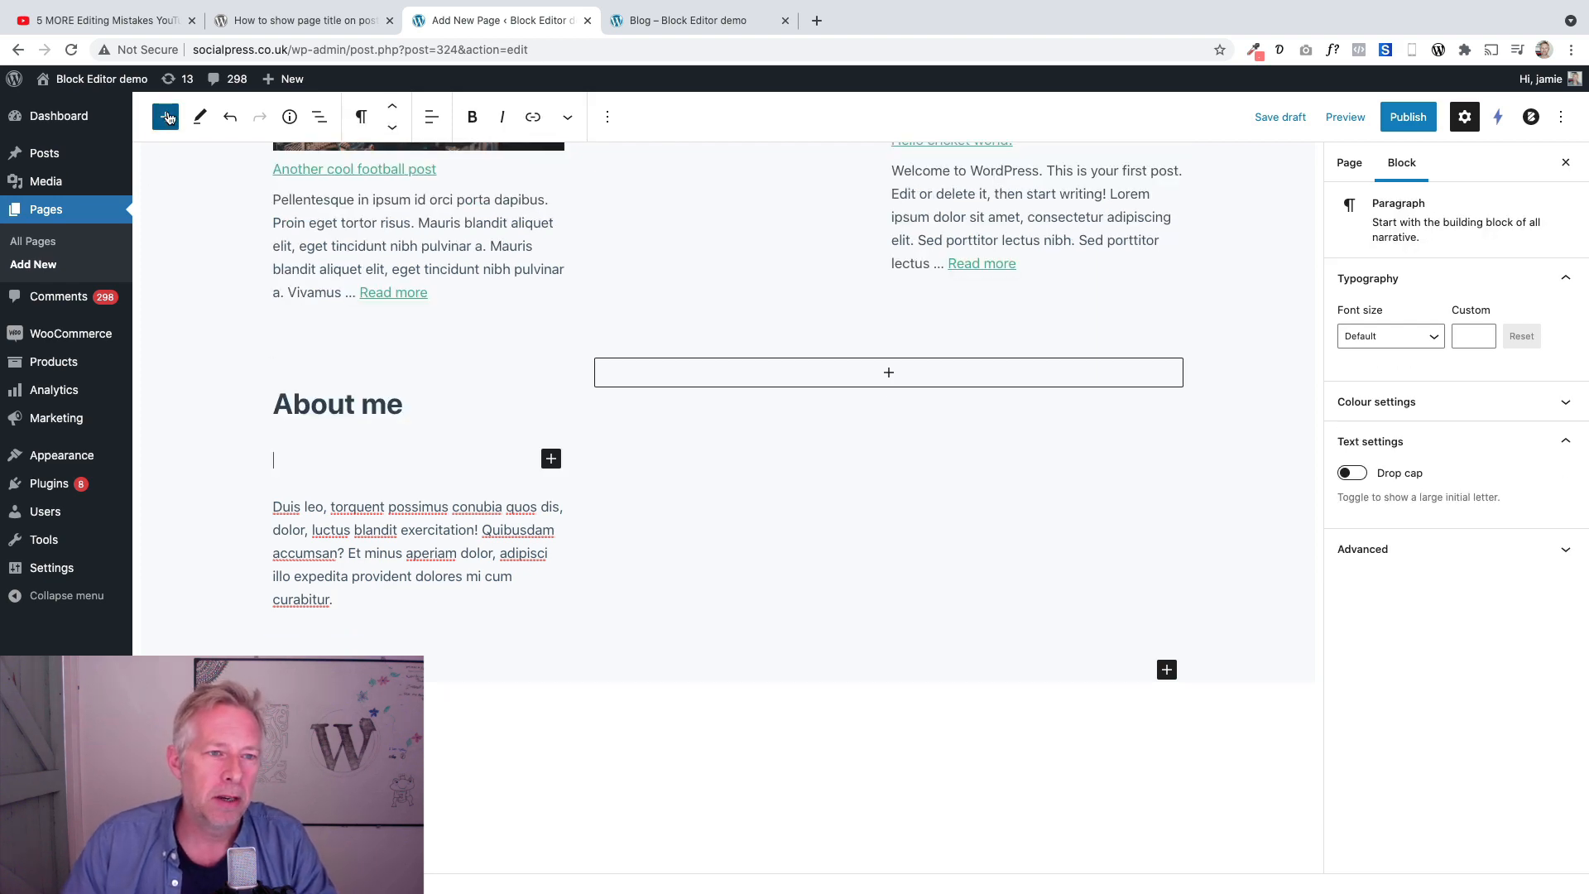
Insert an Image block under About me using the smiling man's photo from the Media Library.
left_click(165, 116)
type("image")
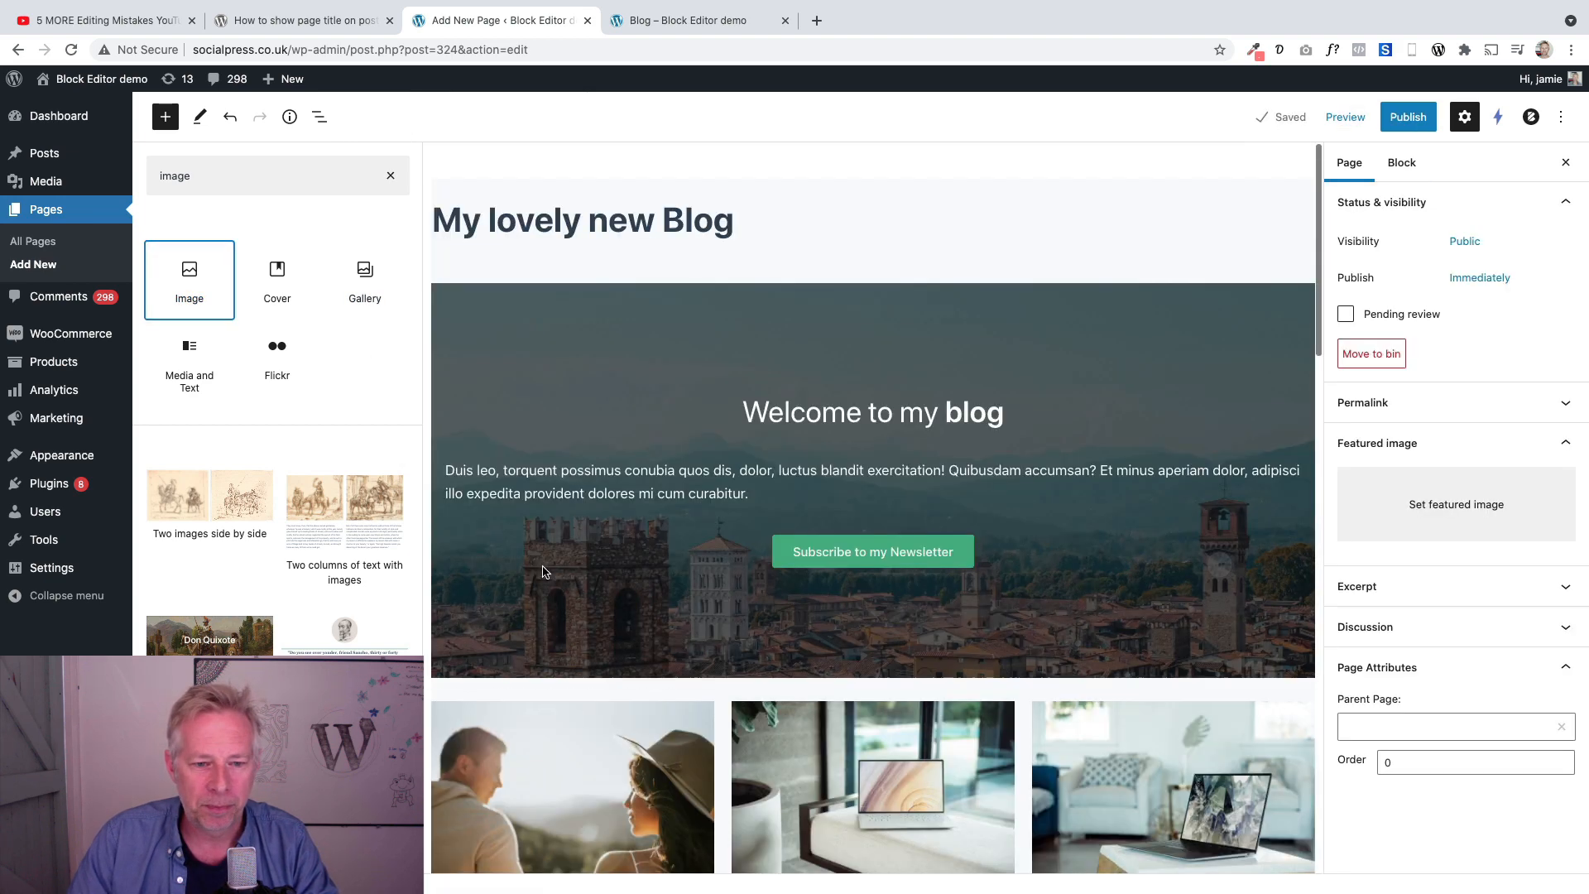
scroll("down", 3)
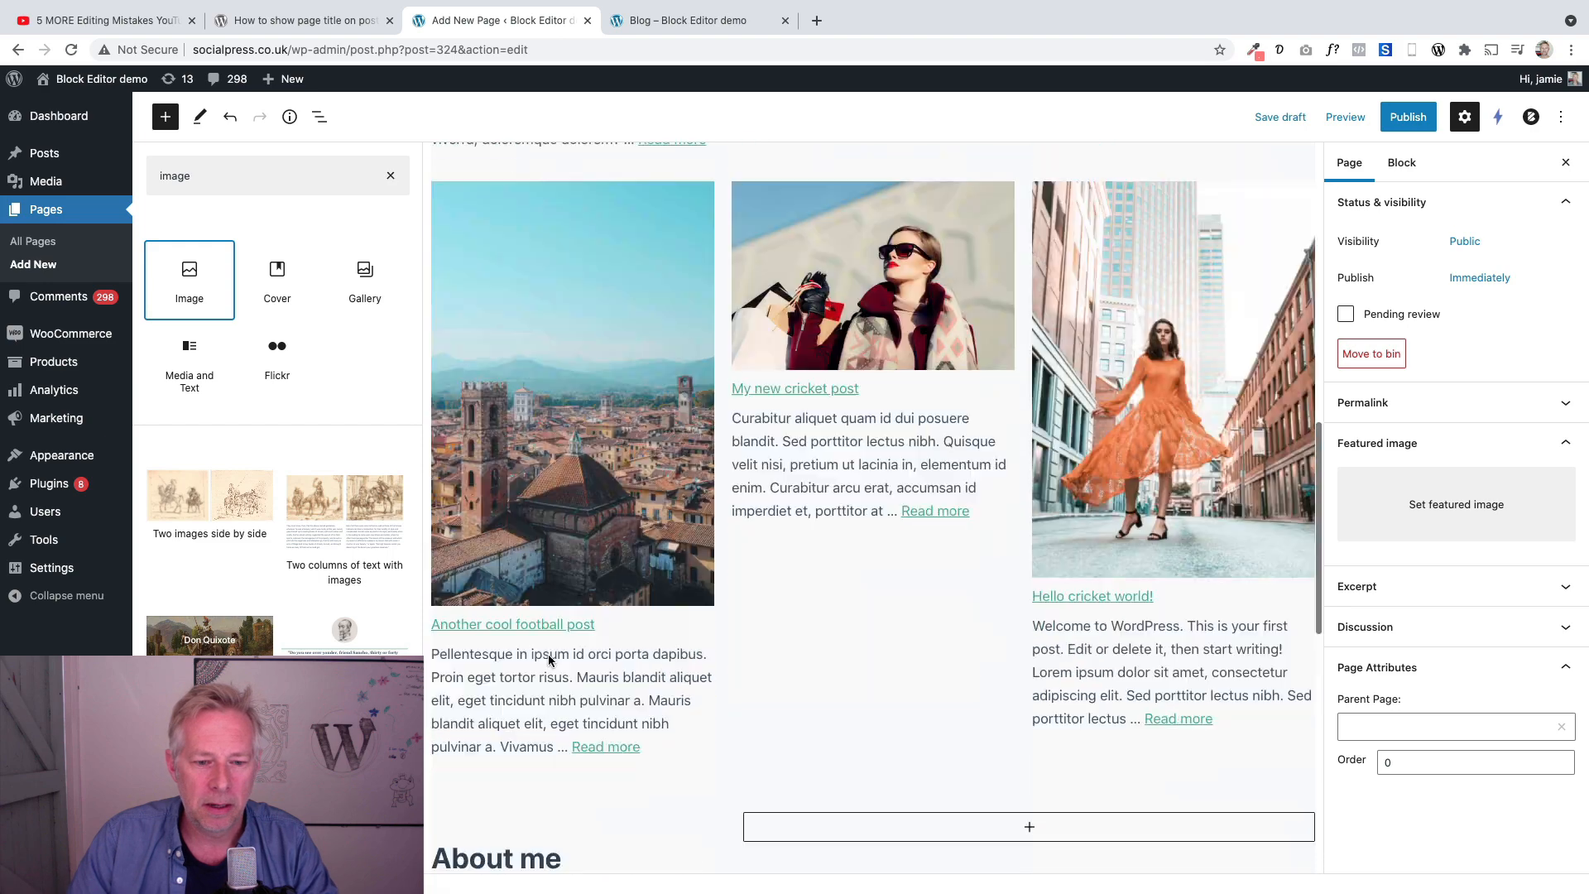
left_click(189, 280)
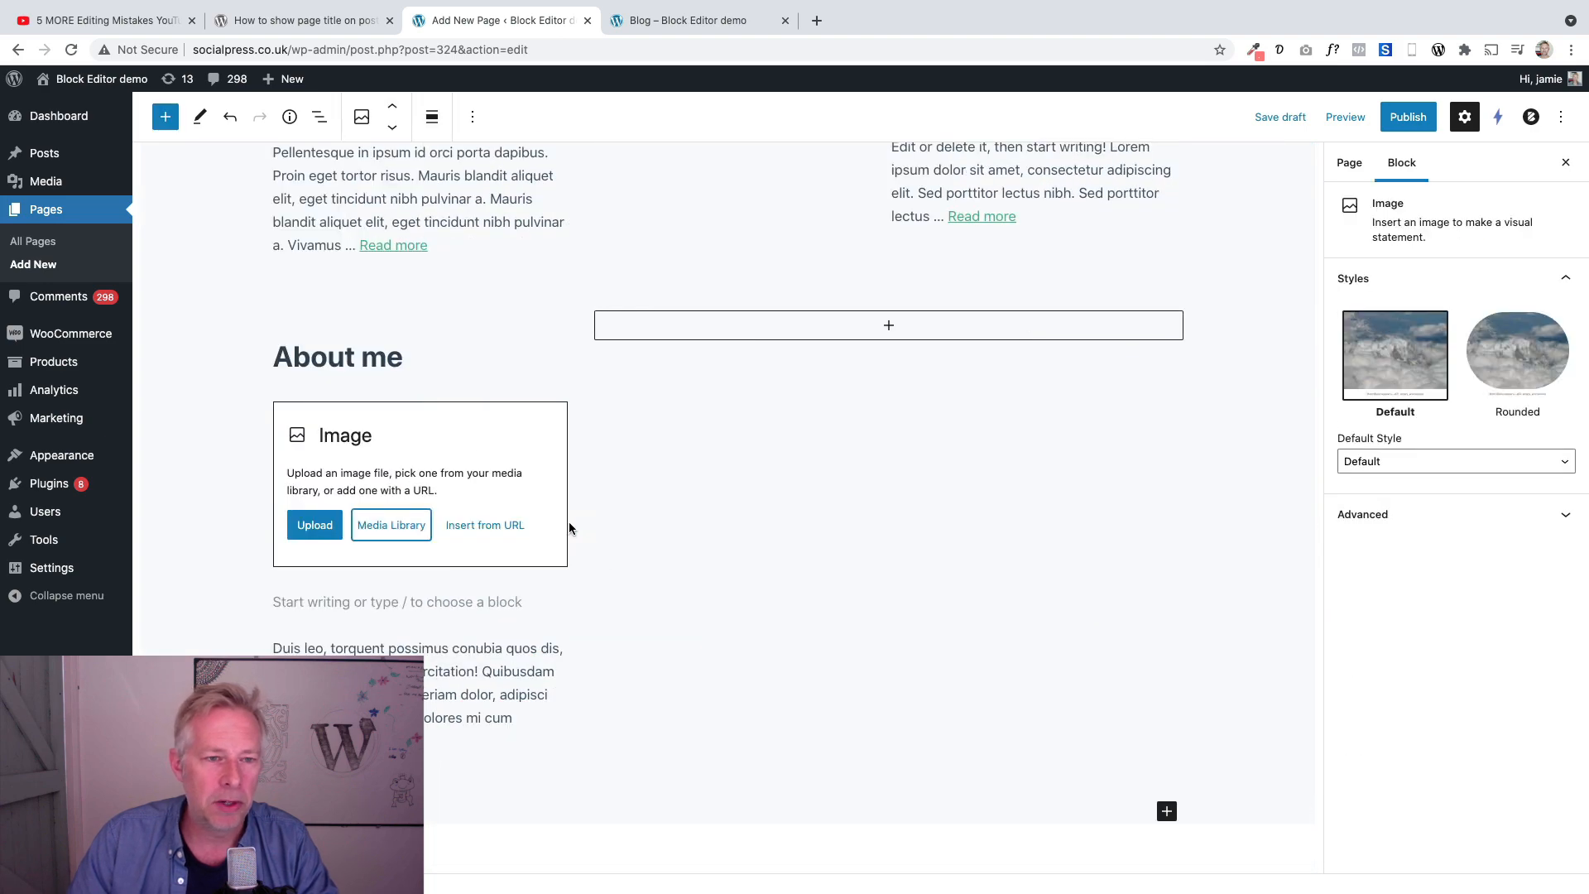
left_click(390, 525)
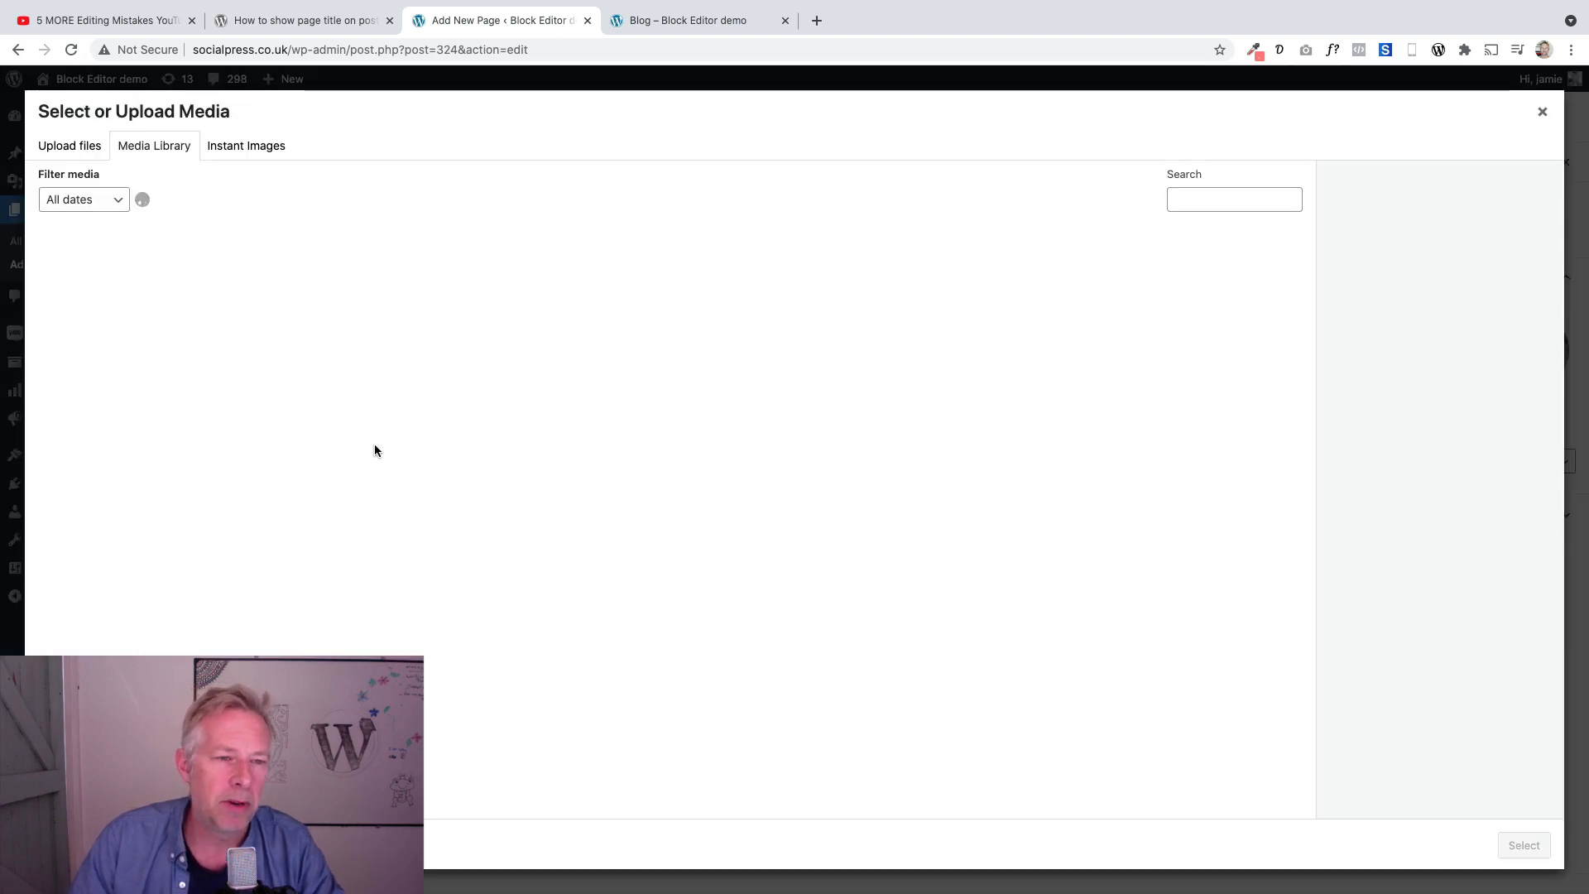
left_click(222, 285)
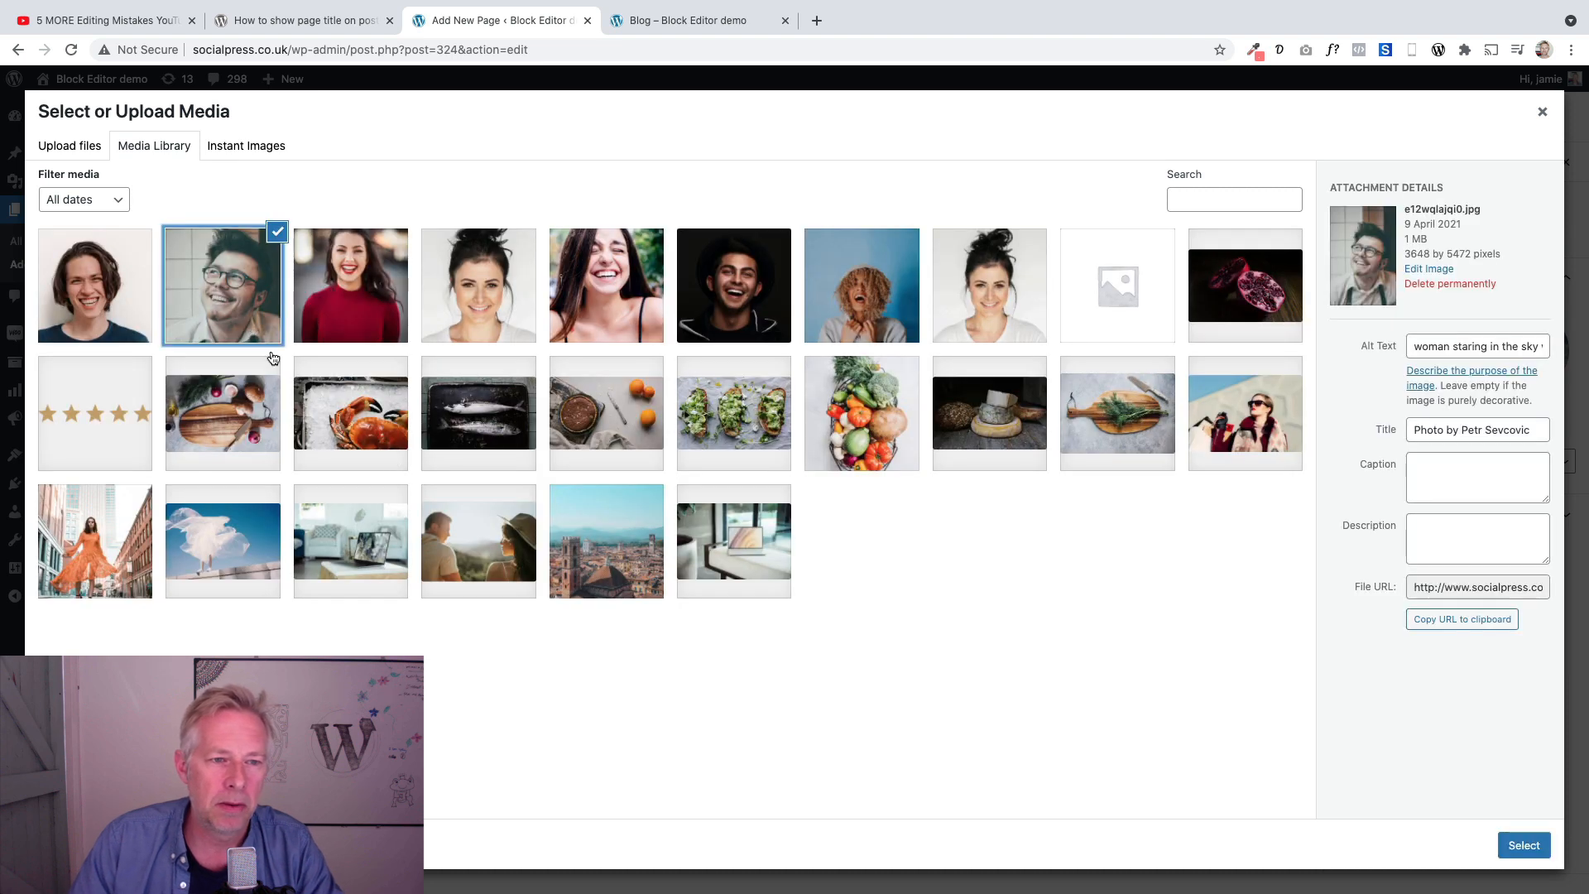
left_click(1523, 844)
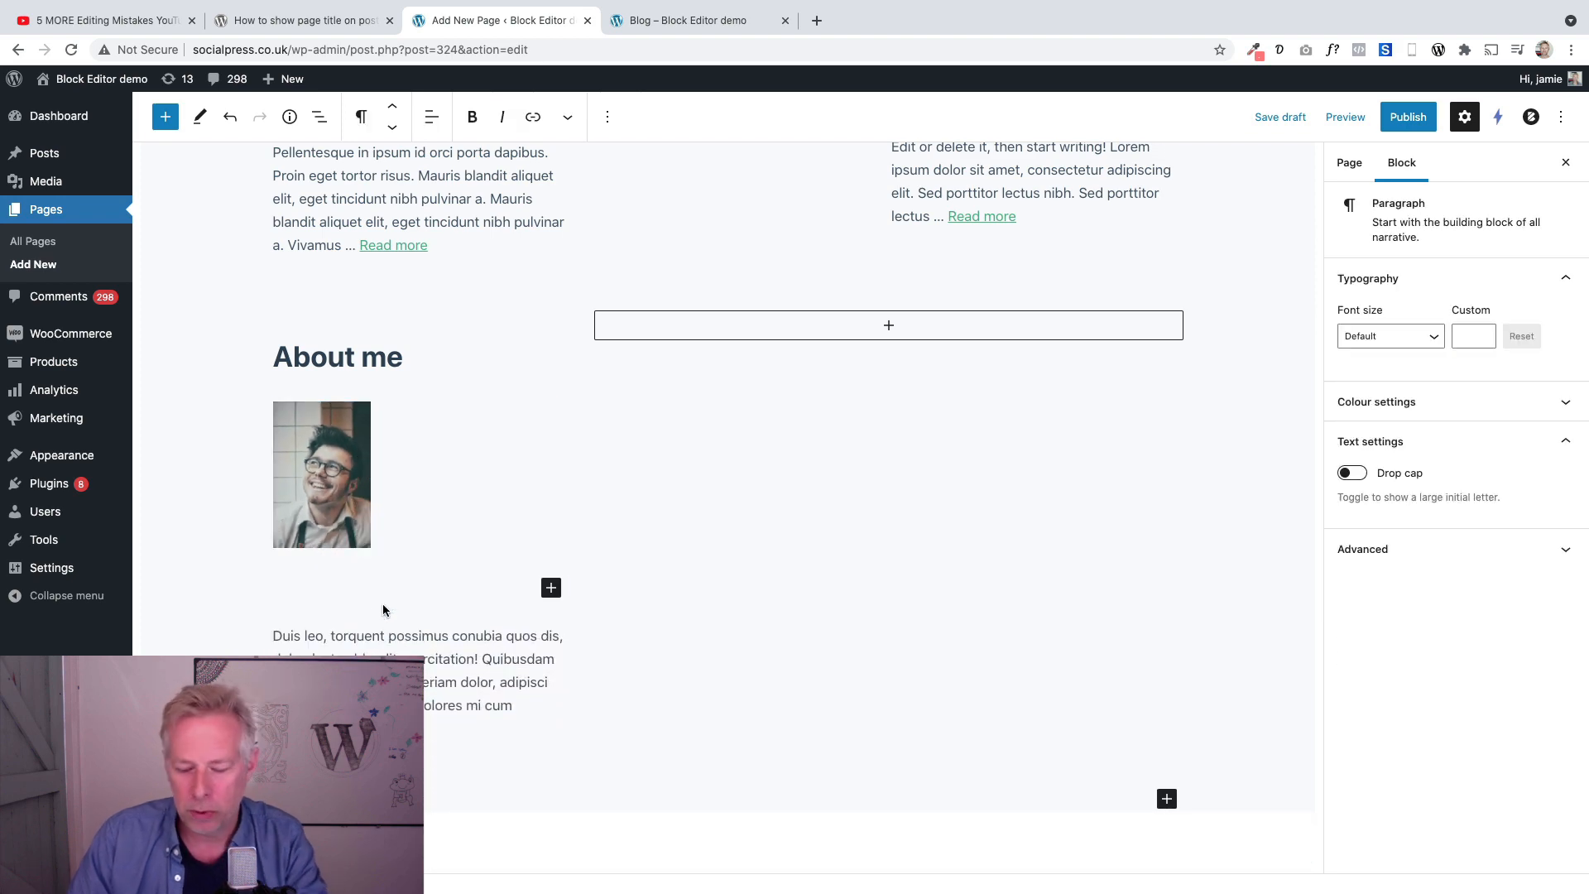
Align the photo right so the About me paragraph wraps around it.
left_click(321, 474)
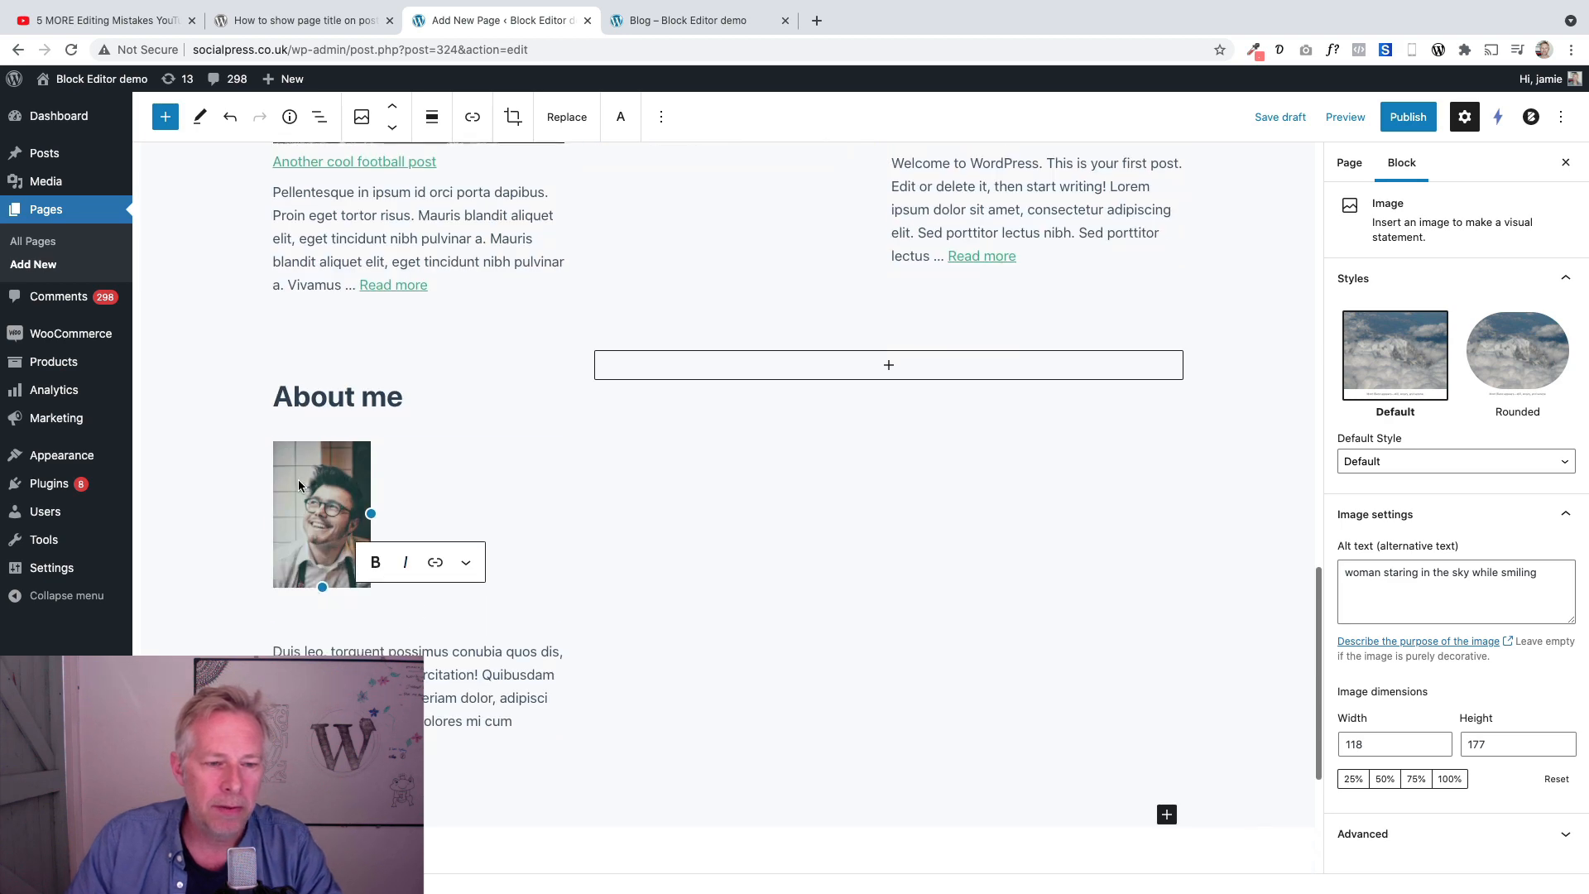
left_click(430, 116)
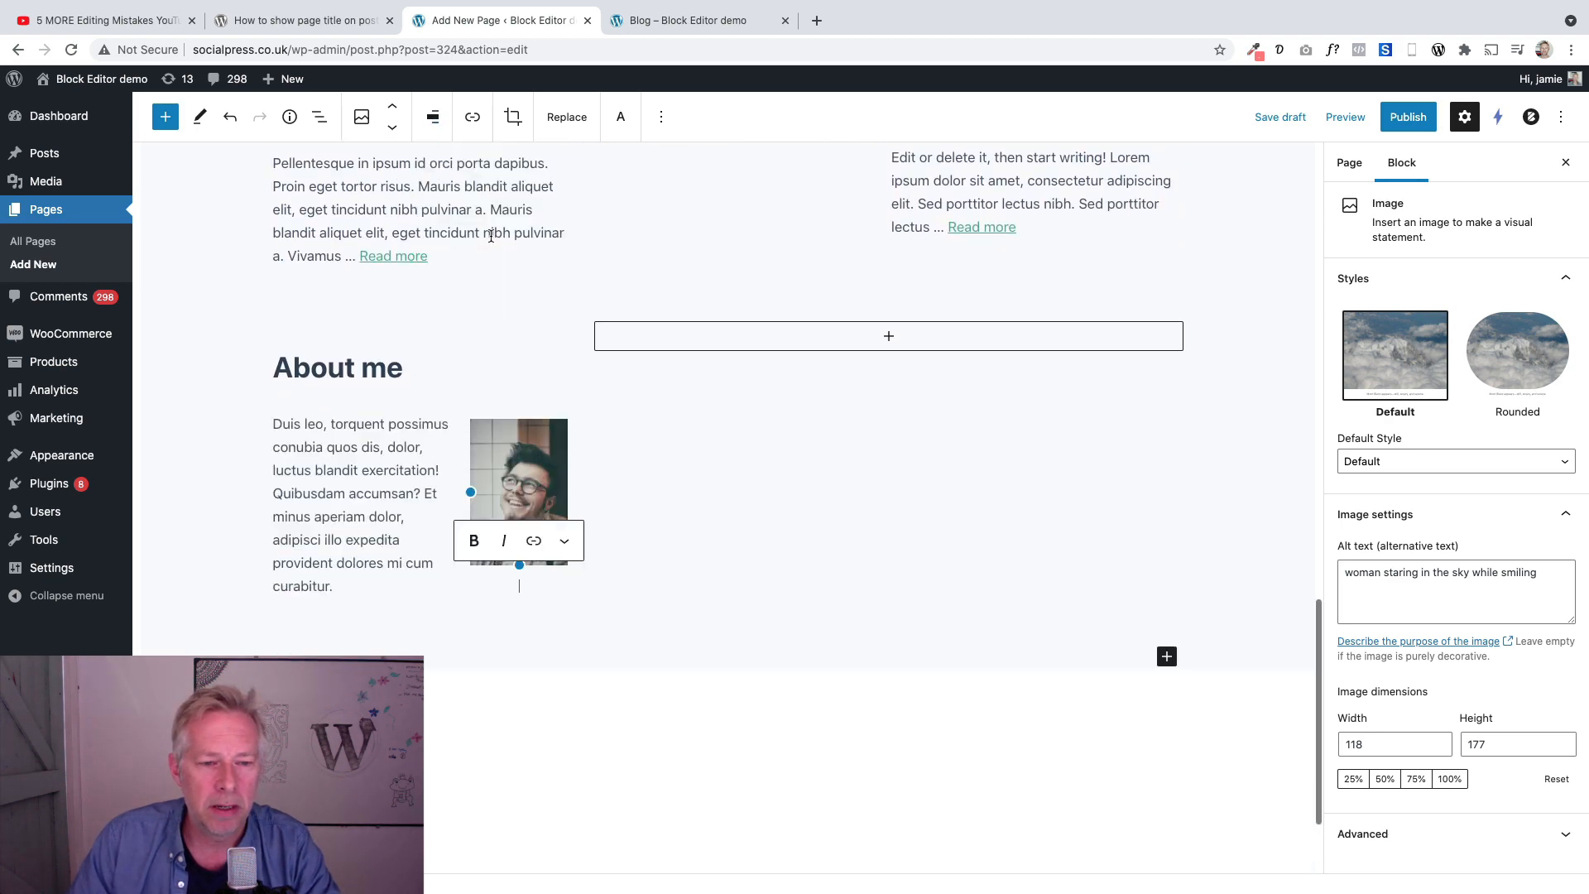
mouse_move(407, 563)
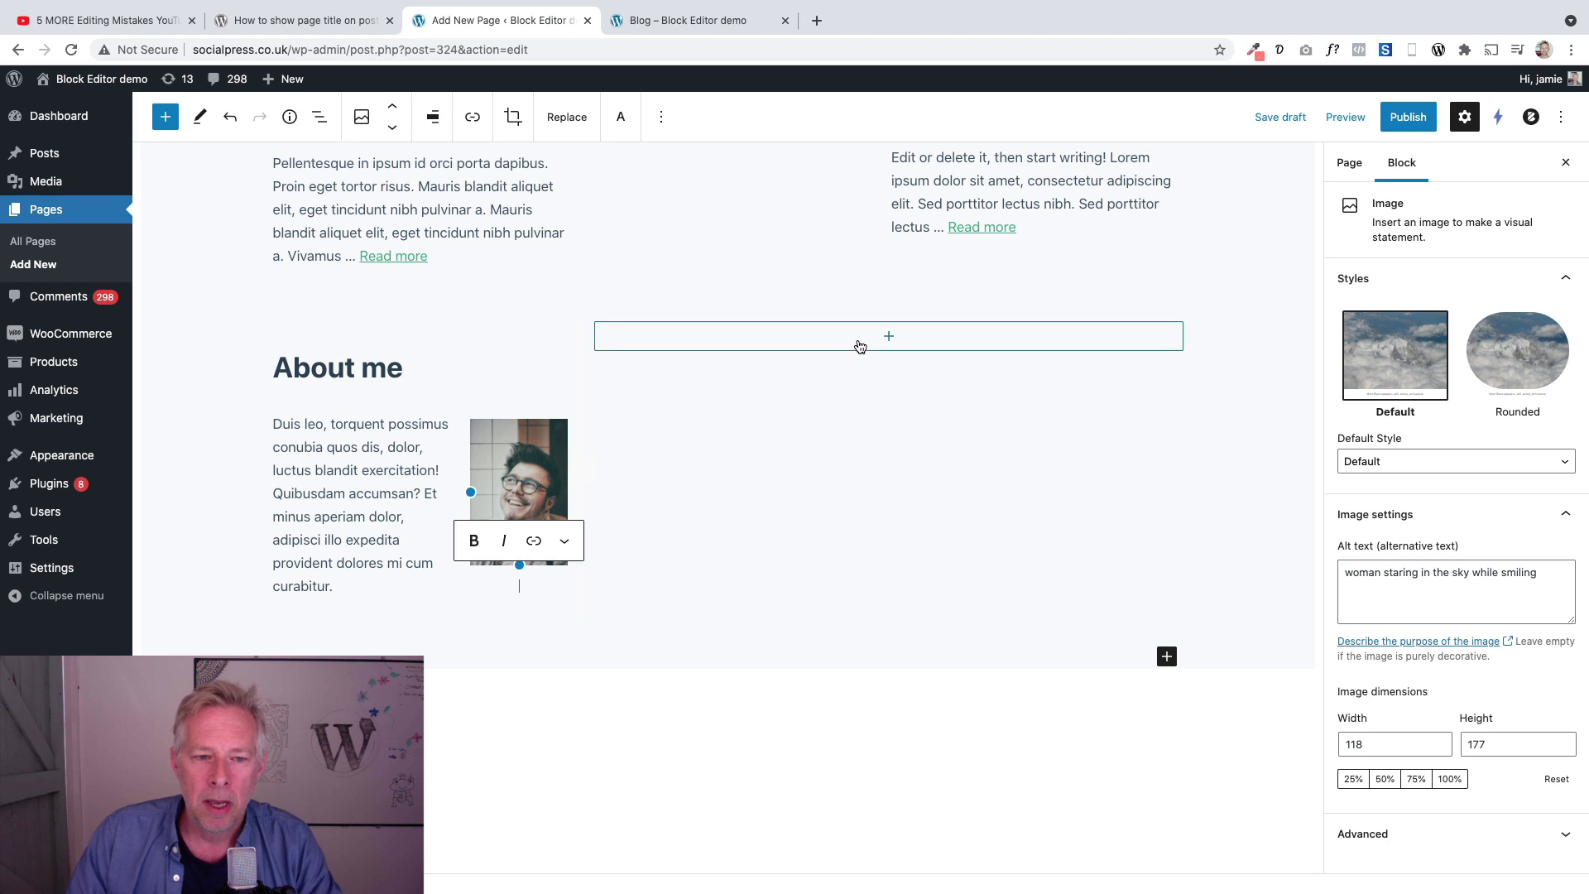
Add a 'Keep in touch' heading with a placeholder paragraph in the right column, then start a Social Icons block.
left_click(889, 336)
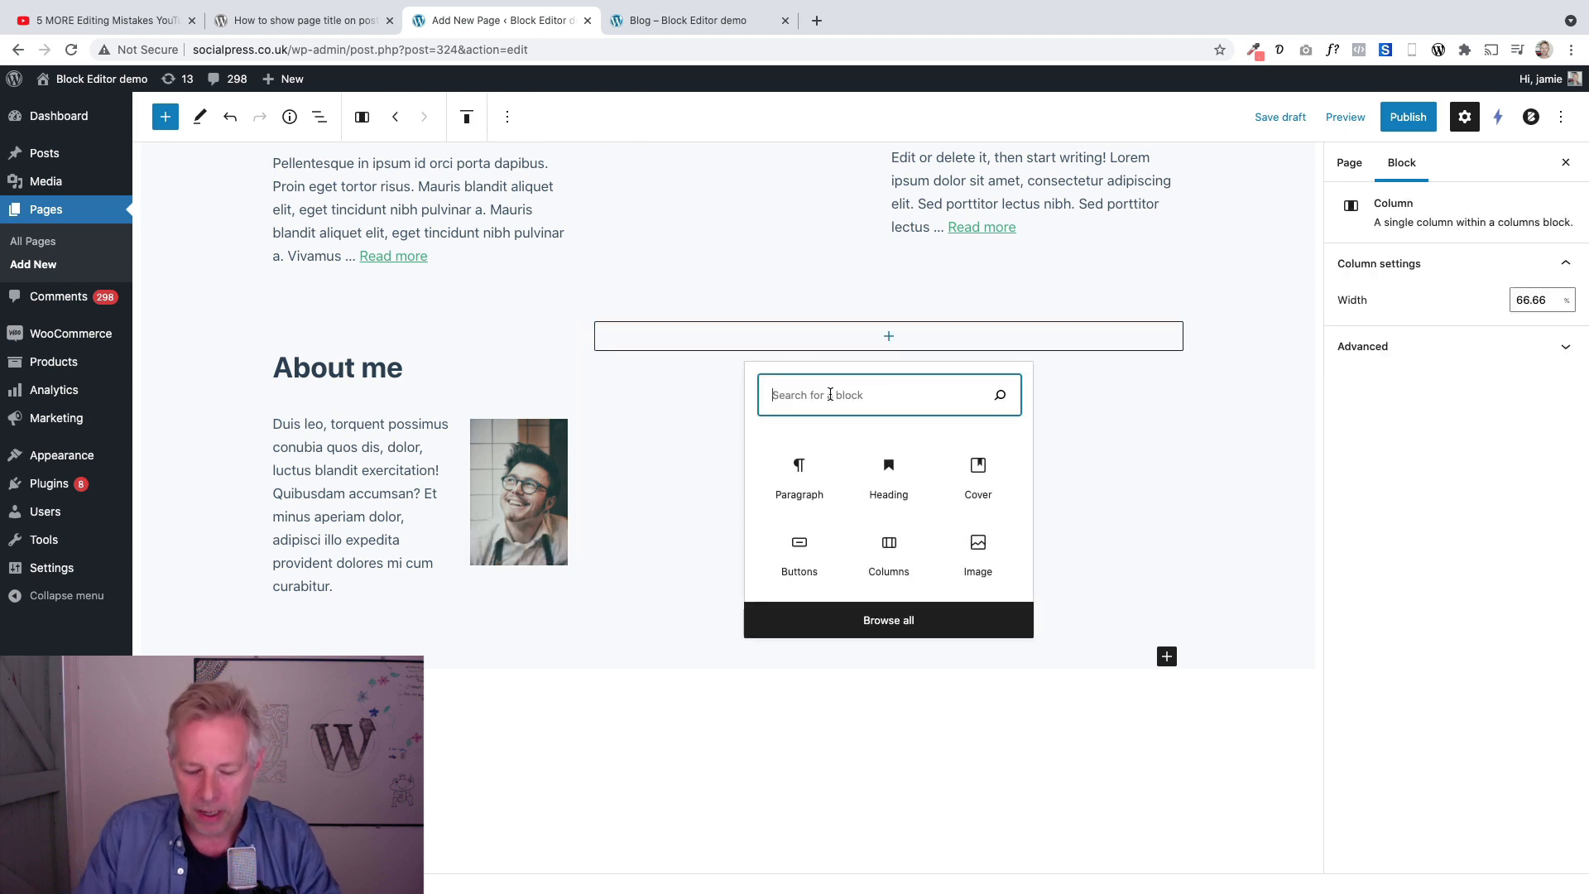
type("hea")
type("K")
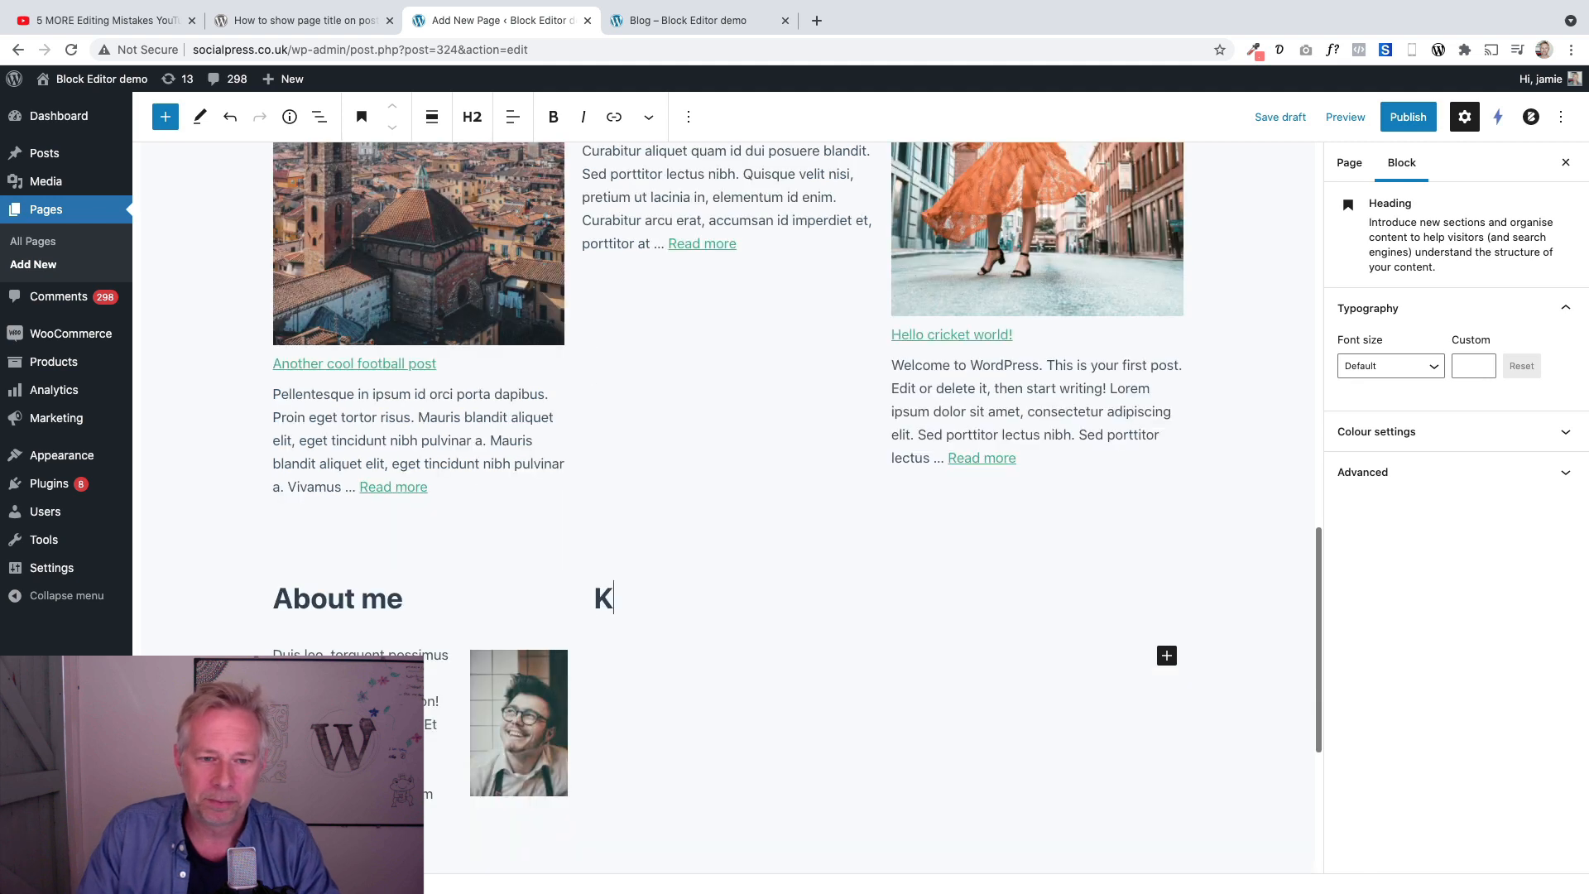
type("eep int o")
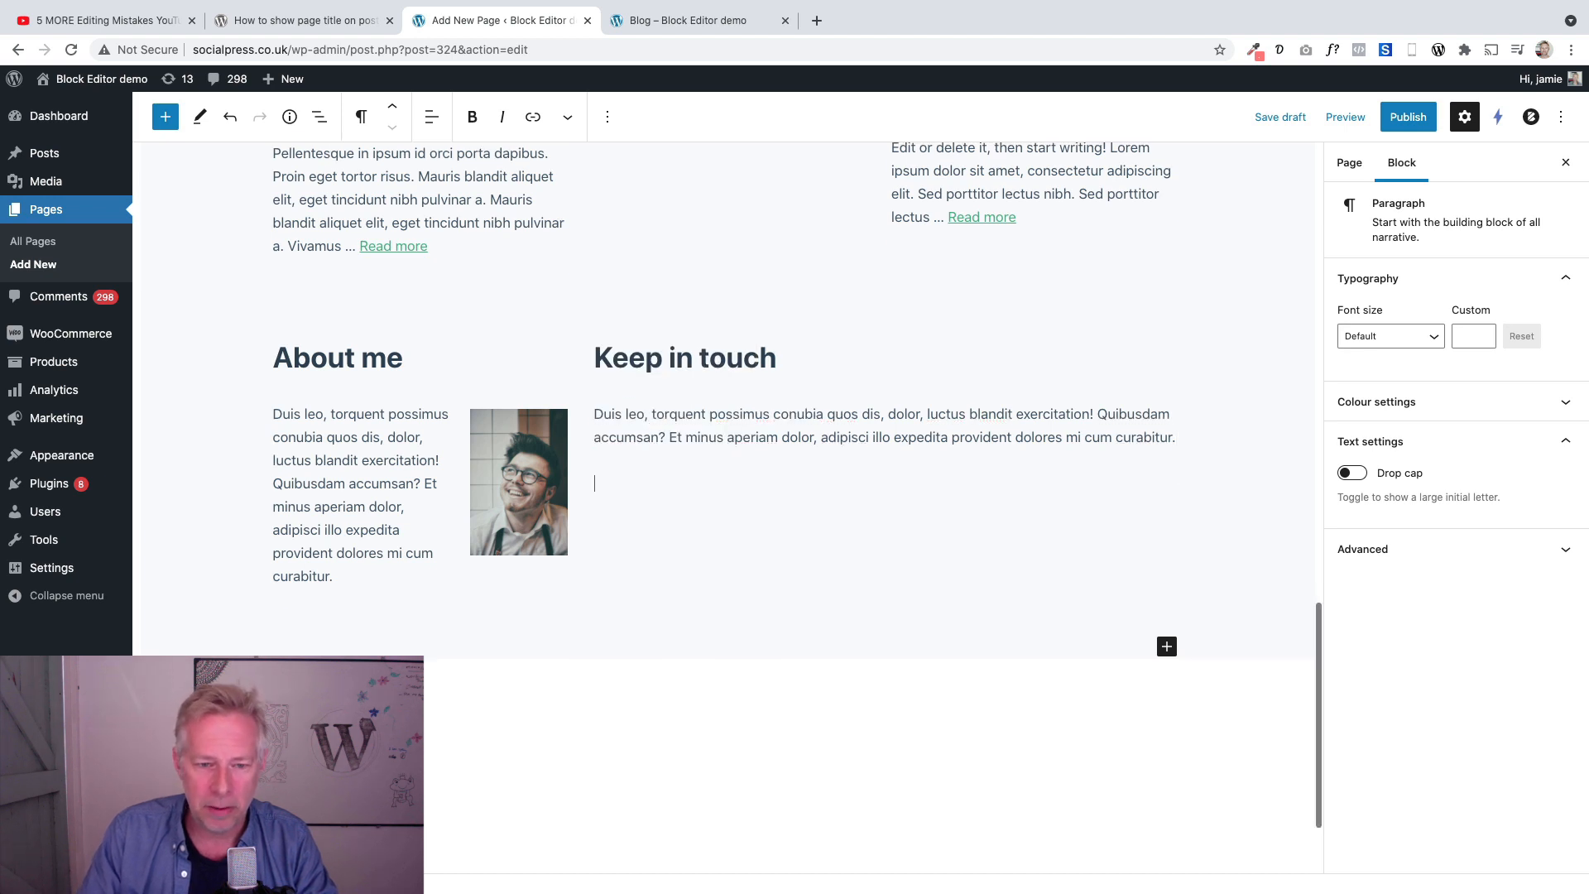
type("/soci")
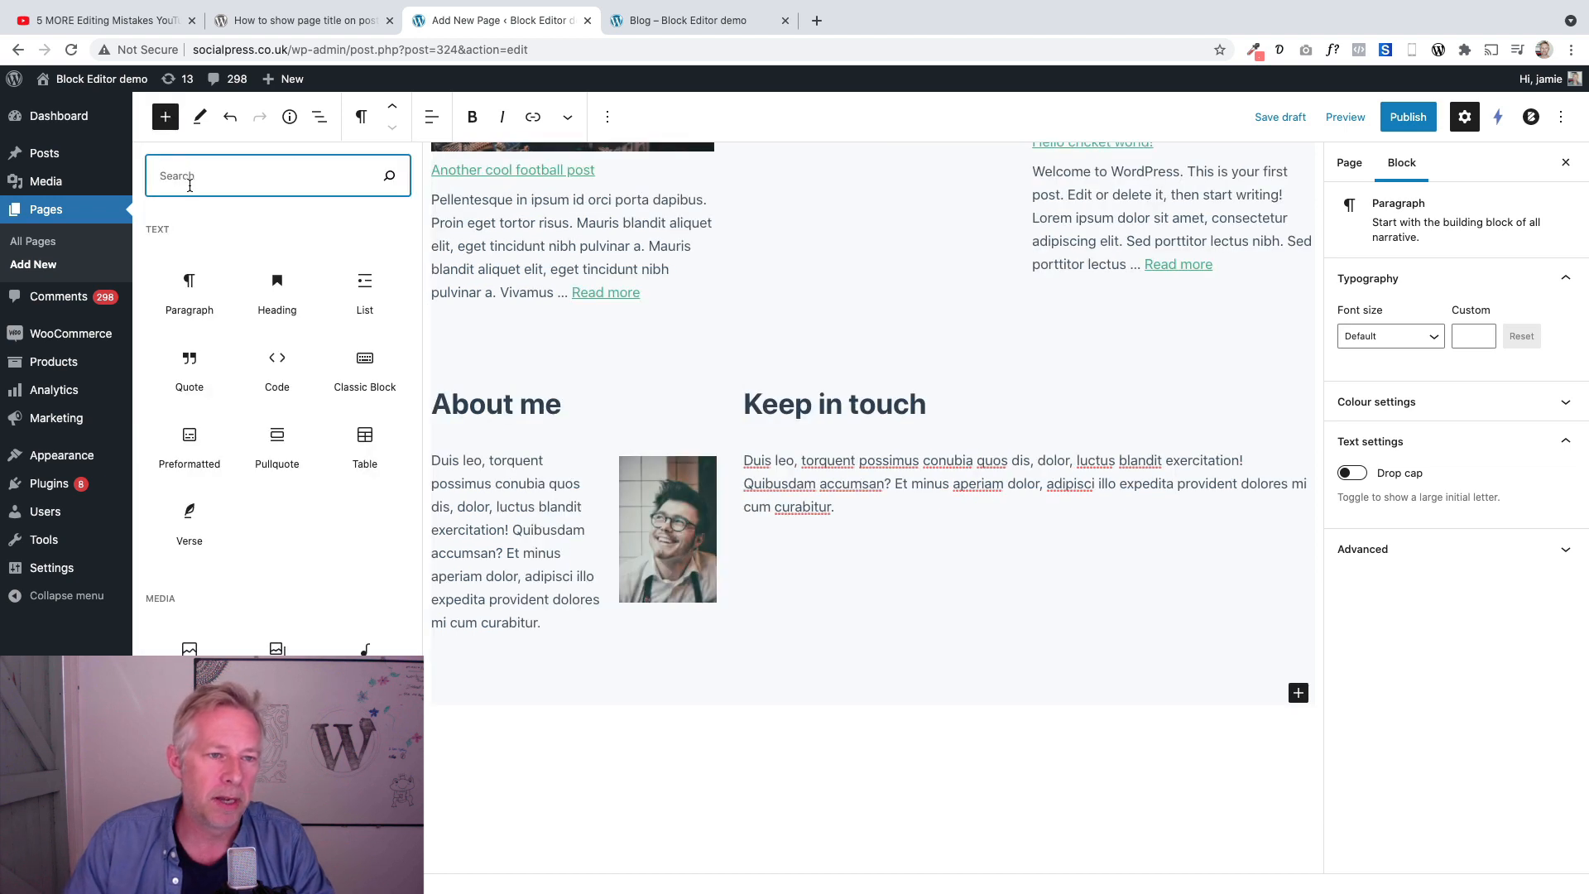
Place a Social Icons block beneath the Keep in touch paragraph.
type("social")
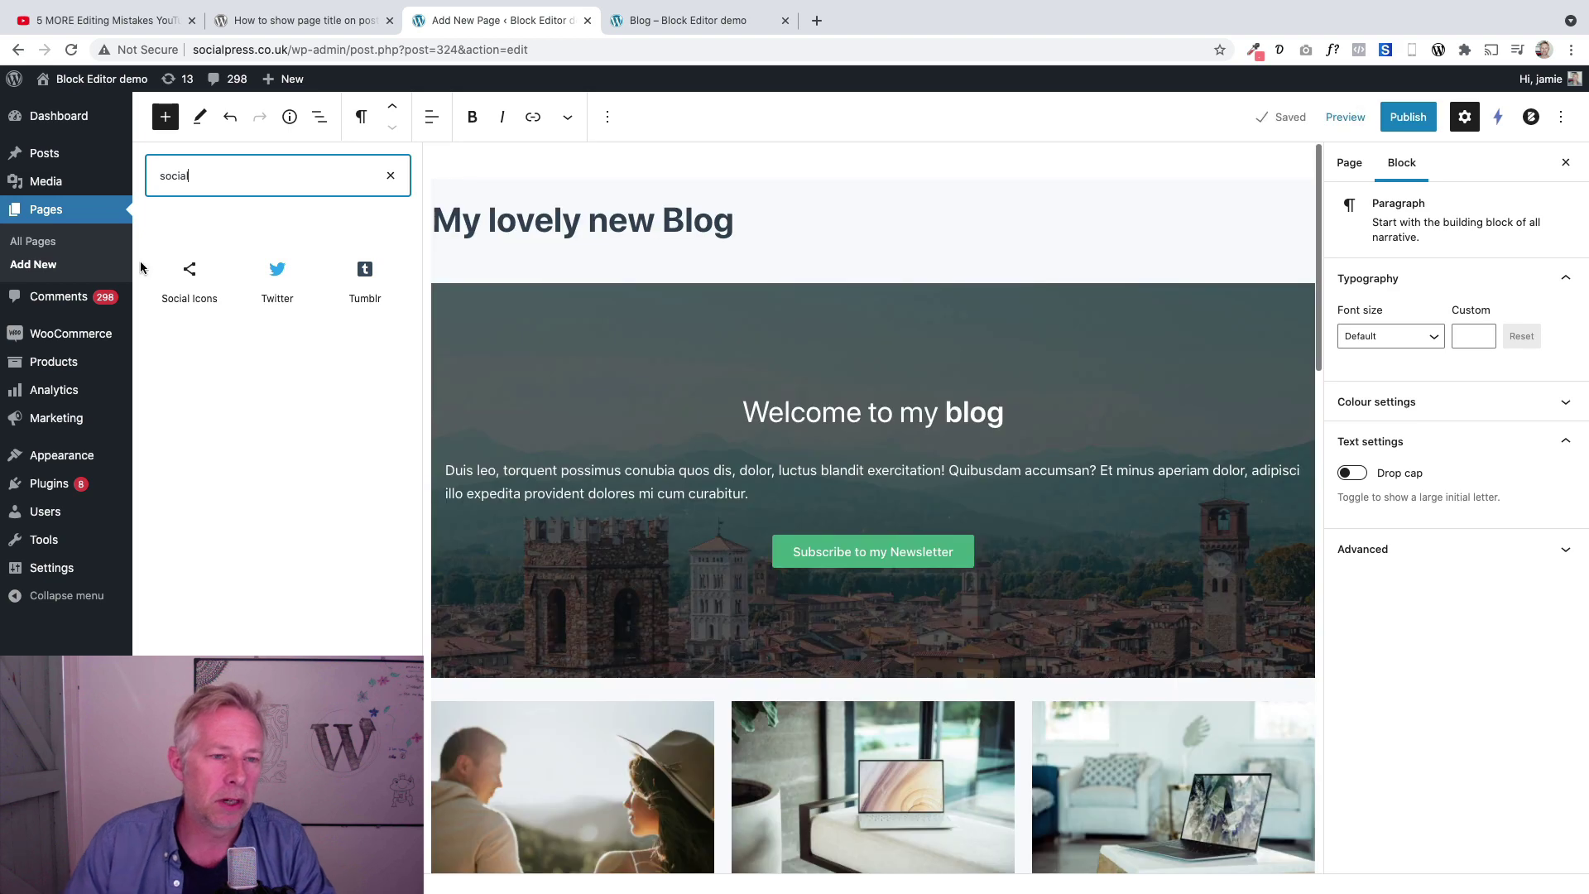
scroll("down", 3)
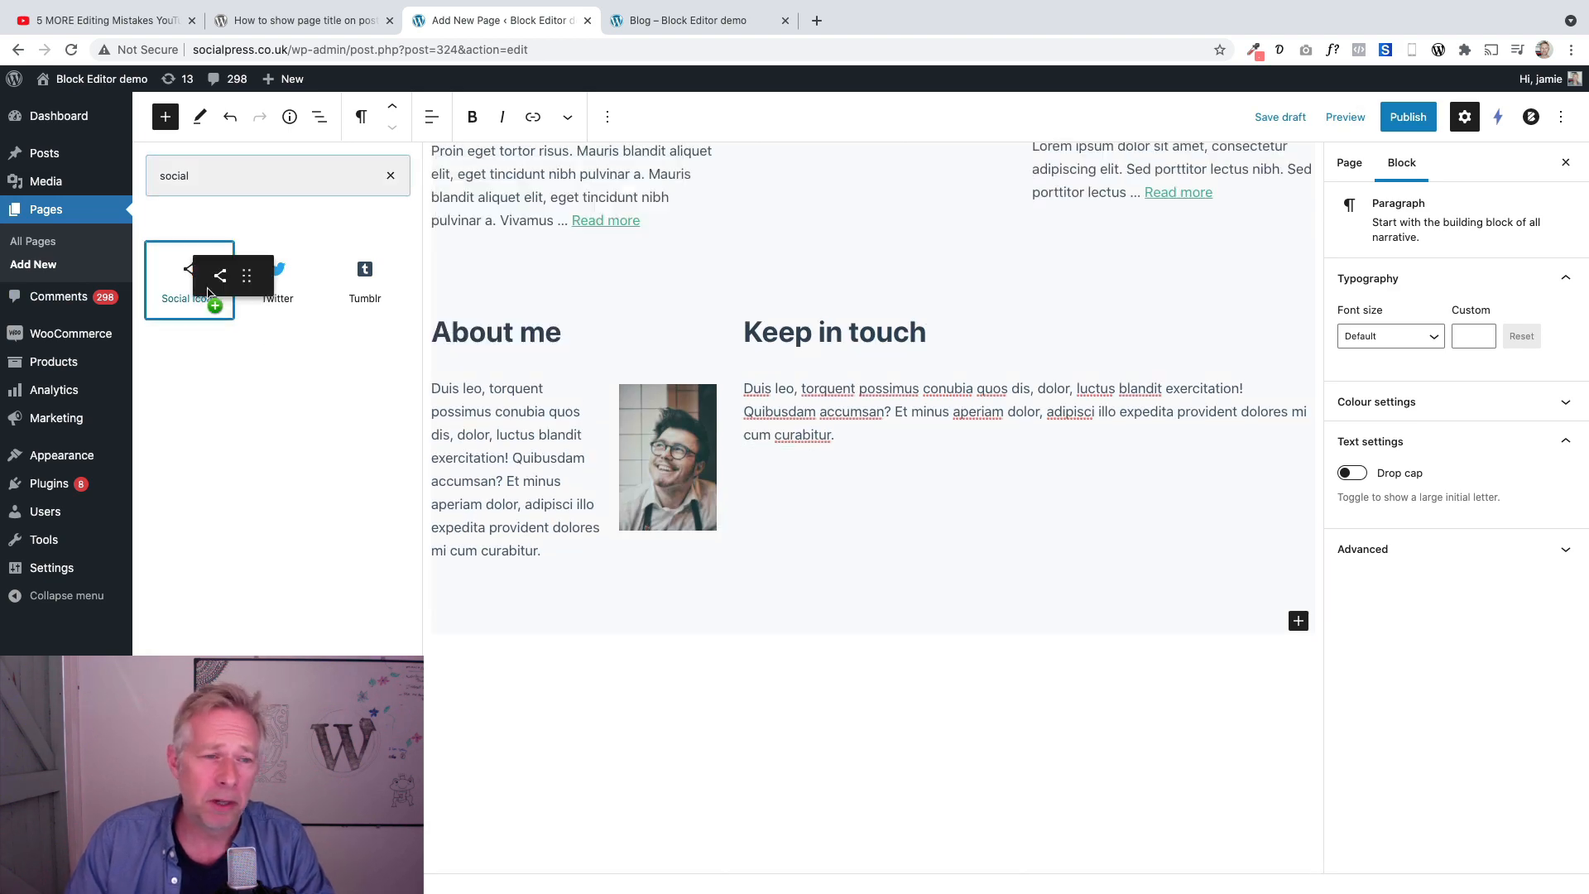
left_click_drag(189, 273, 860, 454)
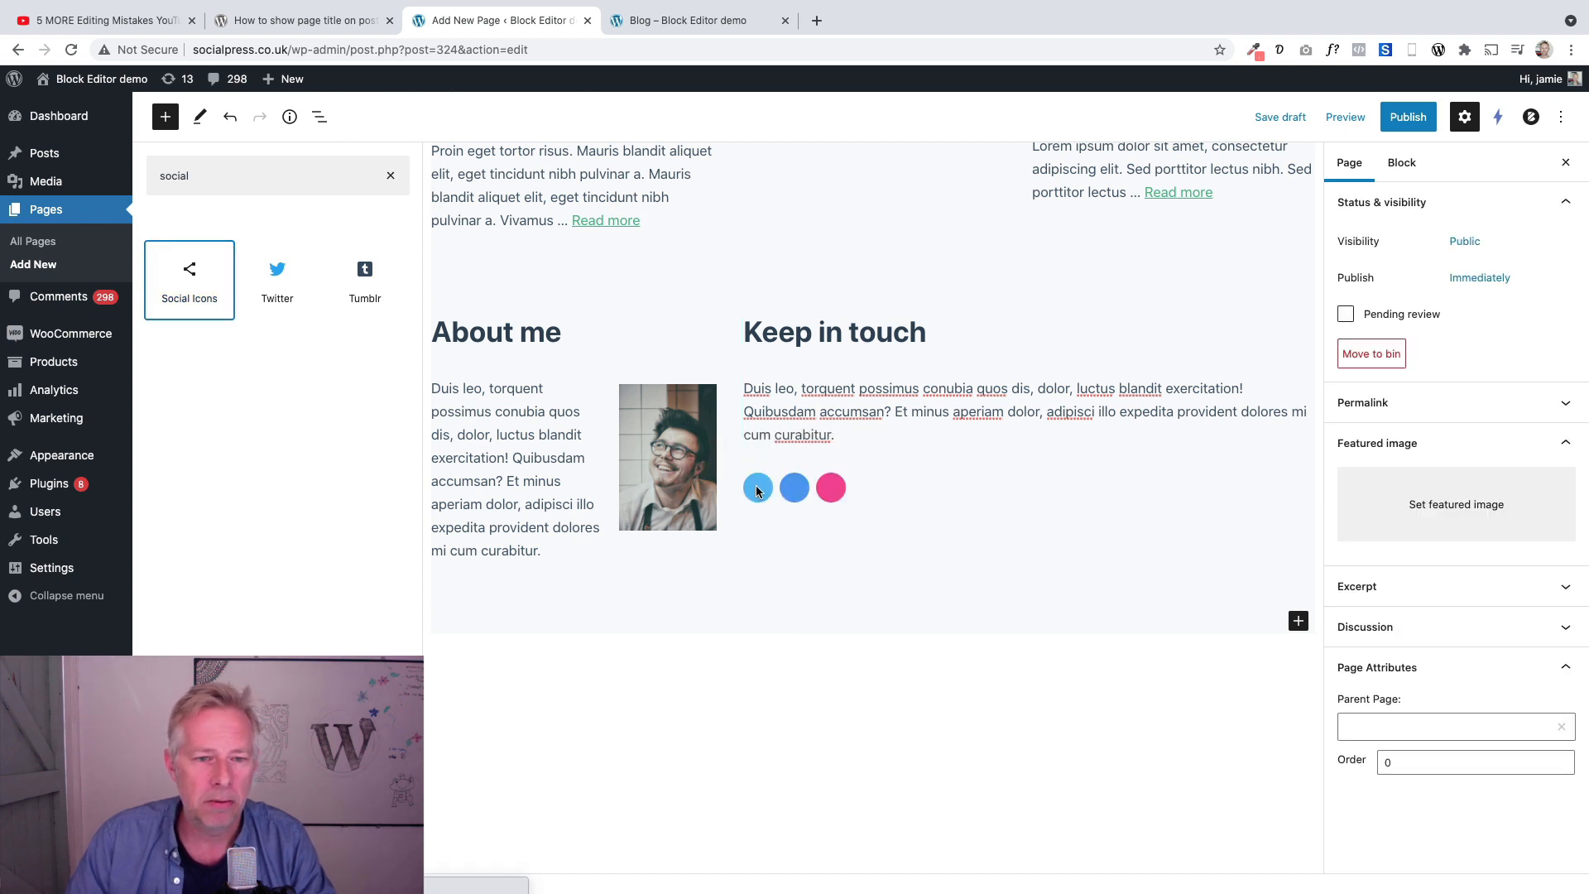
left_click(758, 487)
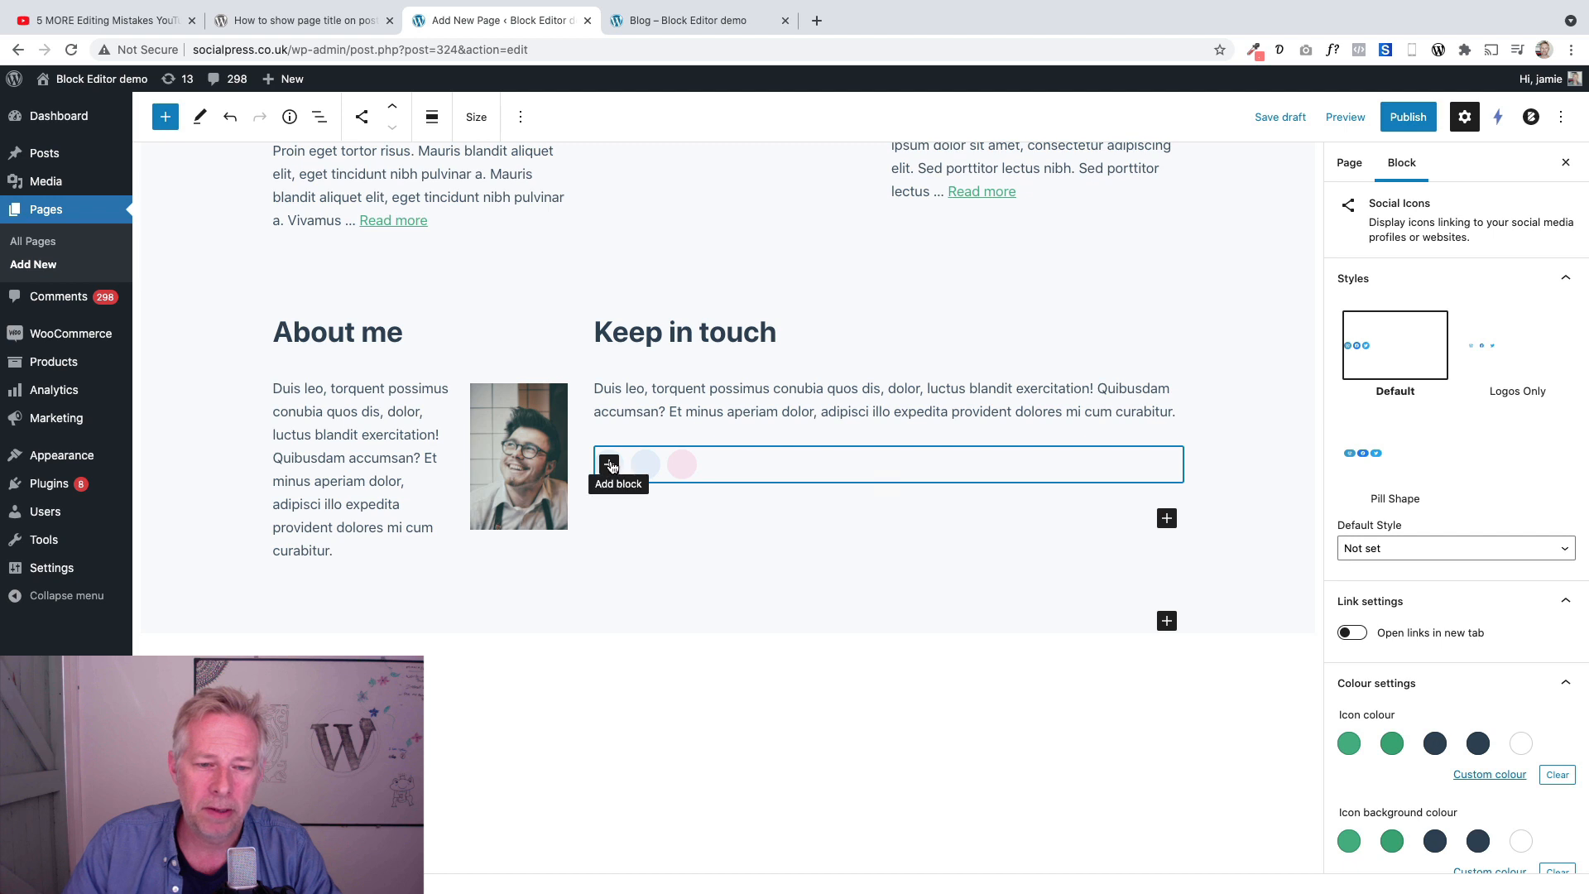
Add a Facebook icon with '#' as its link address.
type("facebook")
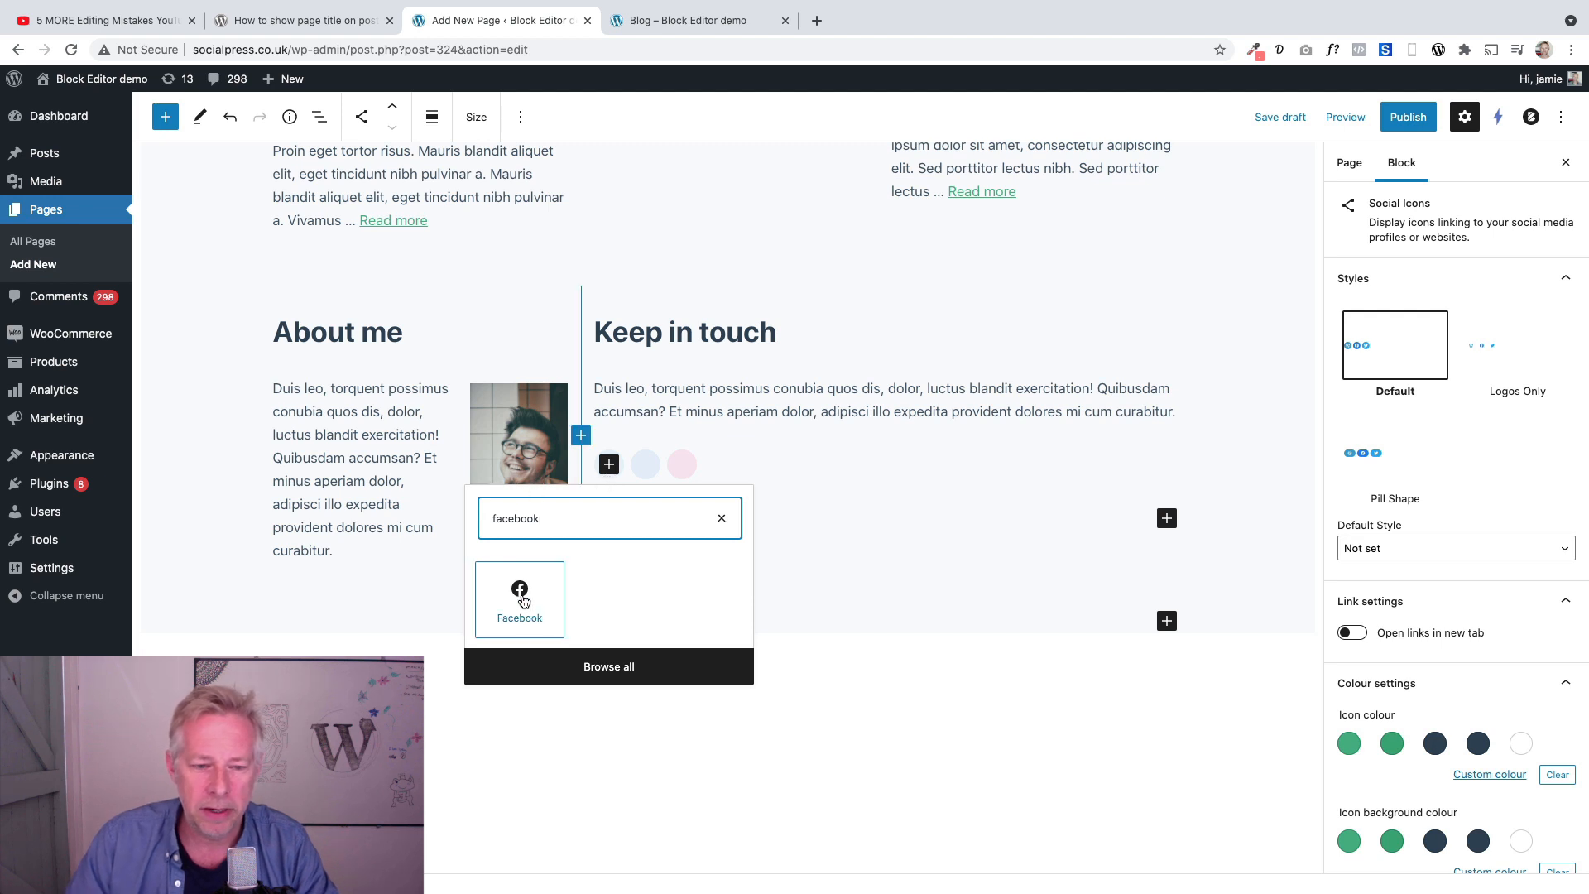
left_click(520, 589)
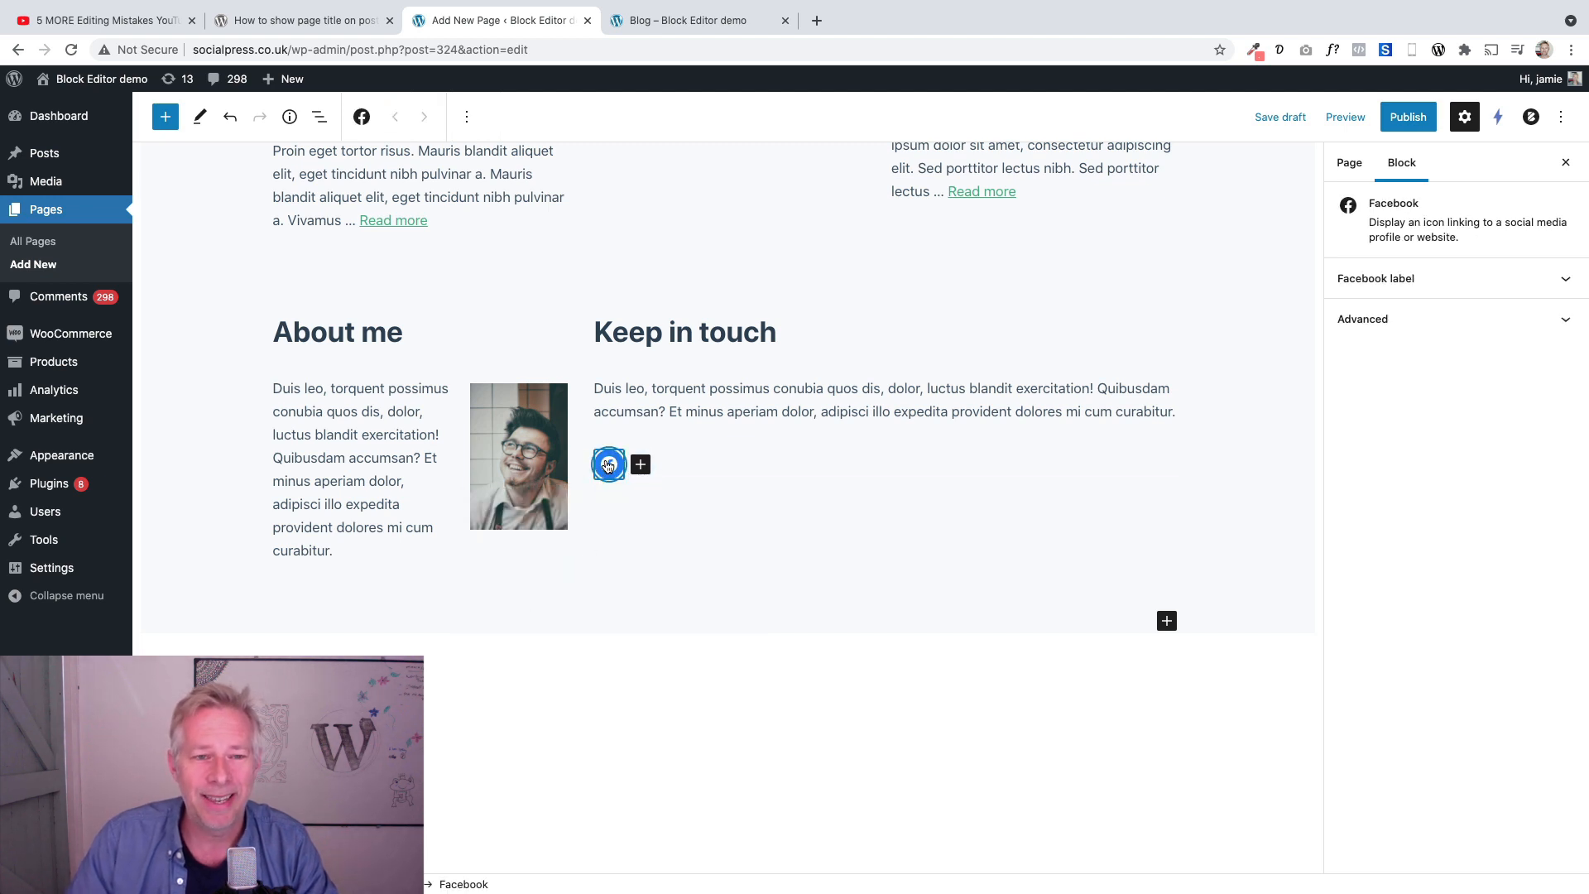
left_click(609, 464)
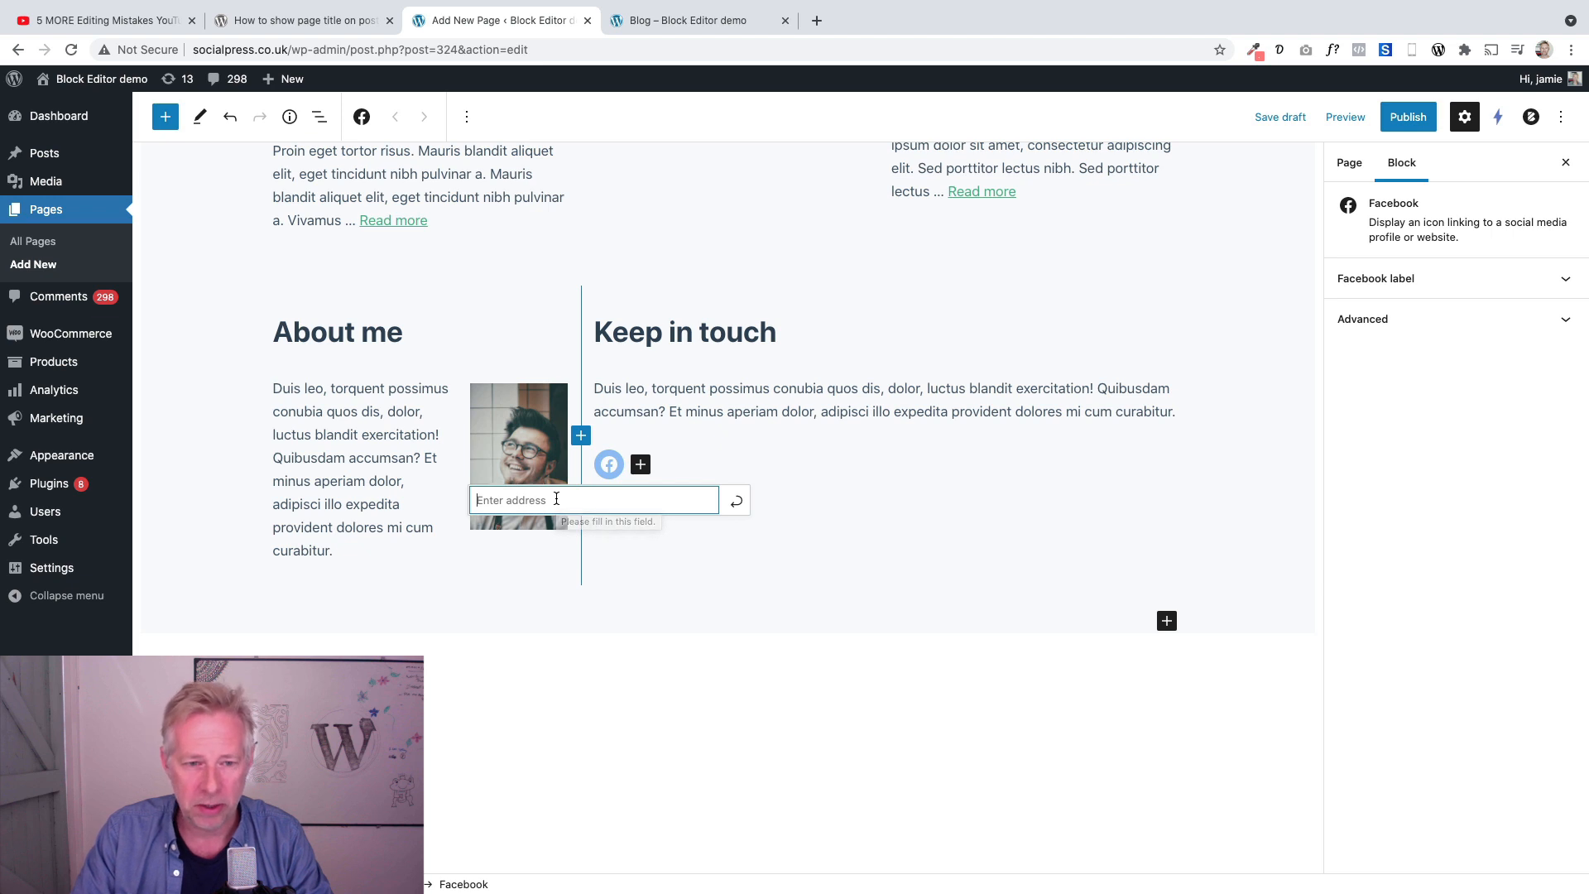
type("#")
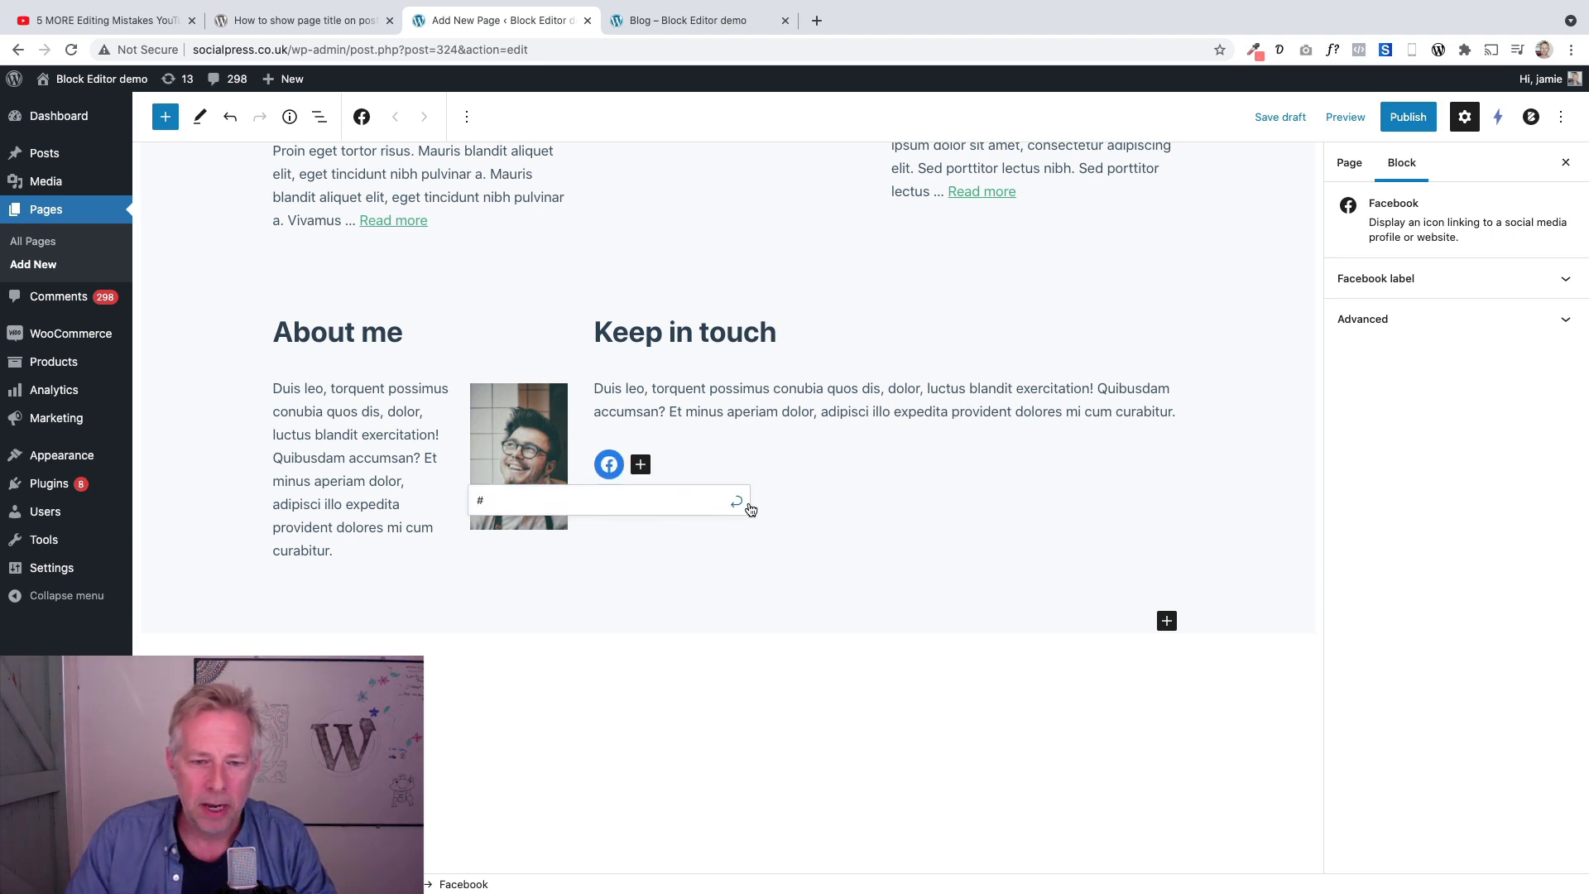
Add an Instagram icon with '#' as its link address and finish editing the icons.
left_click(639, 464)
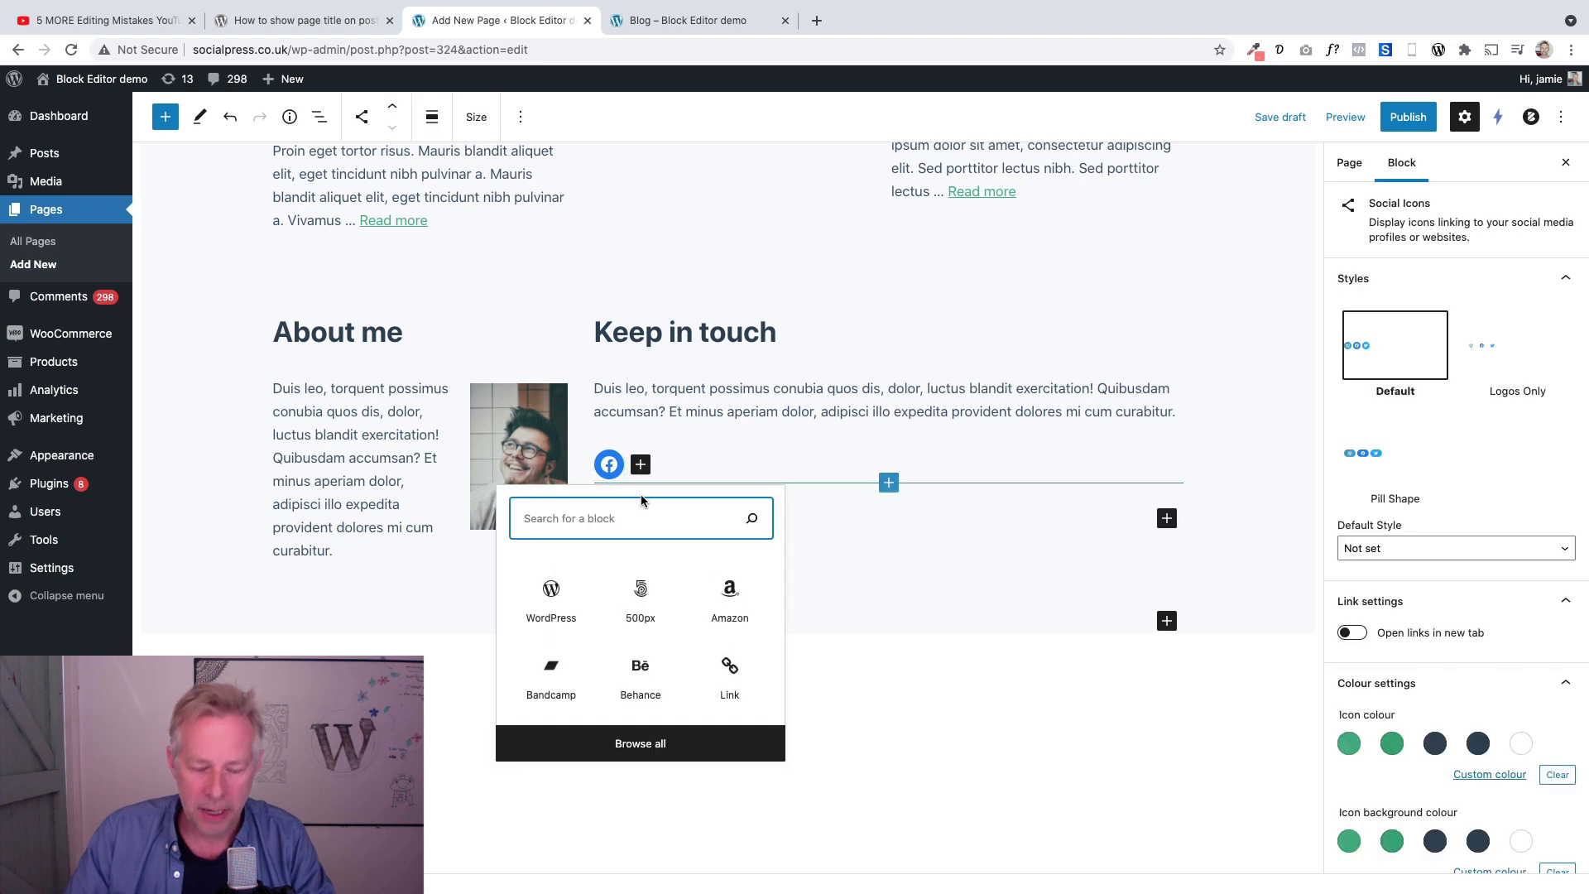
type("inst")
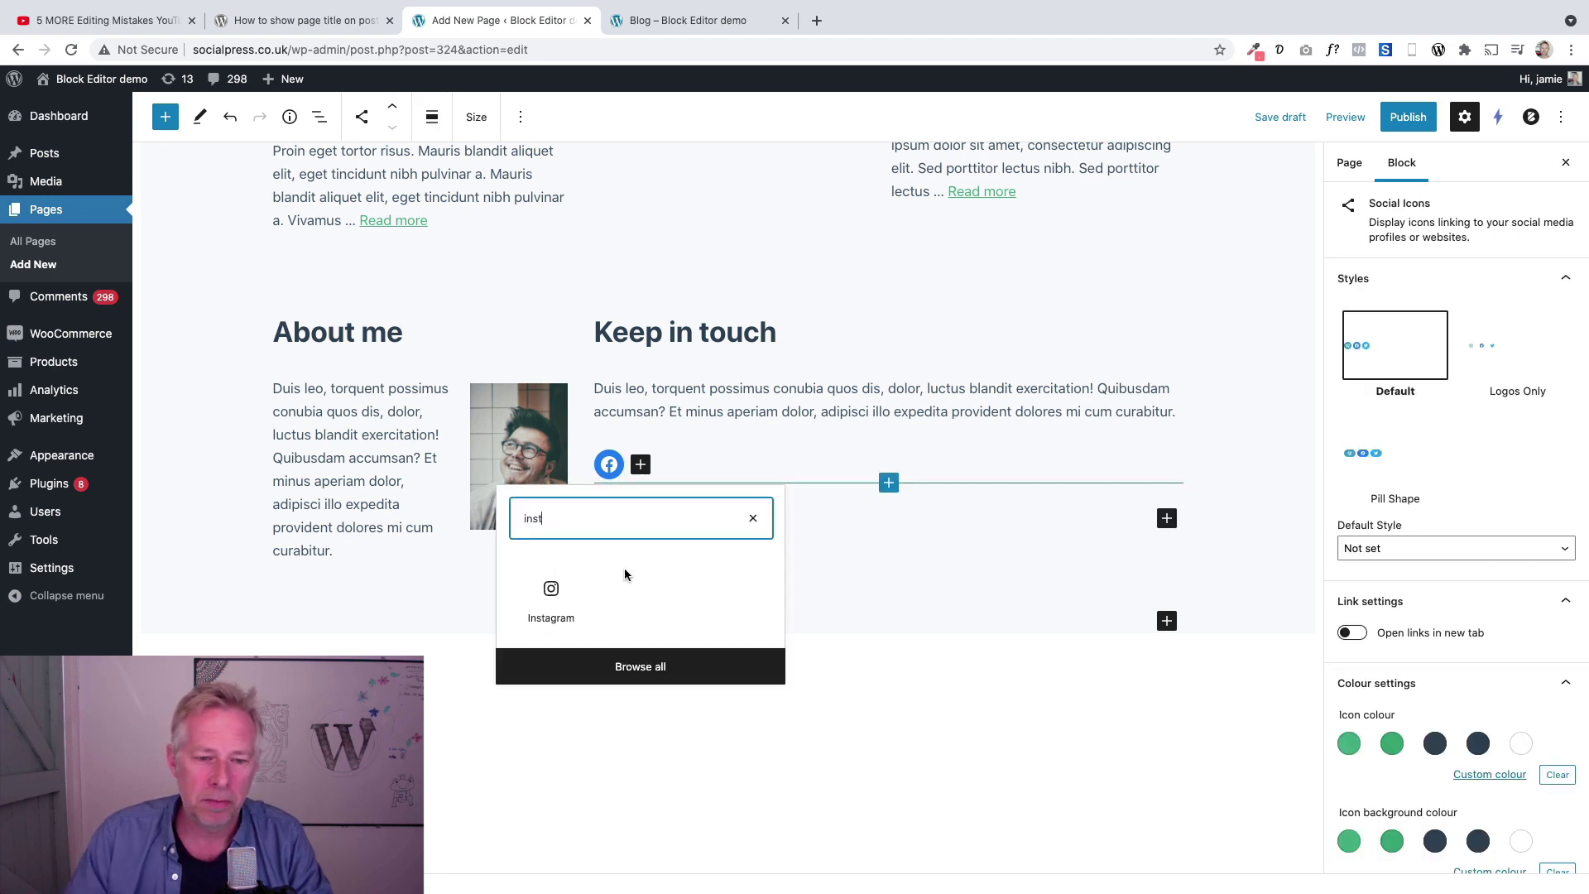
left_click(550, 589)
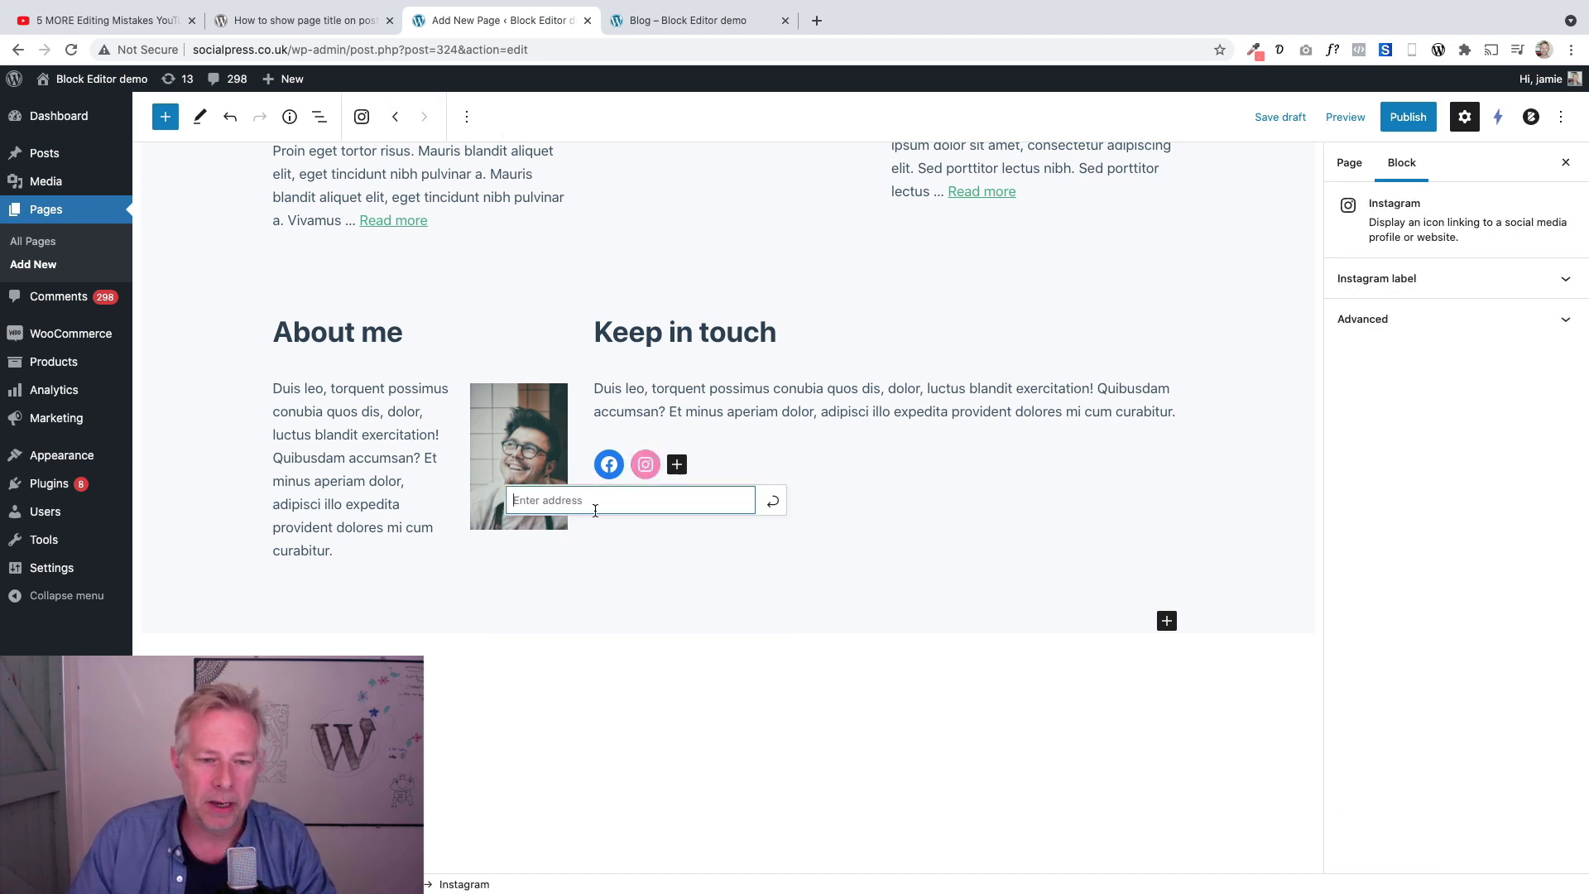
type("#")
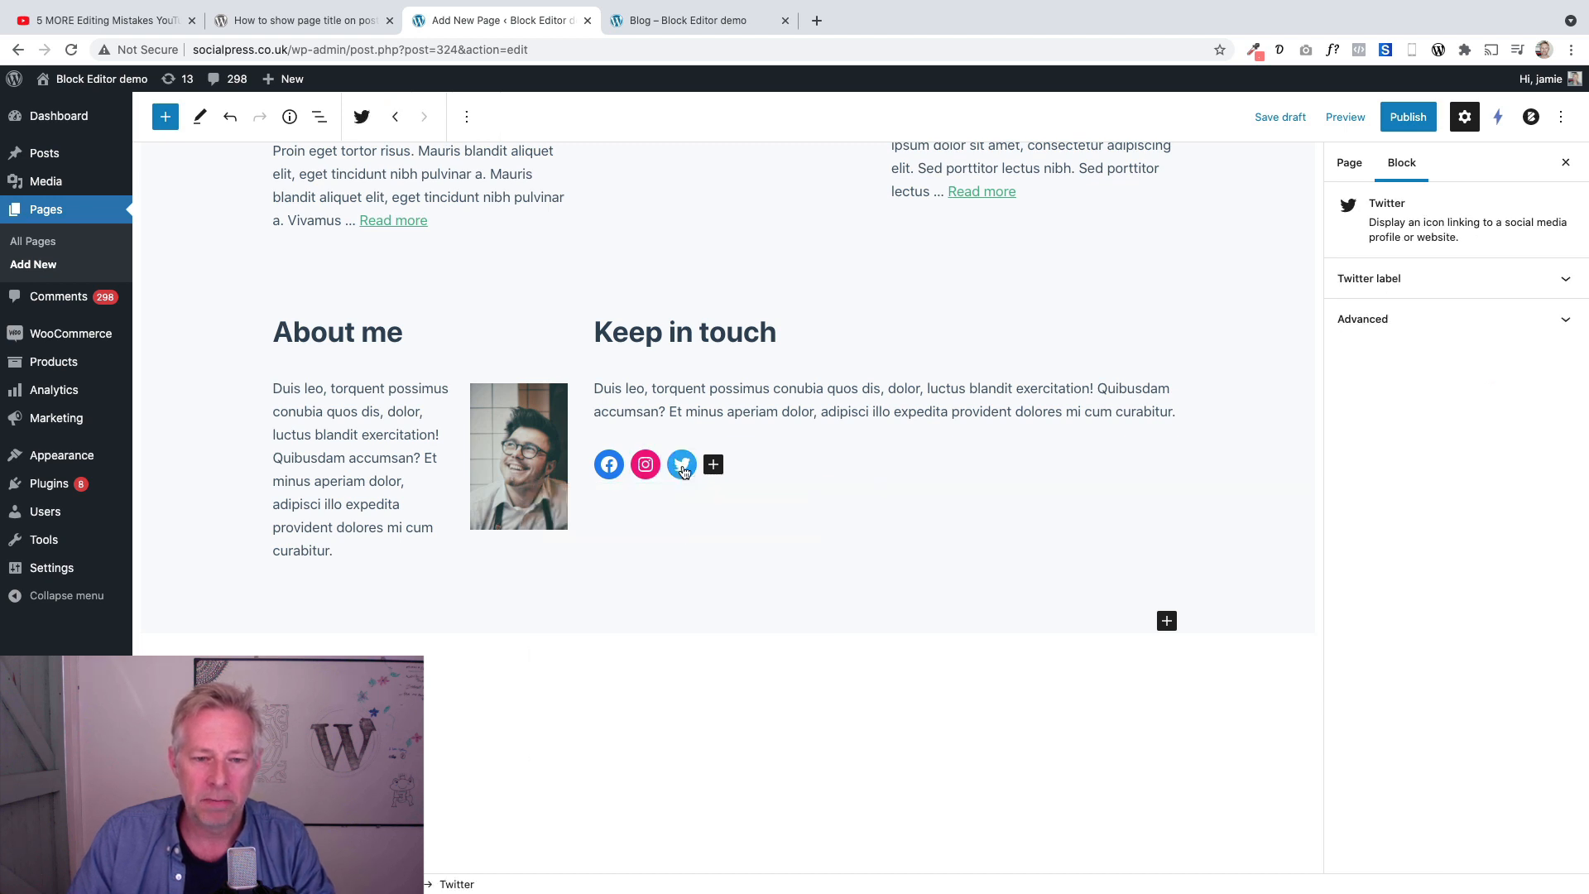
left_click(682, 463)
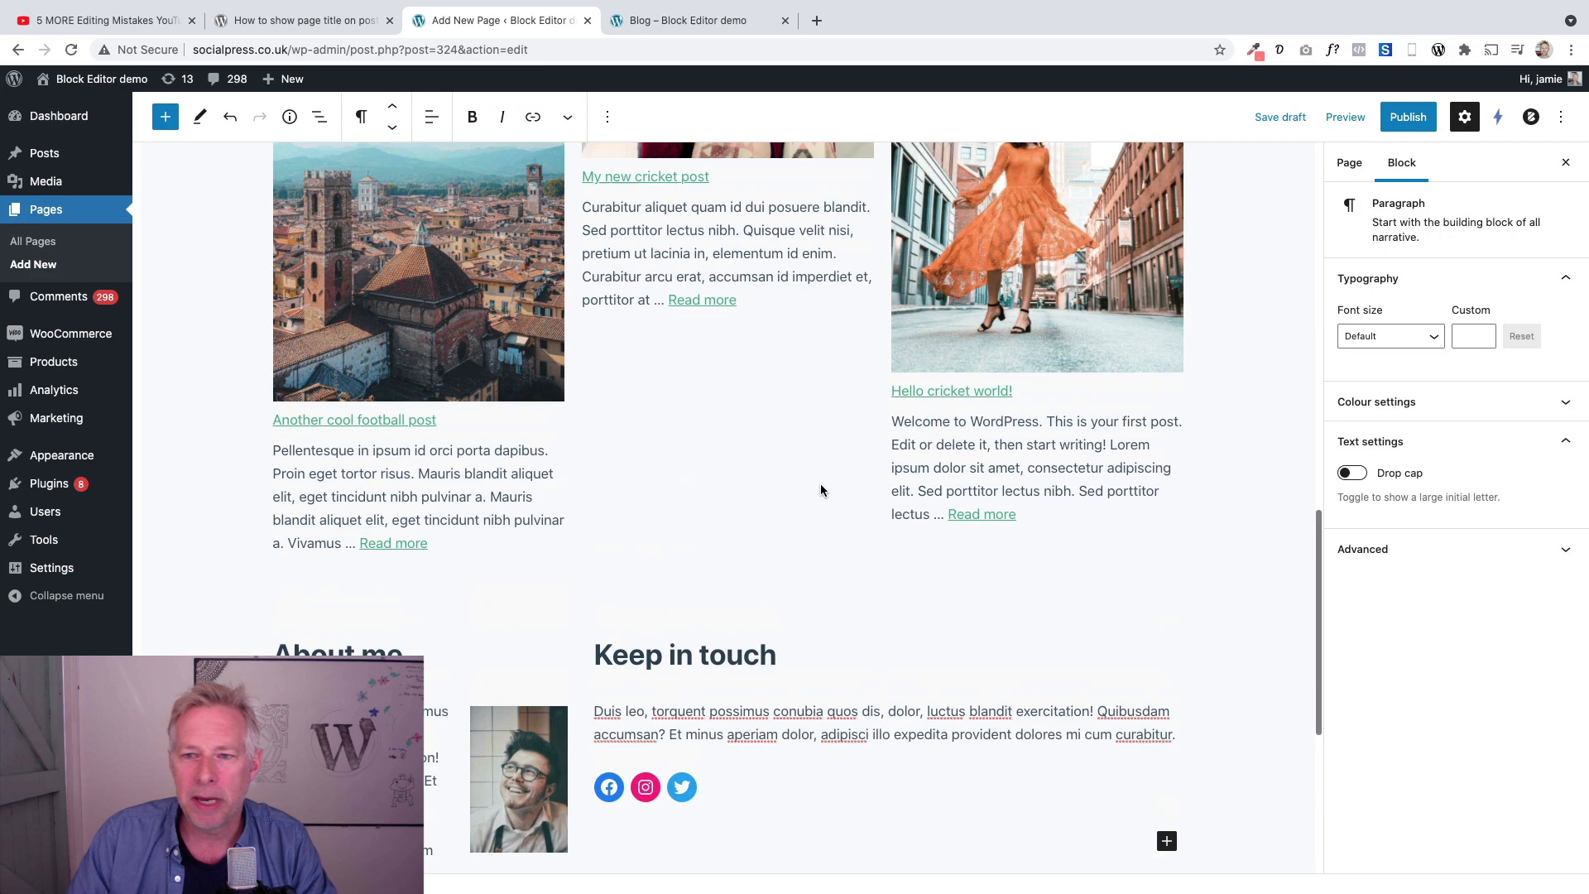
Publish the My lovely new Blog page, confirming in the pre-publish panel.
scroll("up", 3)
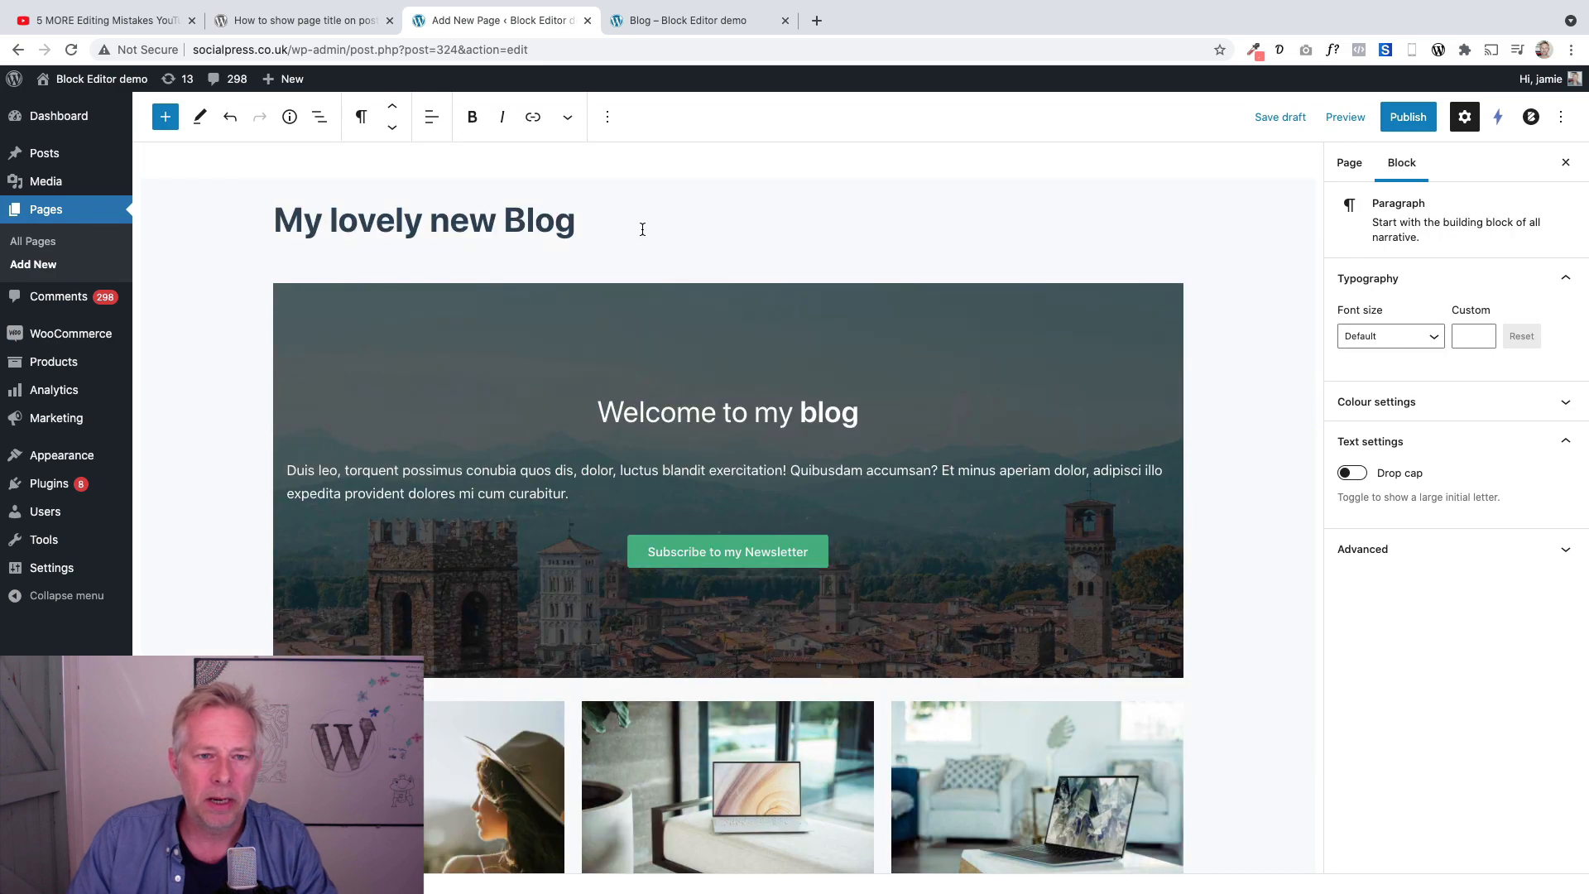
left_click(1407, 116)
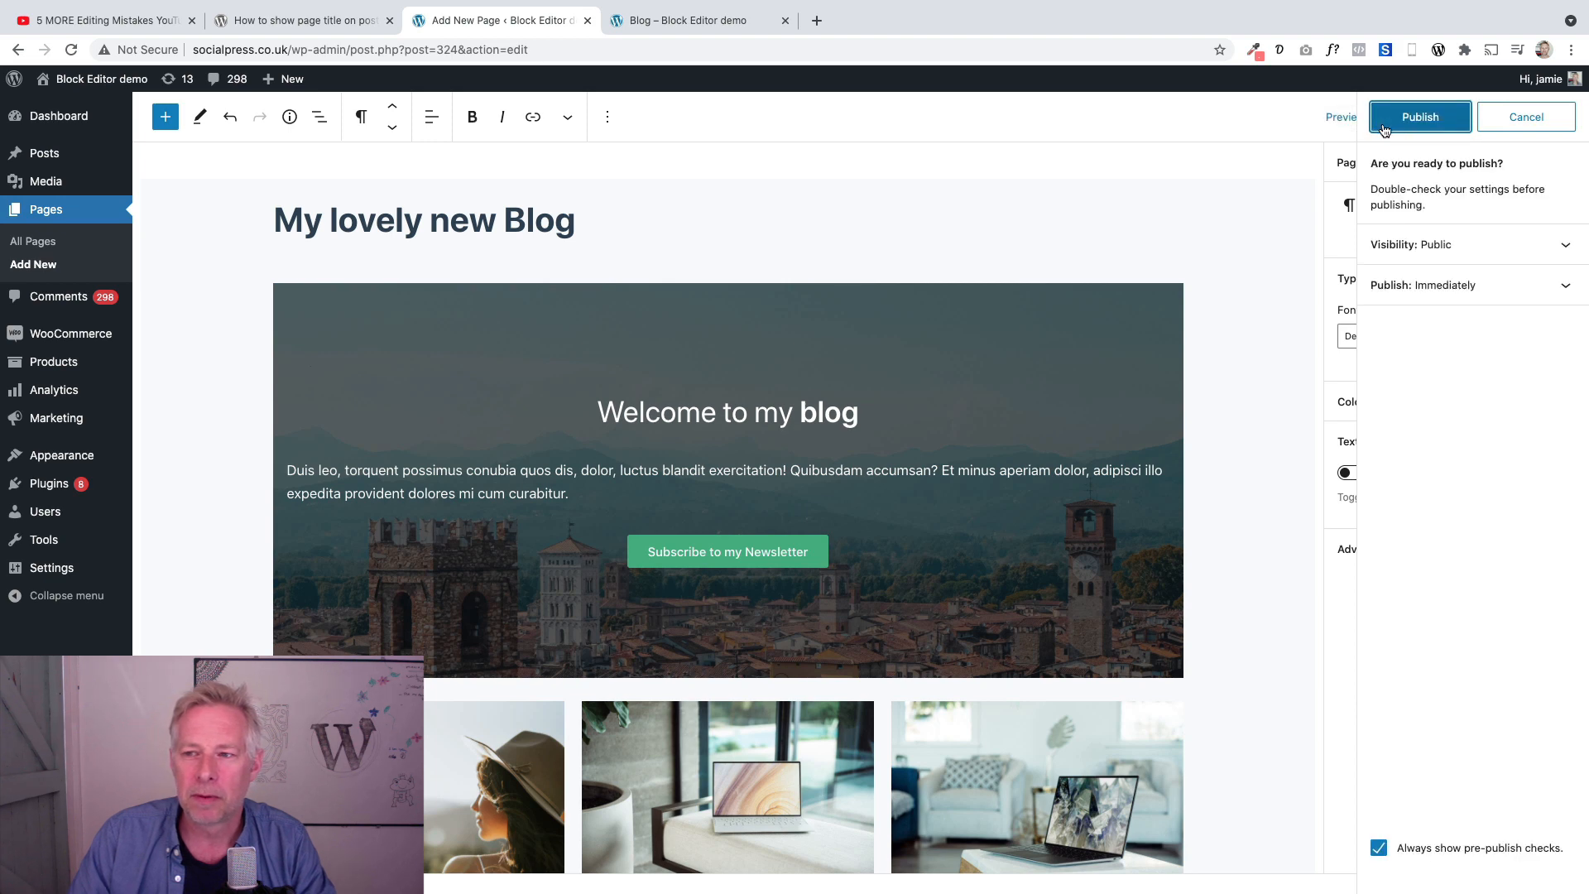
left_click(1420, 116)
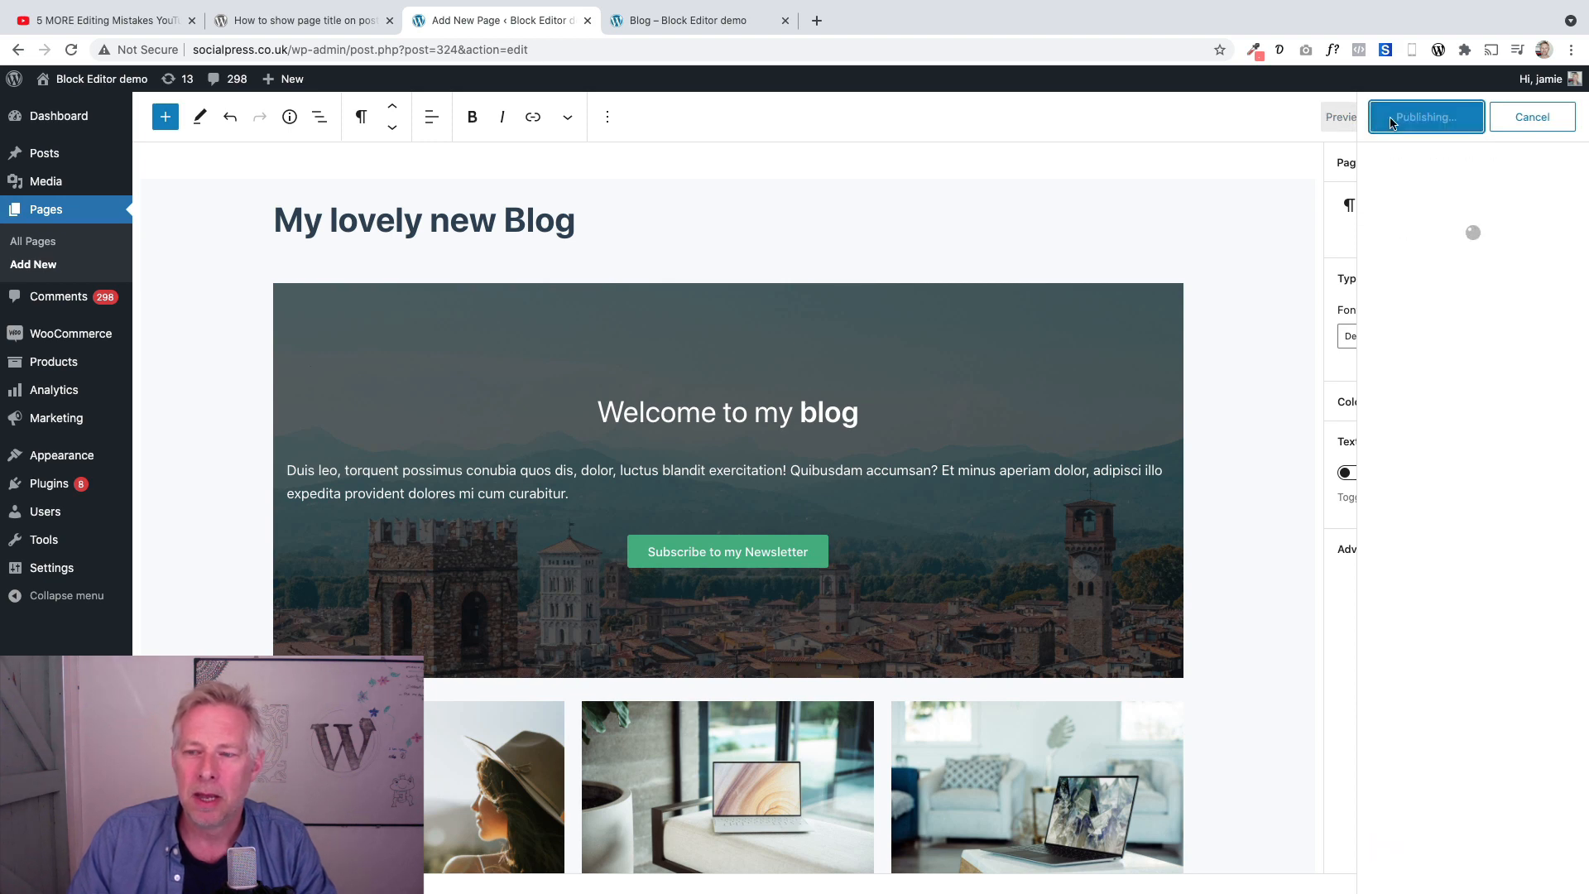
left_click(1427, 116)
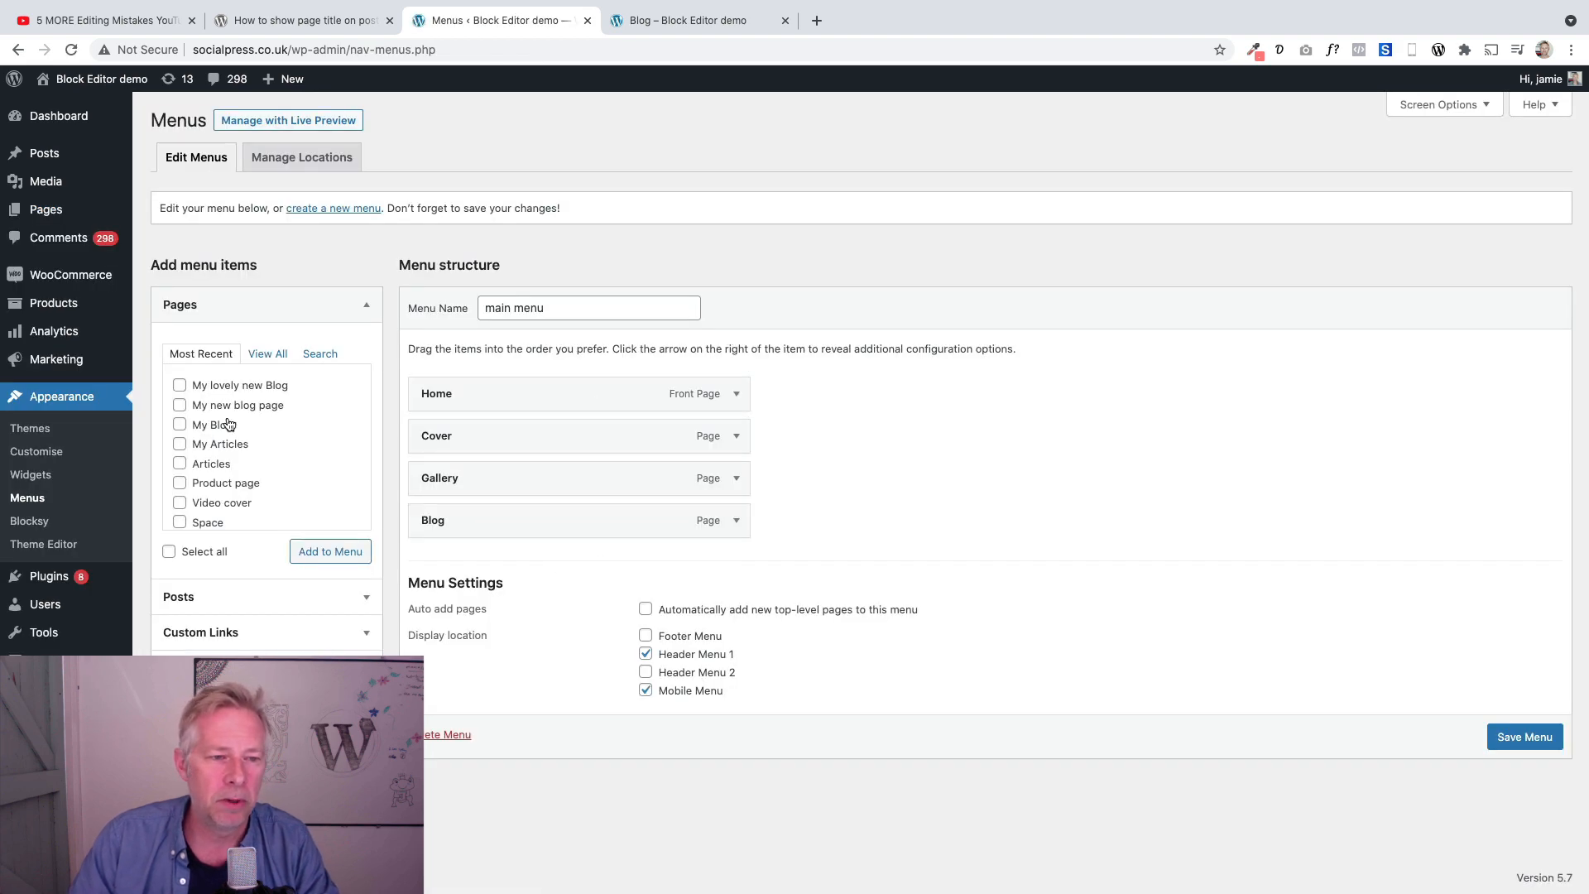
Add My lovely new Blog to the main menu, remove the old Blog item and label the new one 'Blog'.
left_click(179, 384)
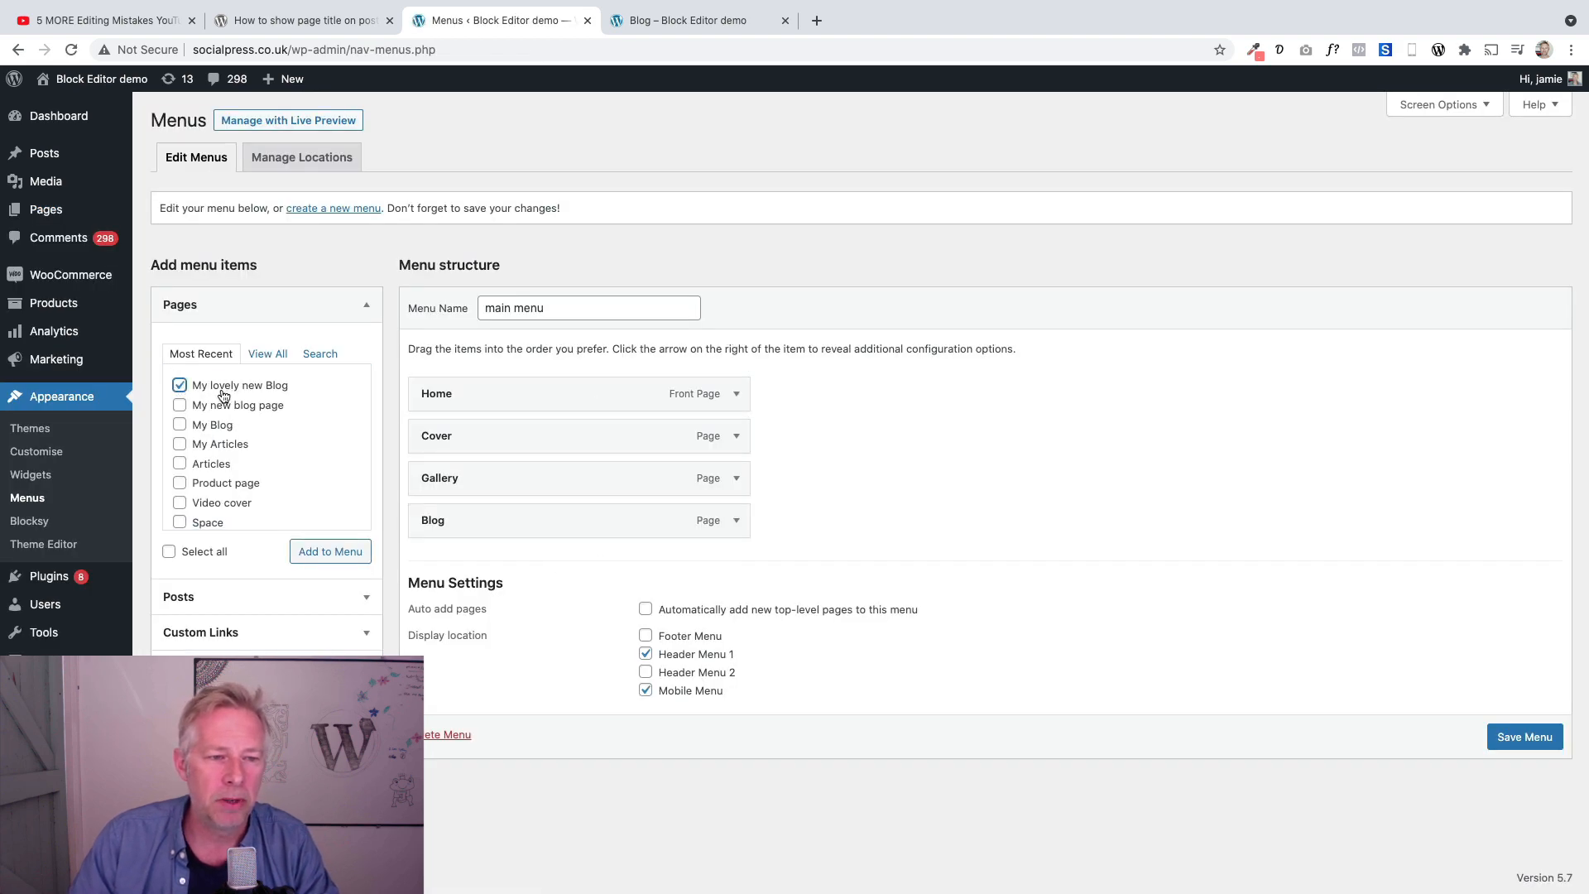
left_click(329, 552)
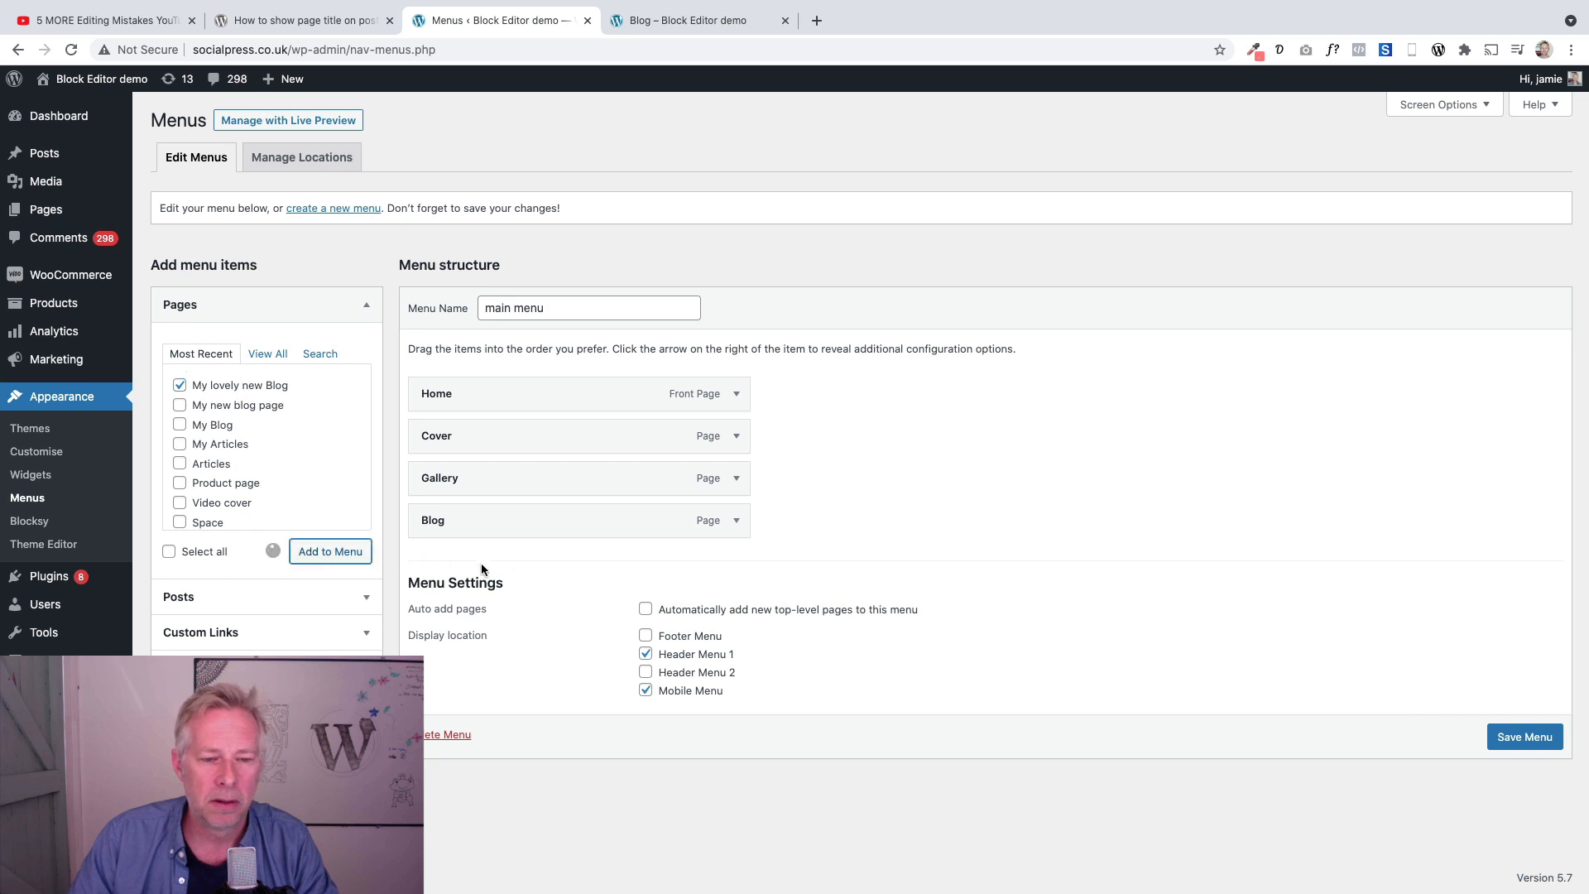
left_click(736, 520)
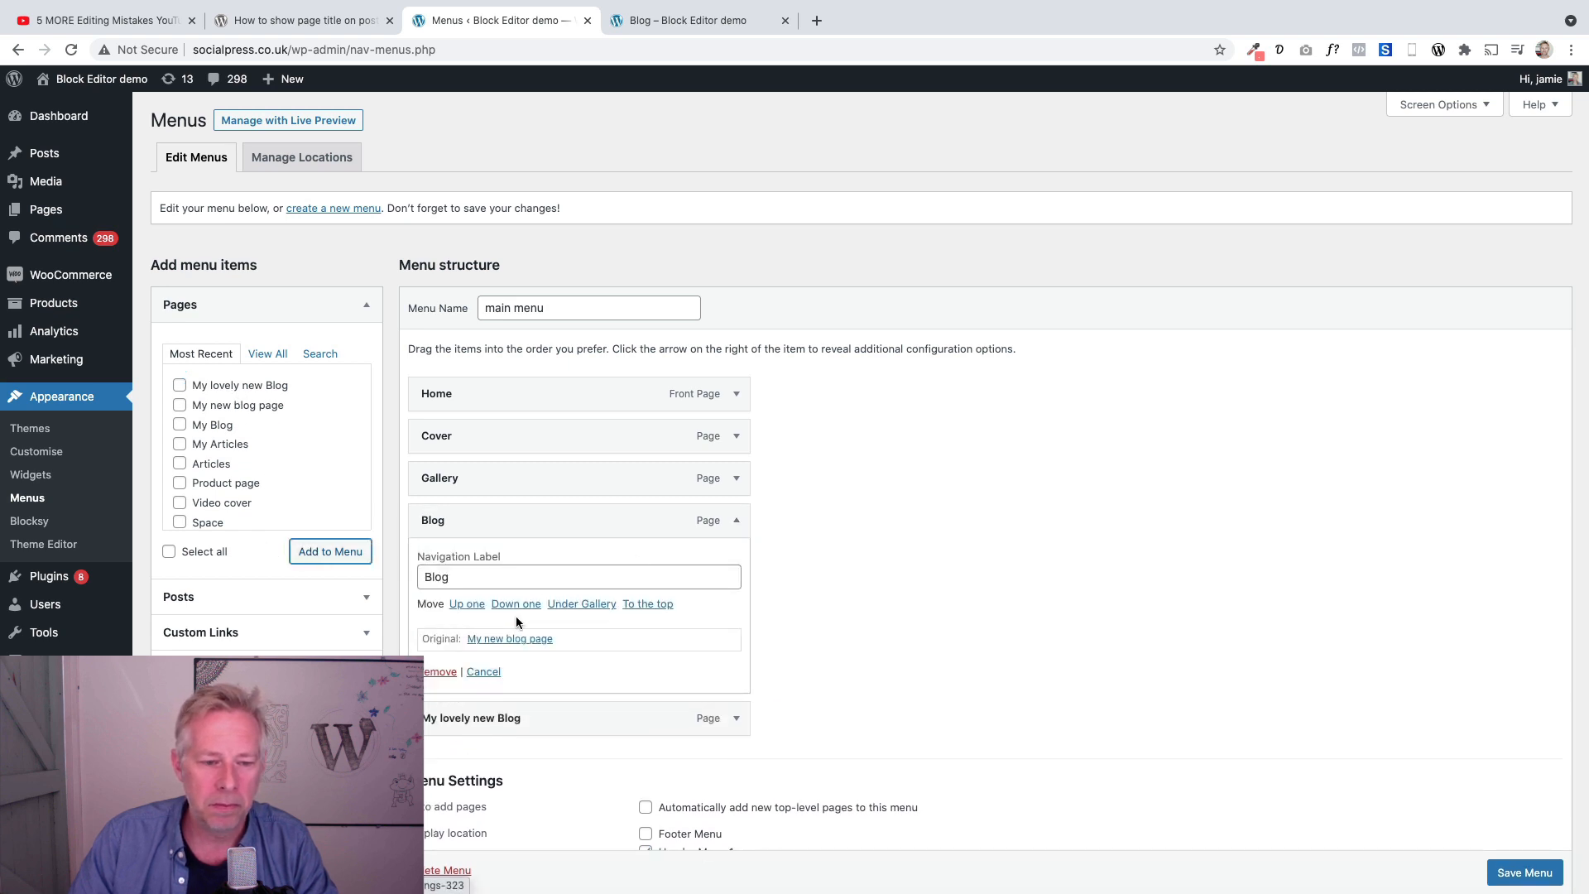
left_click(437, 672)
type("Blo")
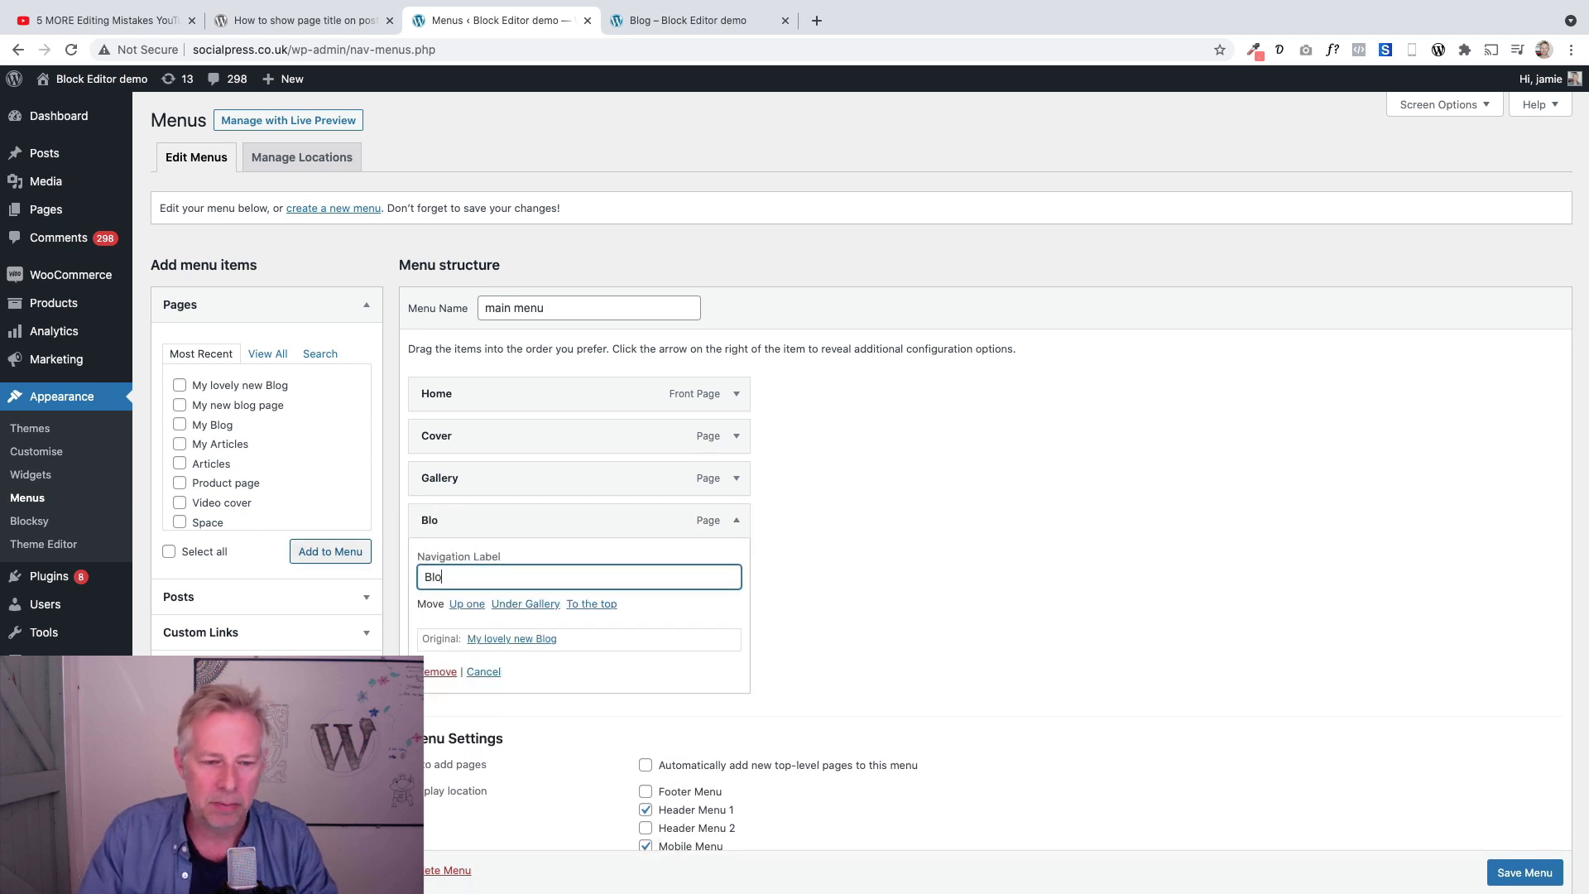
type("g")
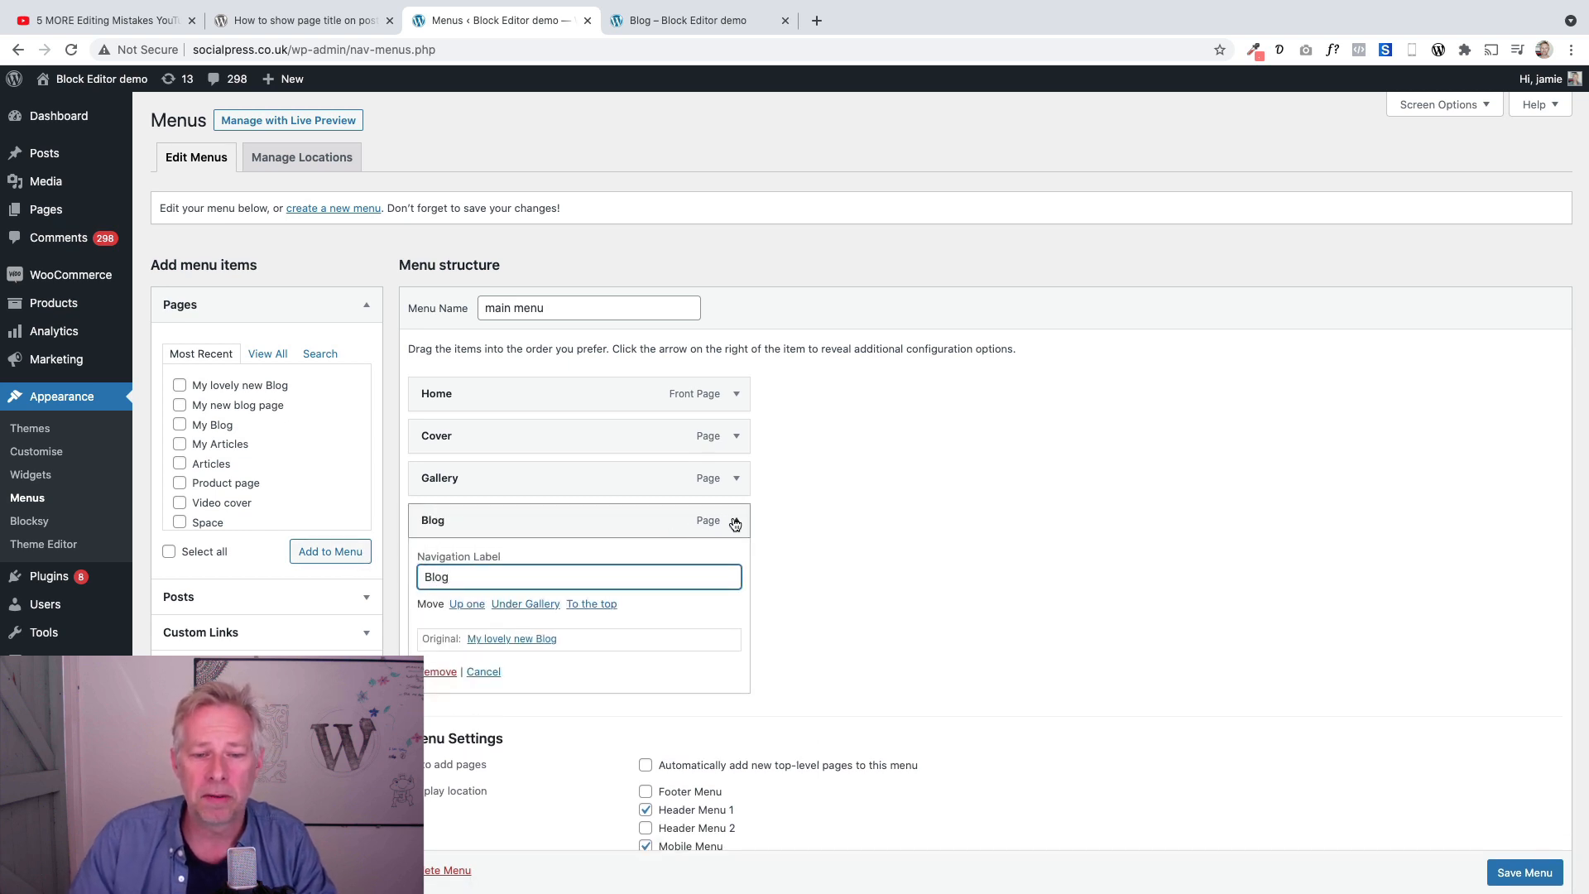
Save the main menu and go to the live site.
left_click(735, 522)
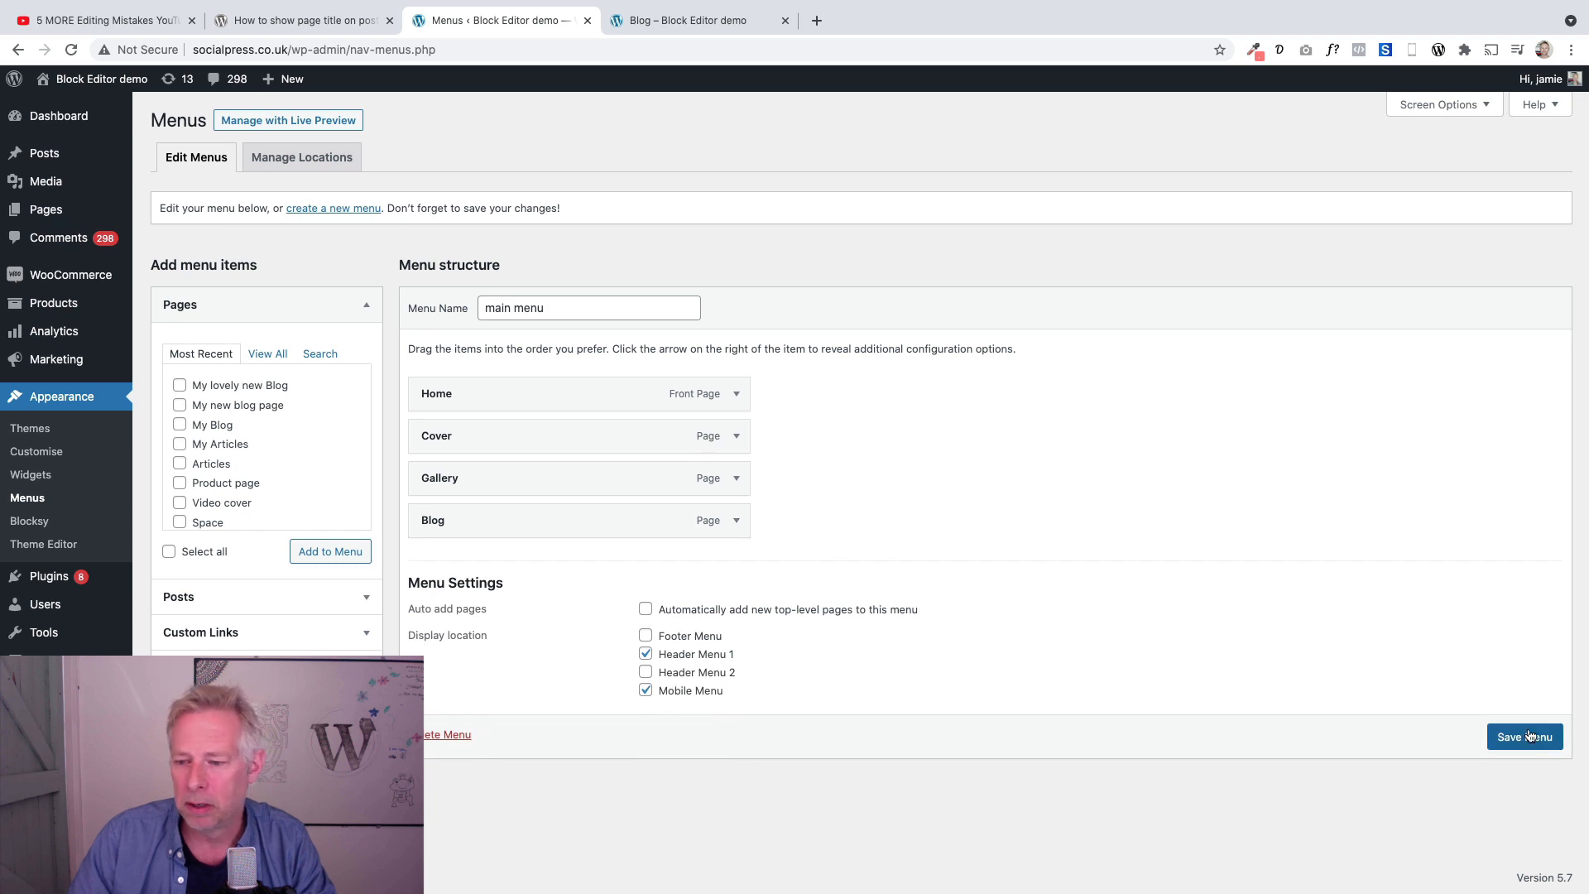
left_click(1529, 737)
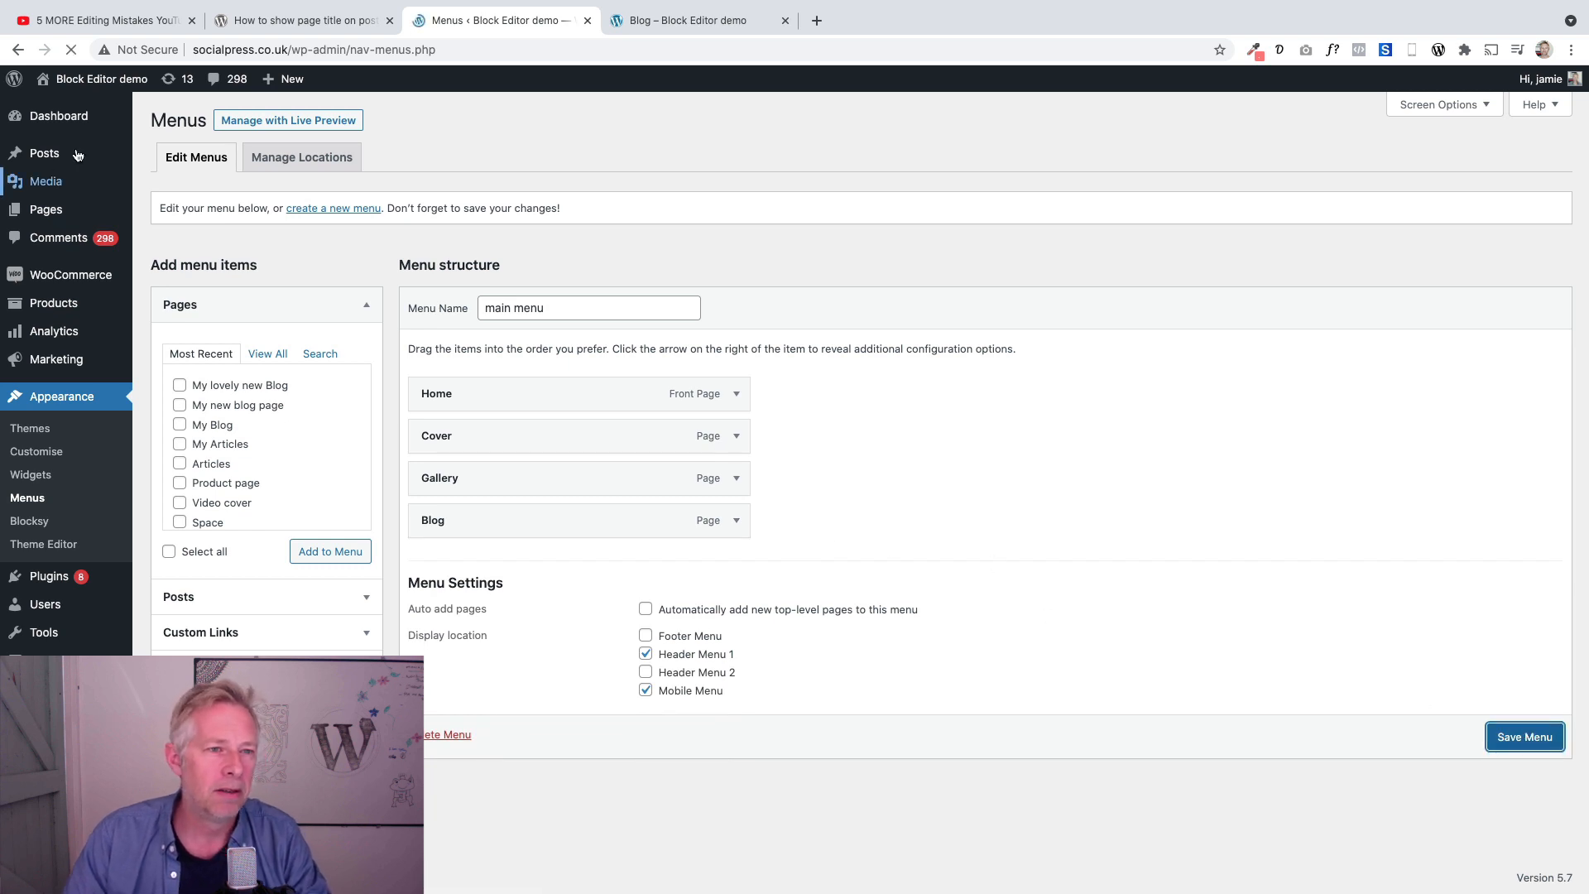
left_click(1524, 736)
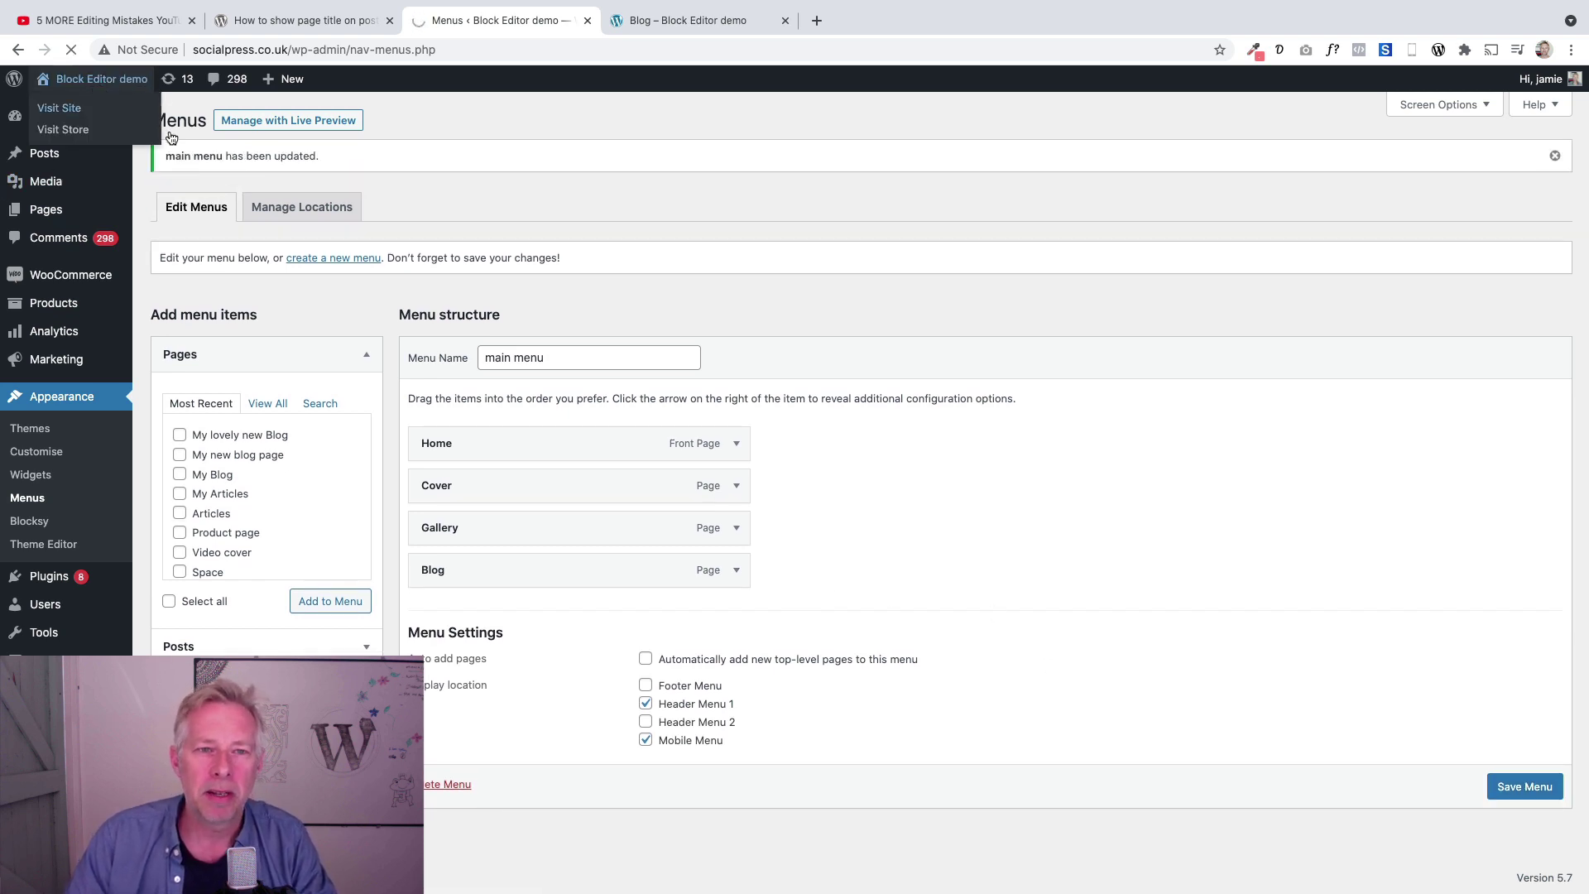
left_click(59, 108)
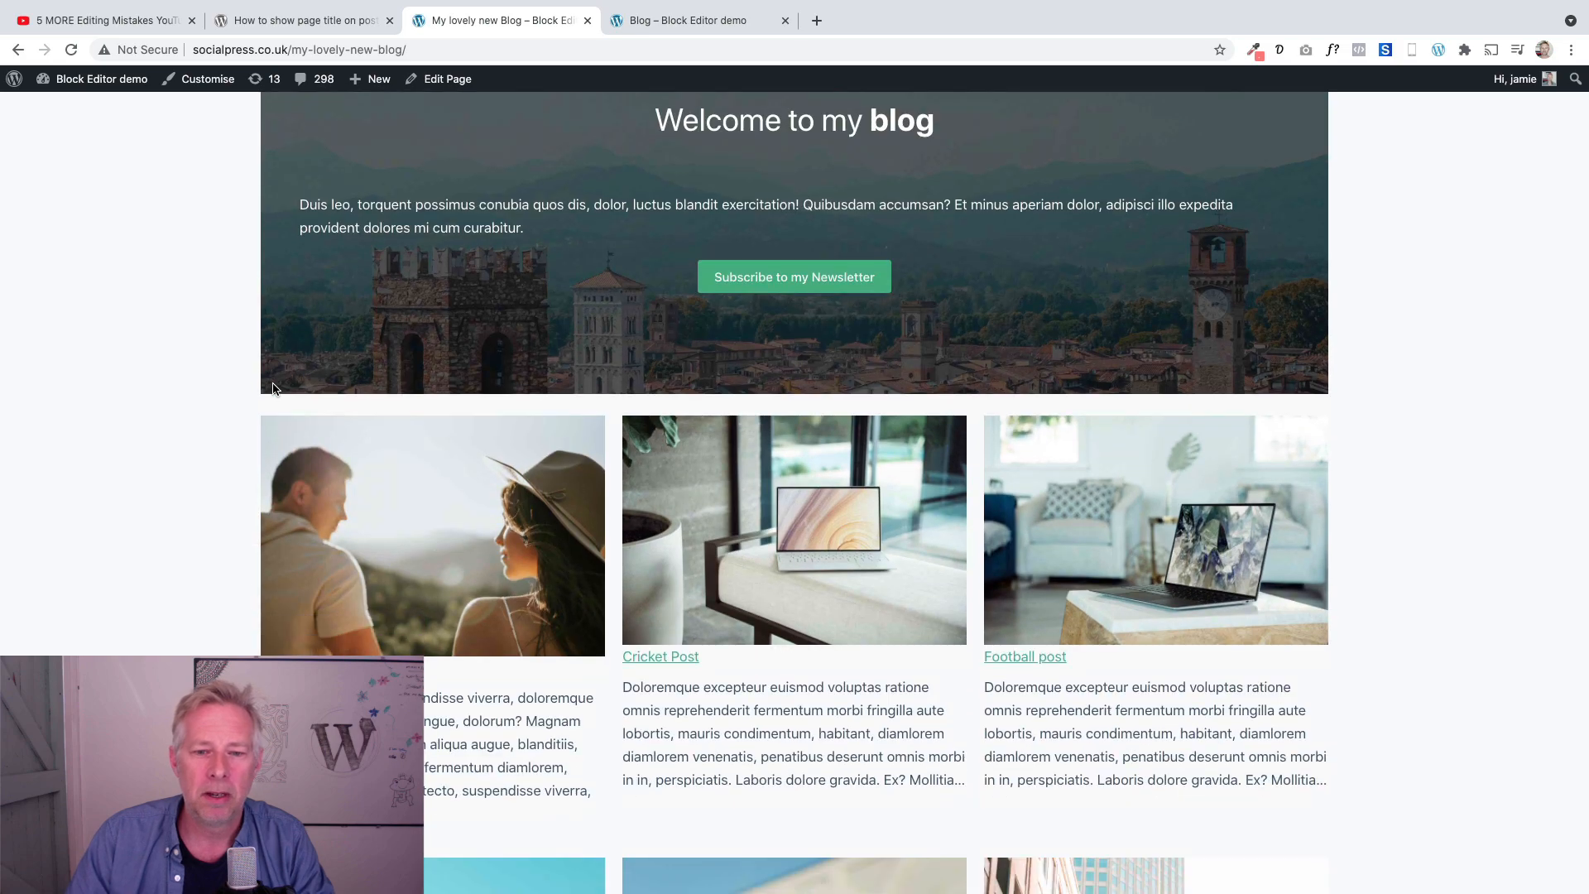
Scroll through the live My lovely new Blog page, then return to editing it.
scroll("down", 3)
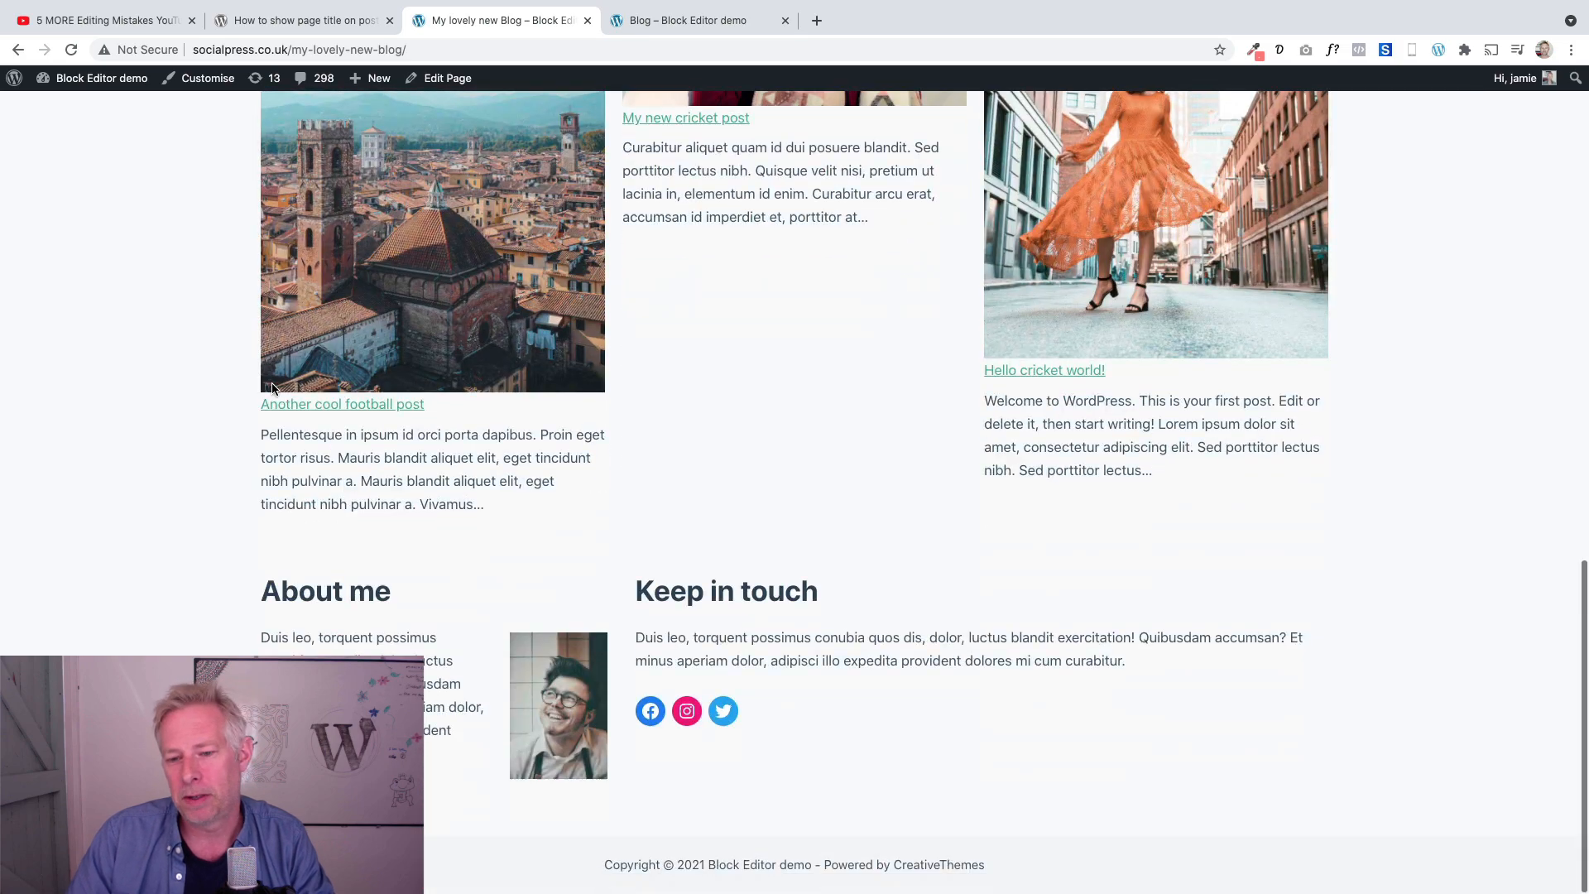
scroll("up", 3)
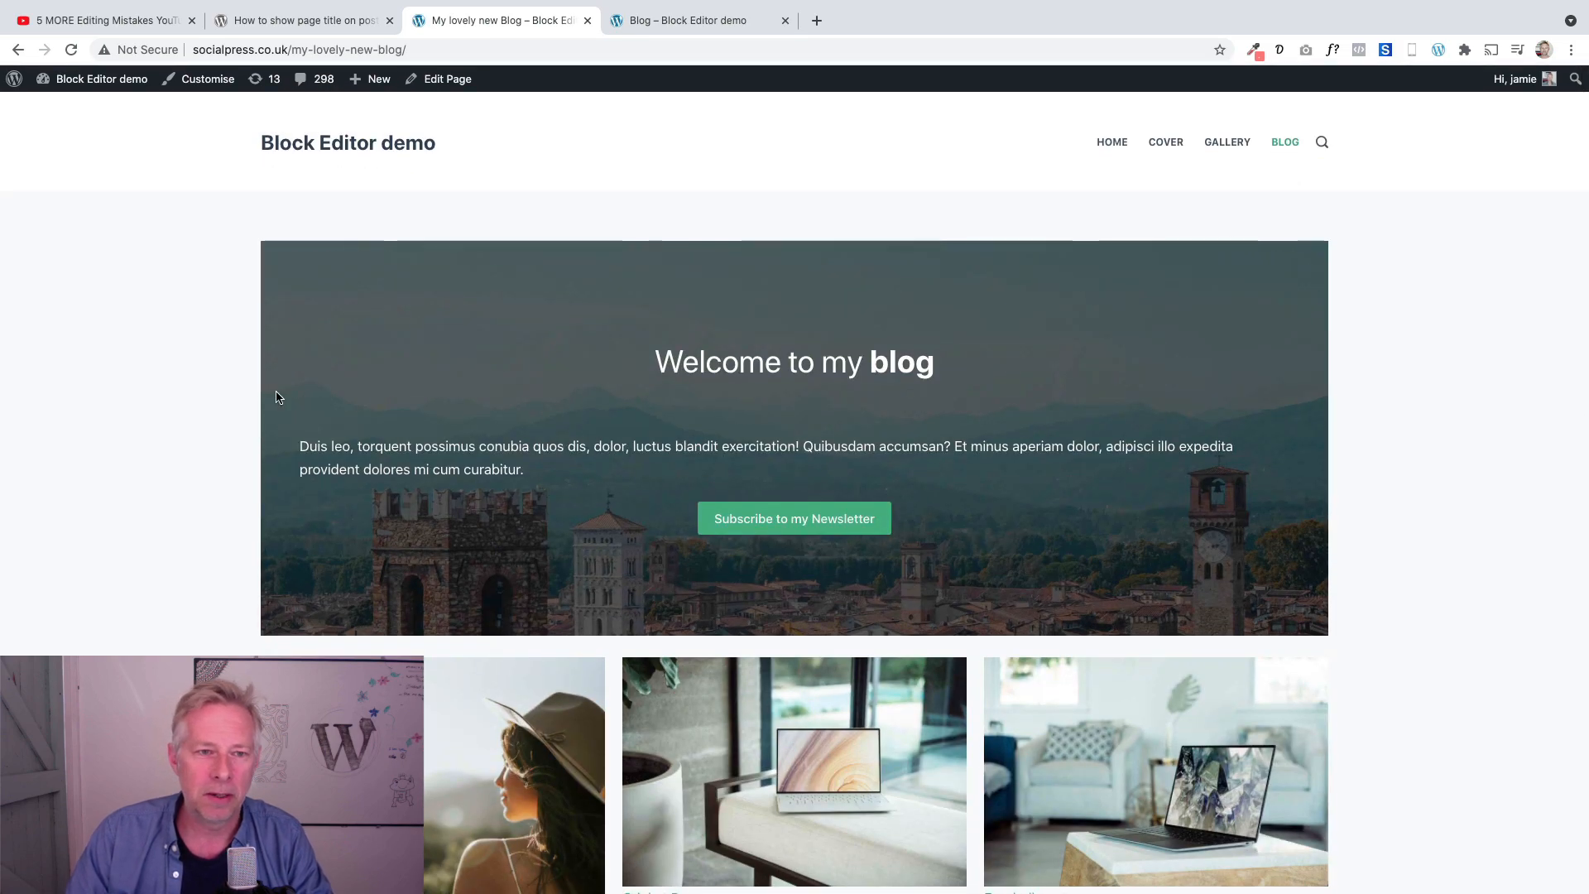
scroll("down", 3)
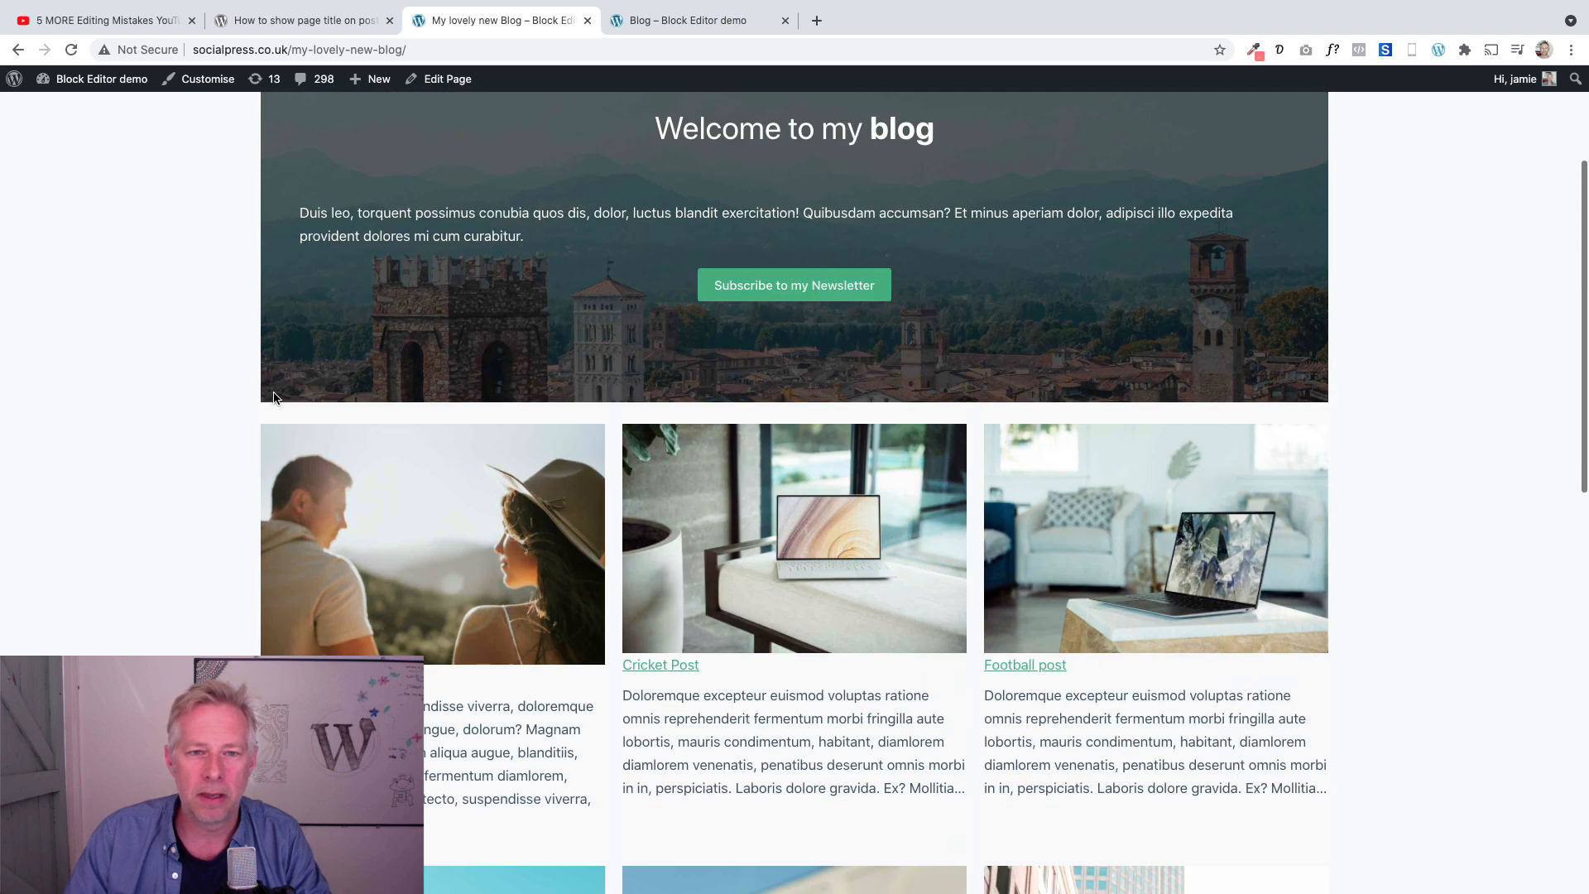
scroll("up", 3)
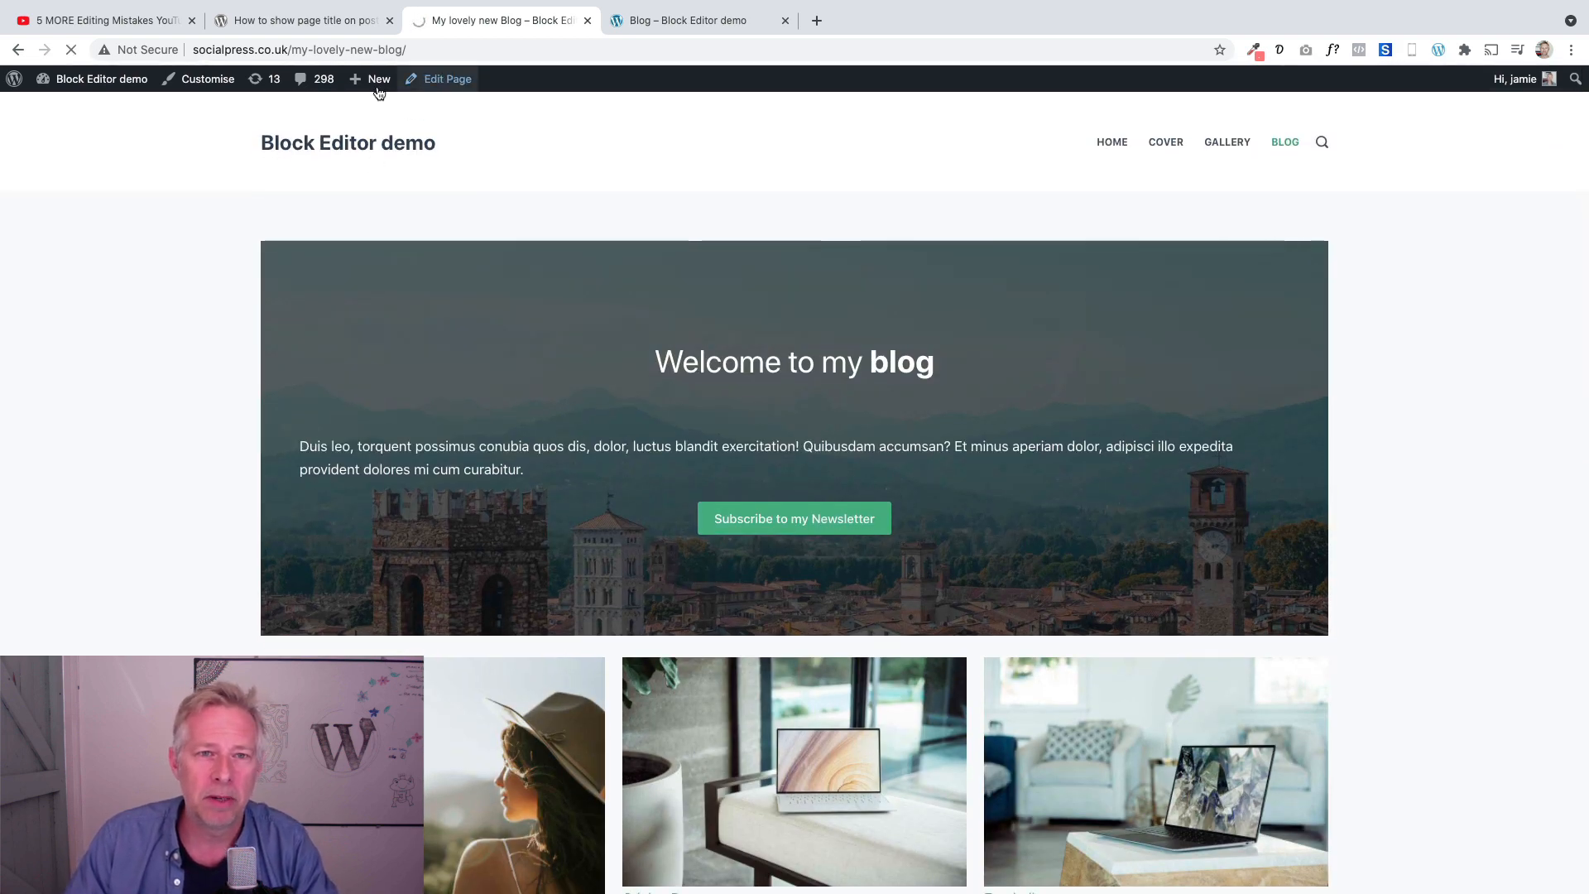
left_click(447, 78)
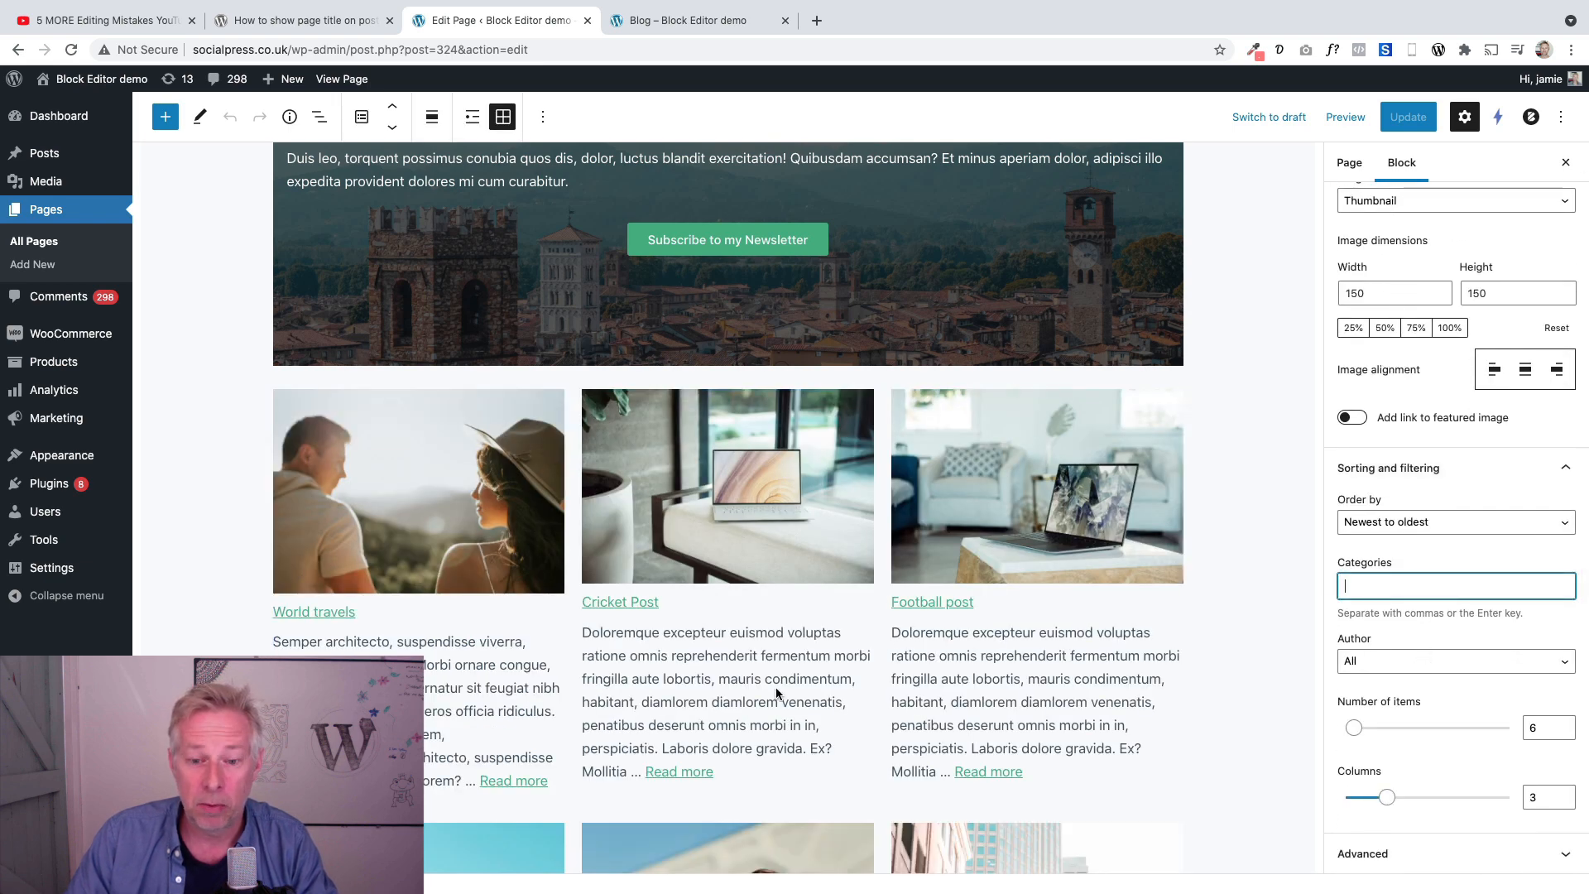
scroll("down", 3)
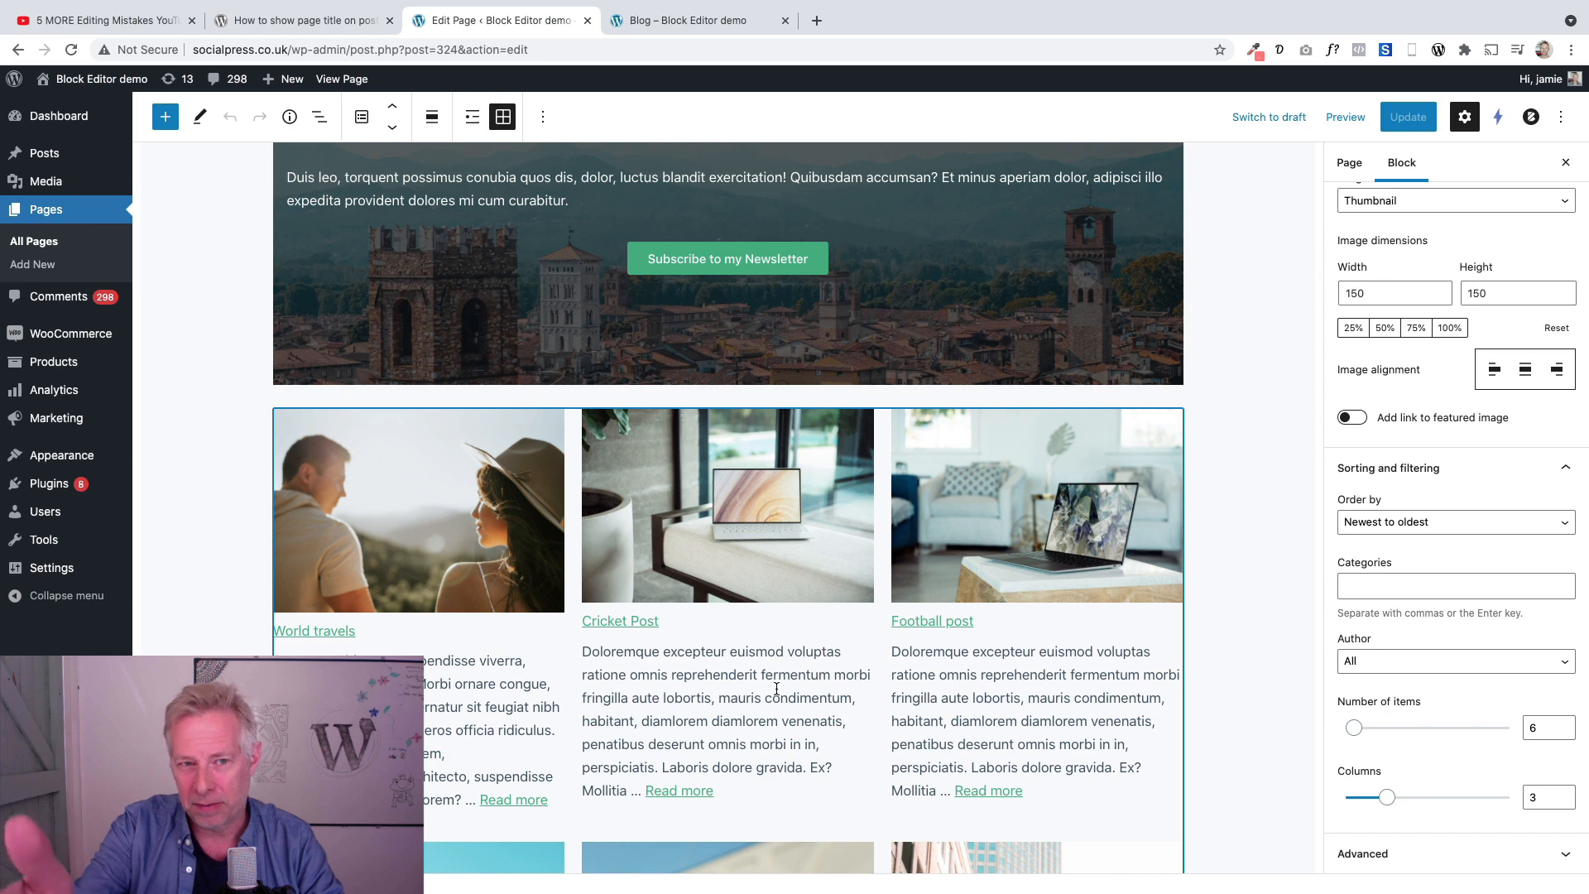
scroll("down", 3)
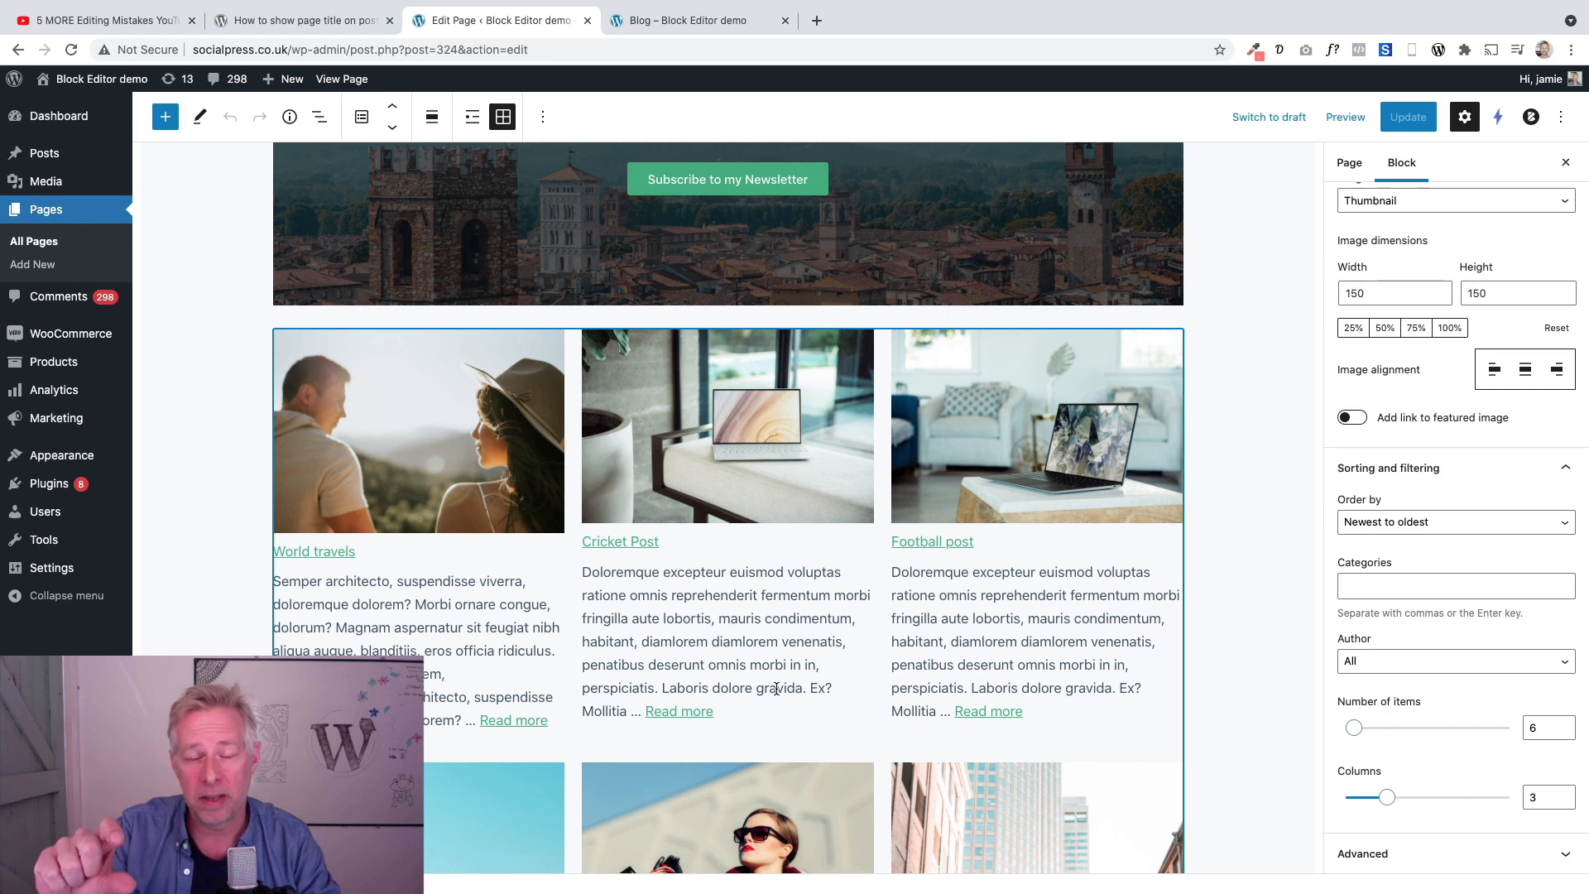
scroll("down", 3)
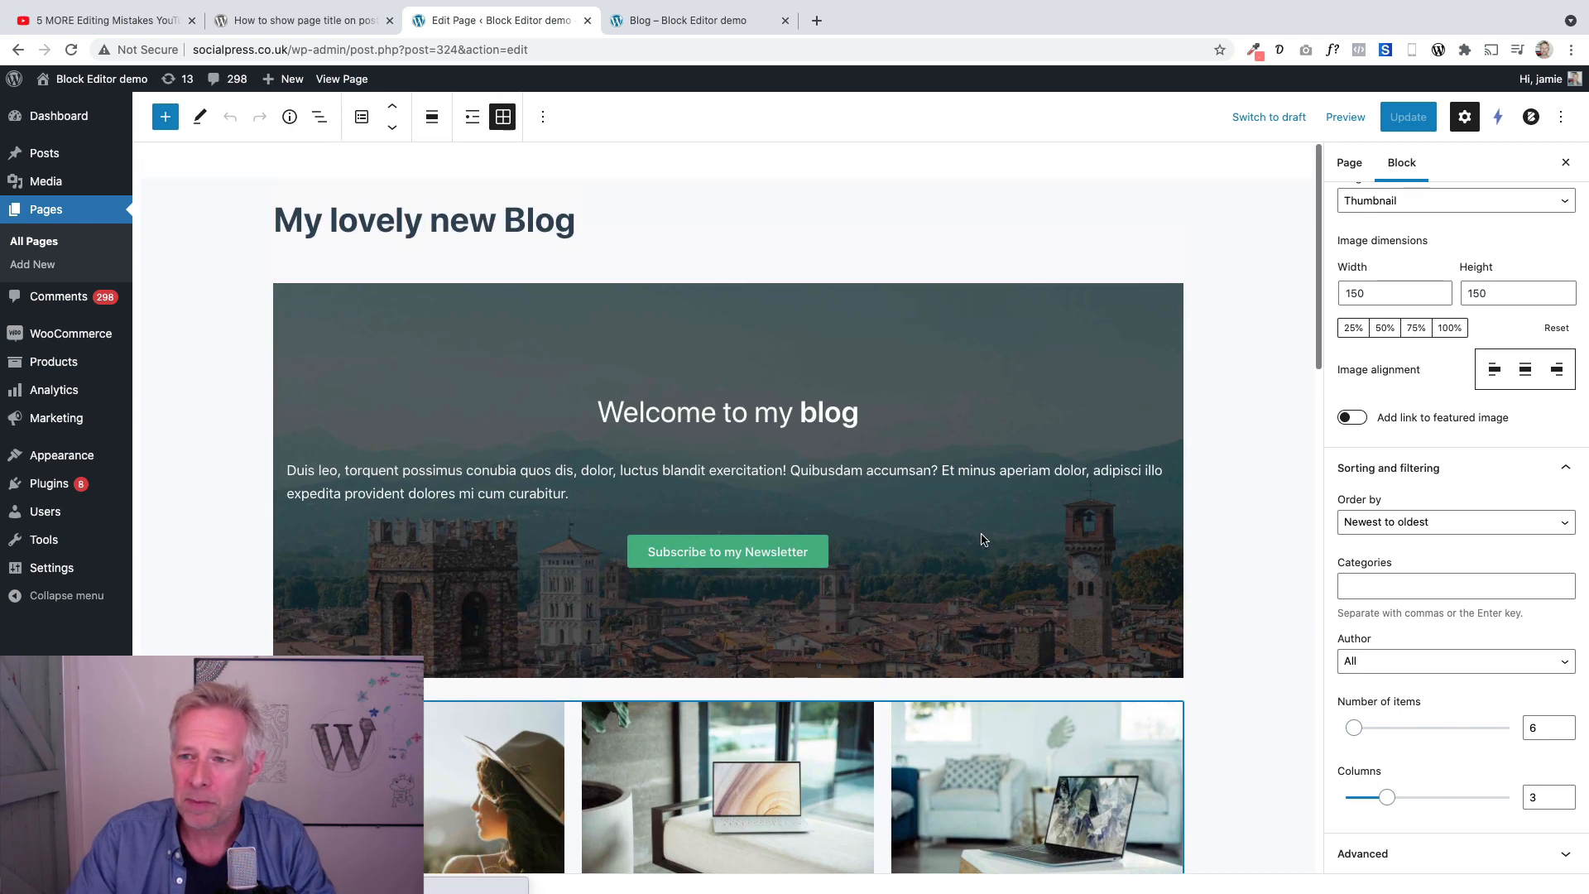
View the published My lovely new Blog page live from the admin bar.
left_click(341, 78)
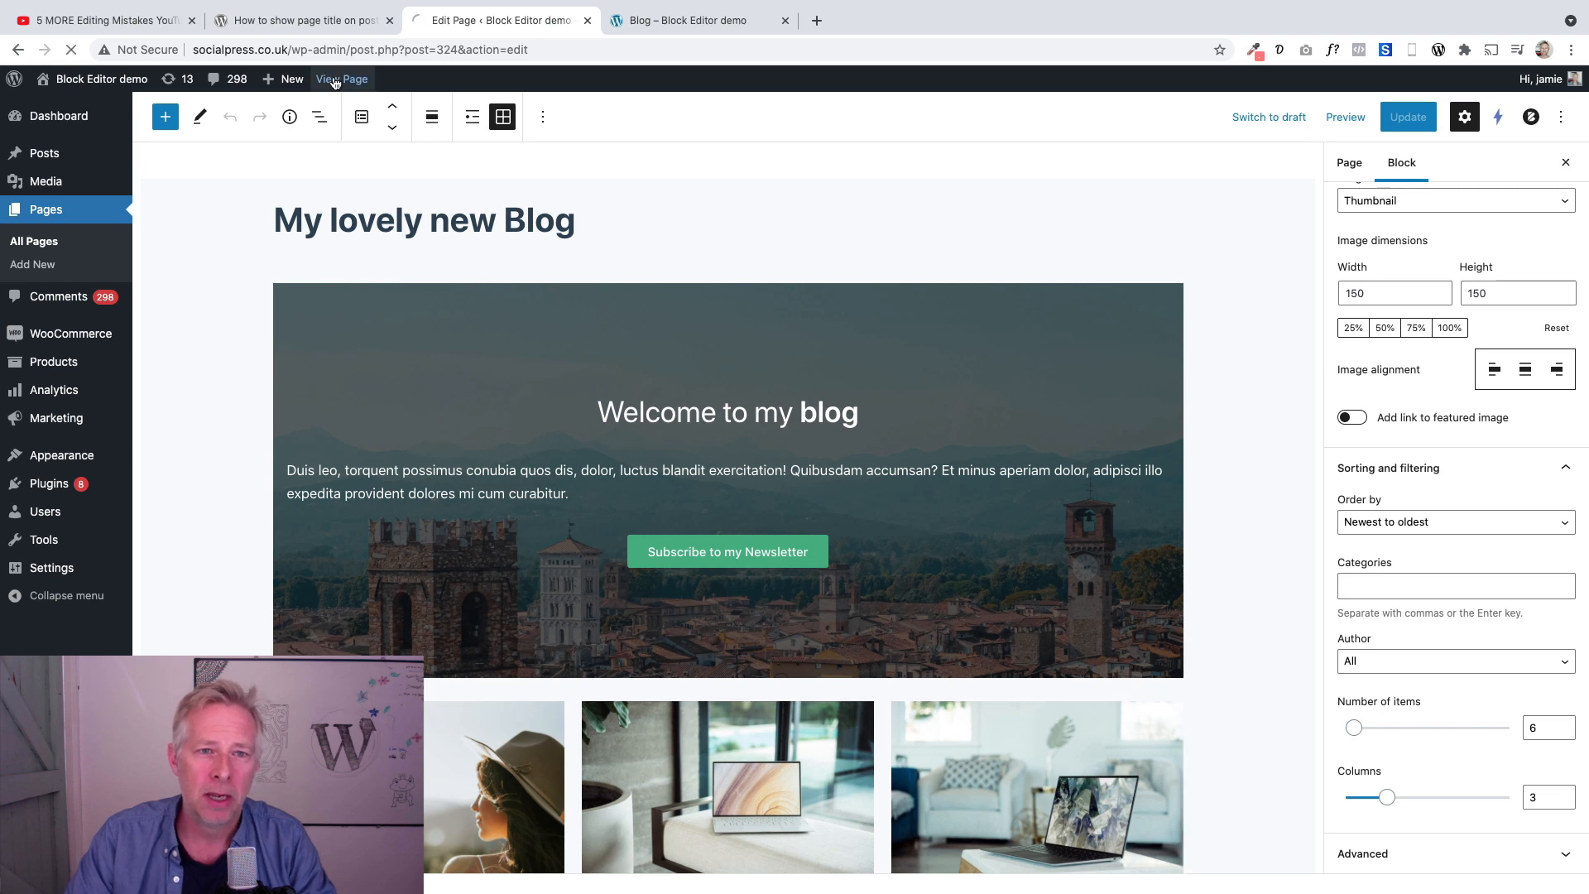
left_click(341, 78)
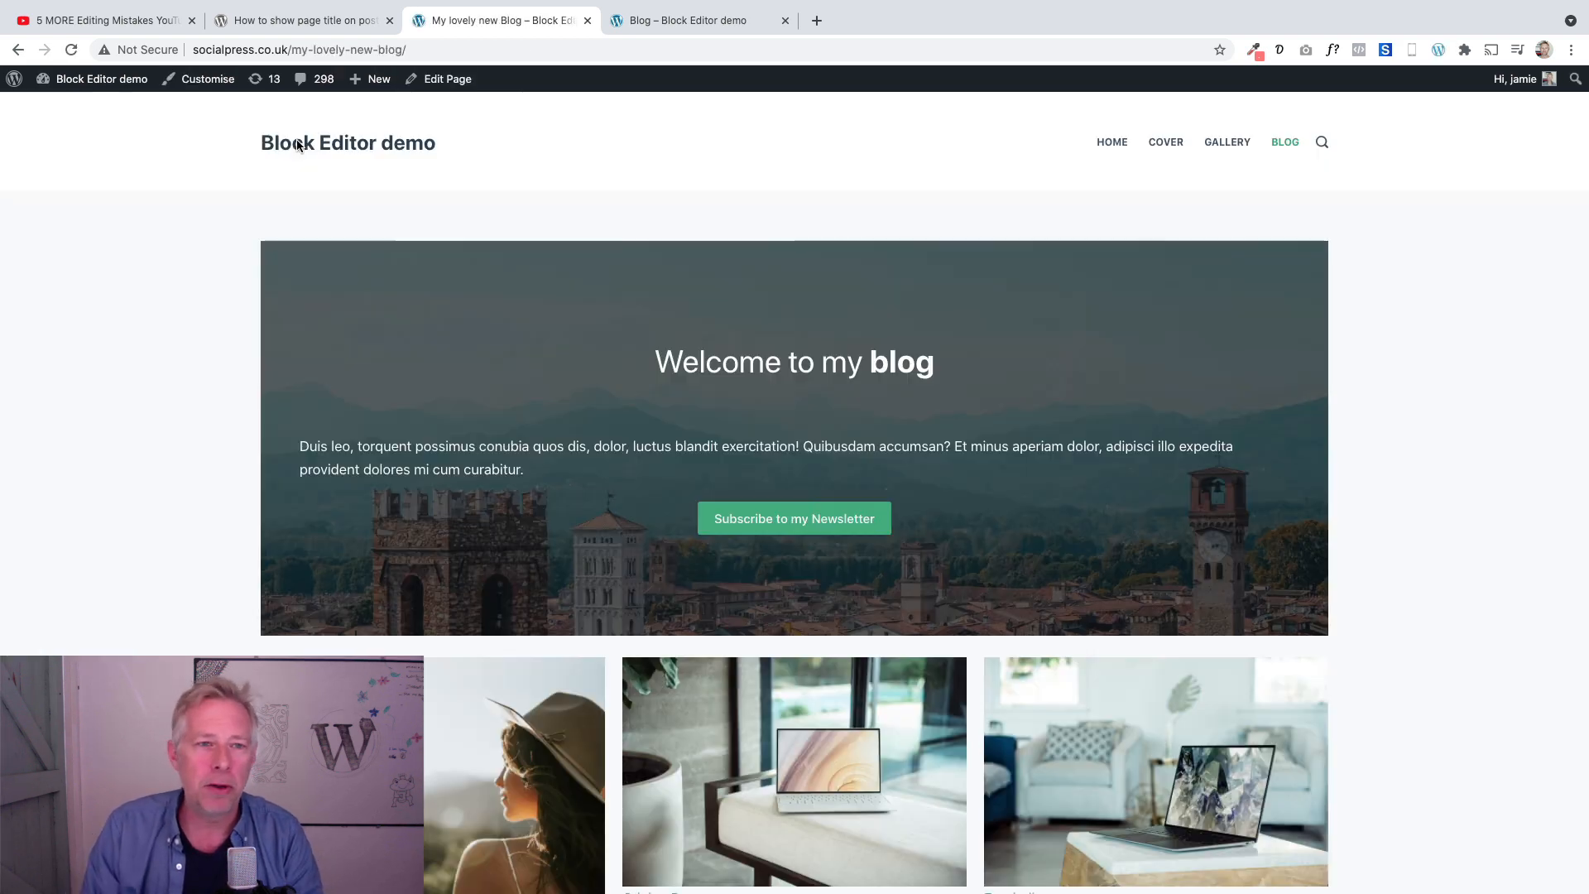